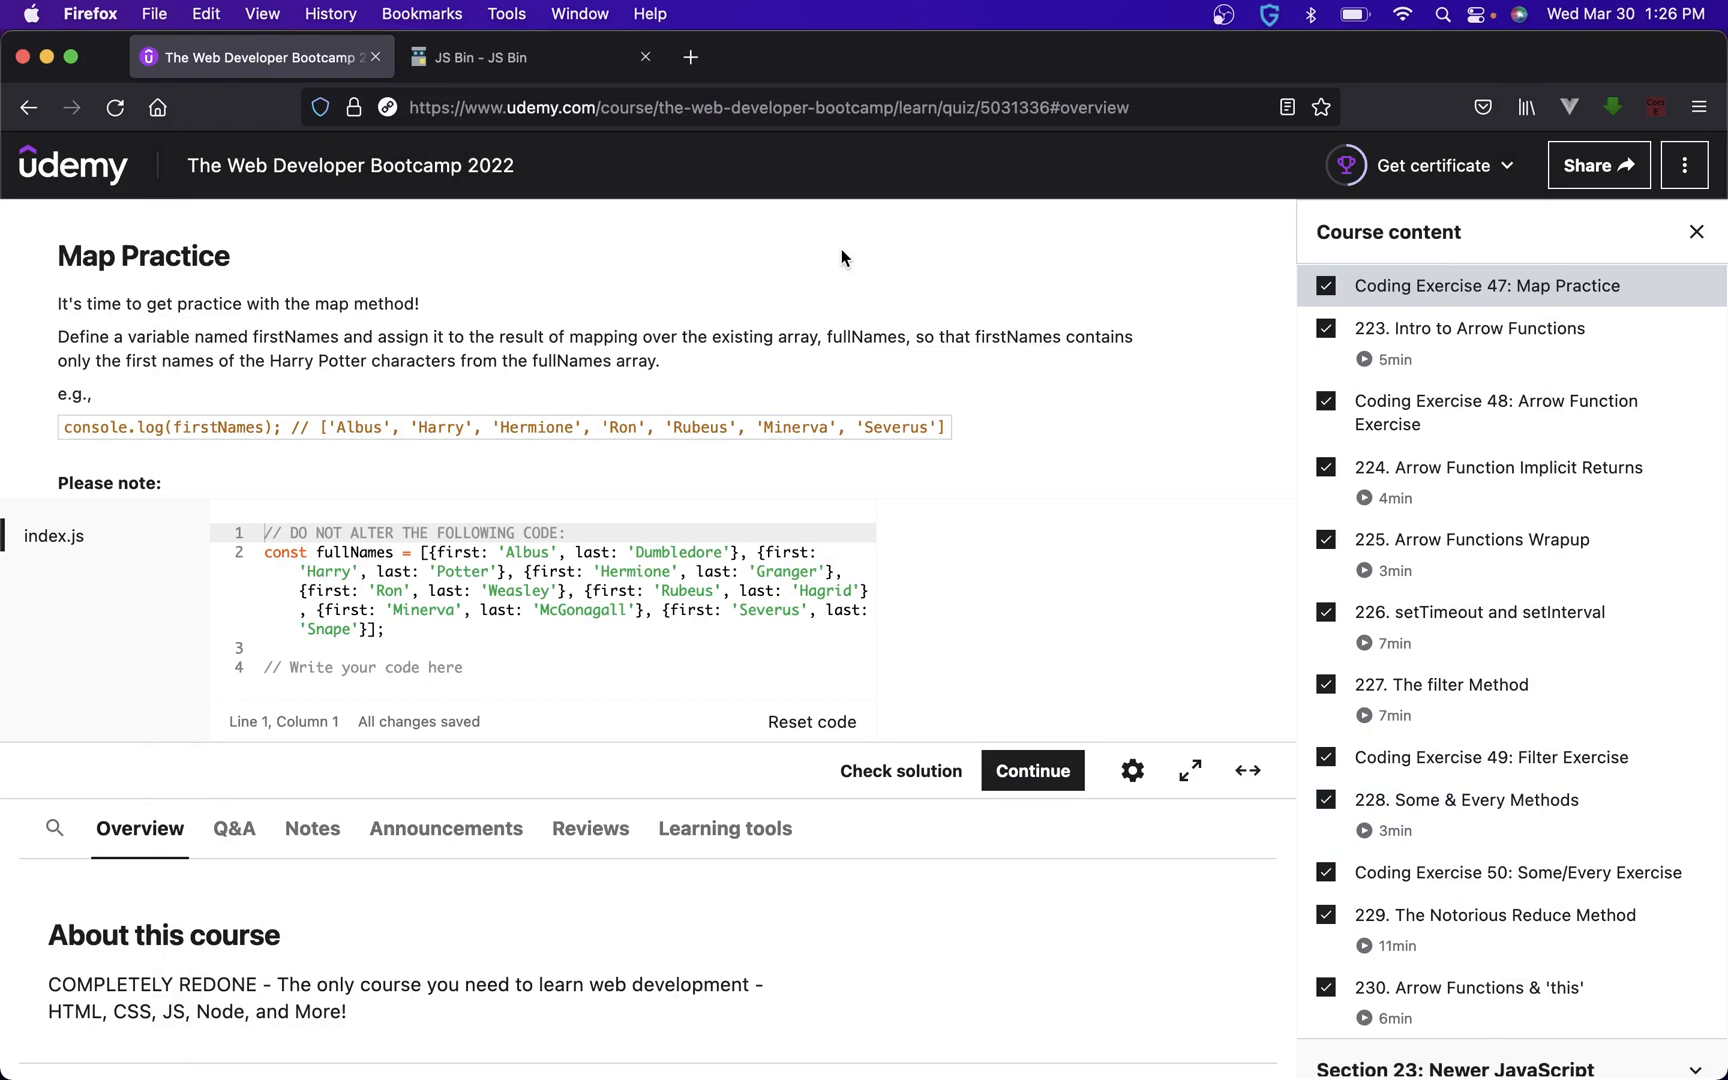
mouse_move(802, 199)
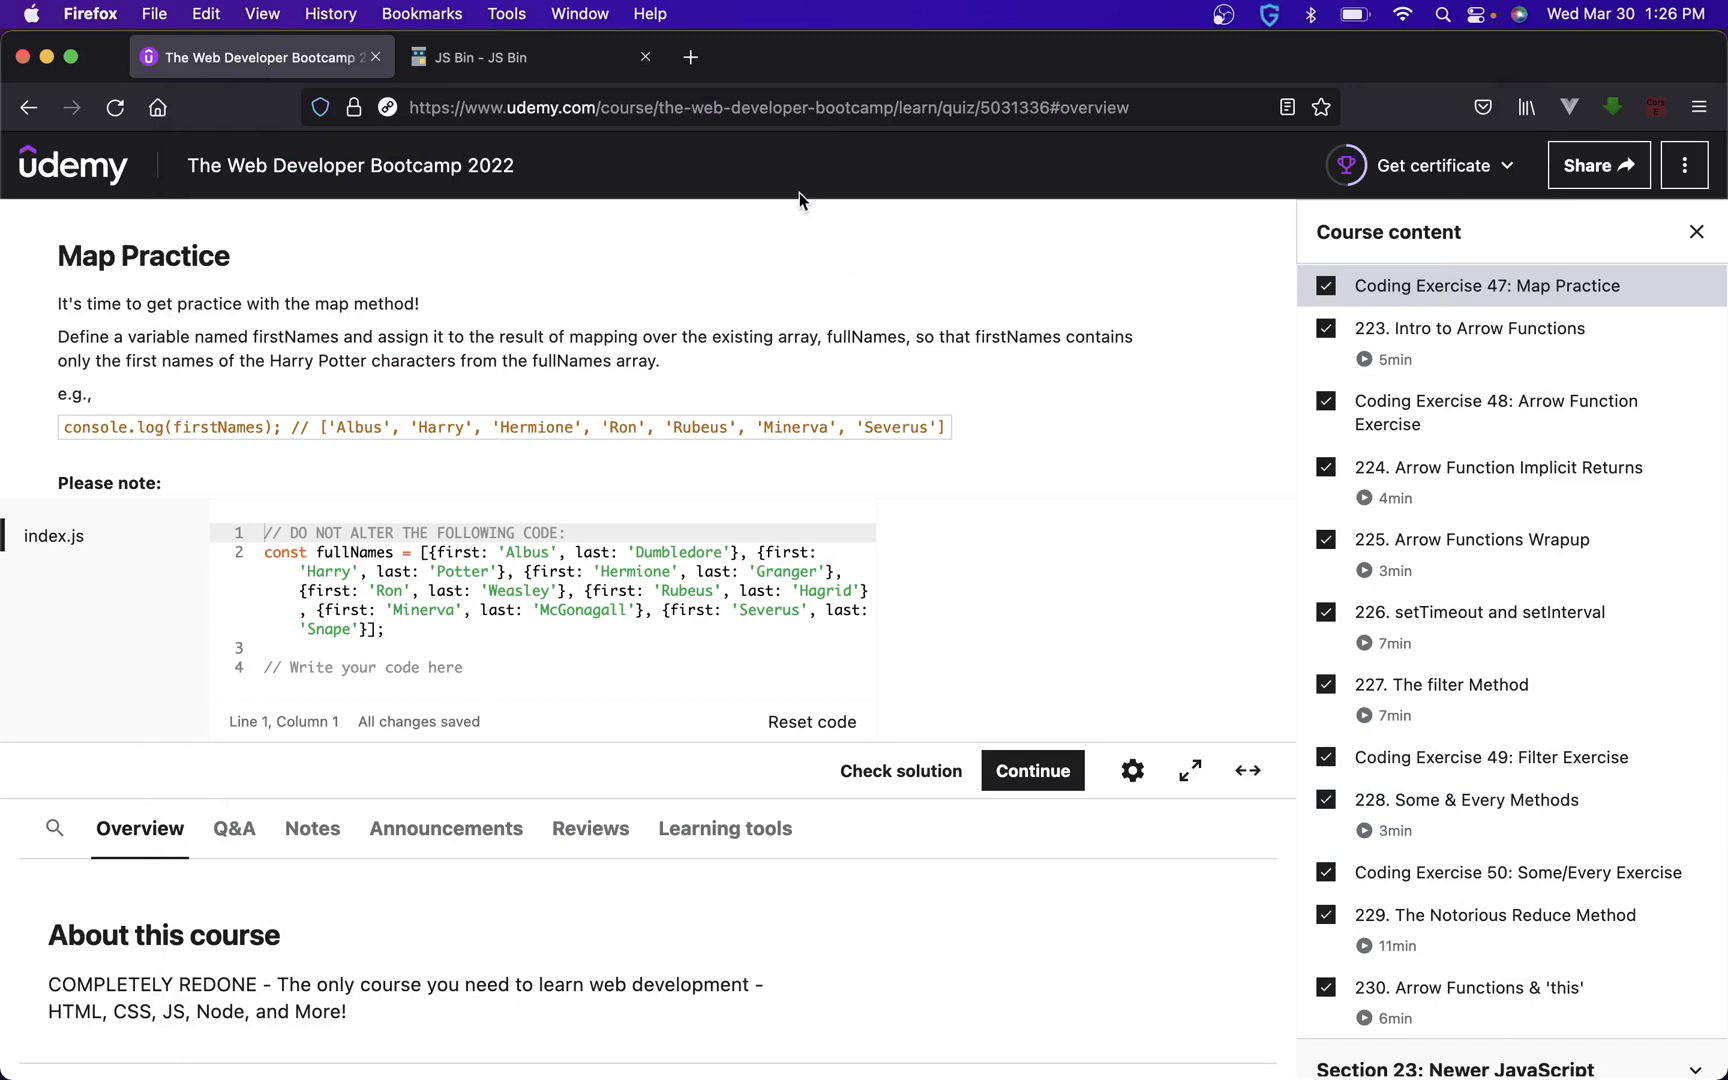
mouse_move(1541, 420)
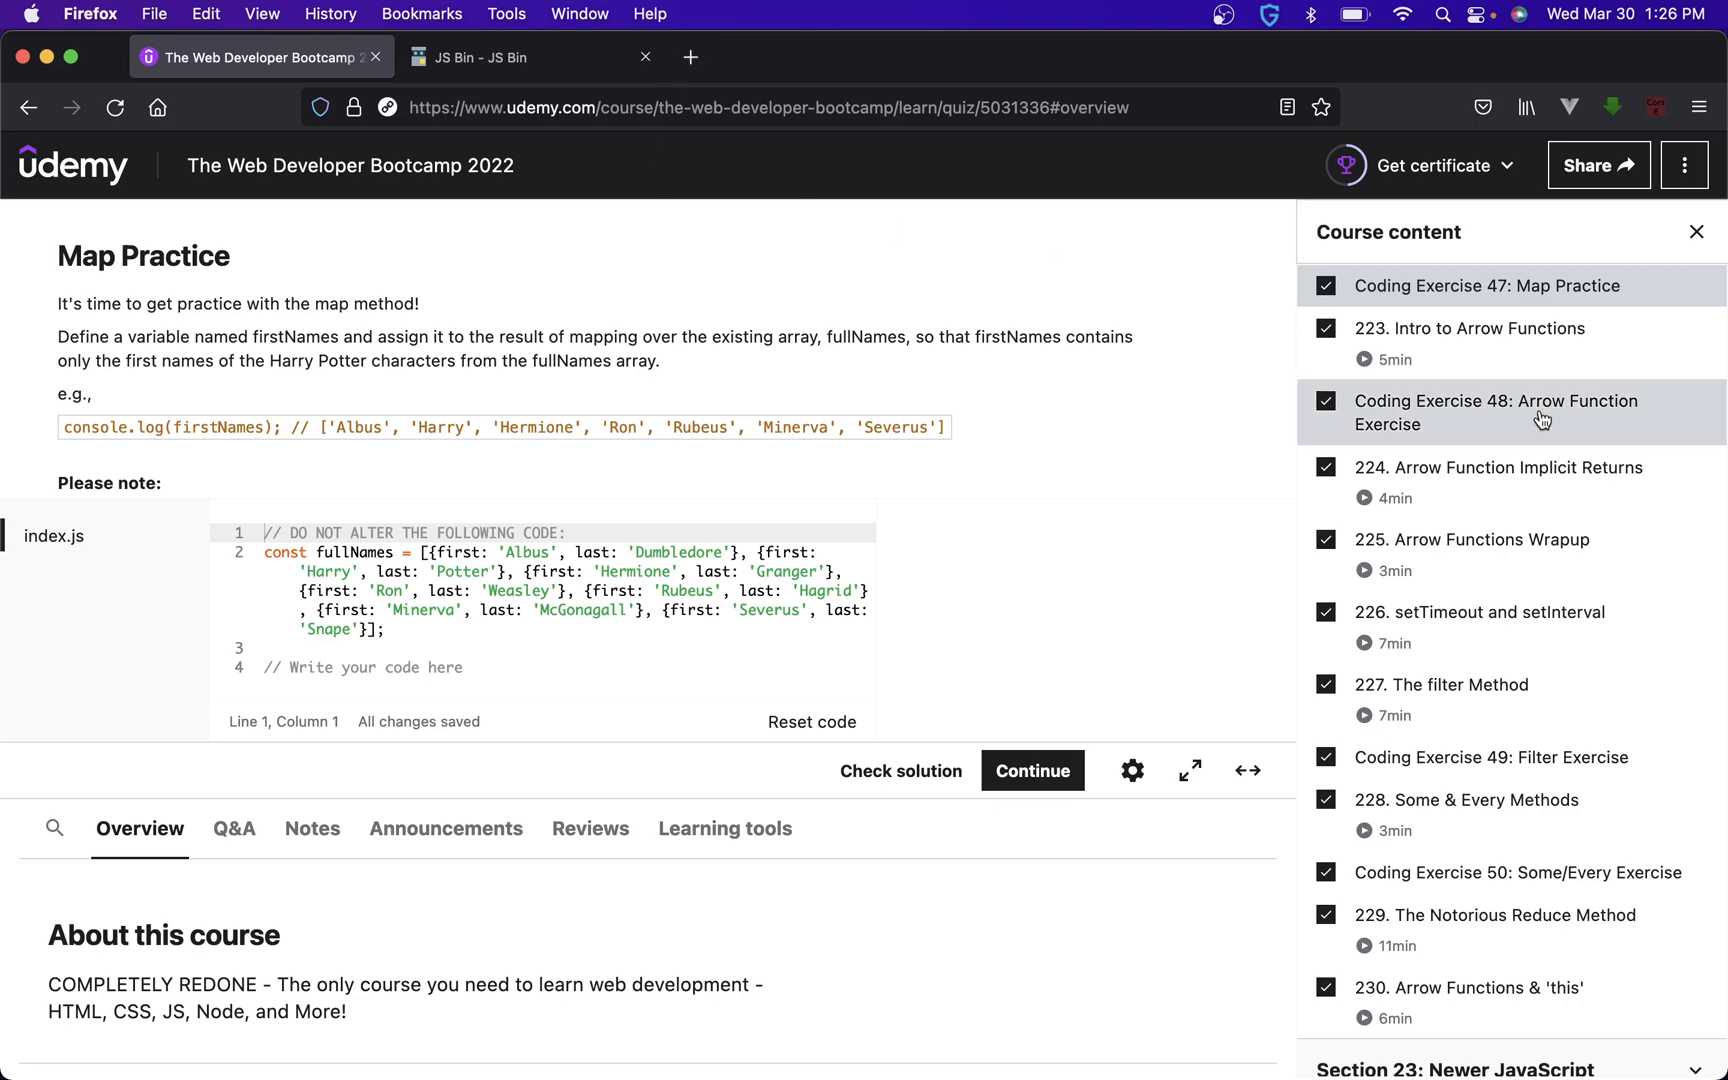
- Search 'map js' in a new Firefox tab and open MDN's Array.prototype.map() reference
scroll("up", 3)
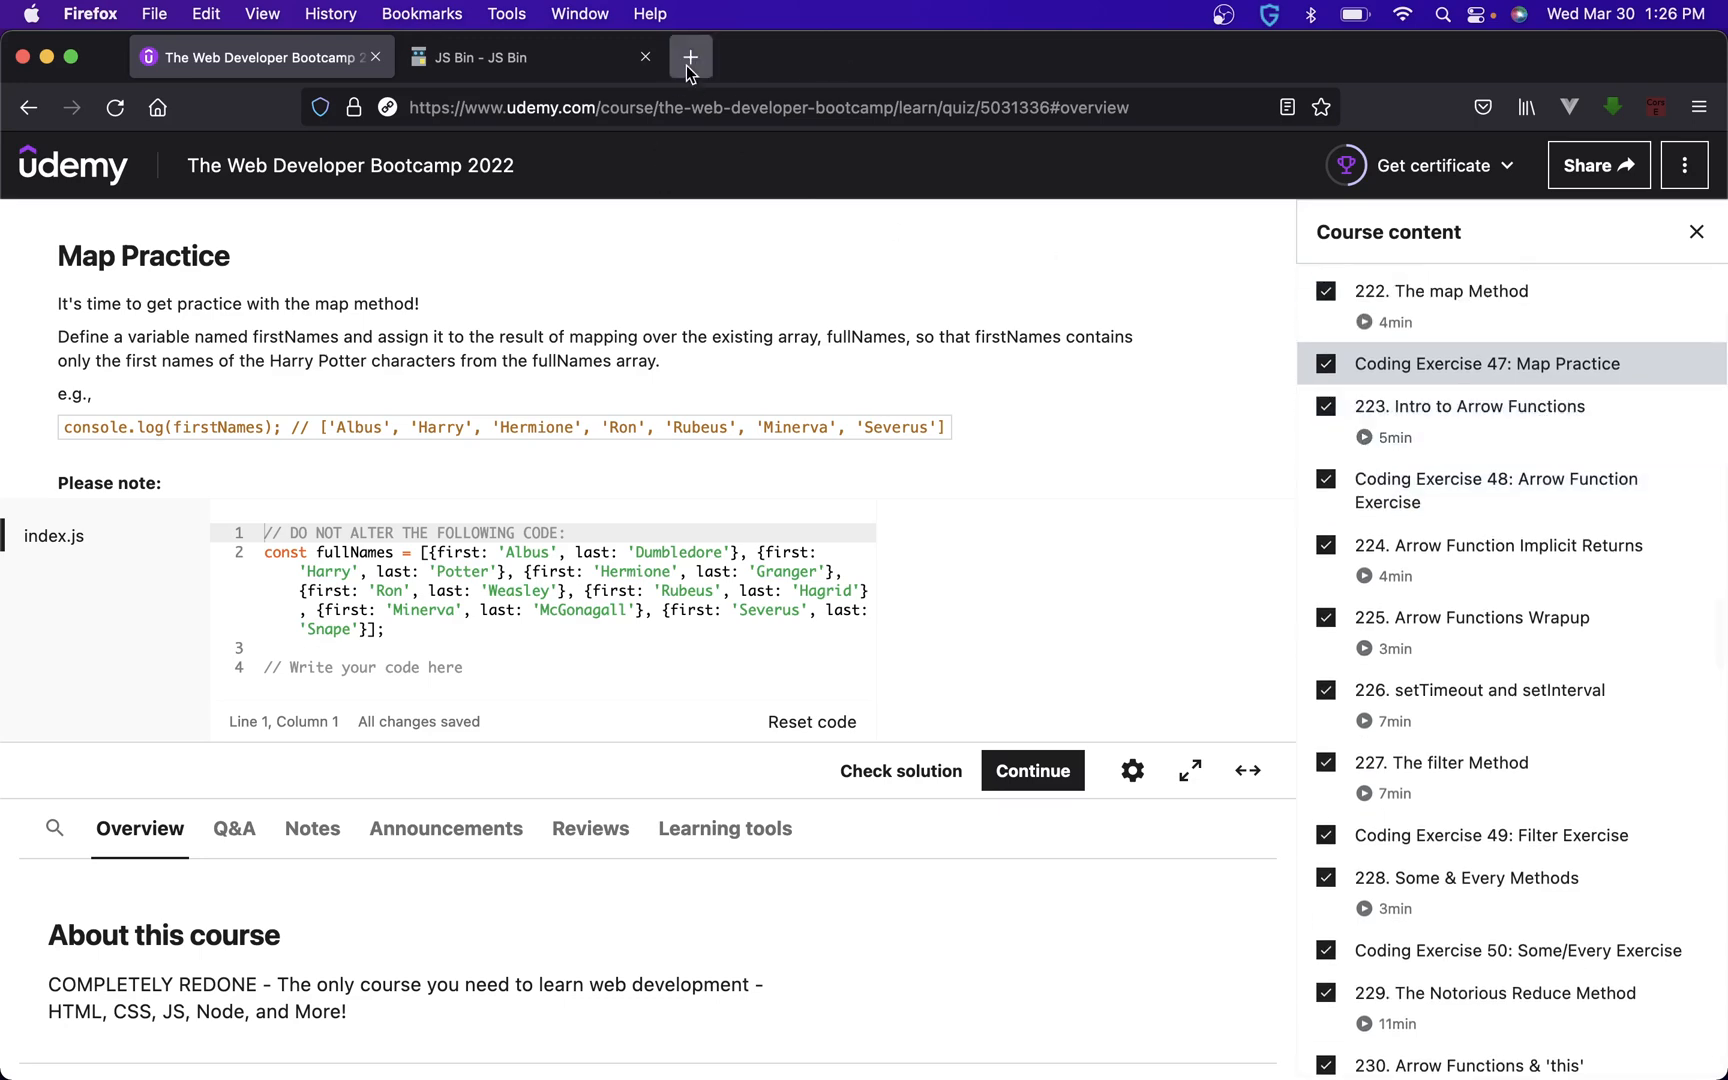
left_click(690, 56)
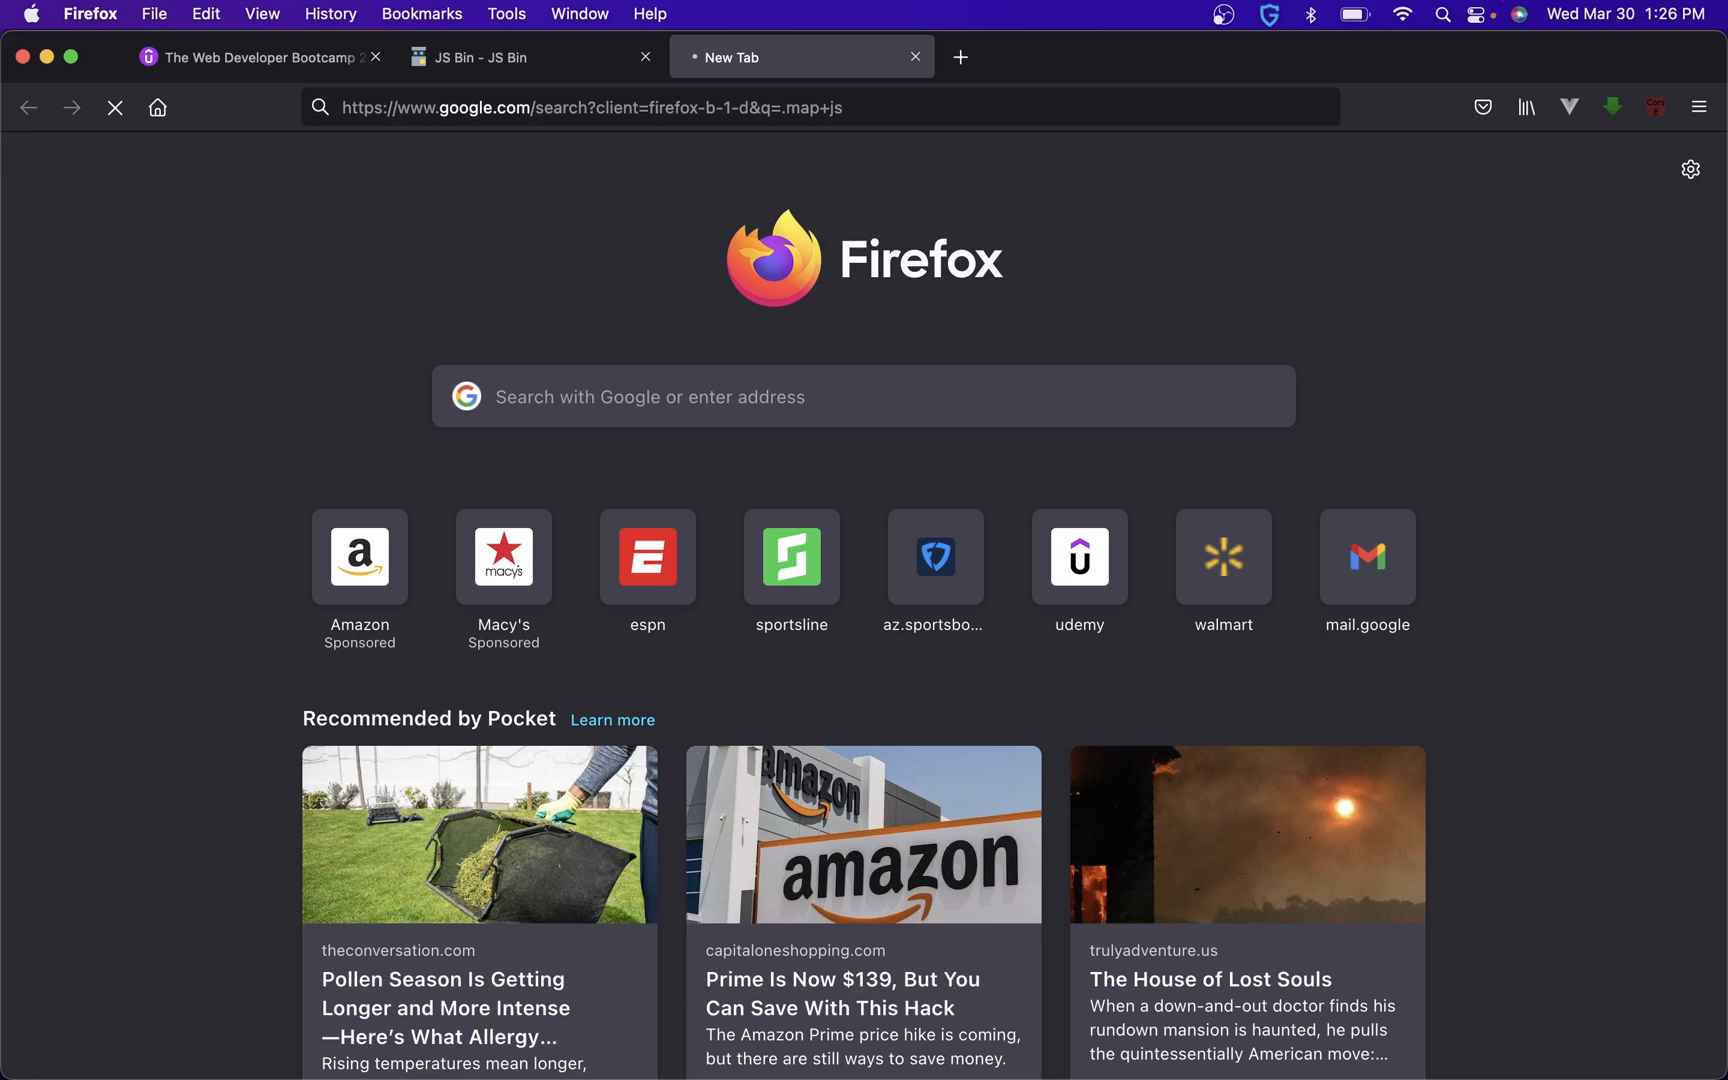
key("Return")
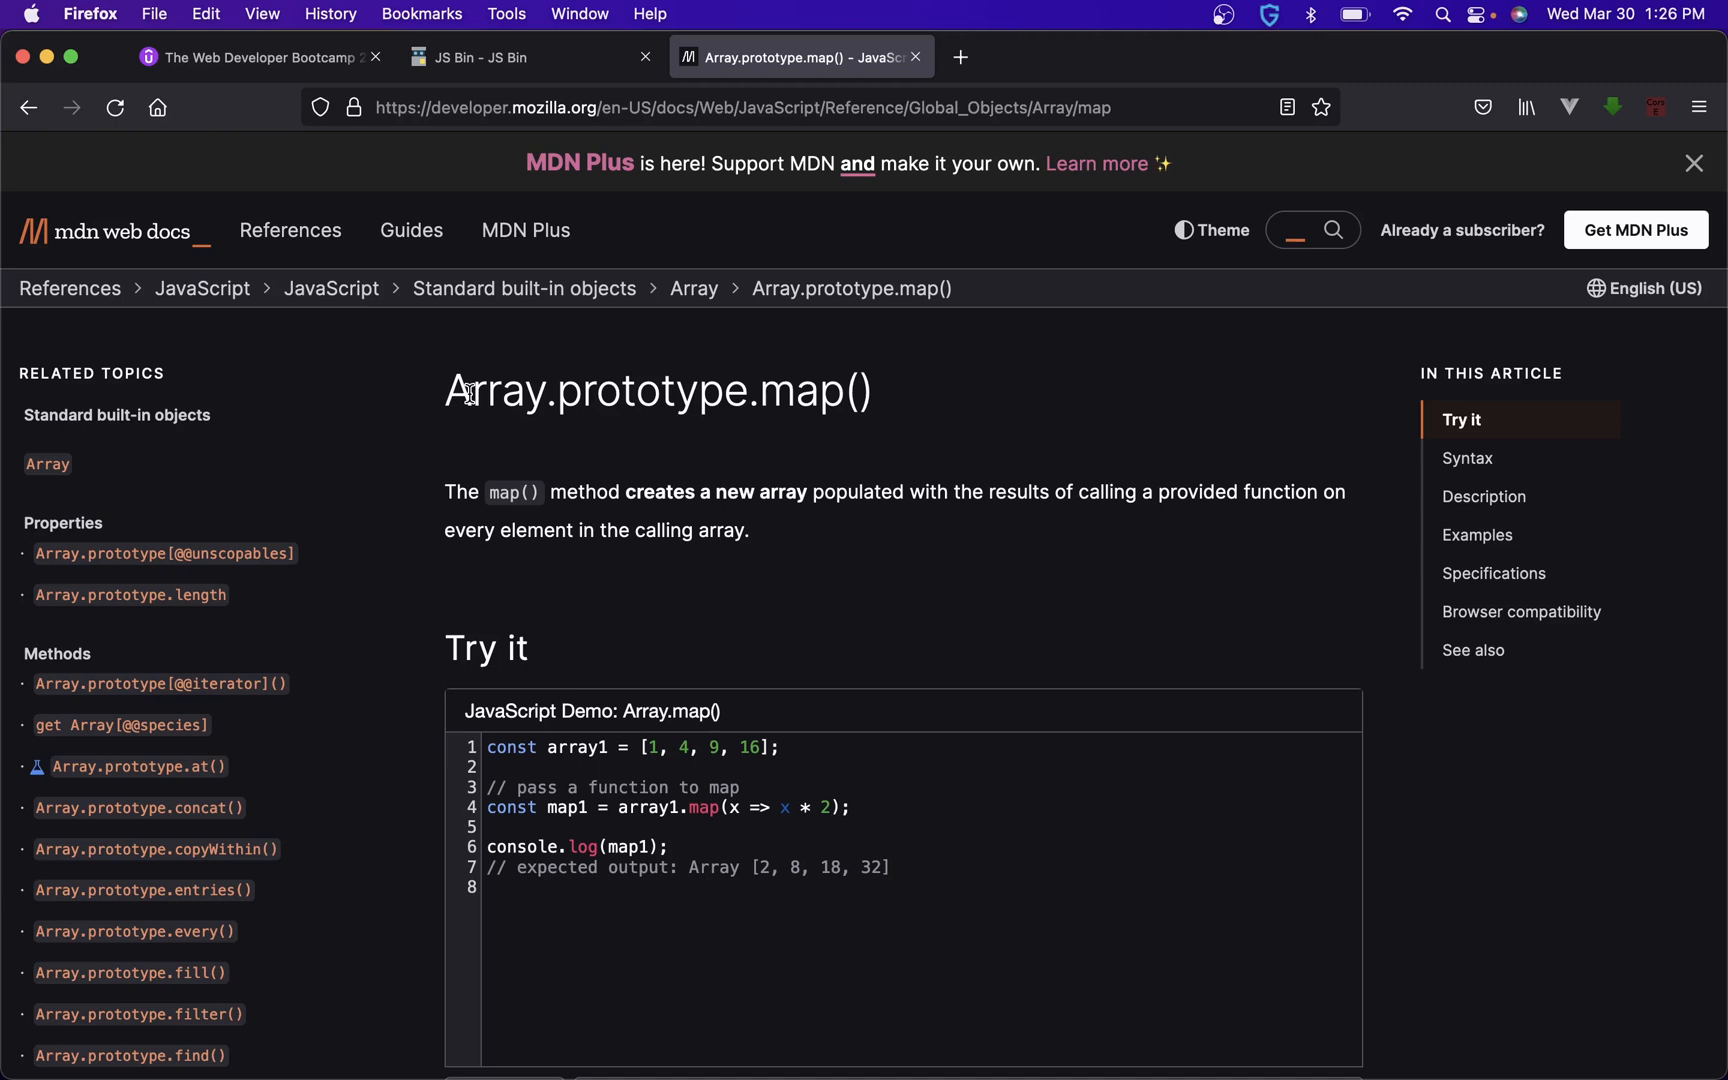
- Read MDN's map() description and arrow-function Syntax section, then return to the Udemy exercise
scroll("down", 3)
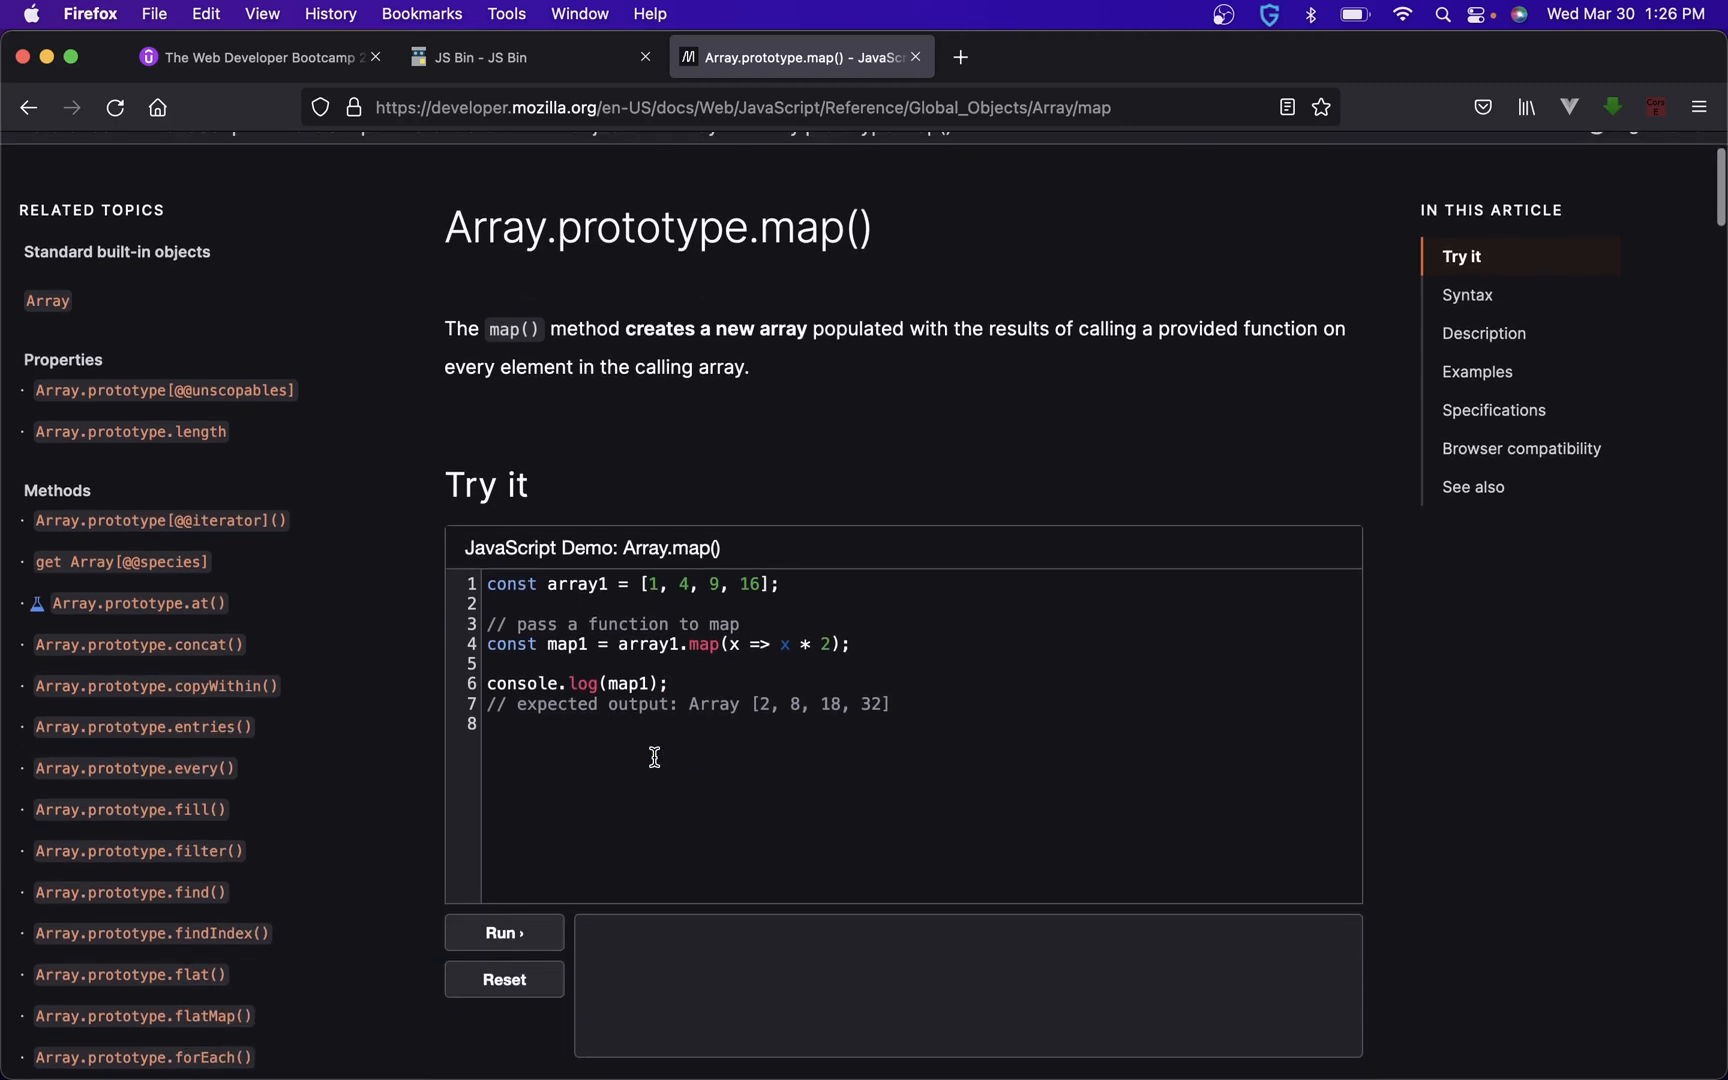
mouse_move(506, 345)
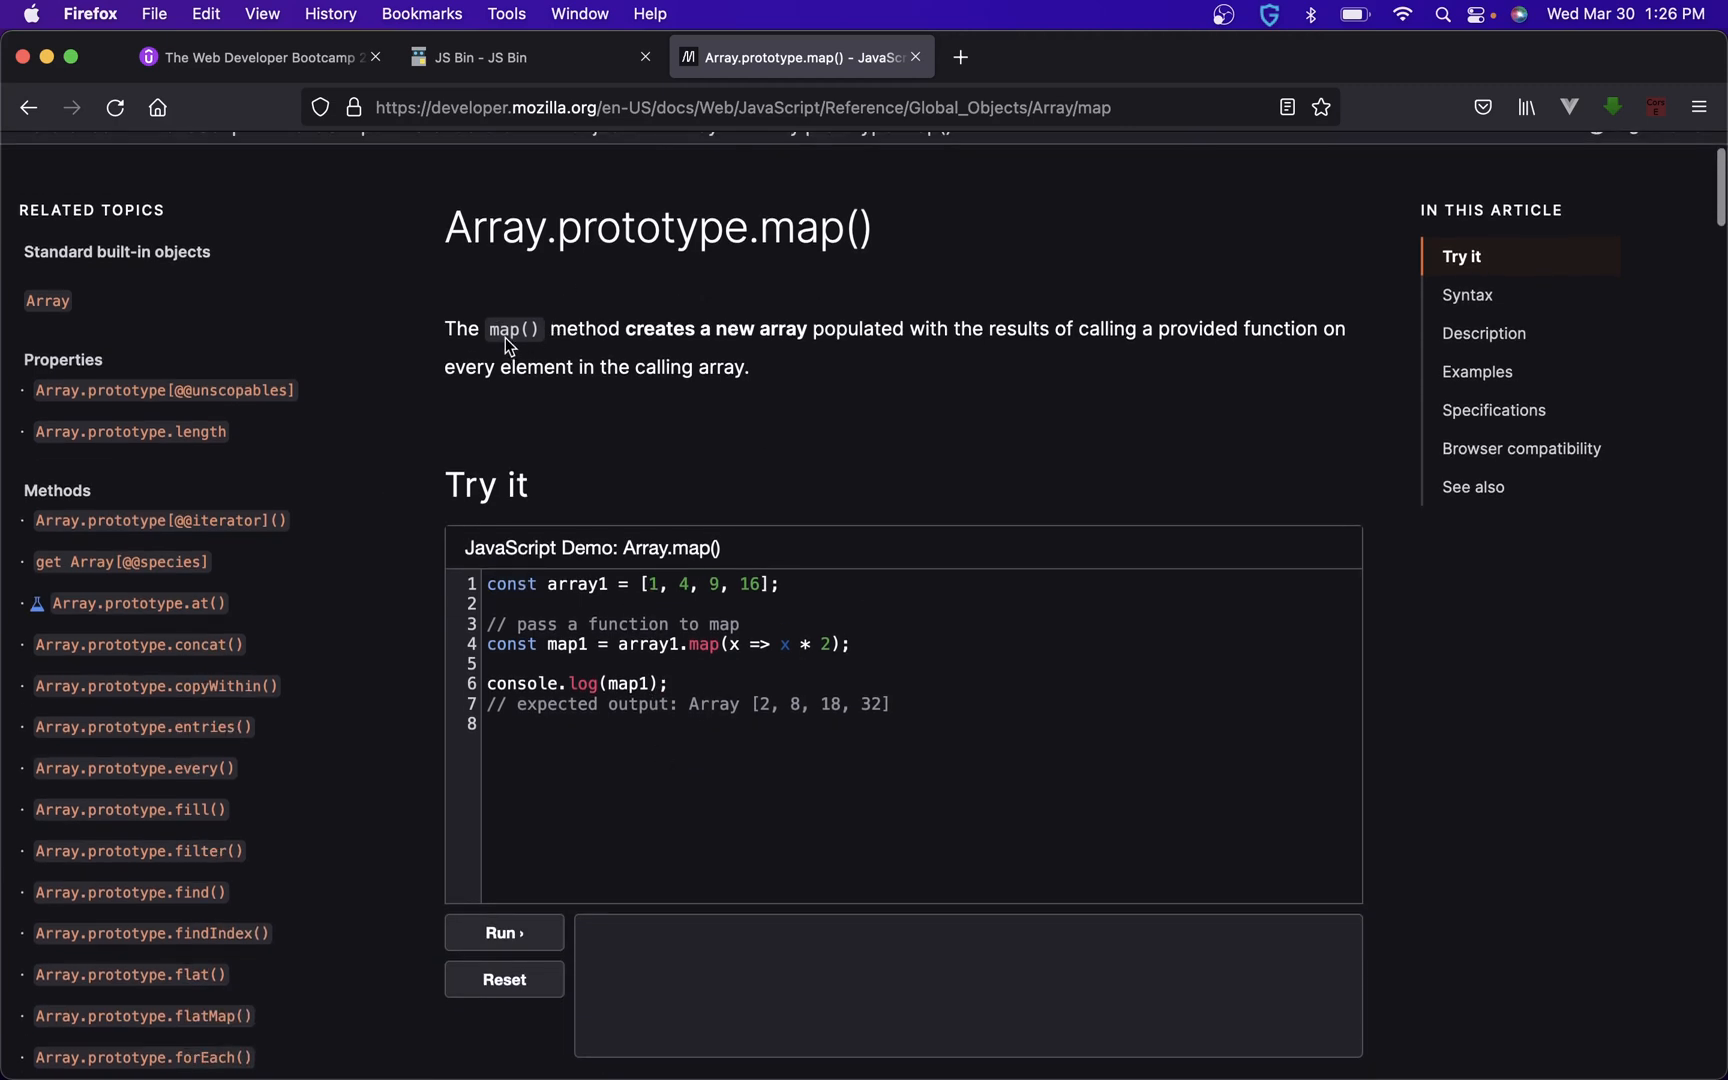
mouse_move(782, 331)
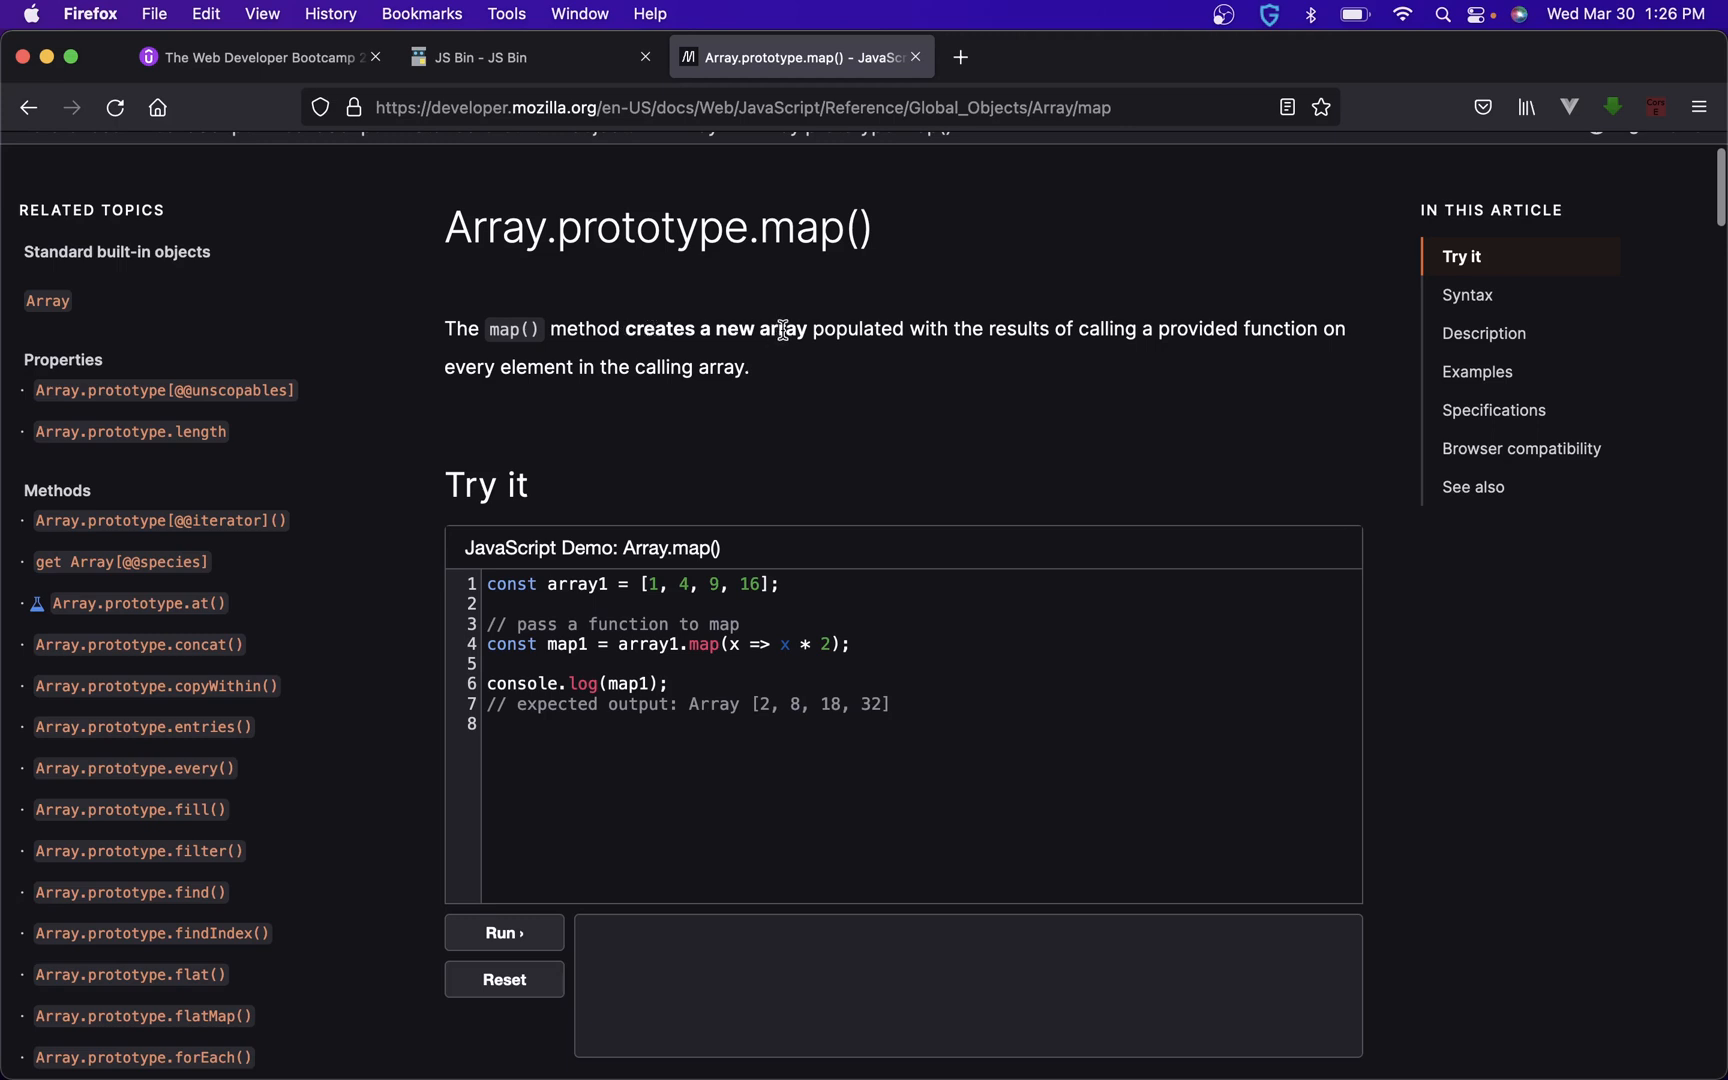
mouse_move(858, 330)
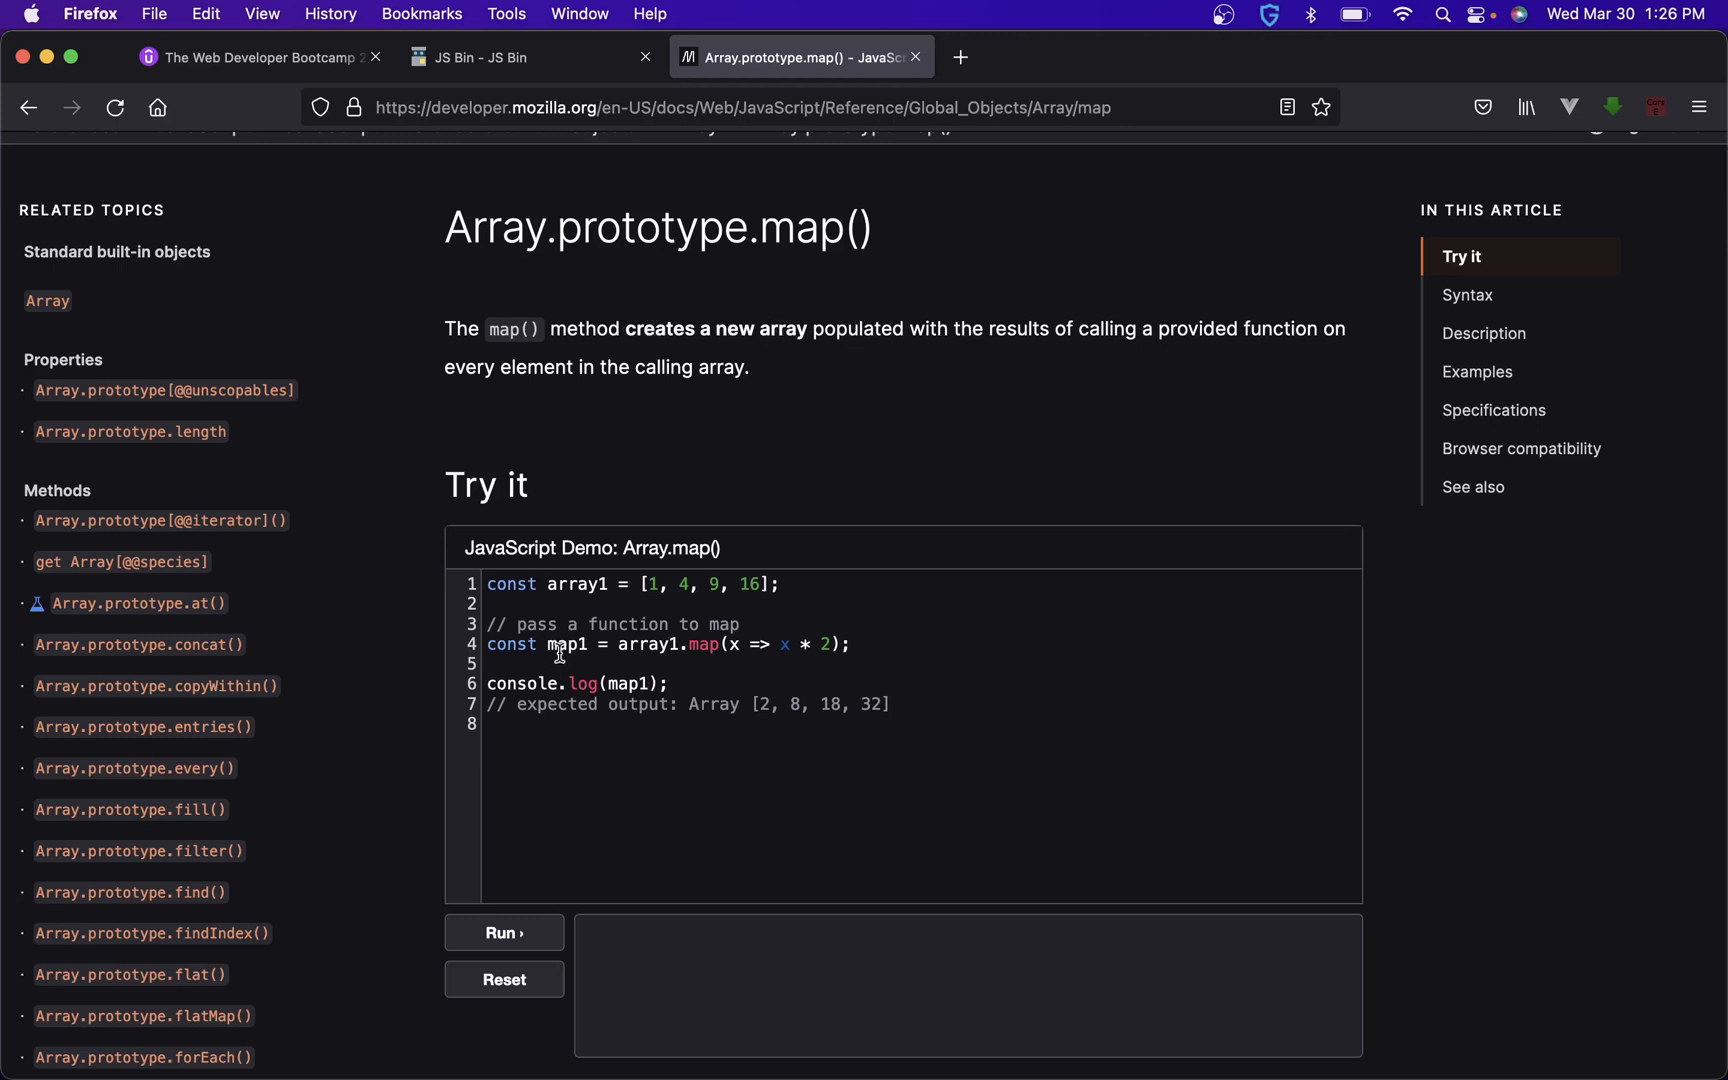
double_click(540, 644)
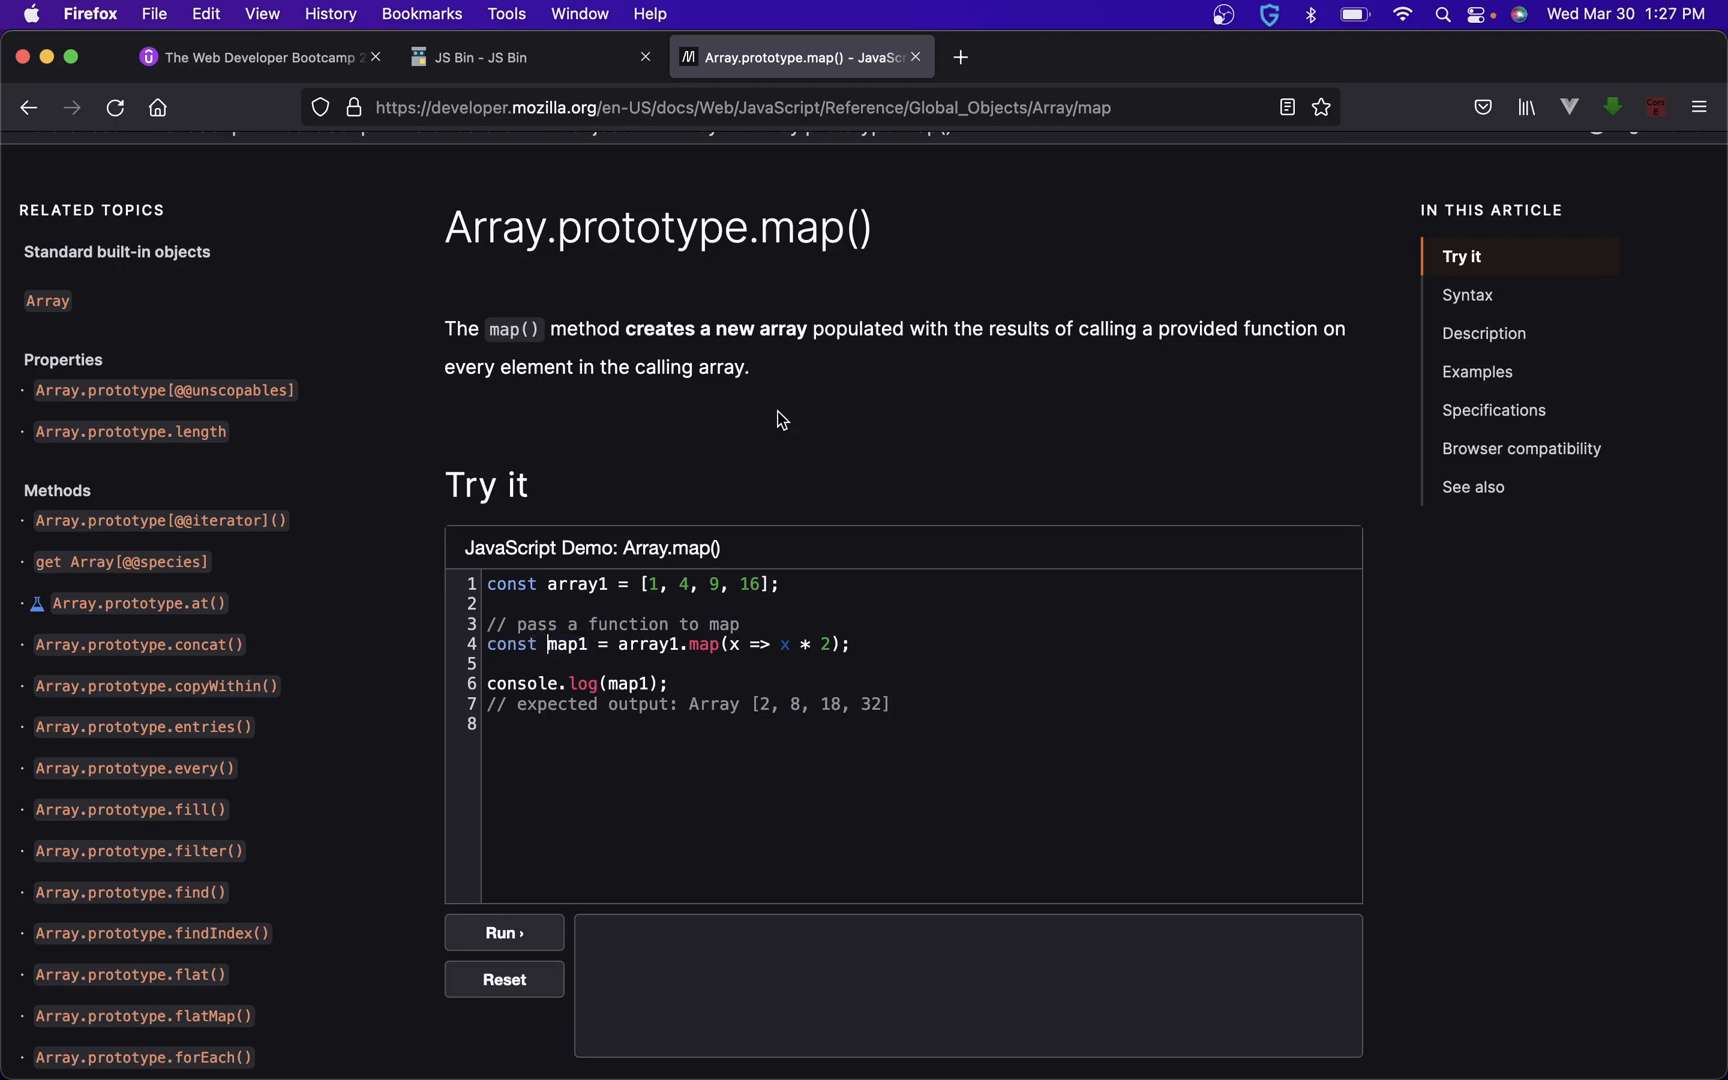
mouse_move(1005, 353)
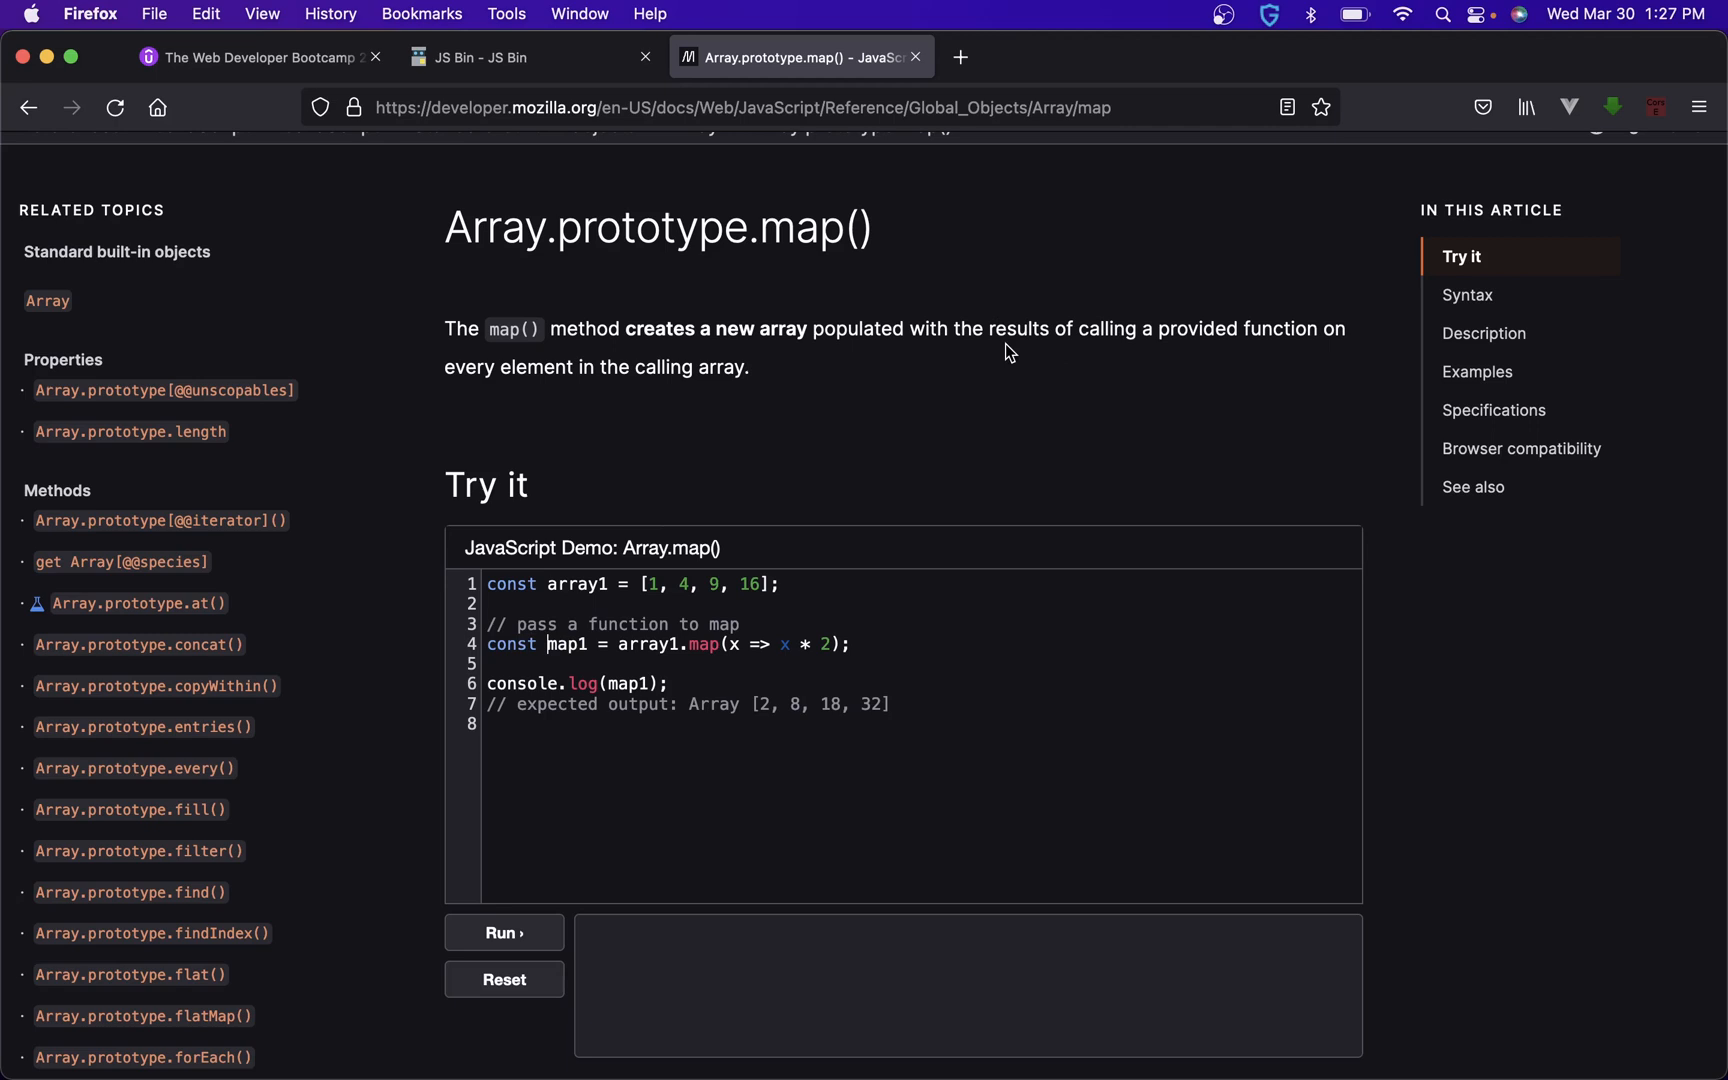
mouse_move(1290, 323)
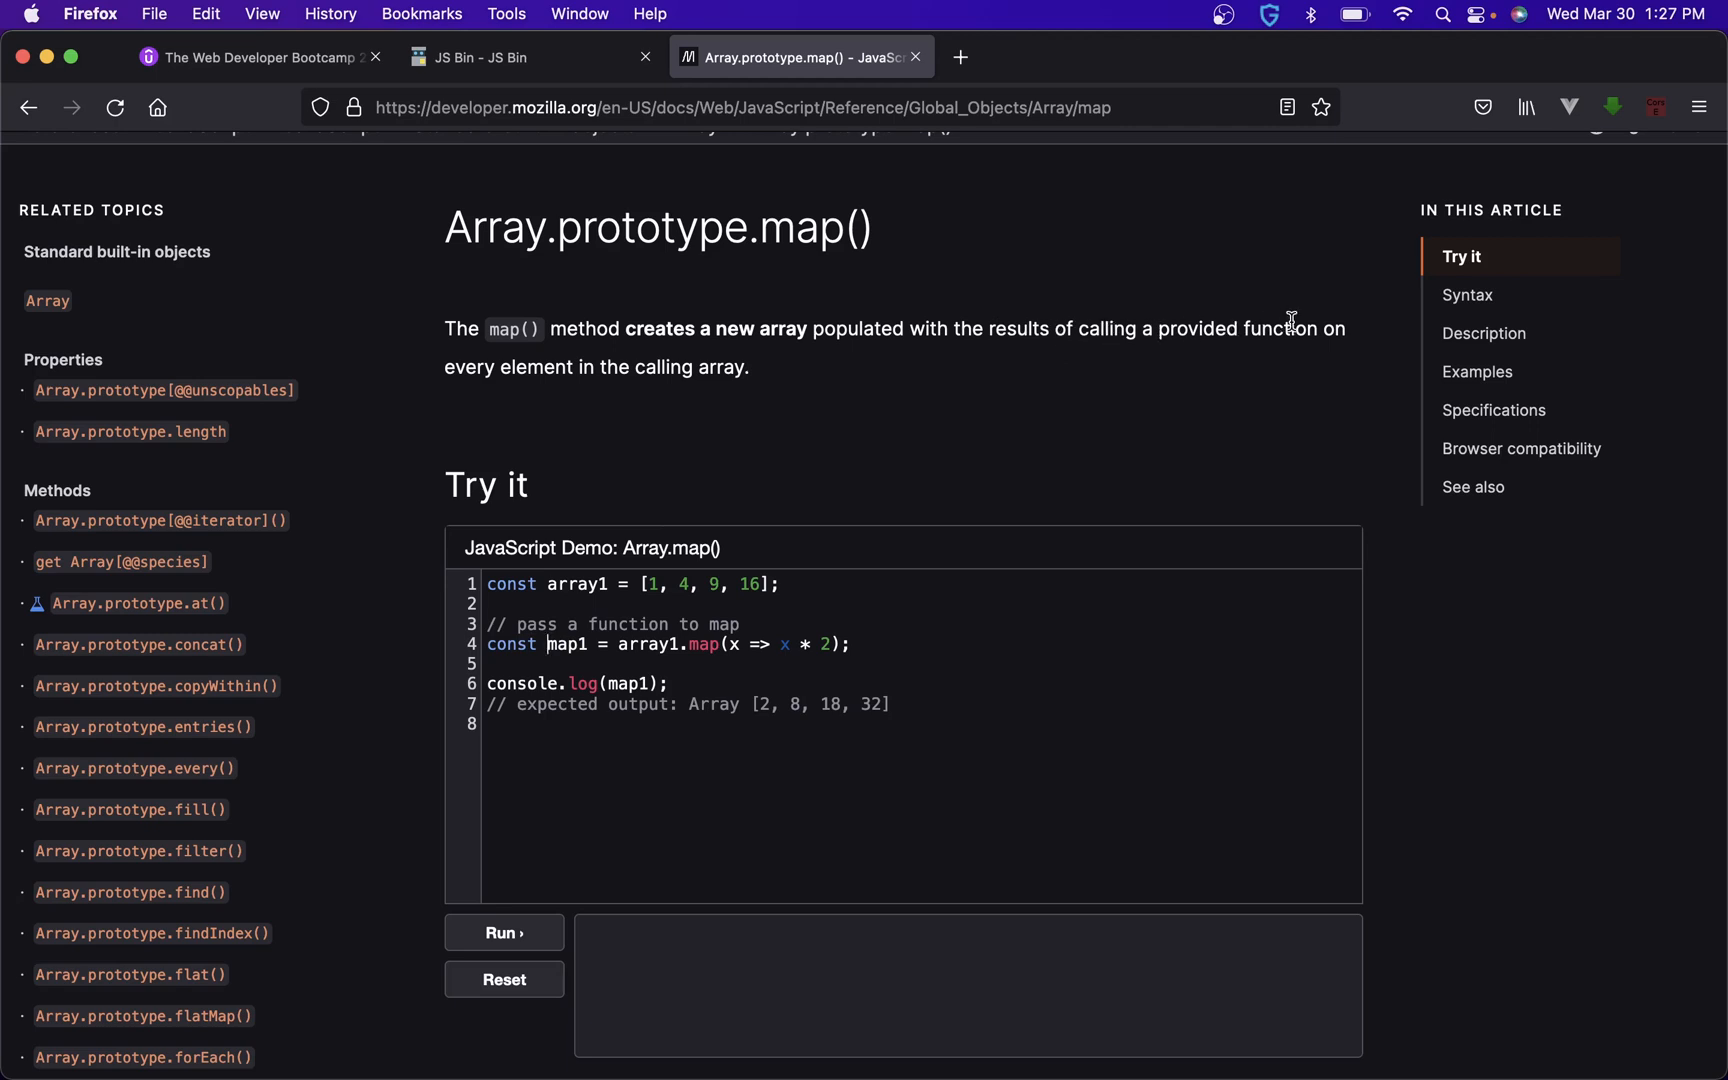
mouse_move(665, 386)
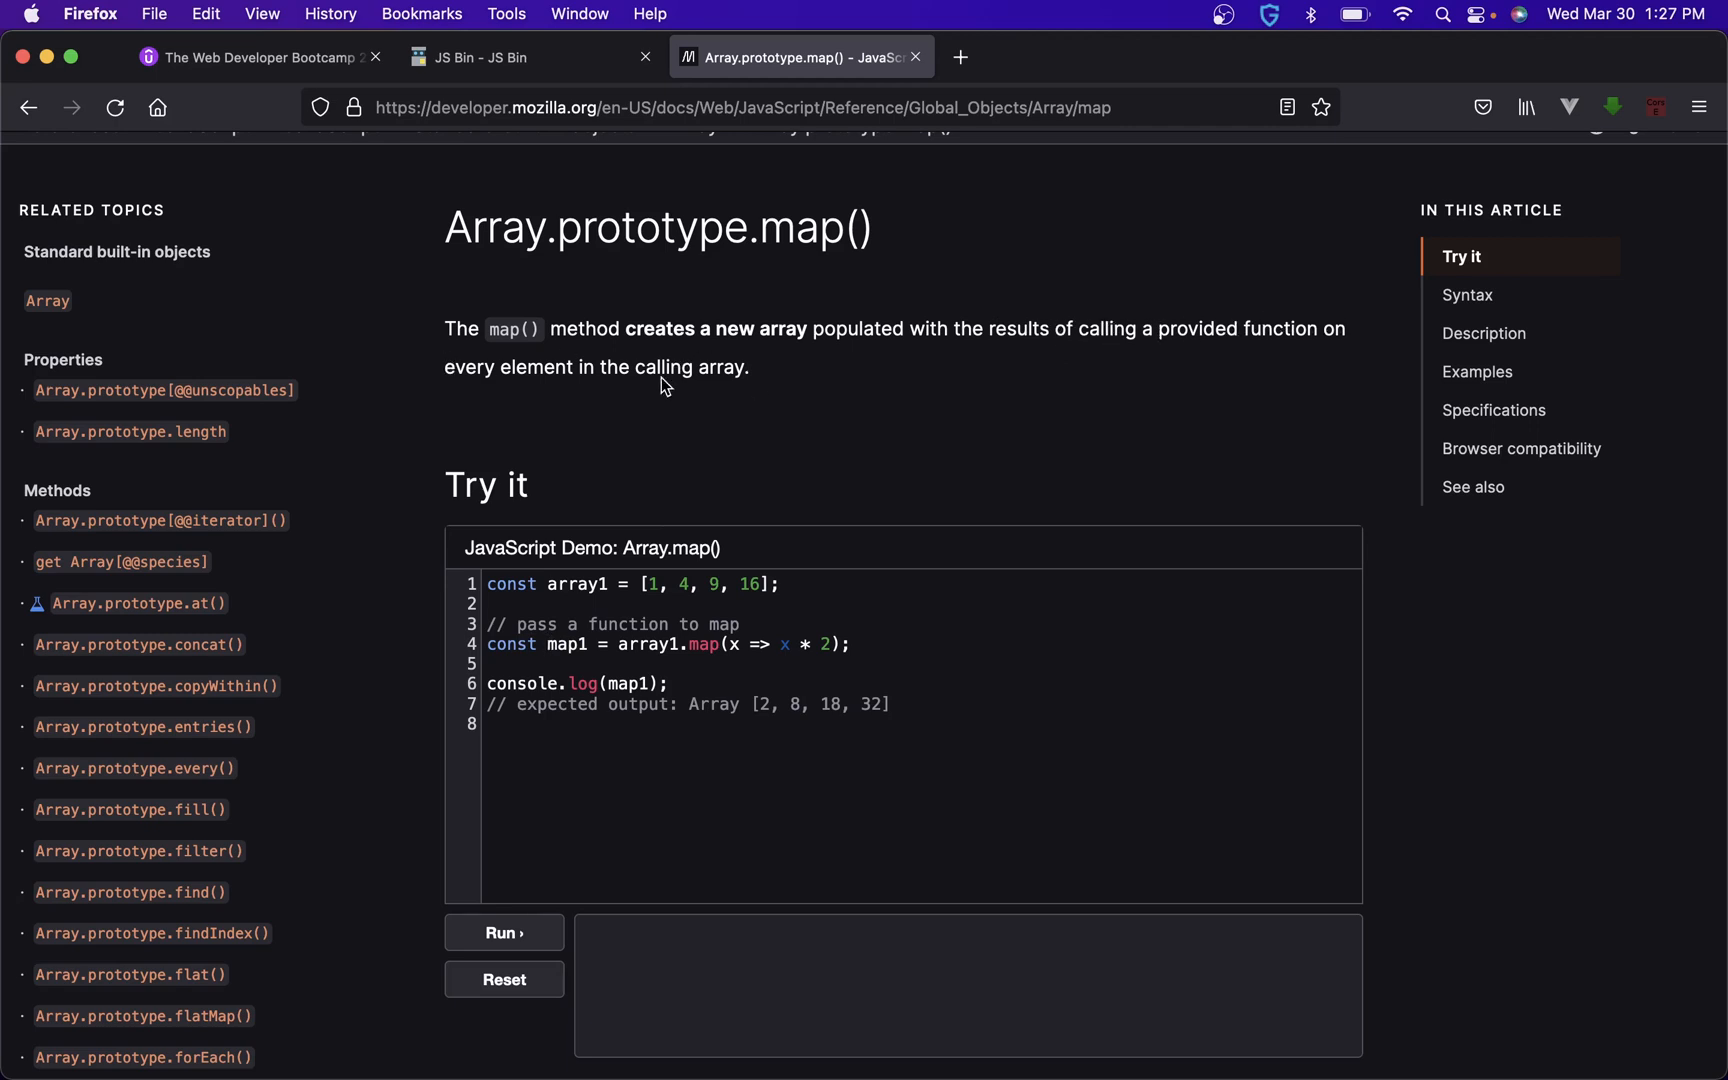
mouse_move(856, 432)
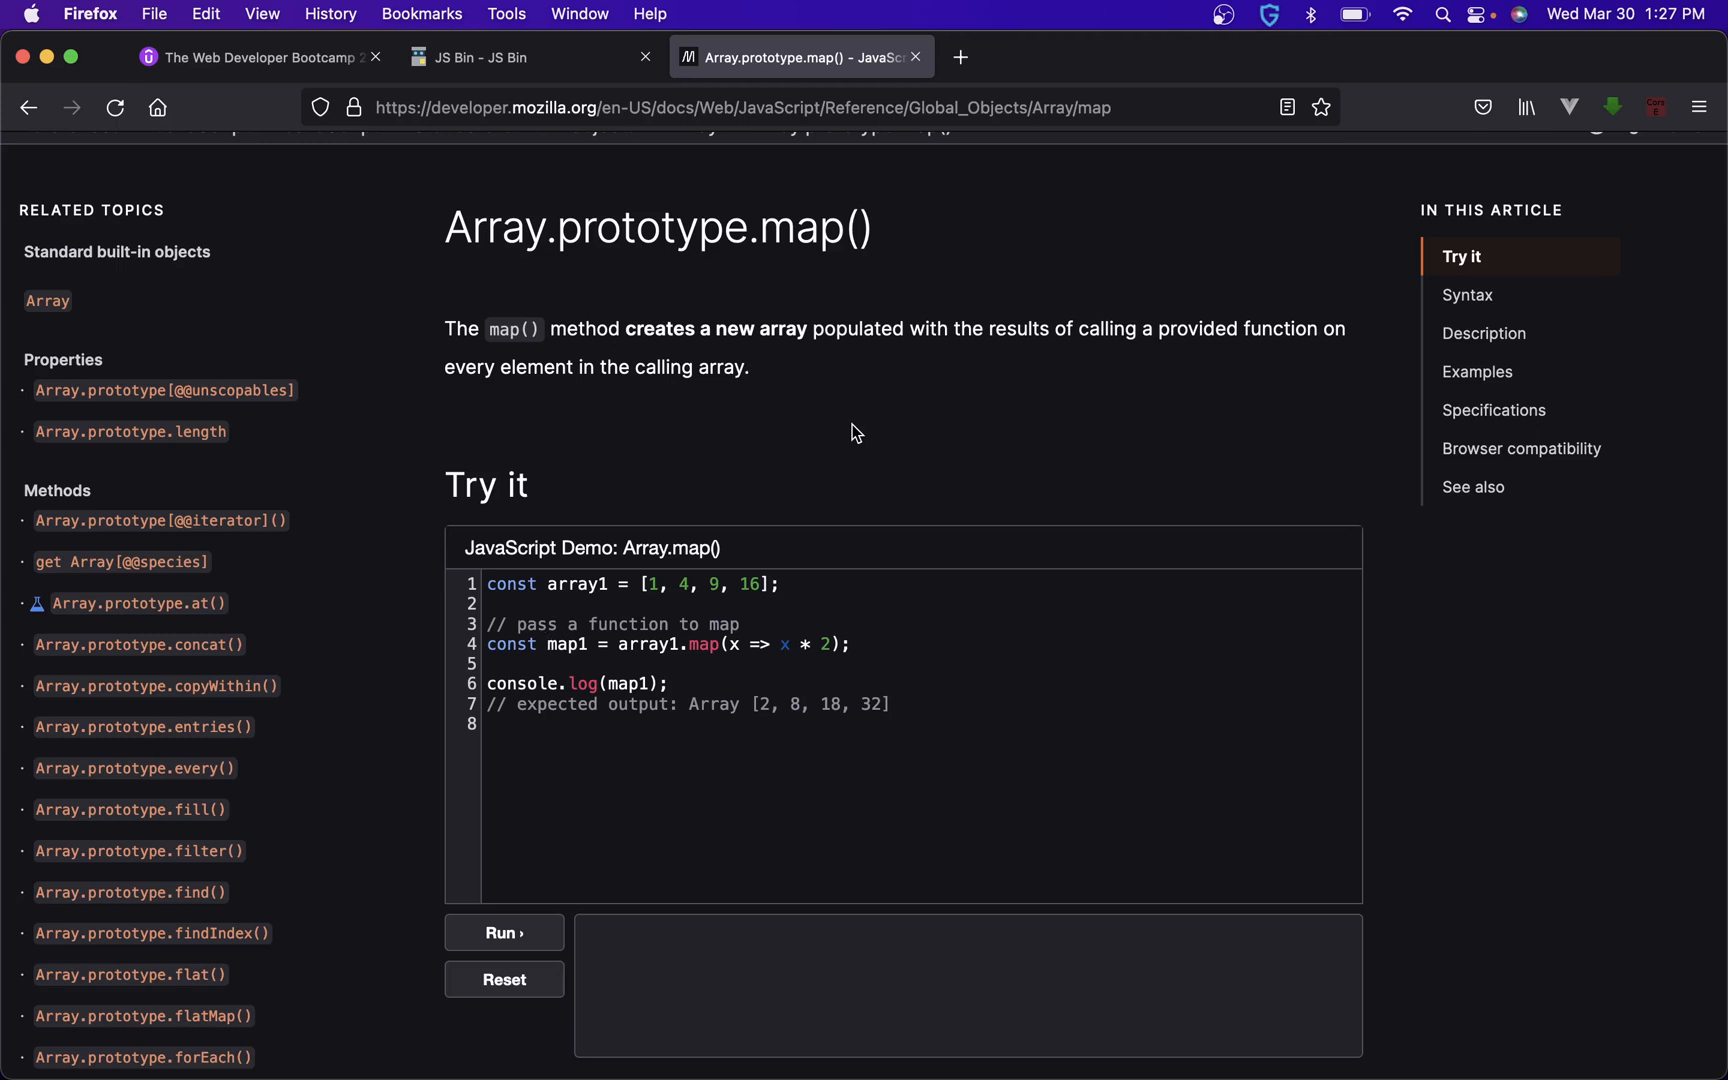
mouse_move(695, 666)
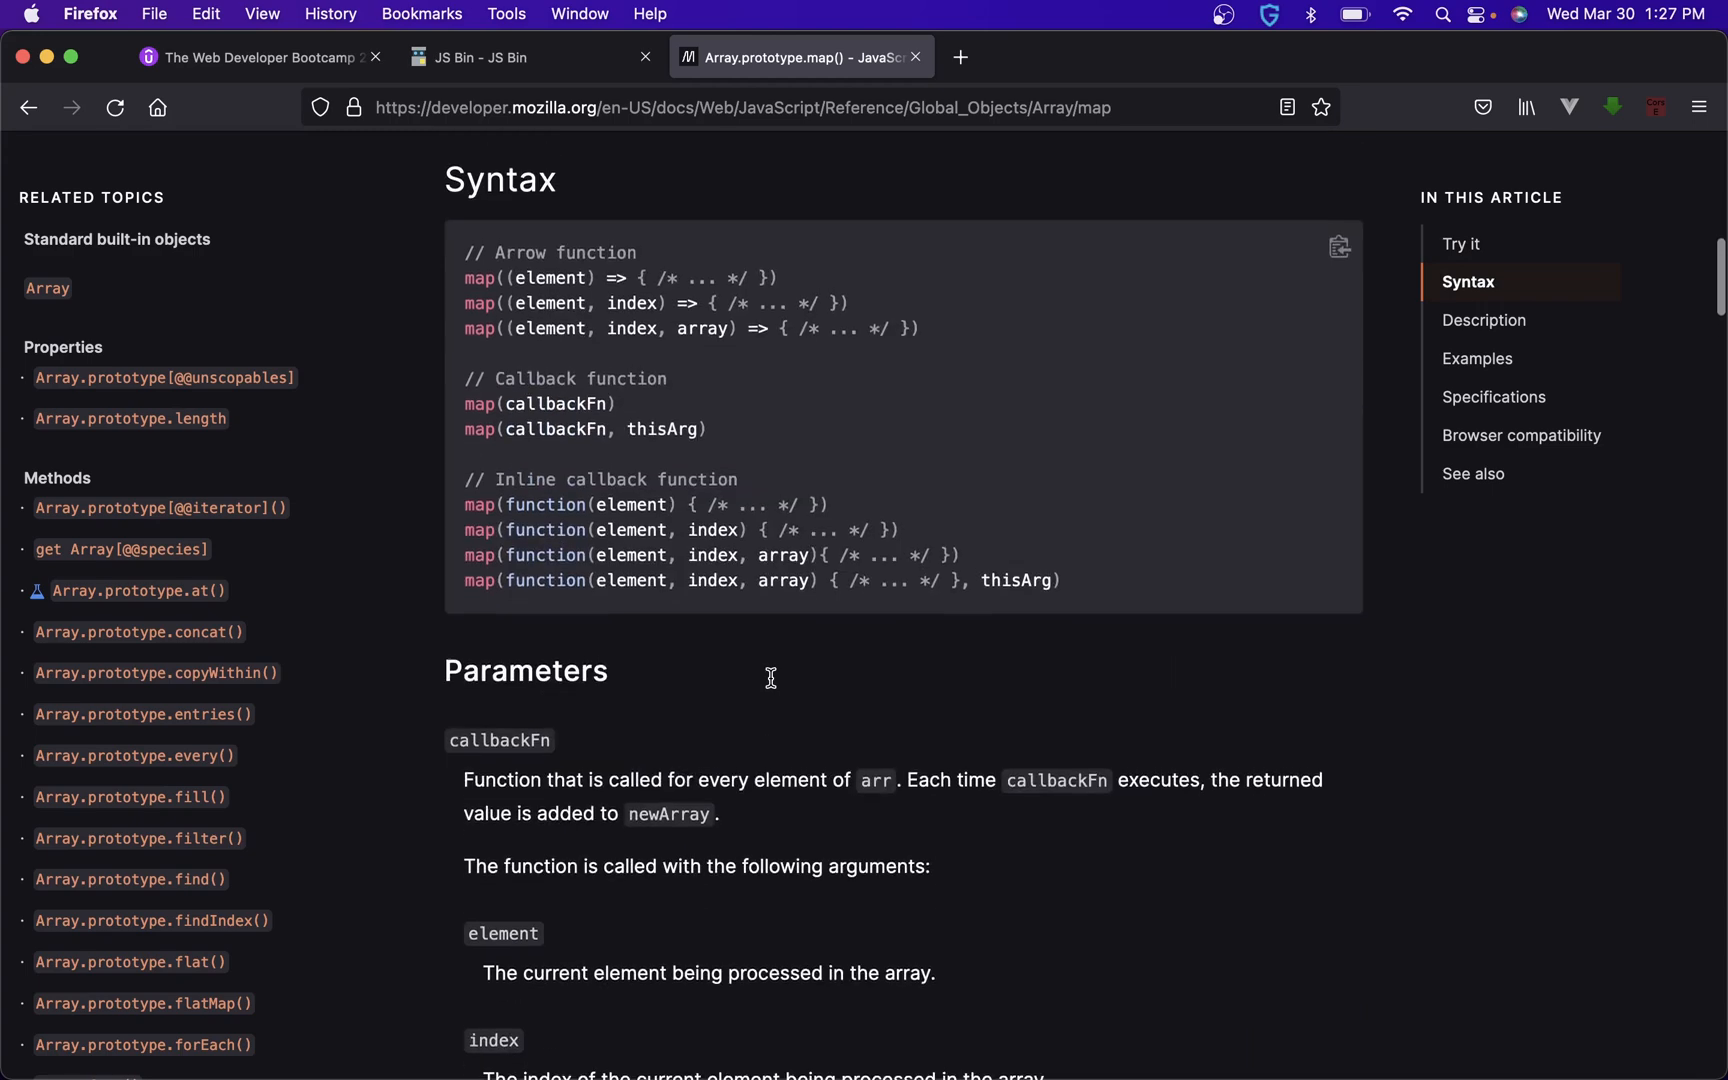
scroll("up", 3)
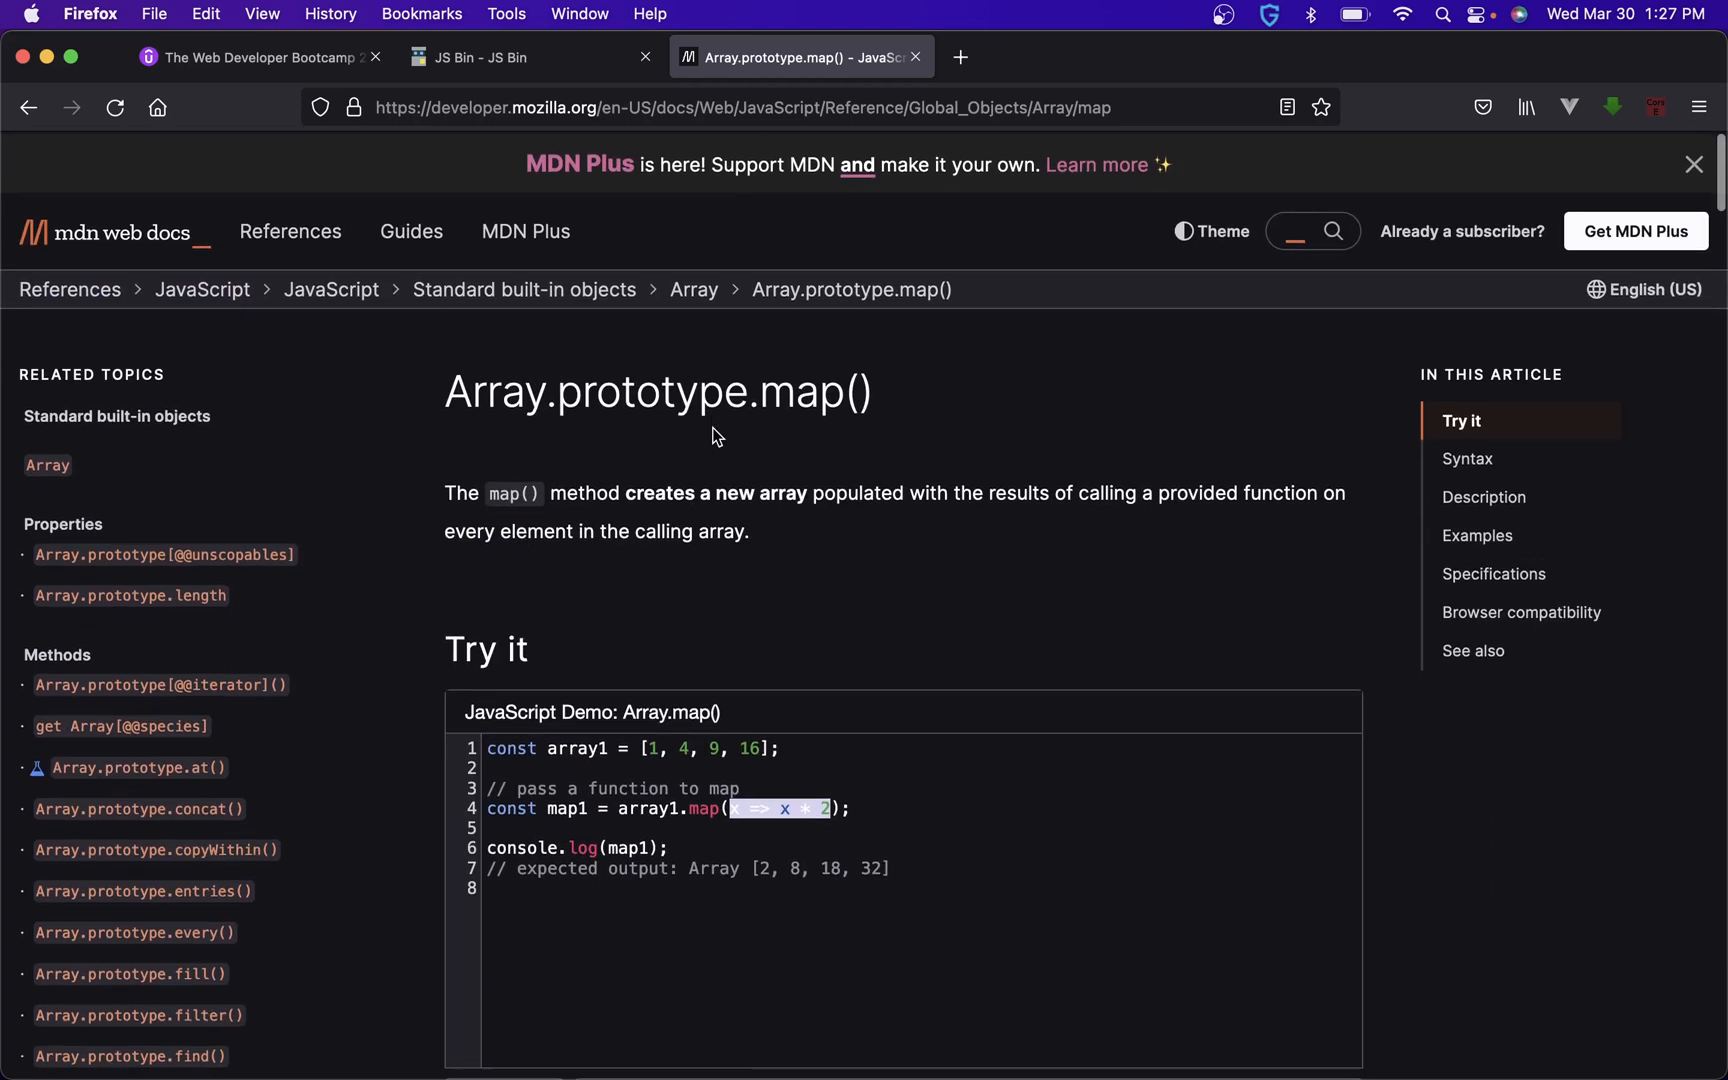
scroll("down", 3)
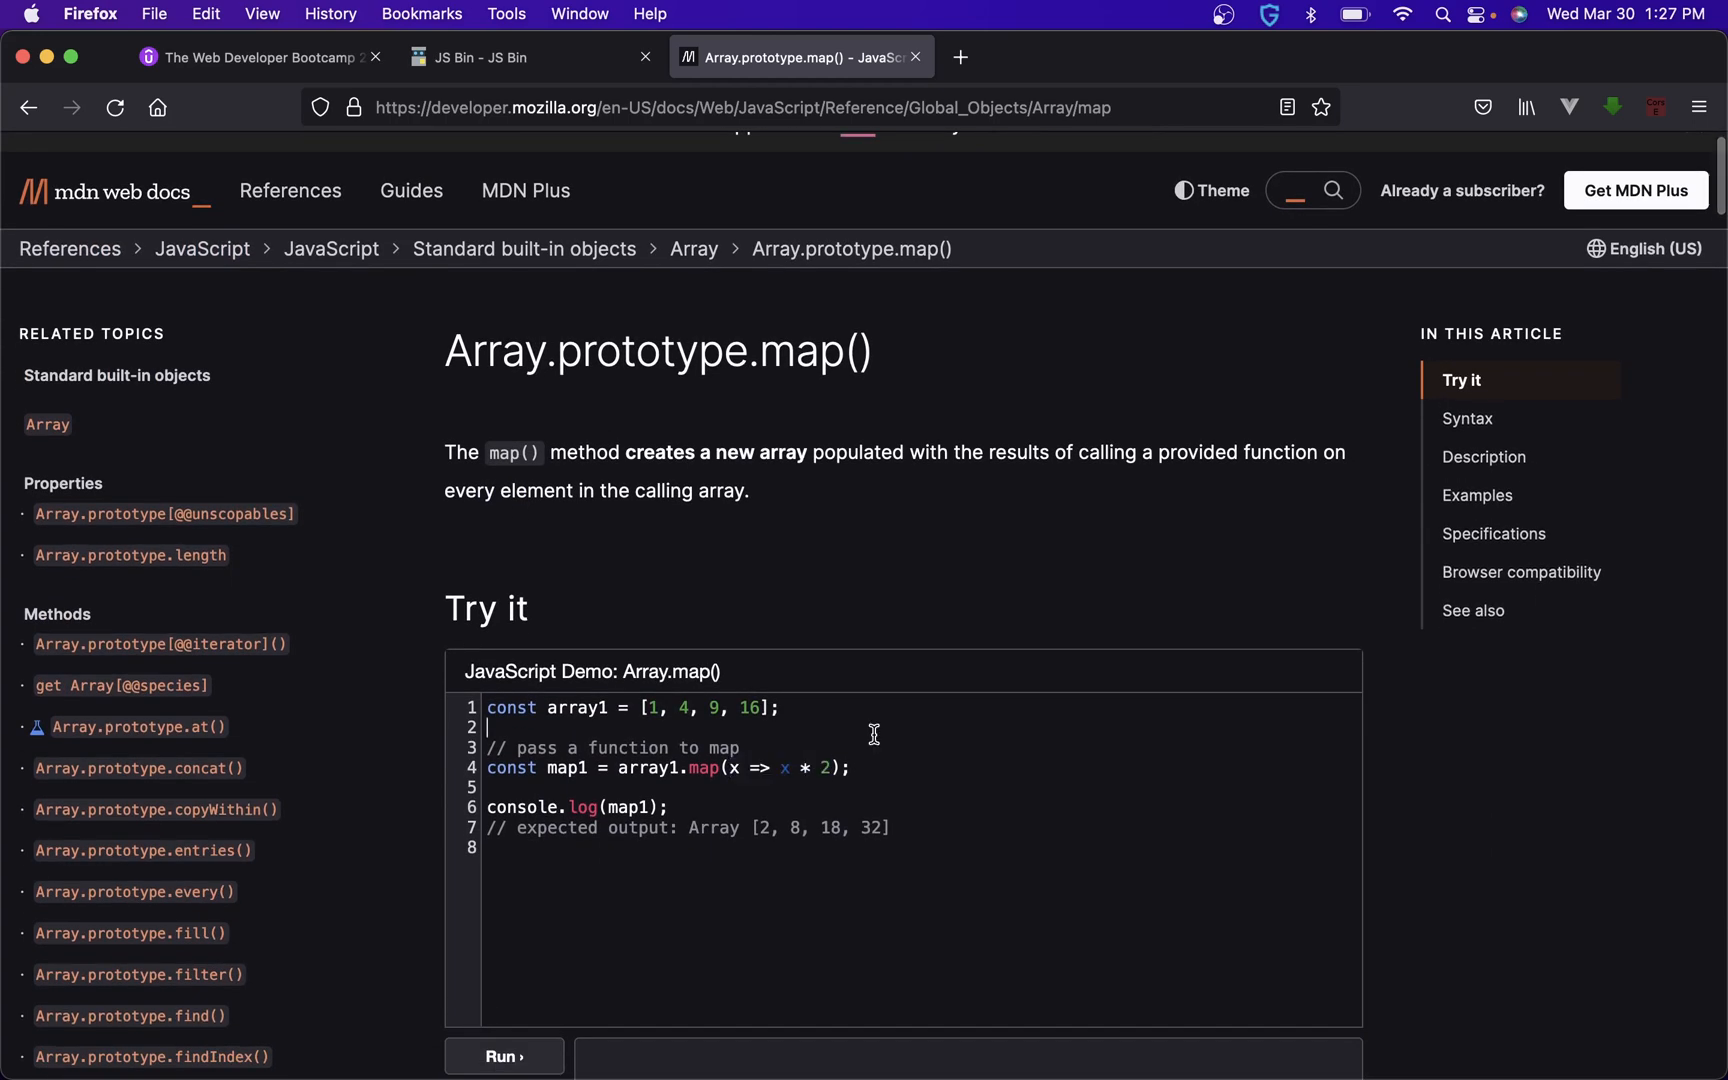
left_click(253, 56)
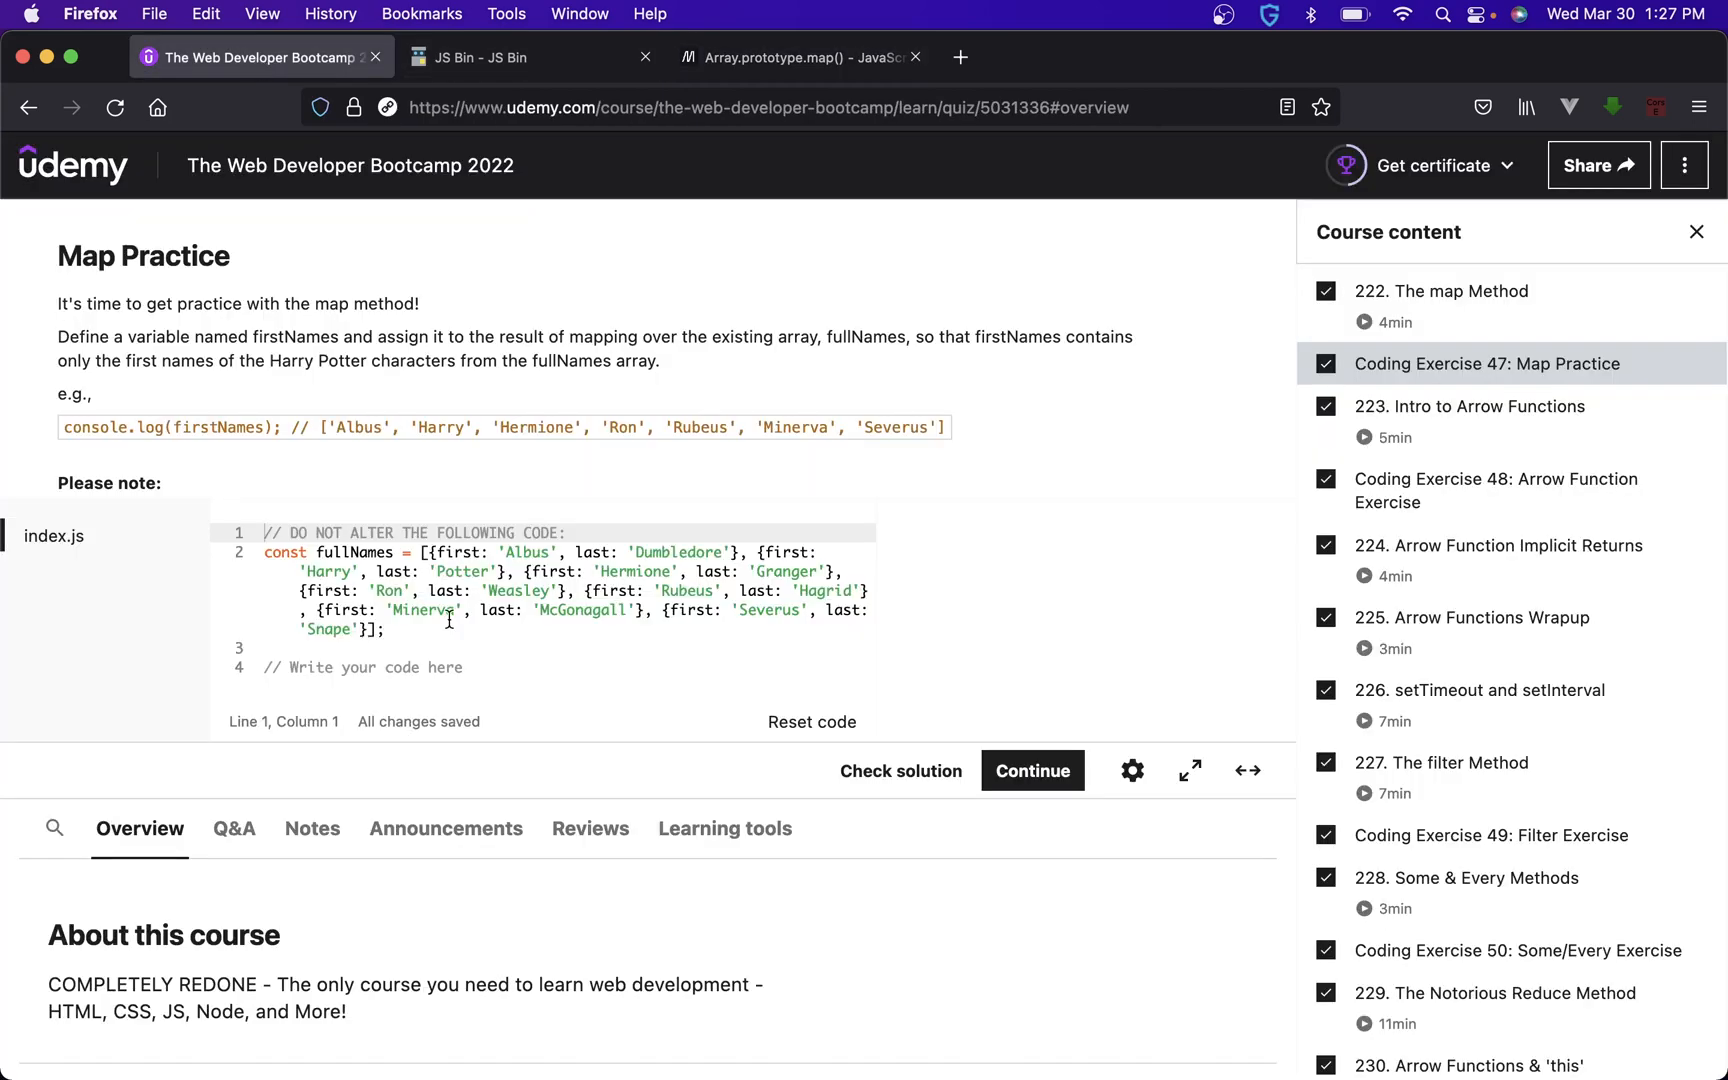
mouse_move(496, 668)
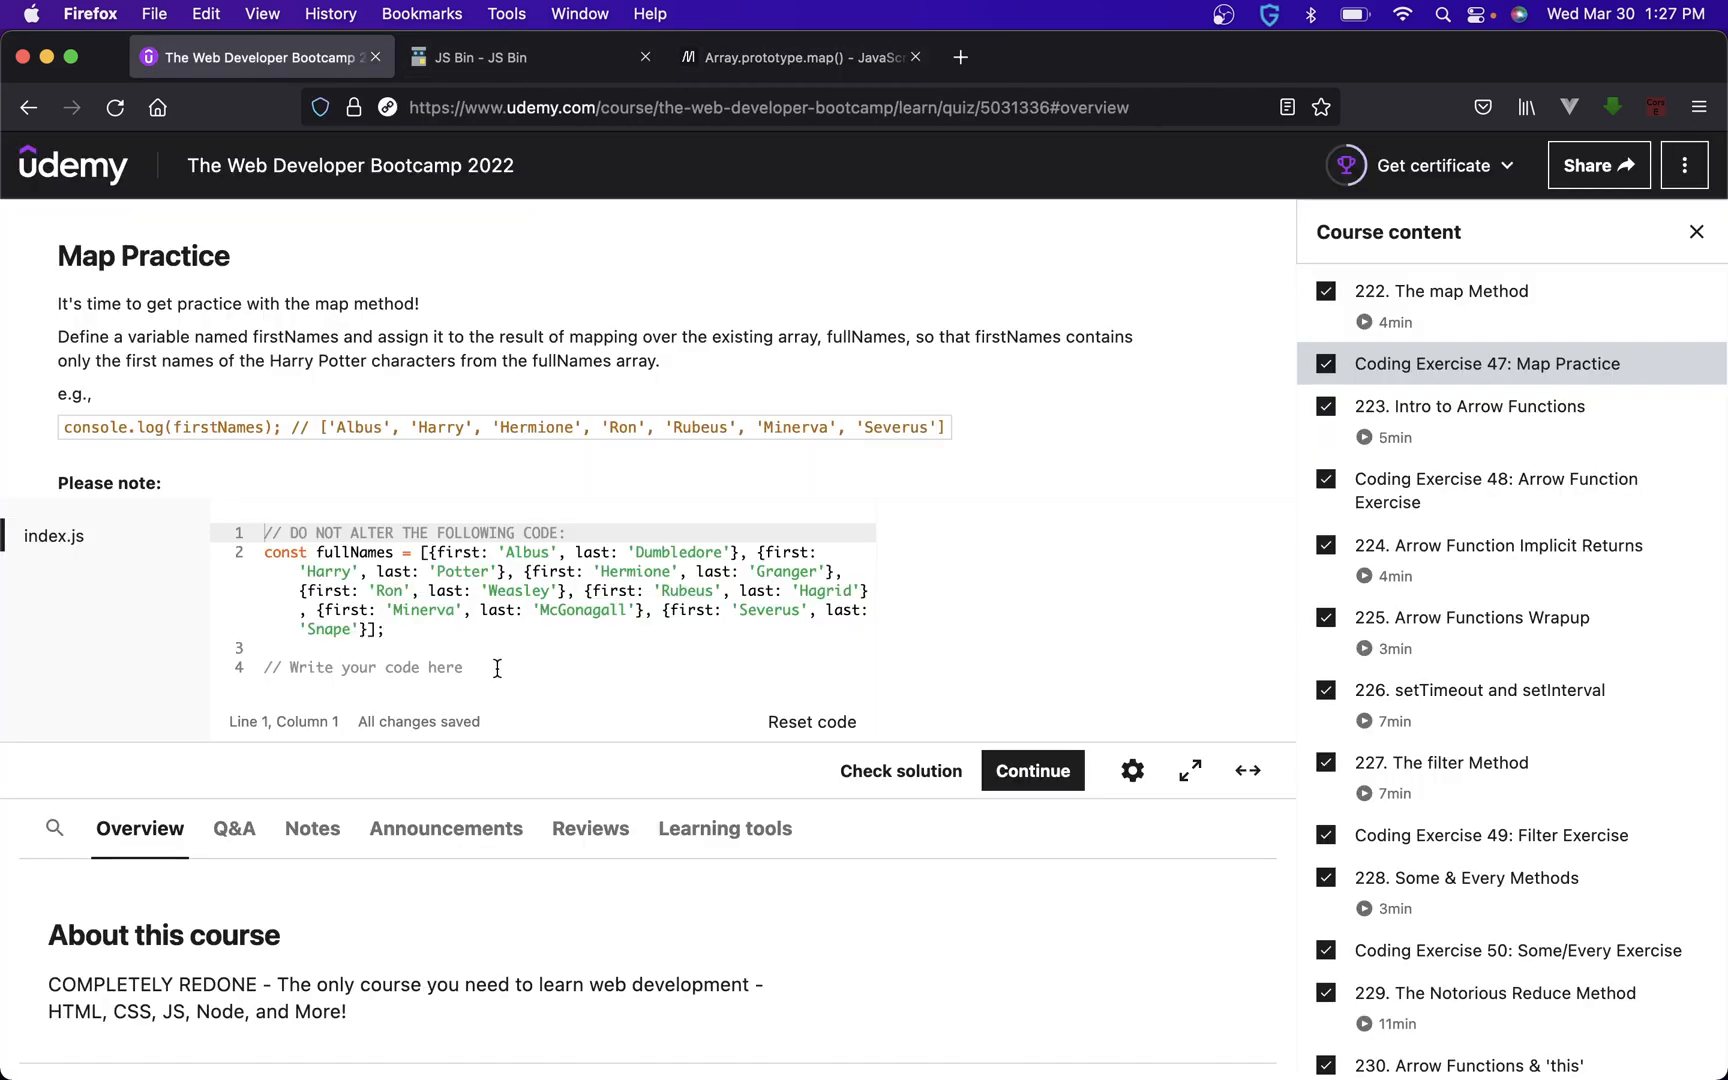
mouse_move(347, 463)
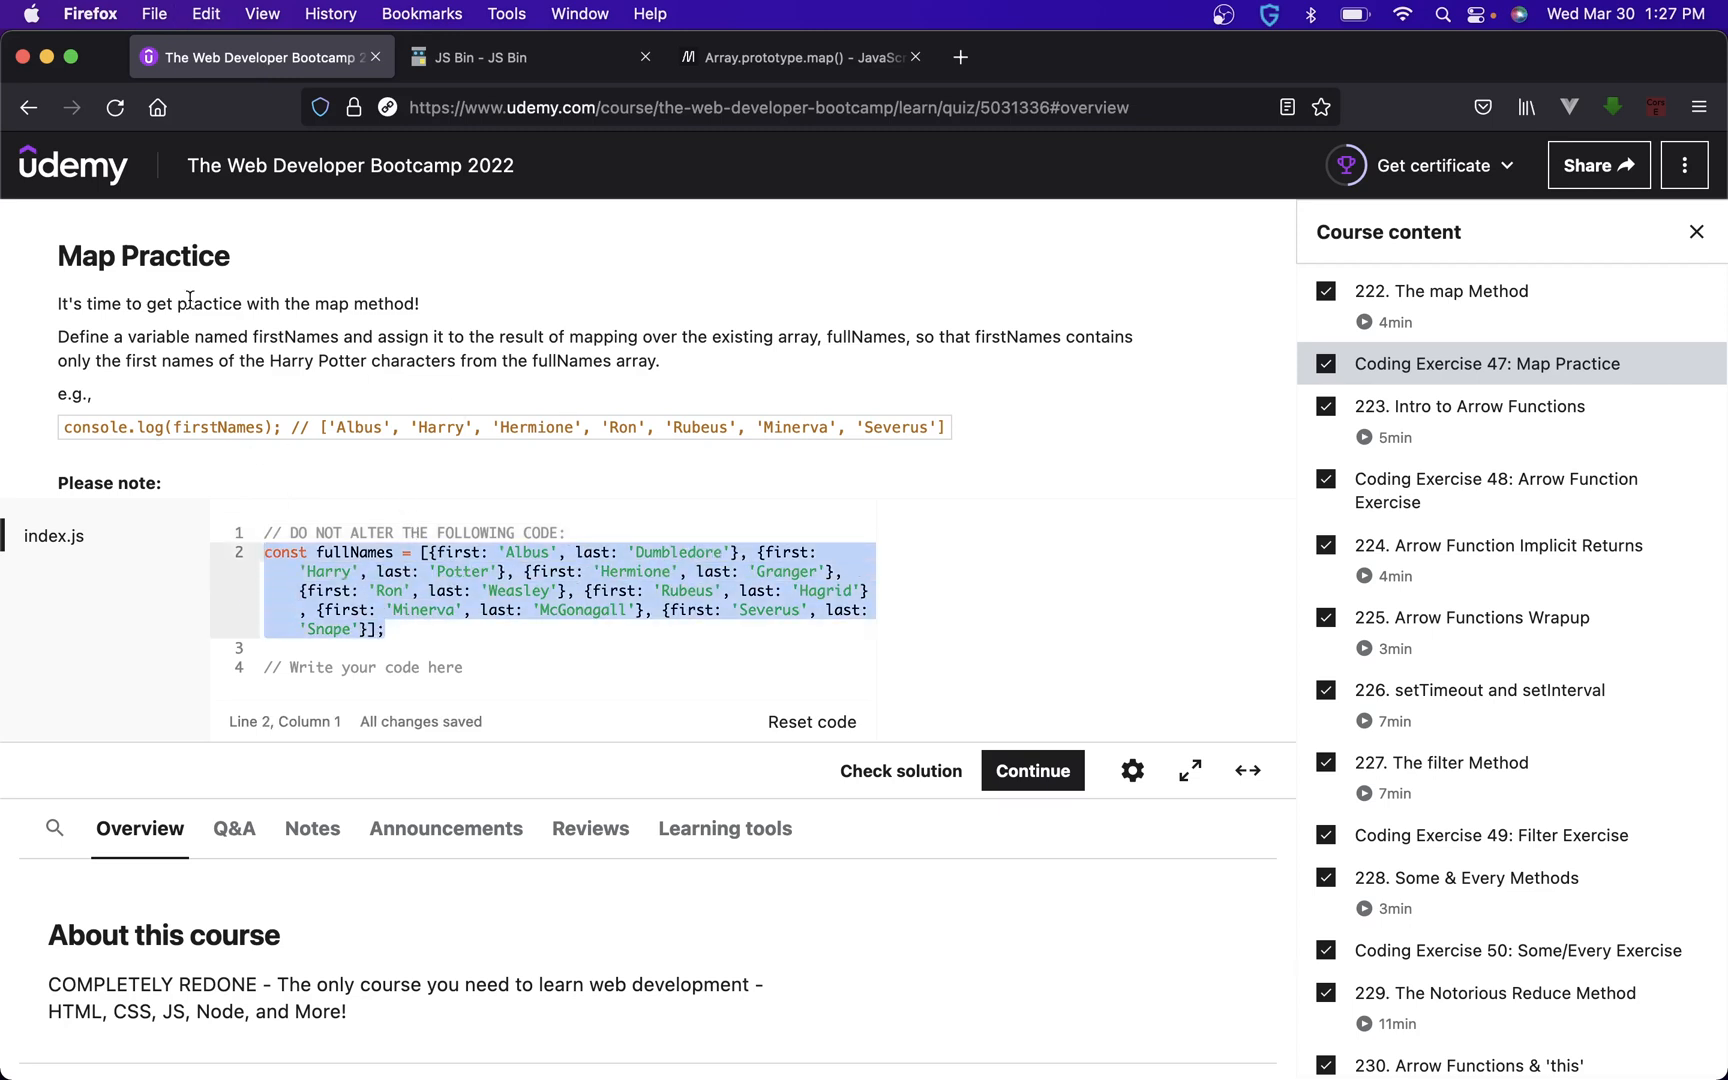
mouse_move(260, 337)
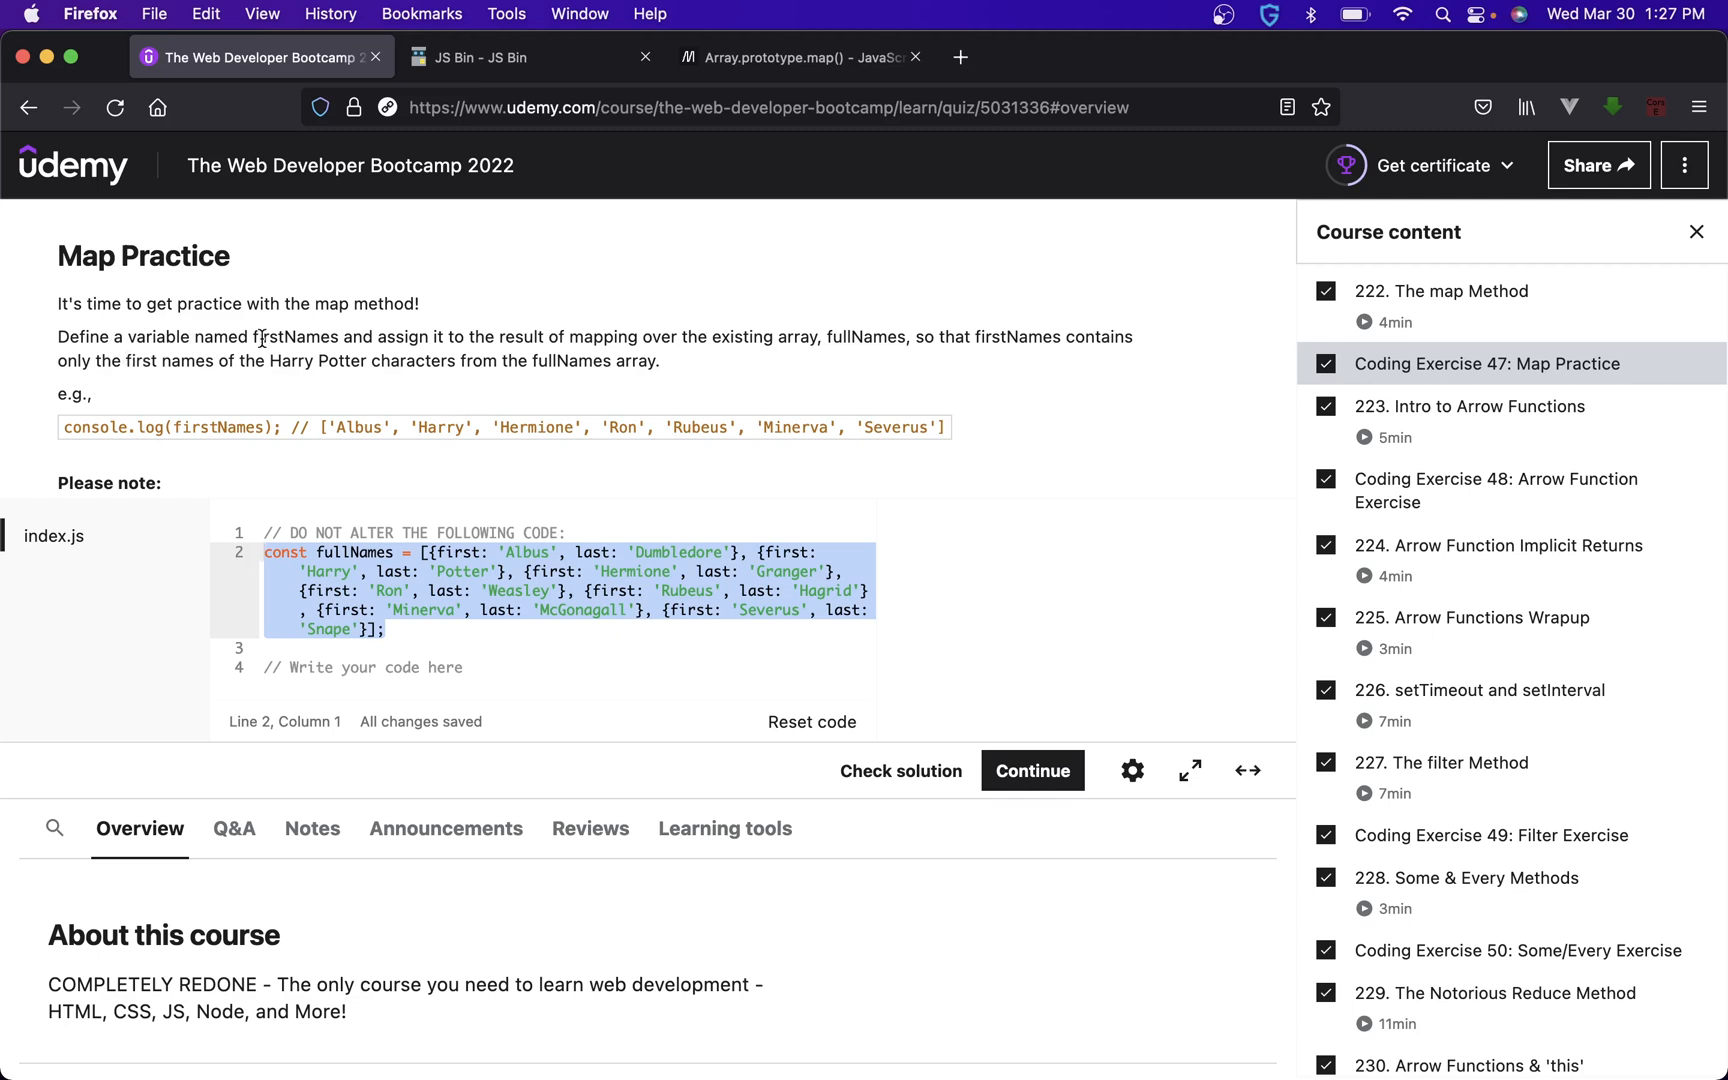
mouse_move(467, 332)
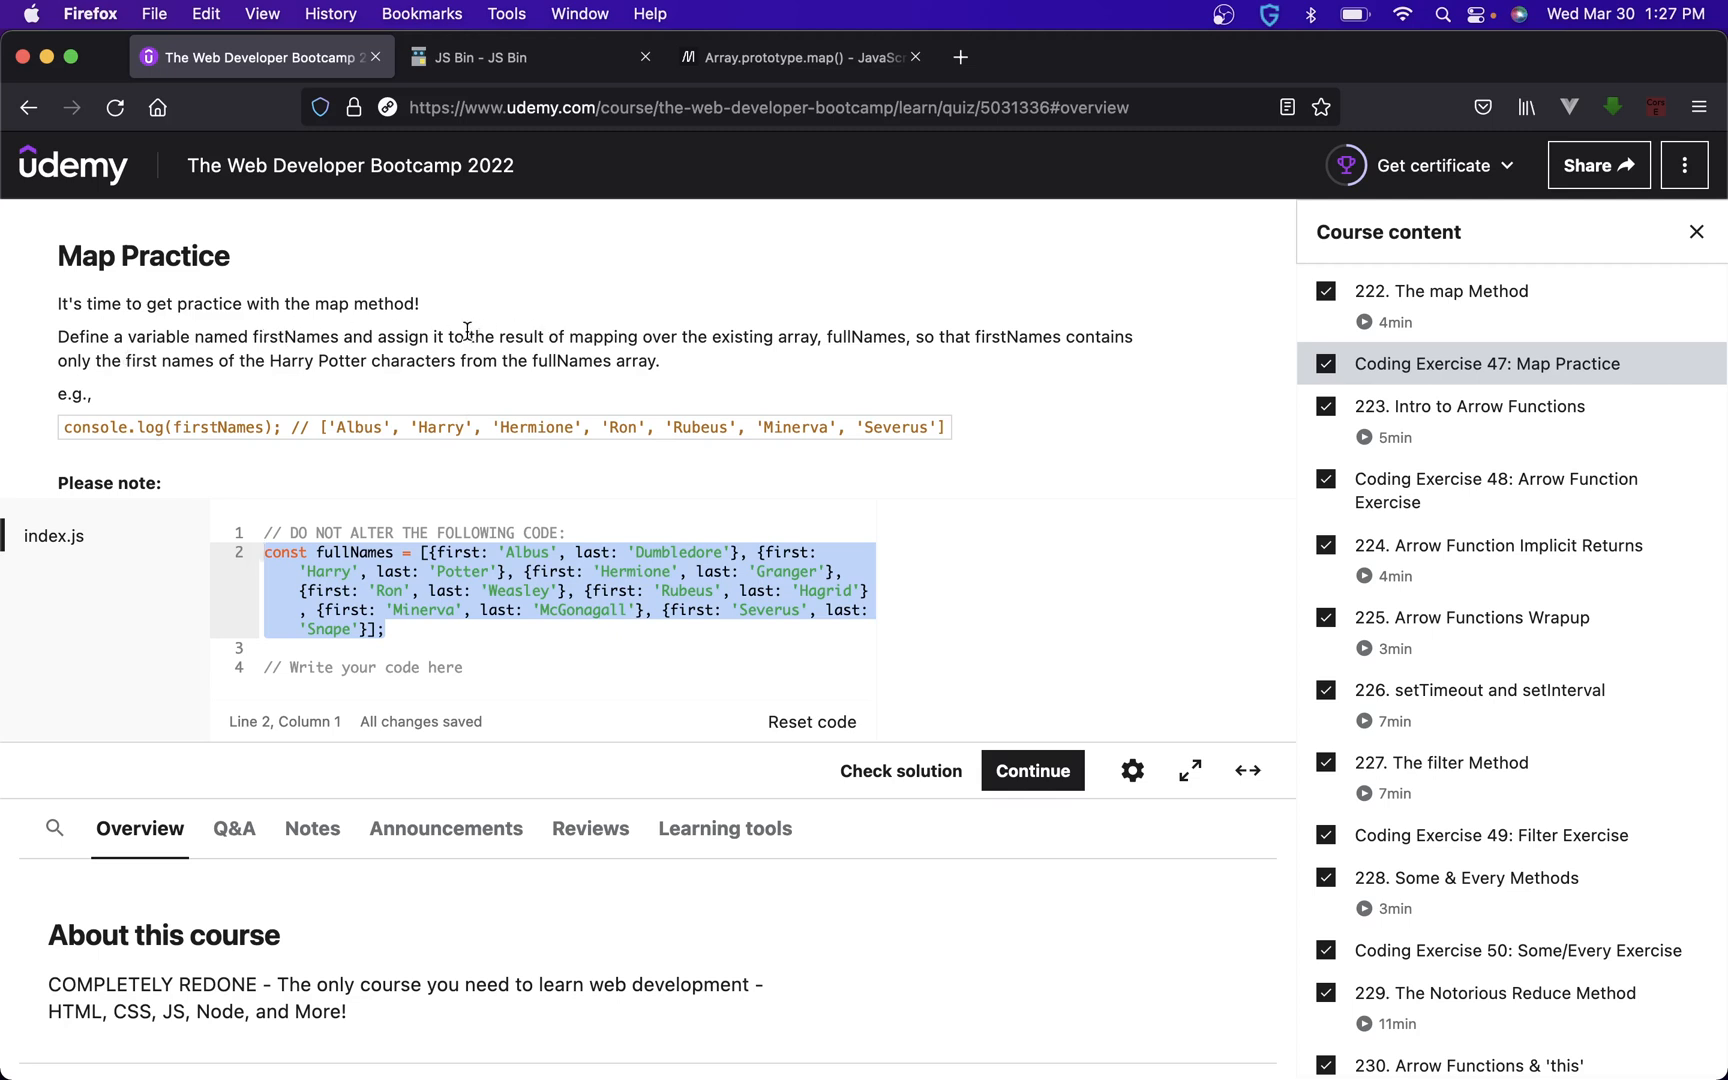
mouse_move(769, 353)
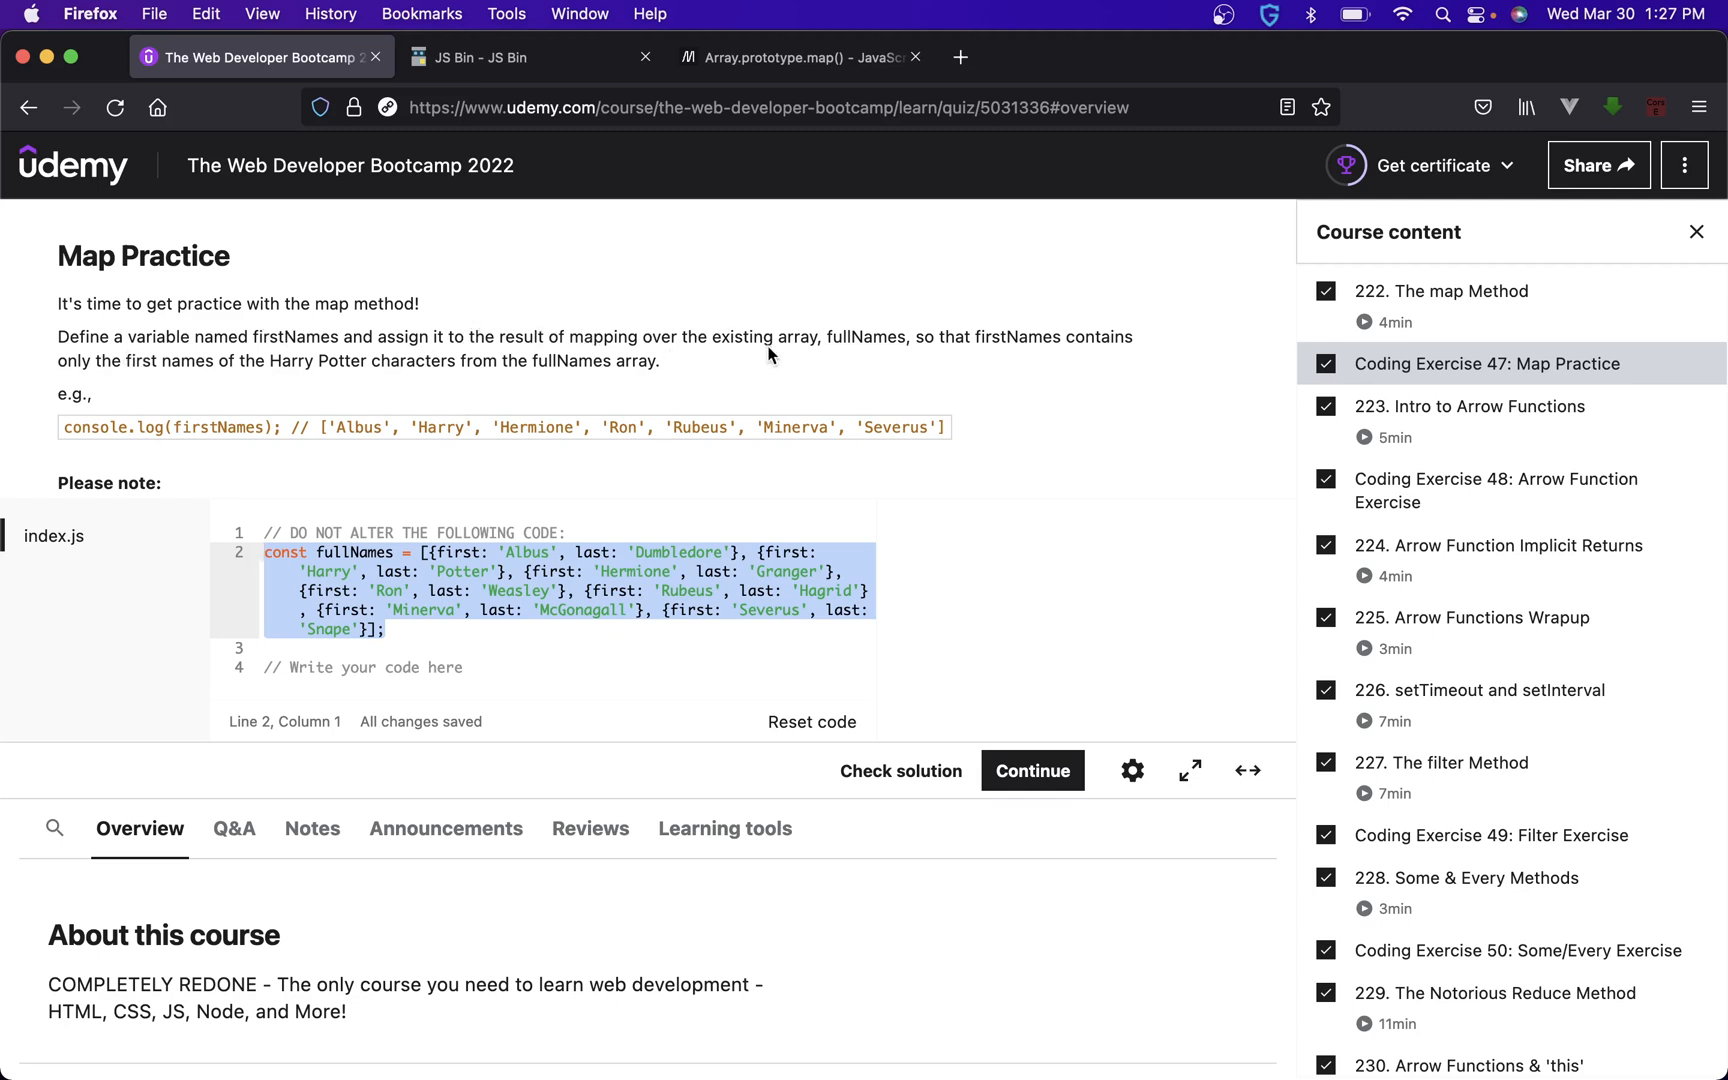
mouse_move(474, 581)
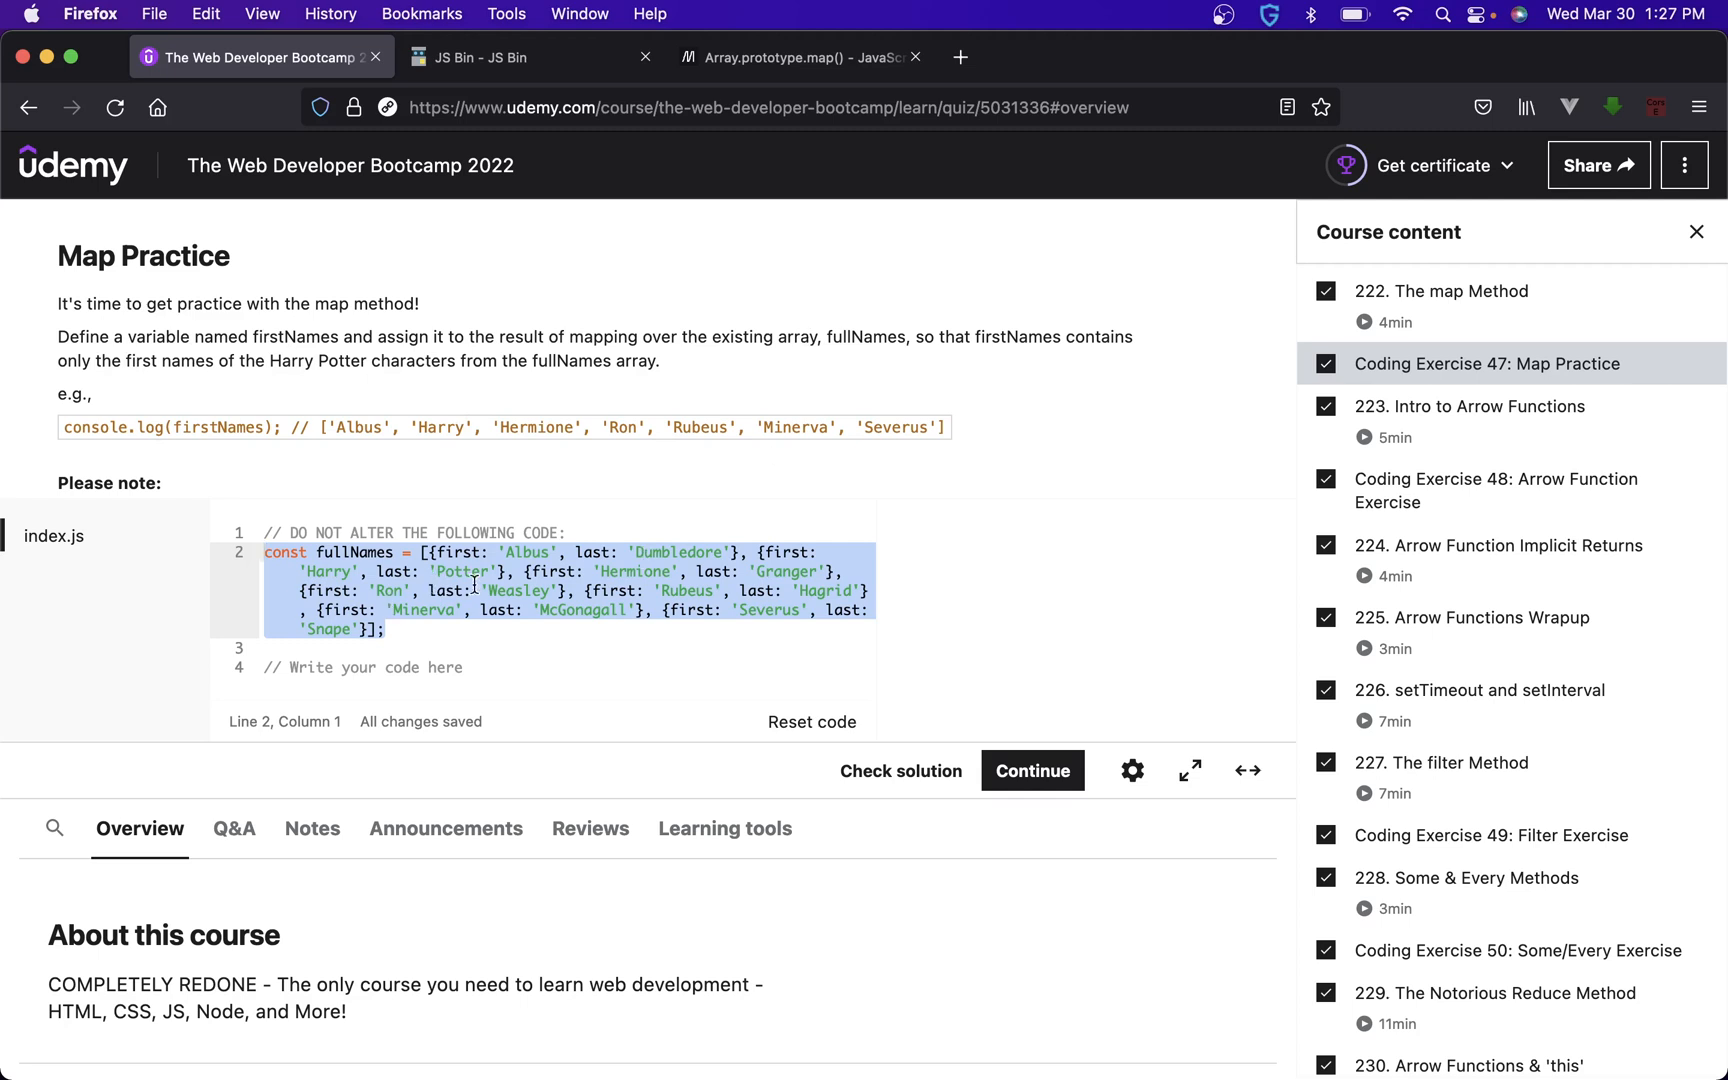
mouse_move(1106, 335)
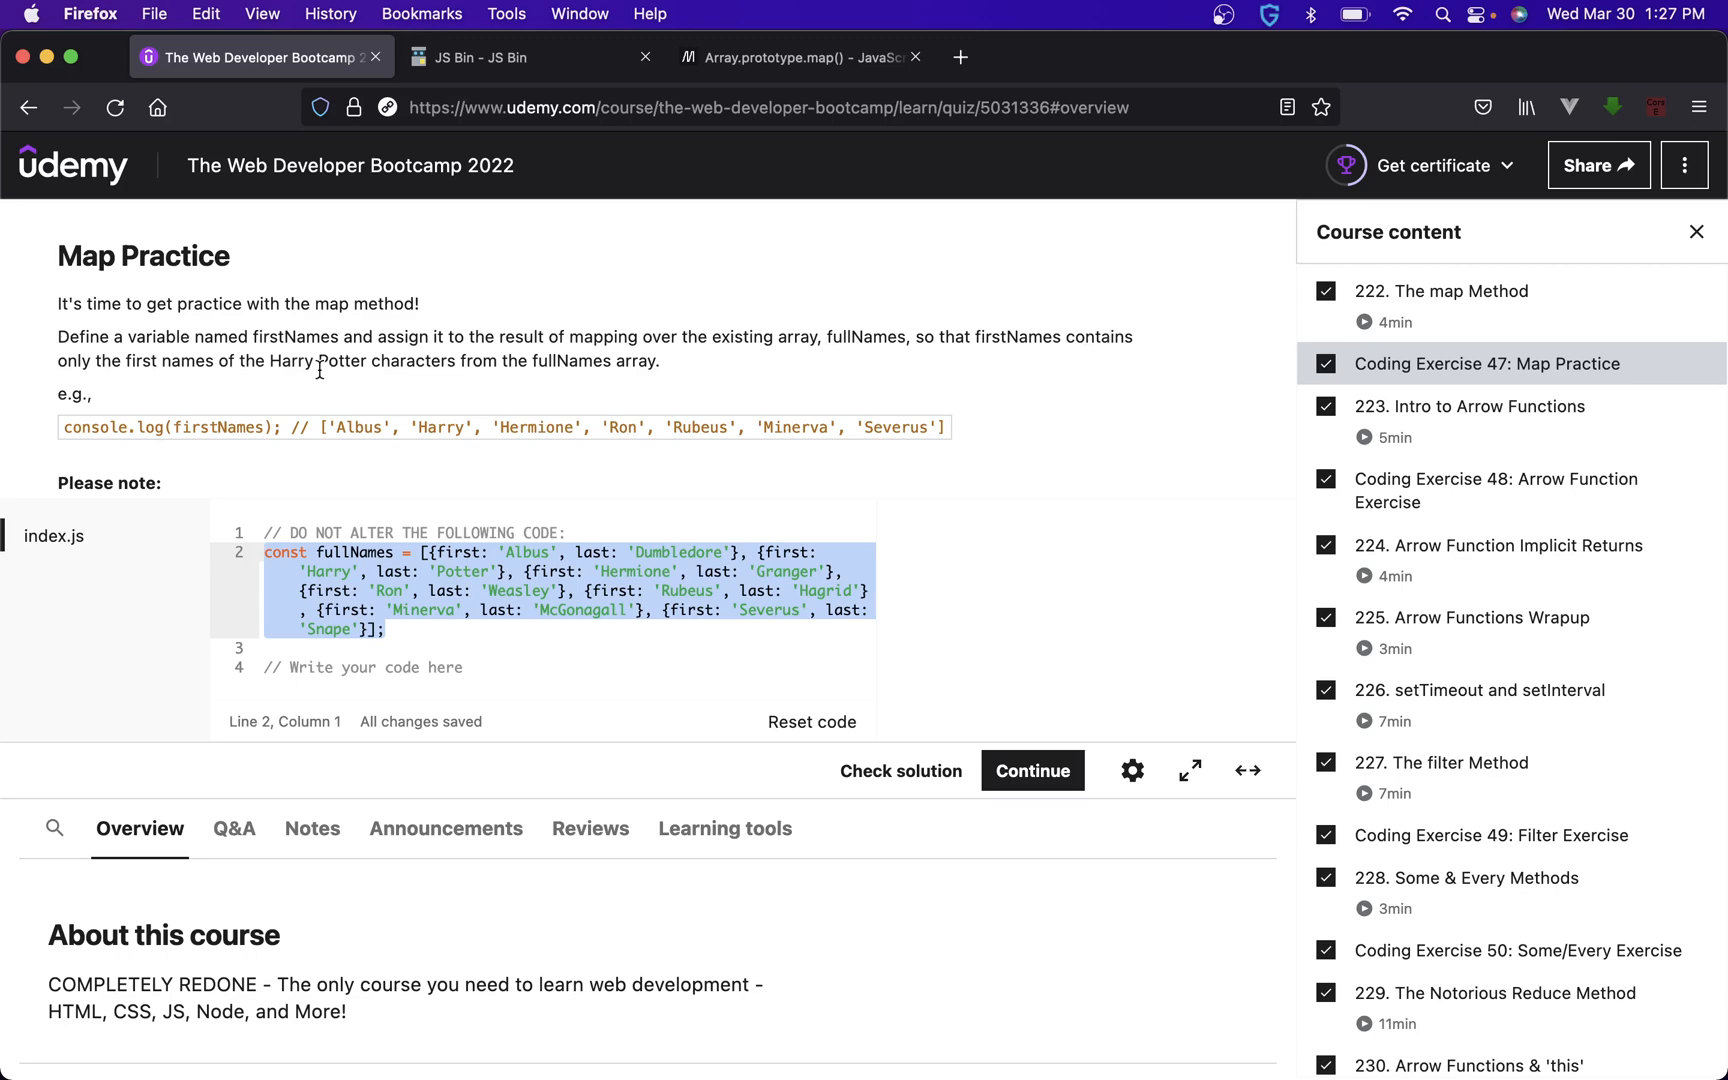
mouse_move(656, 356)
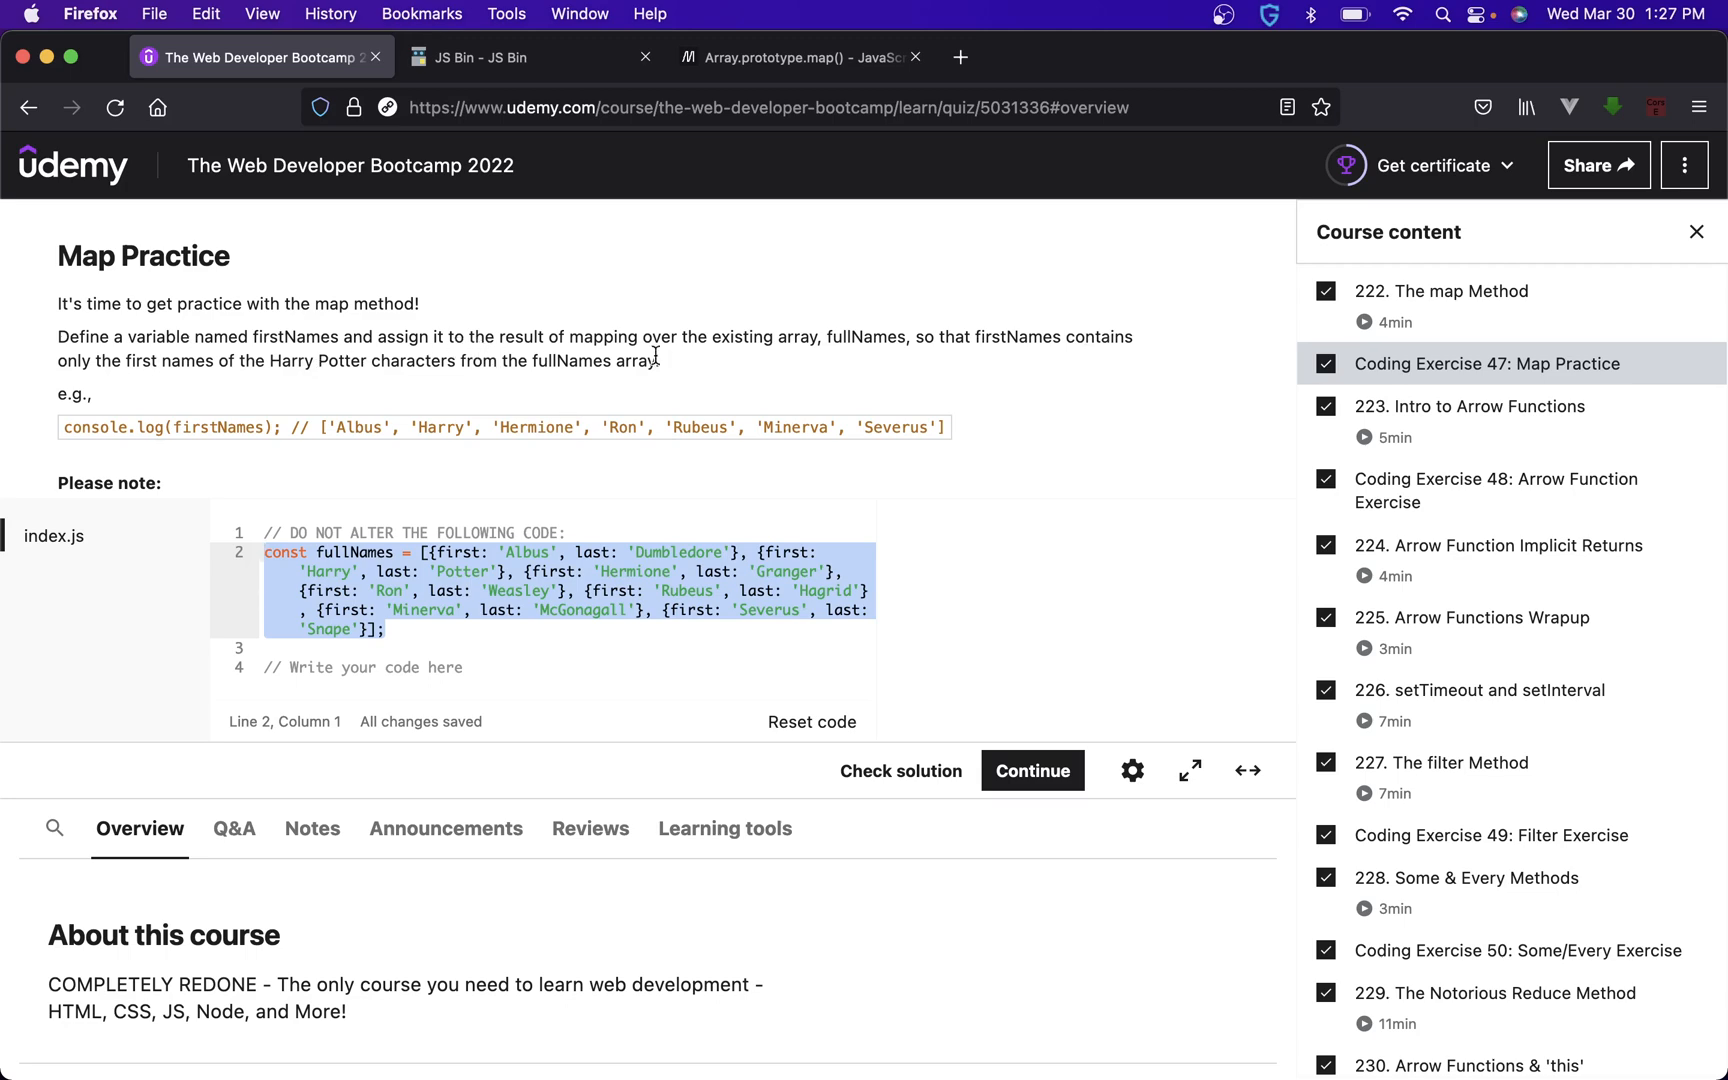
mouse_move(623, 360)
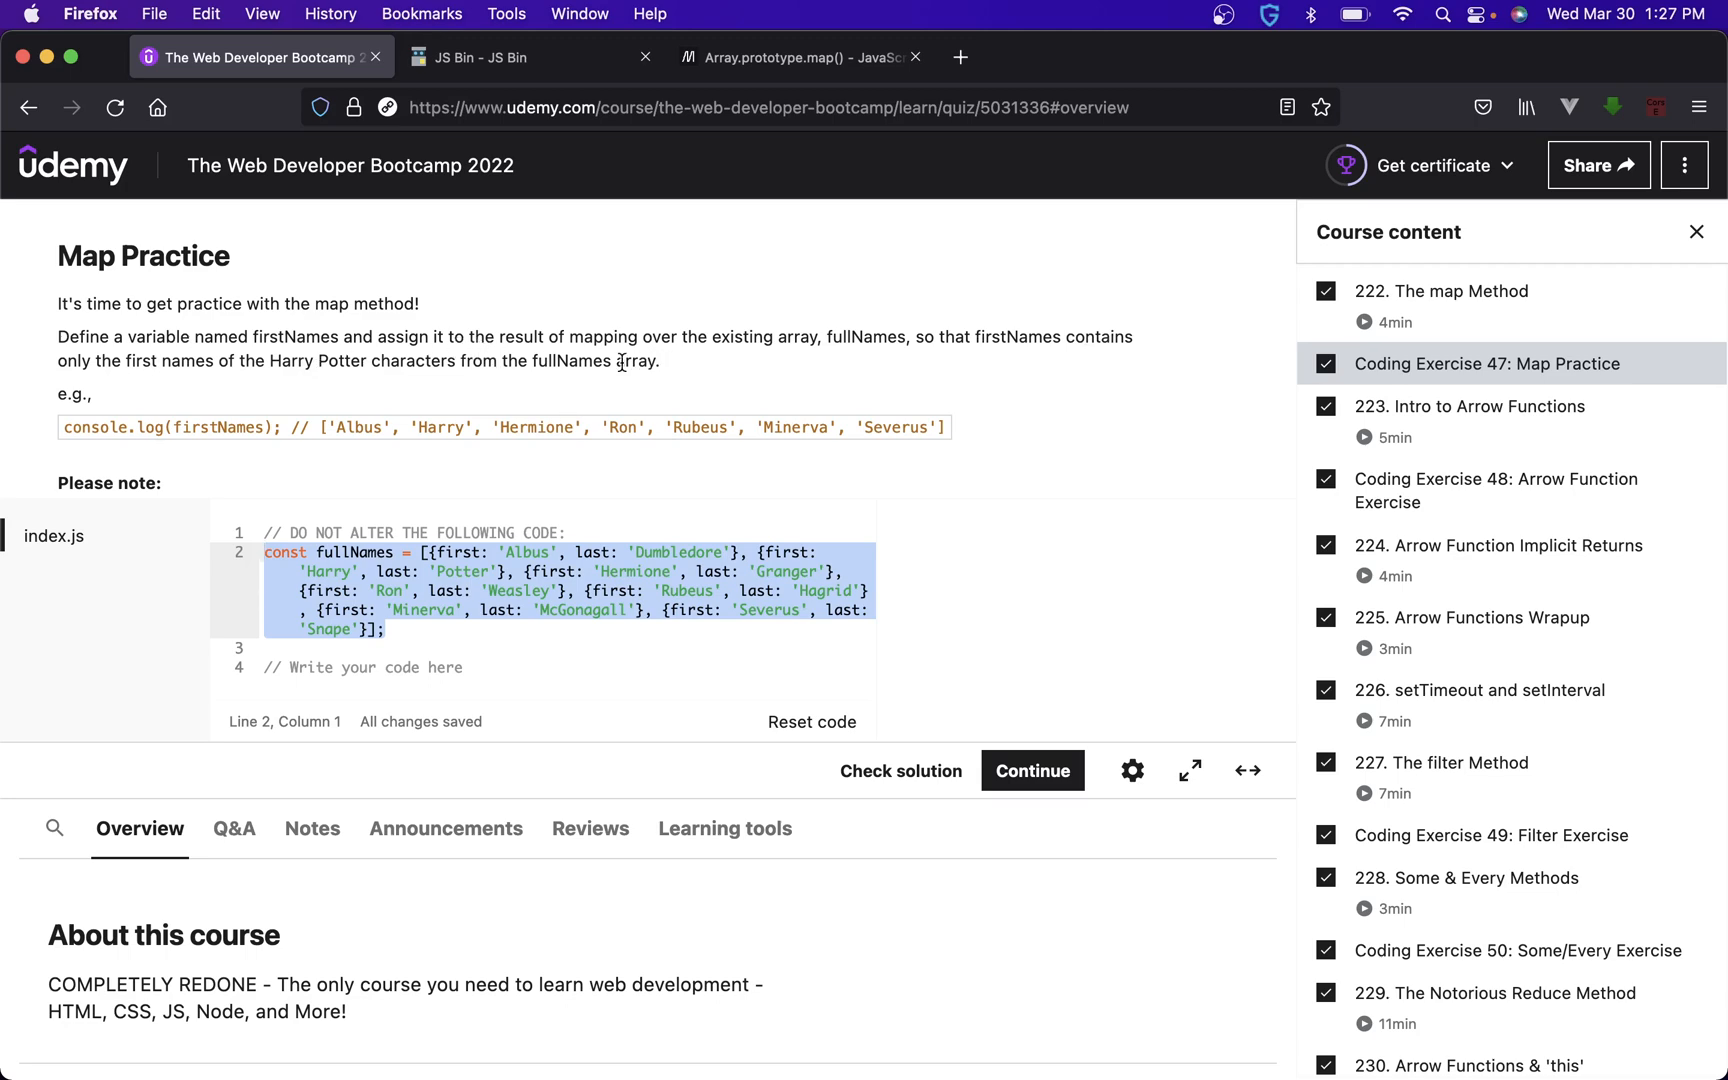
- Copy the fullNames array from the Udemy editor into JS Bin's JavaScript panel
left_click(529, 56)
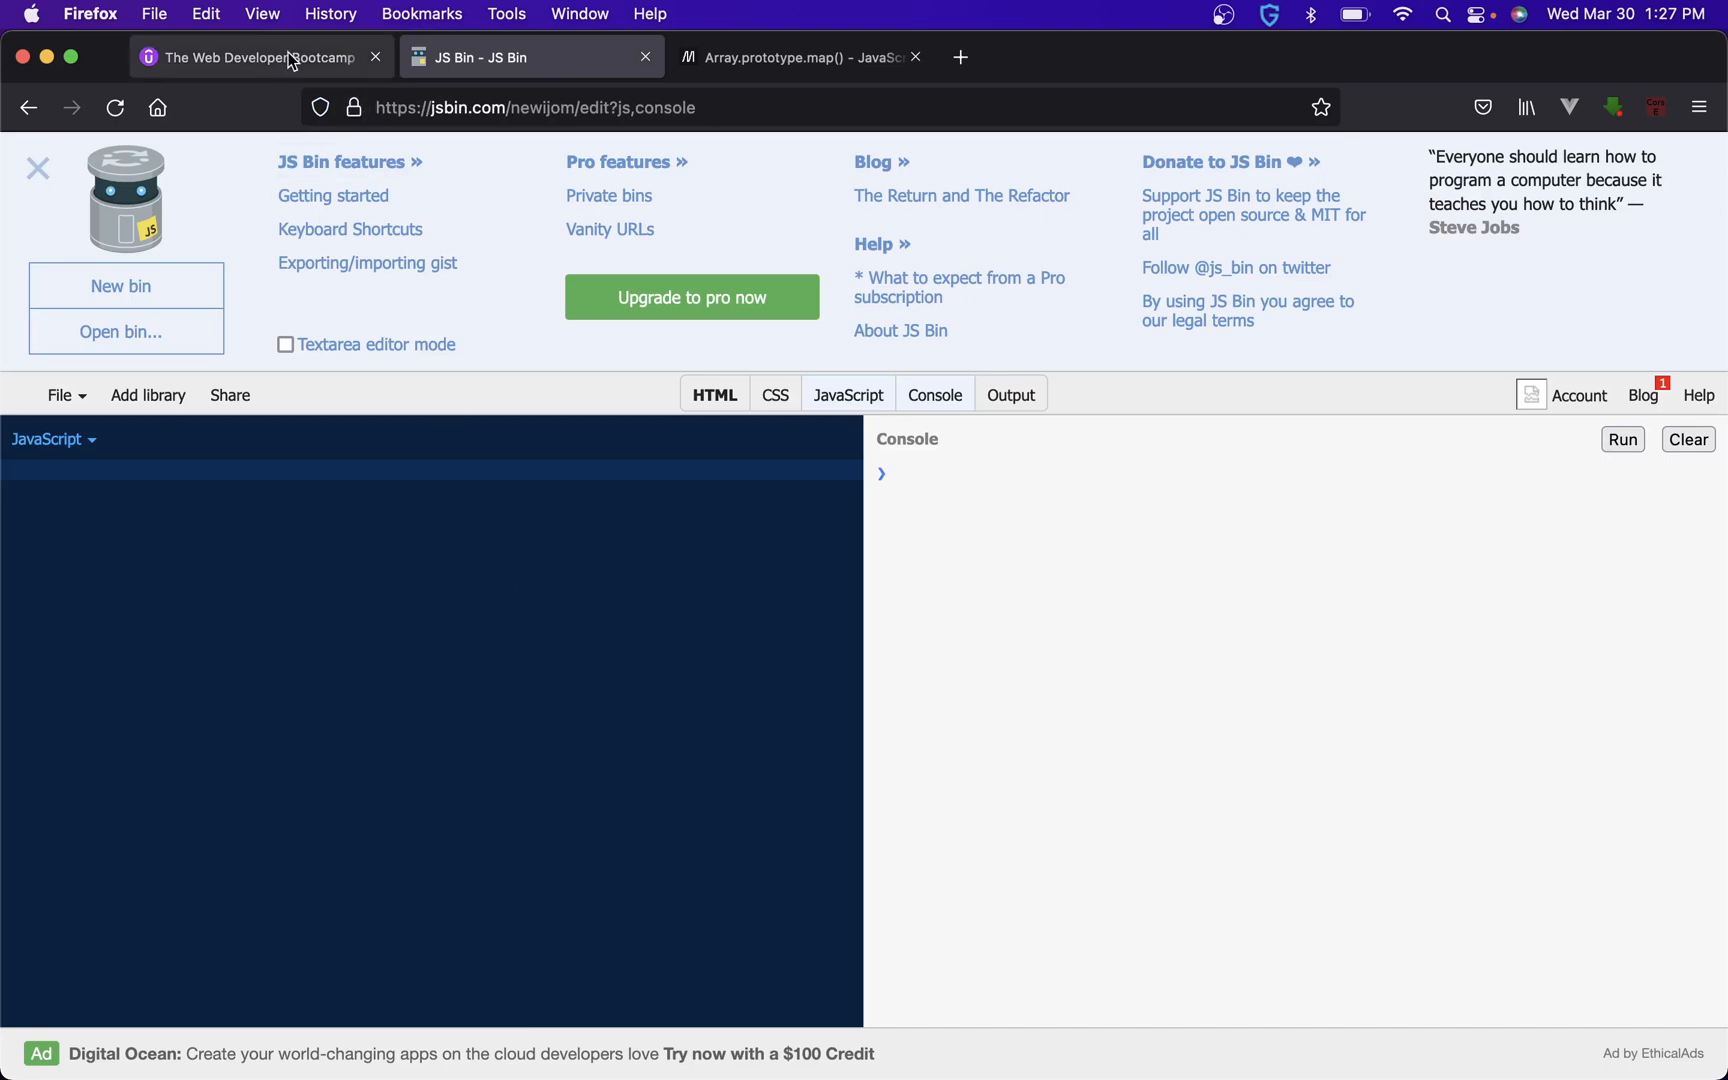
left_click(257, 56)
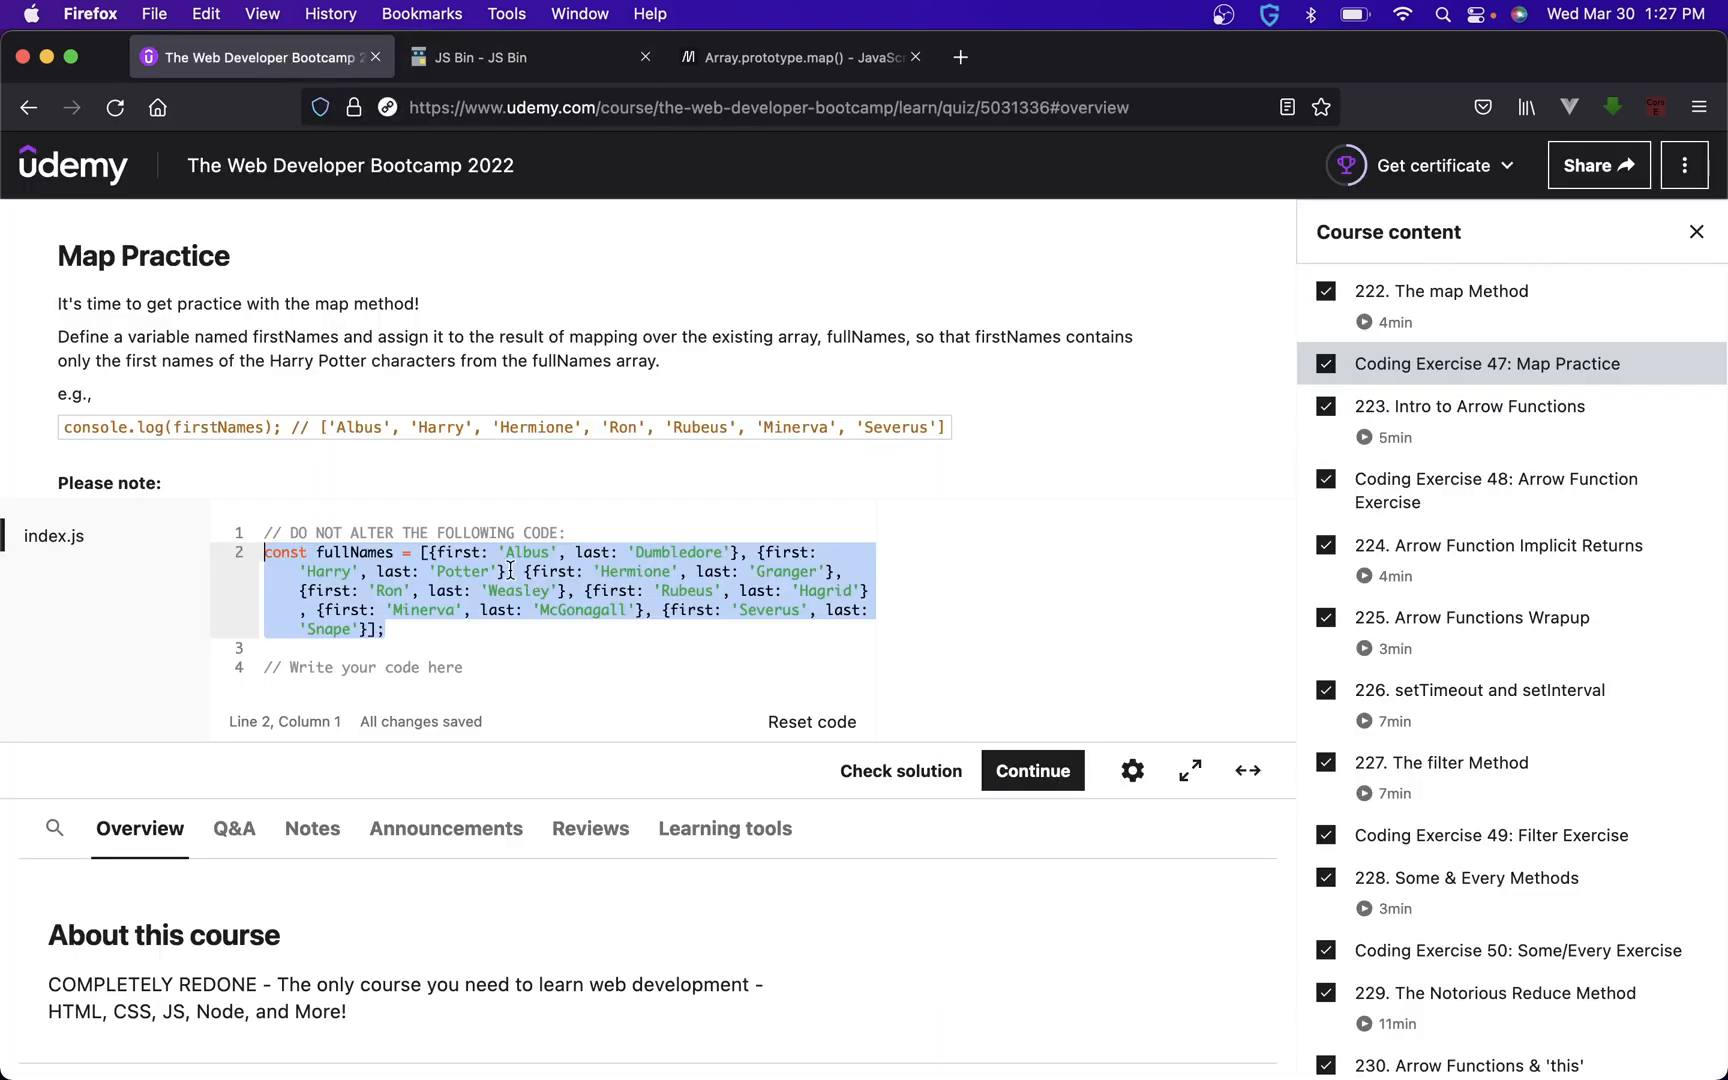
mouse_move(523, 56)
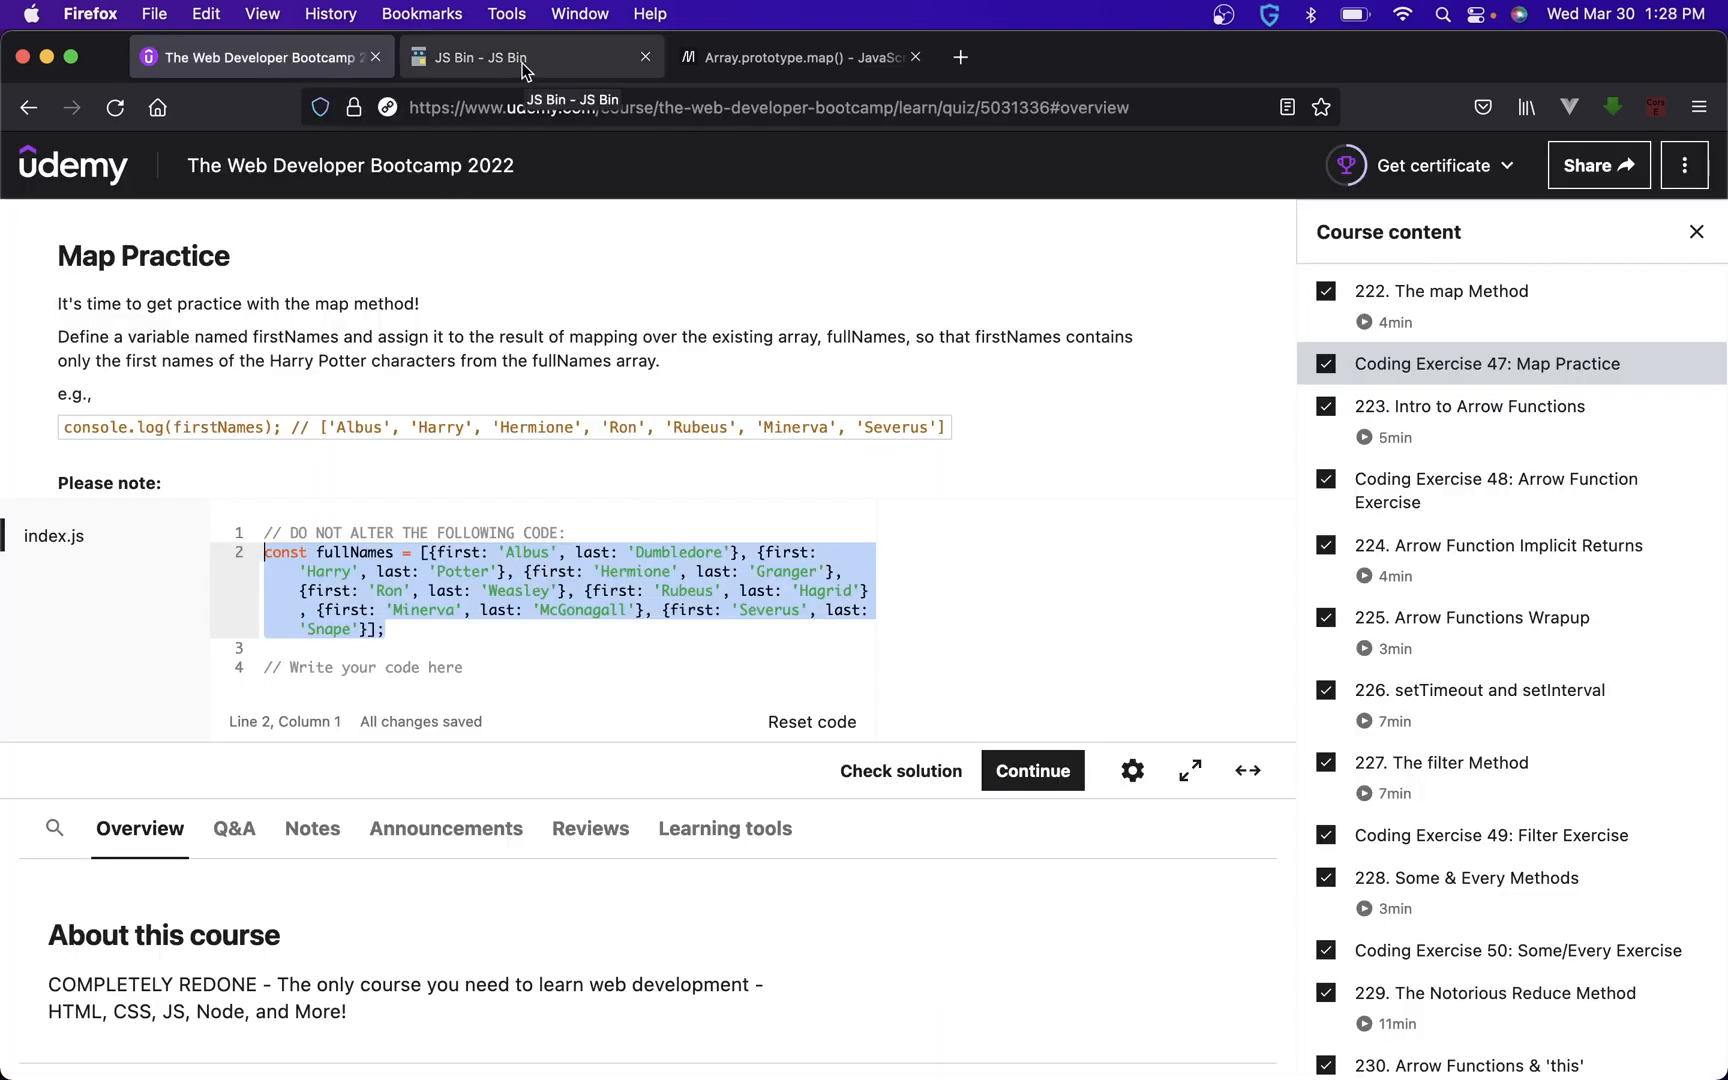
left_click(490, 56)
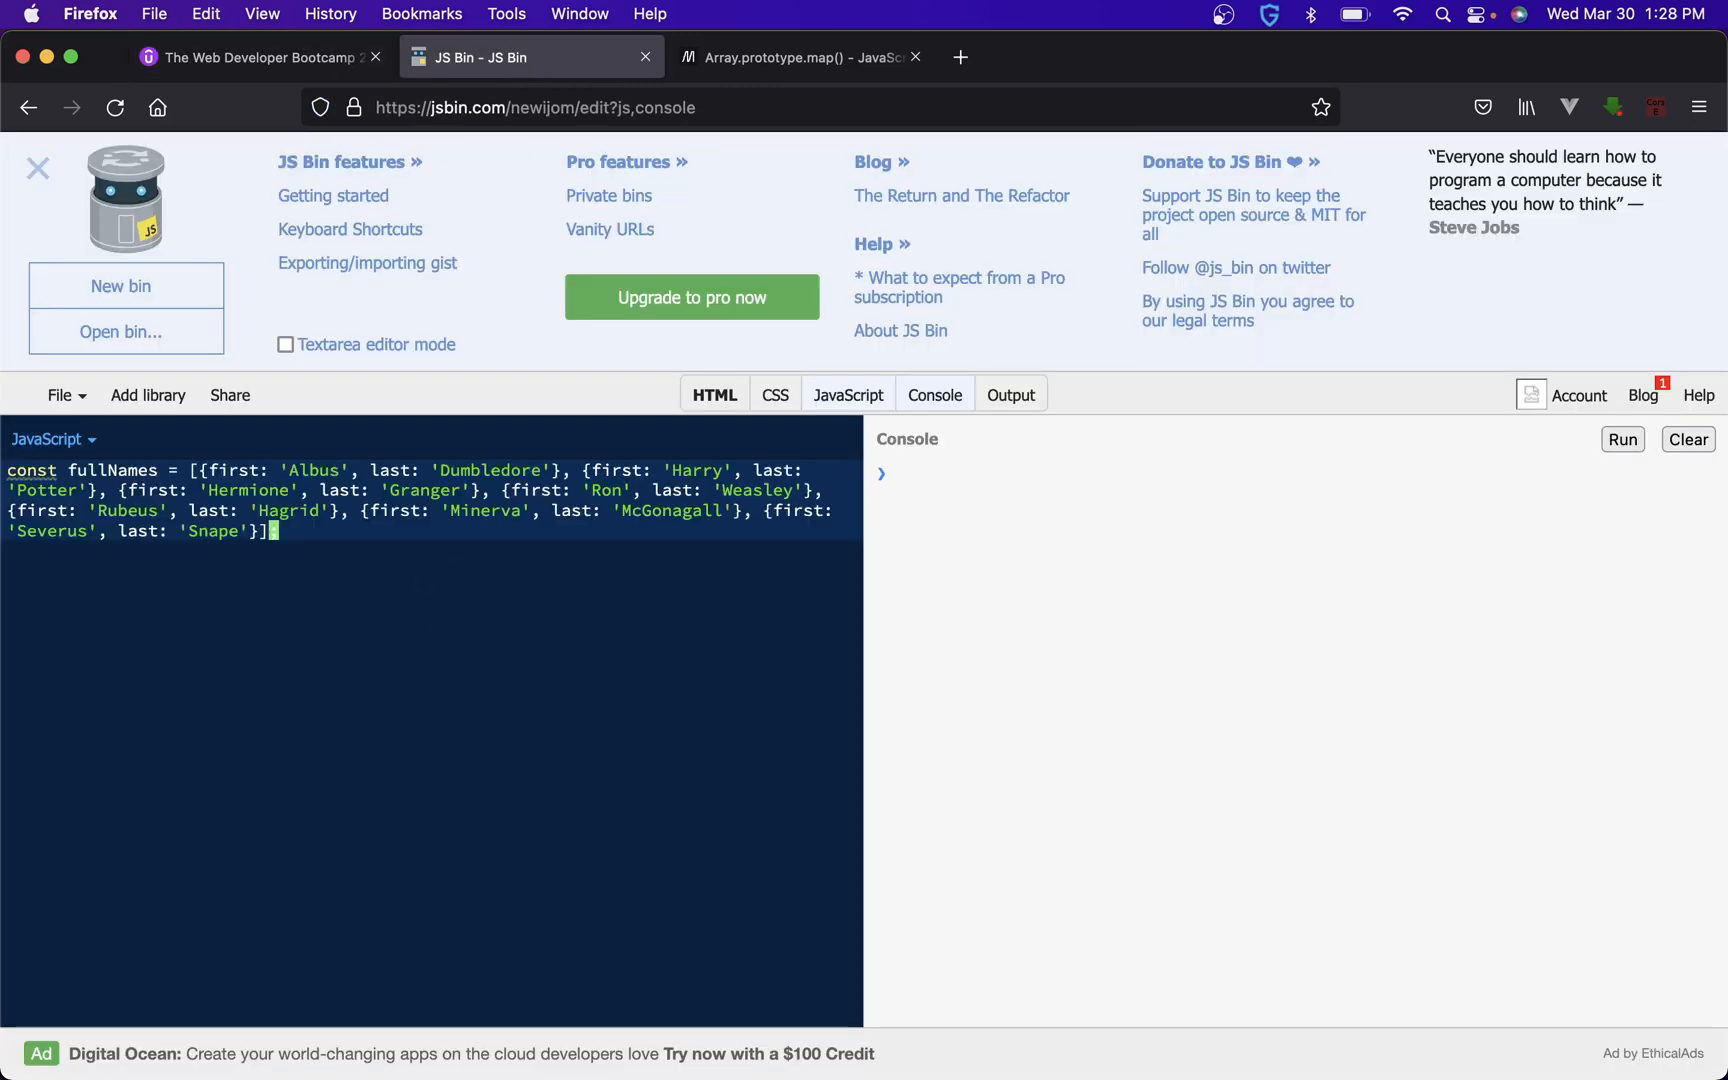
mouse_move(324, 592)
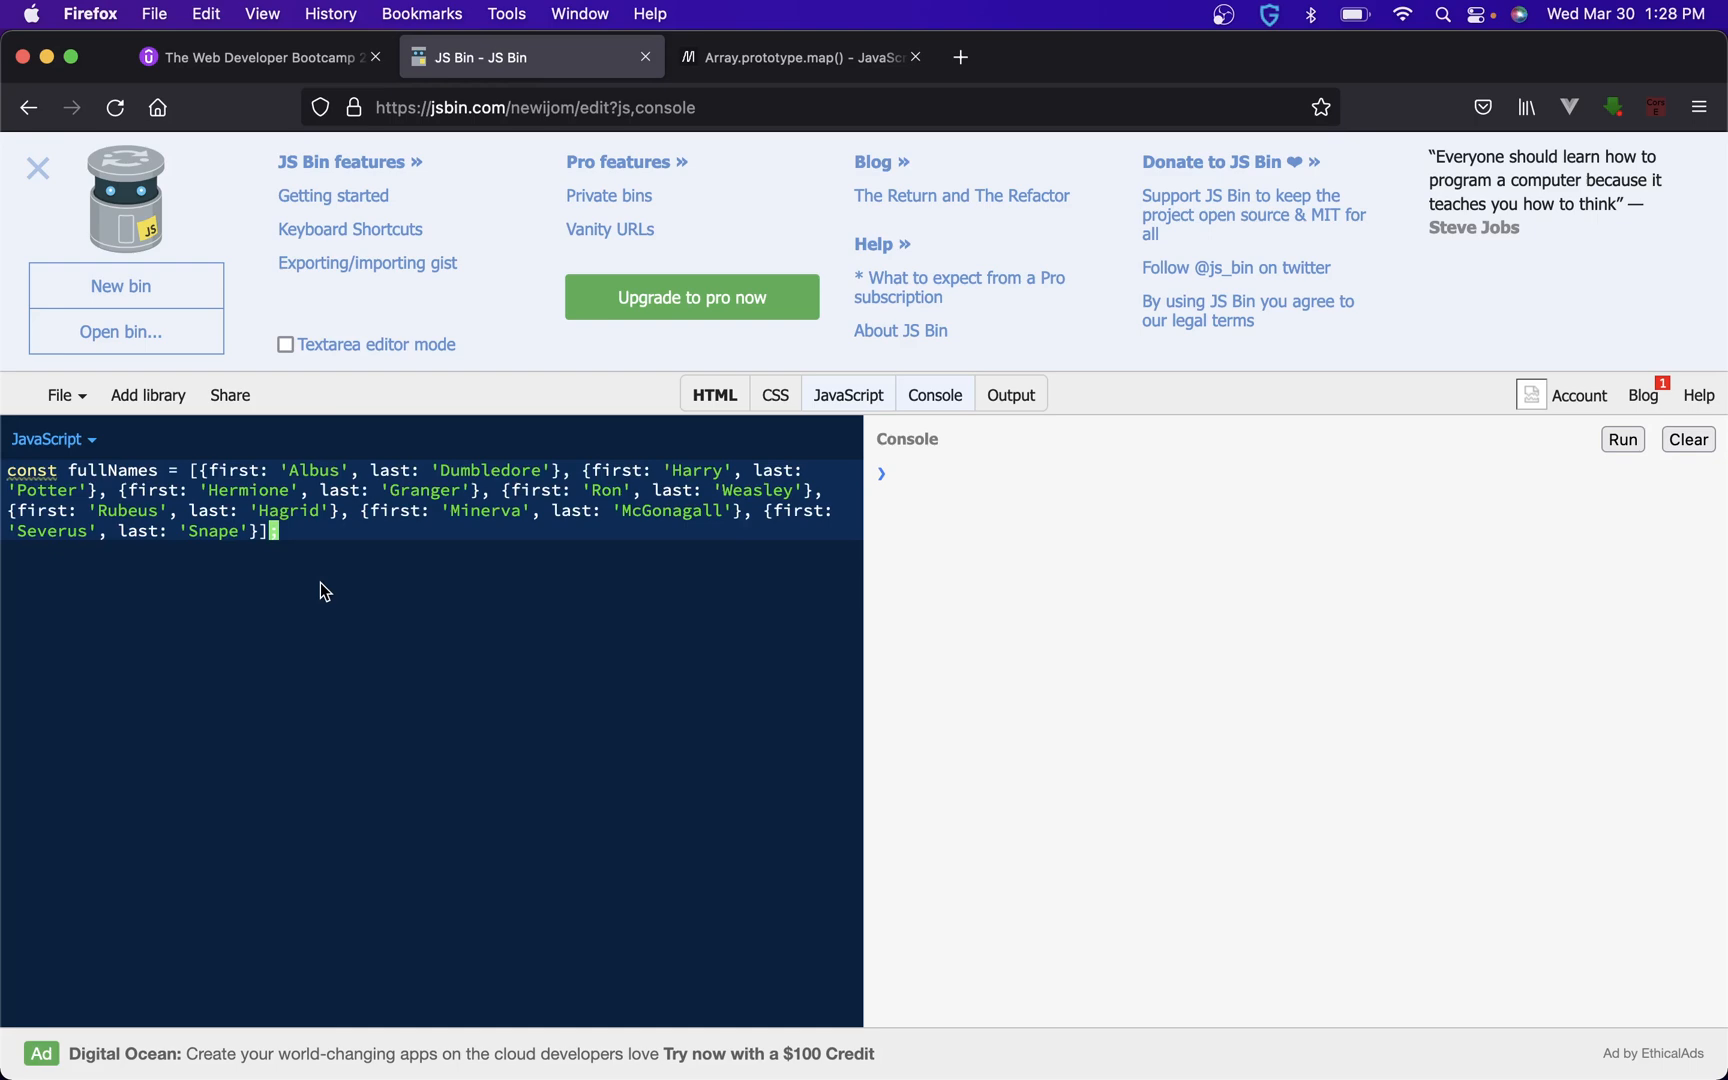
- Start the planning comments with '// create firstNames' below the starter code
left_click(261, 56)
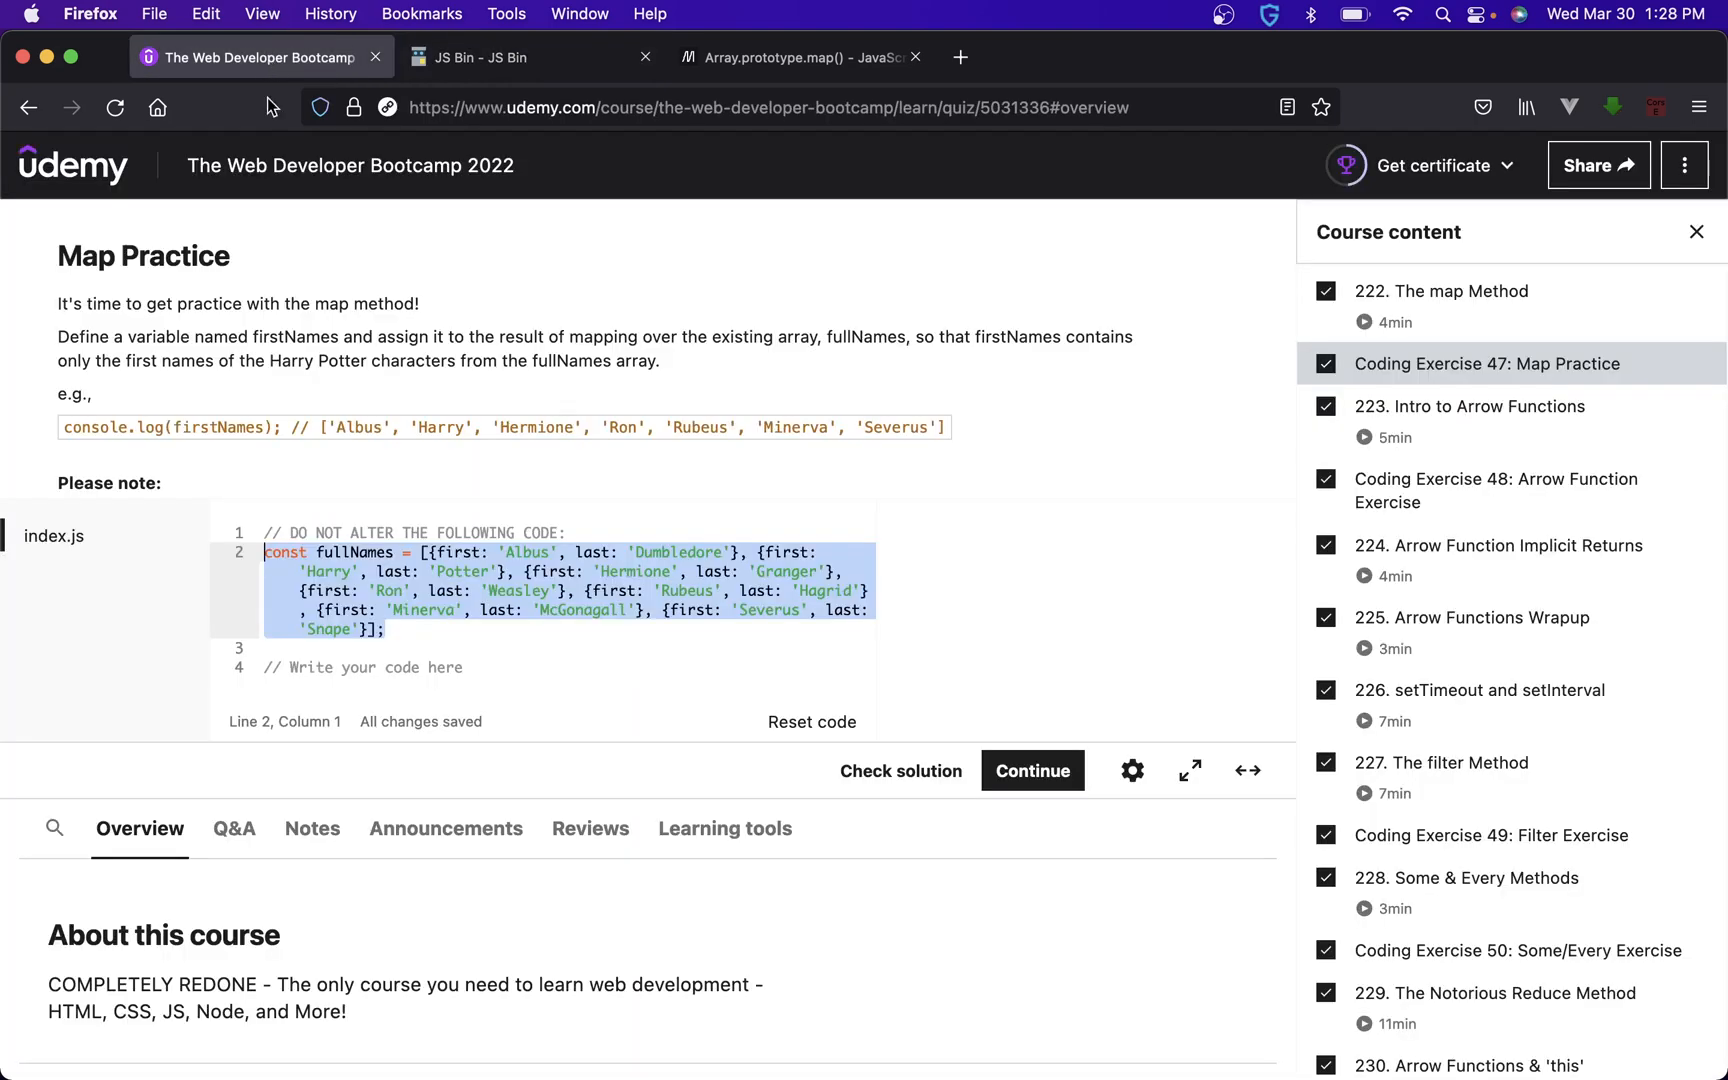
mouse_move(522, 715)
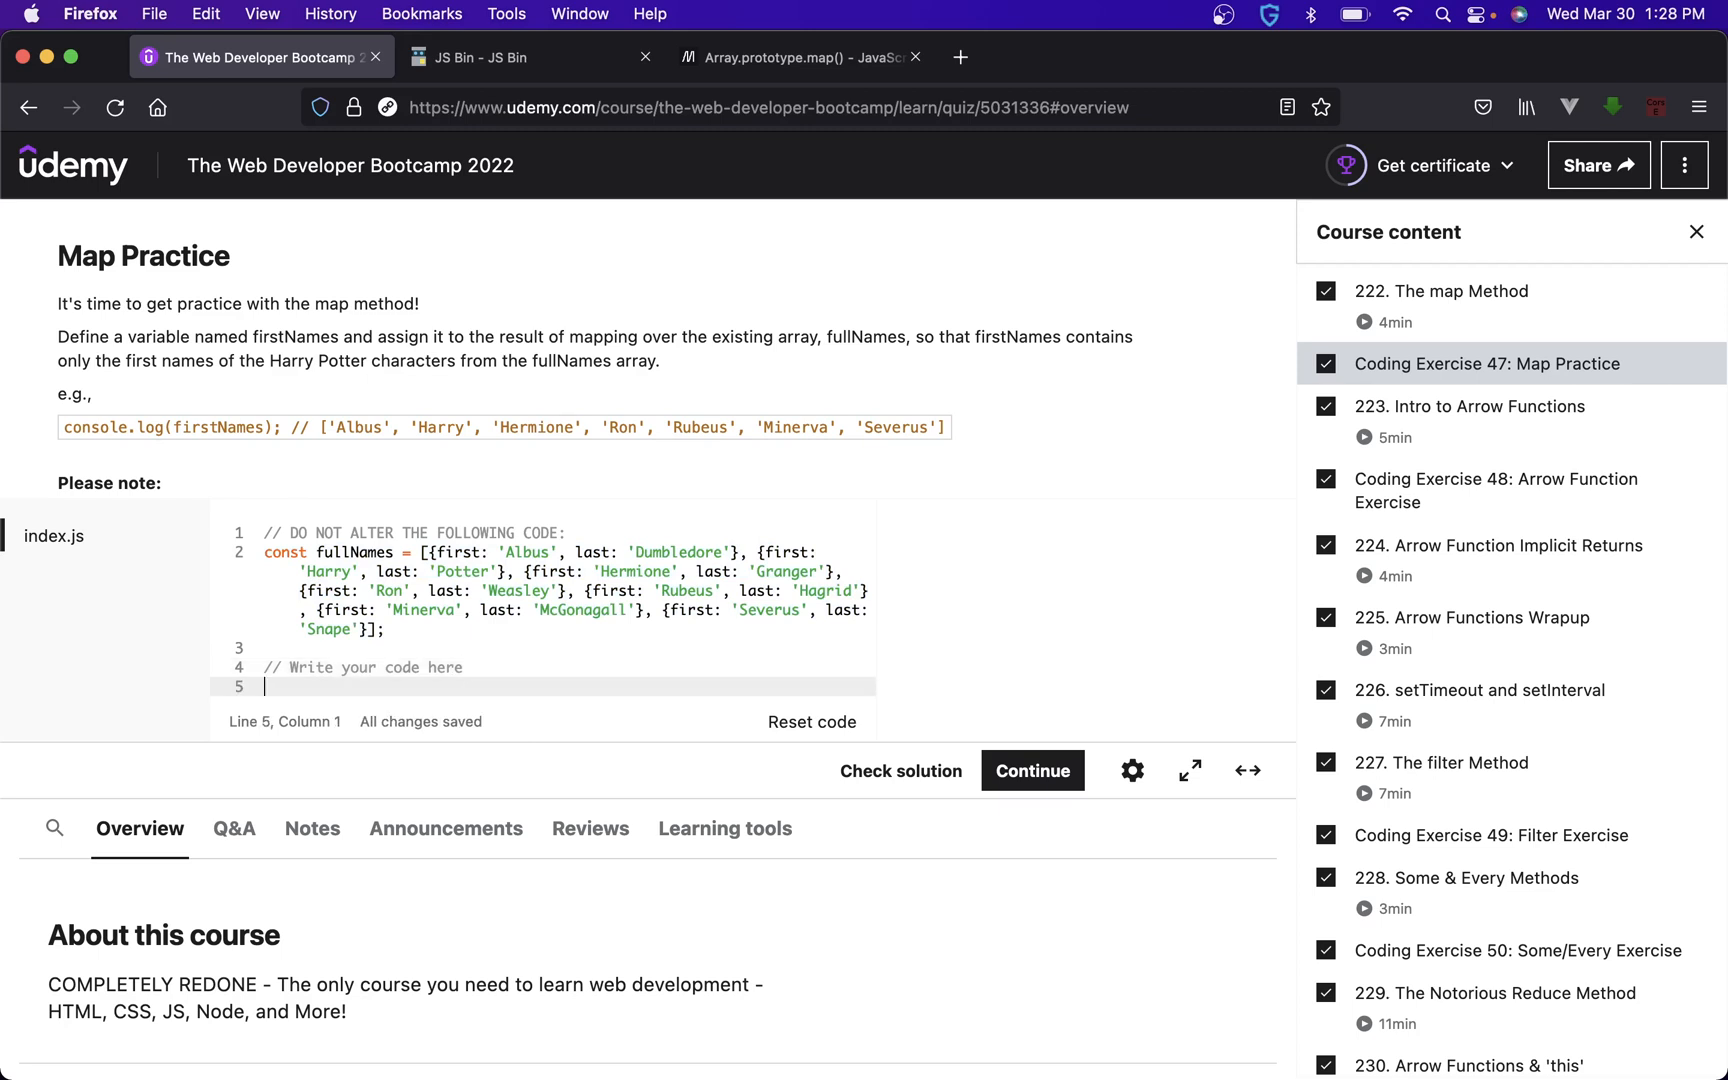
type("//")
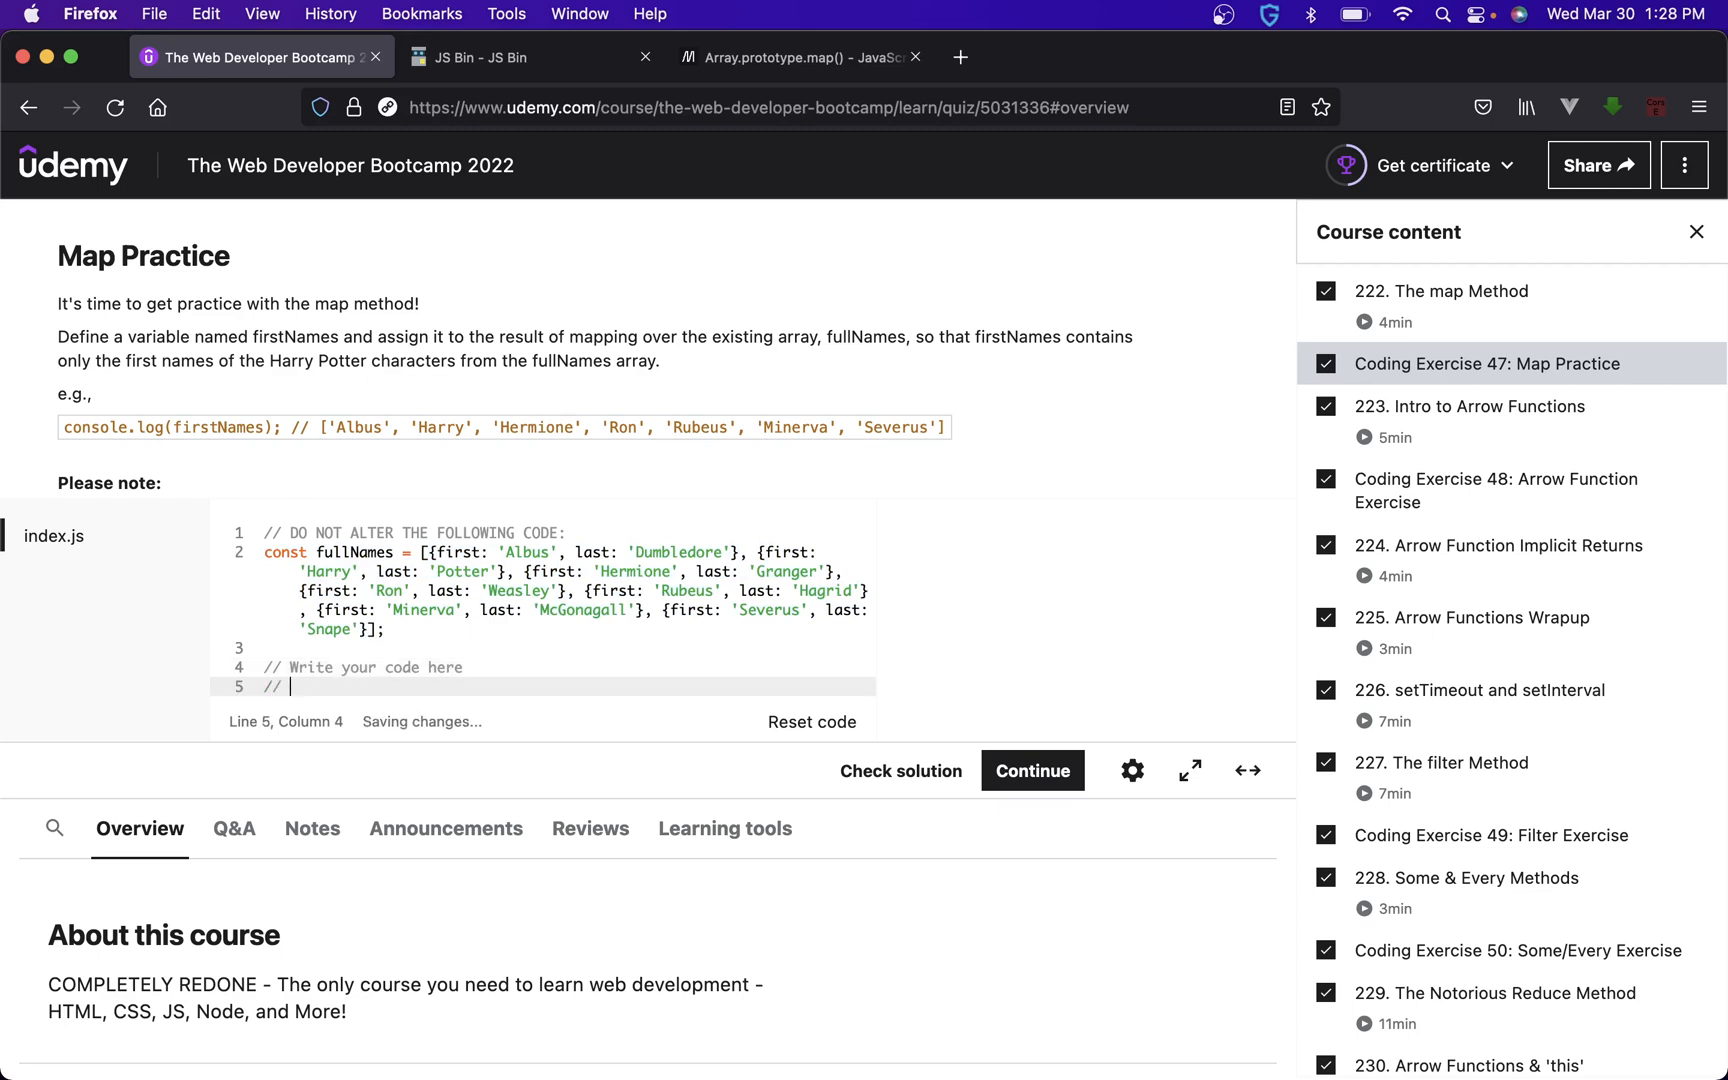
type("crat")
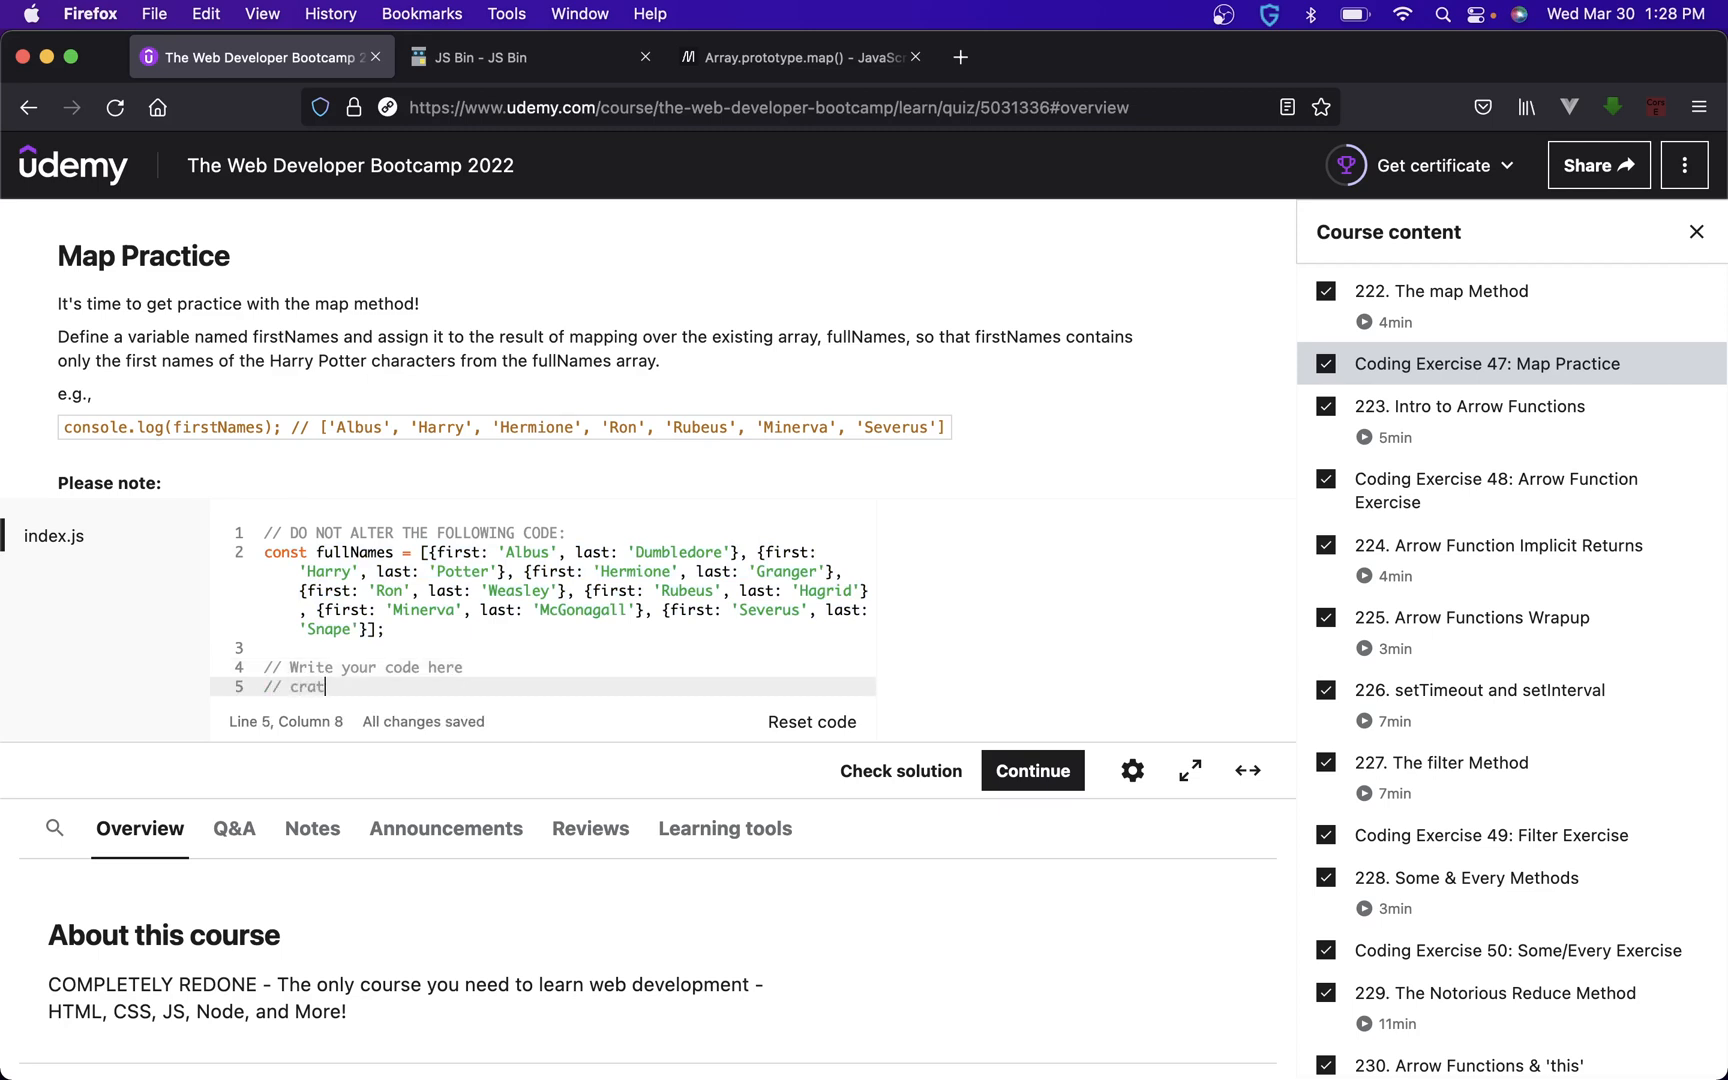
type("eate firstNames variabl")
type("// s")
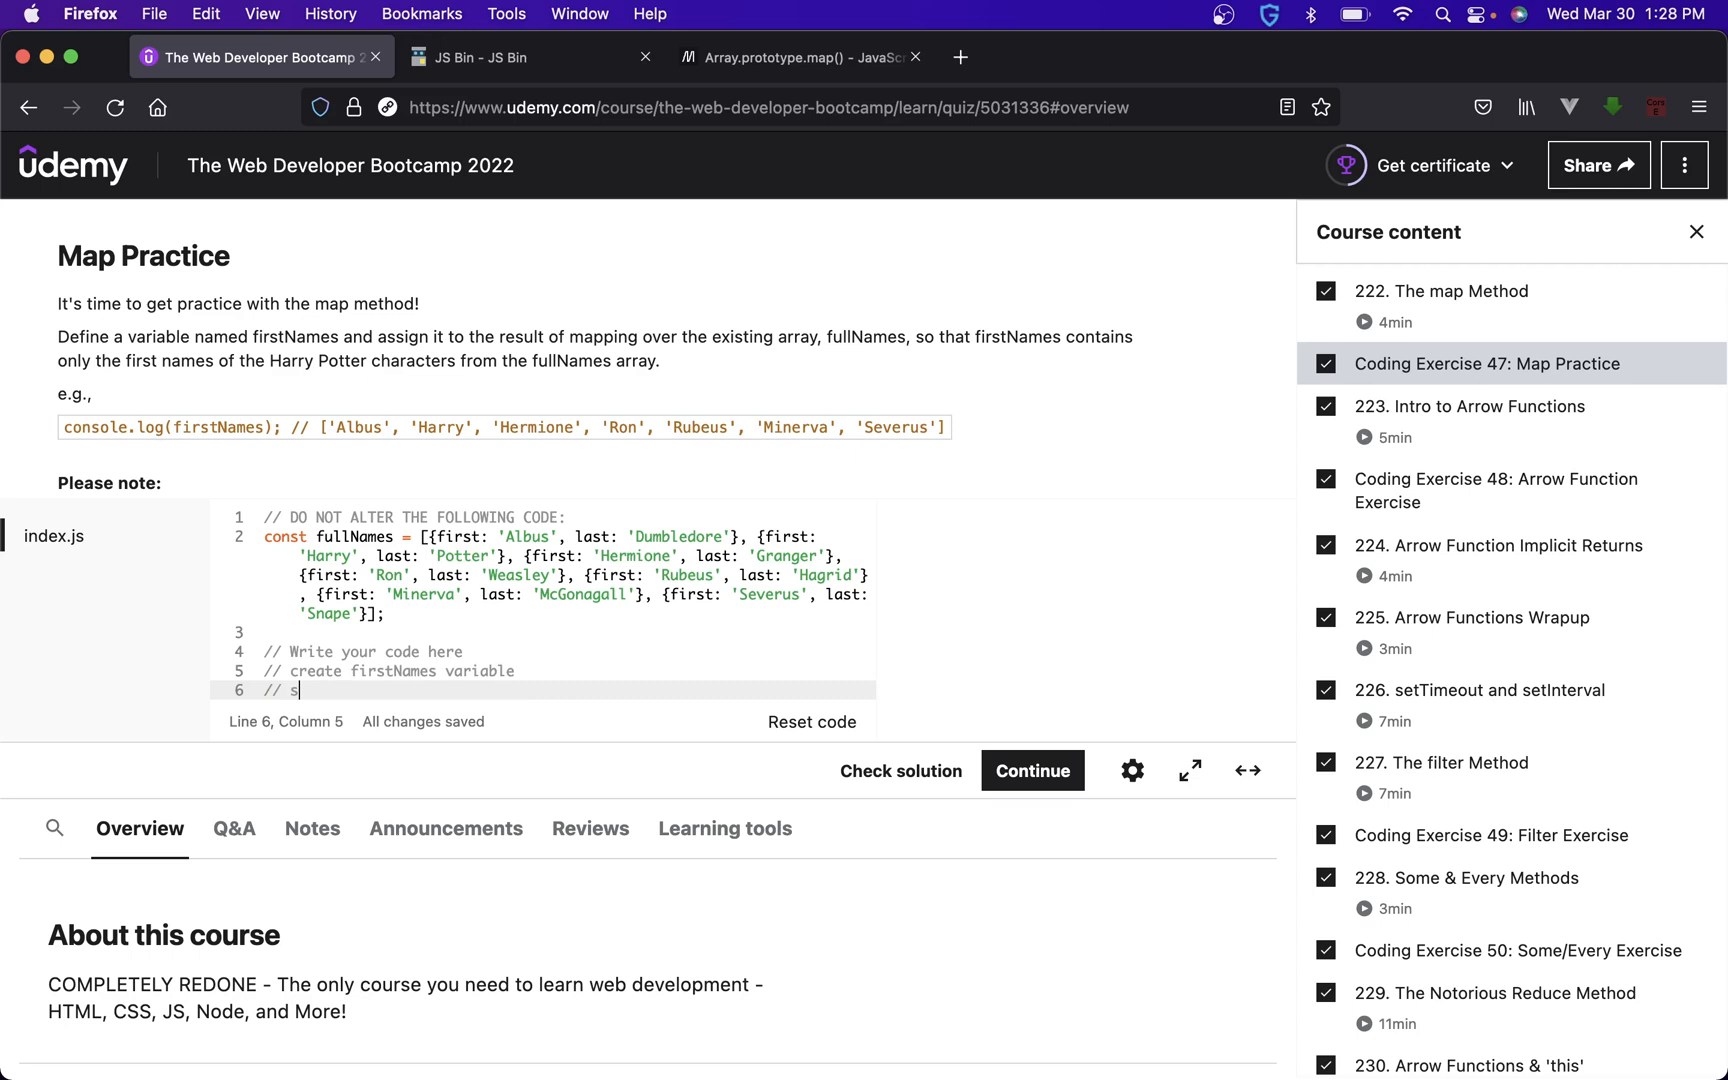
type("et it equal to the r")
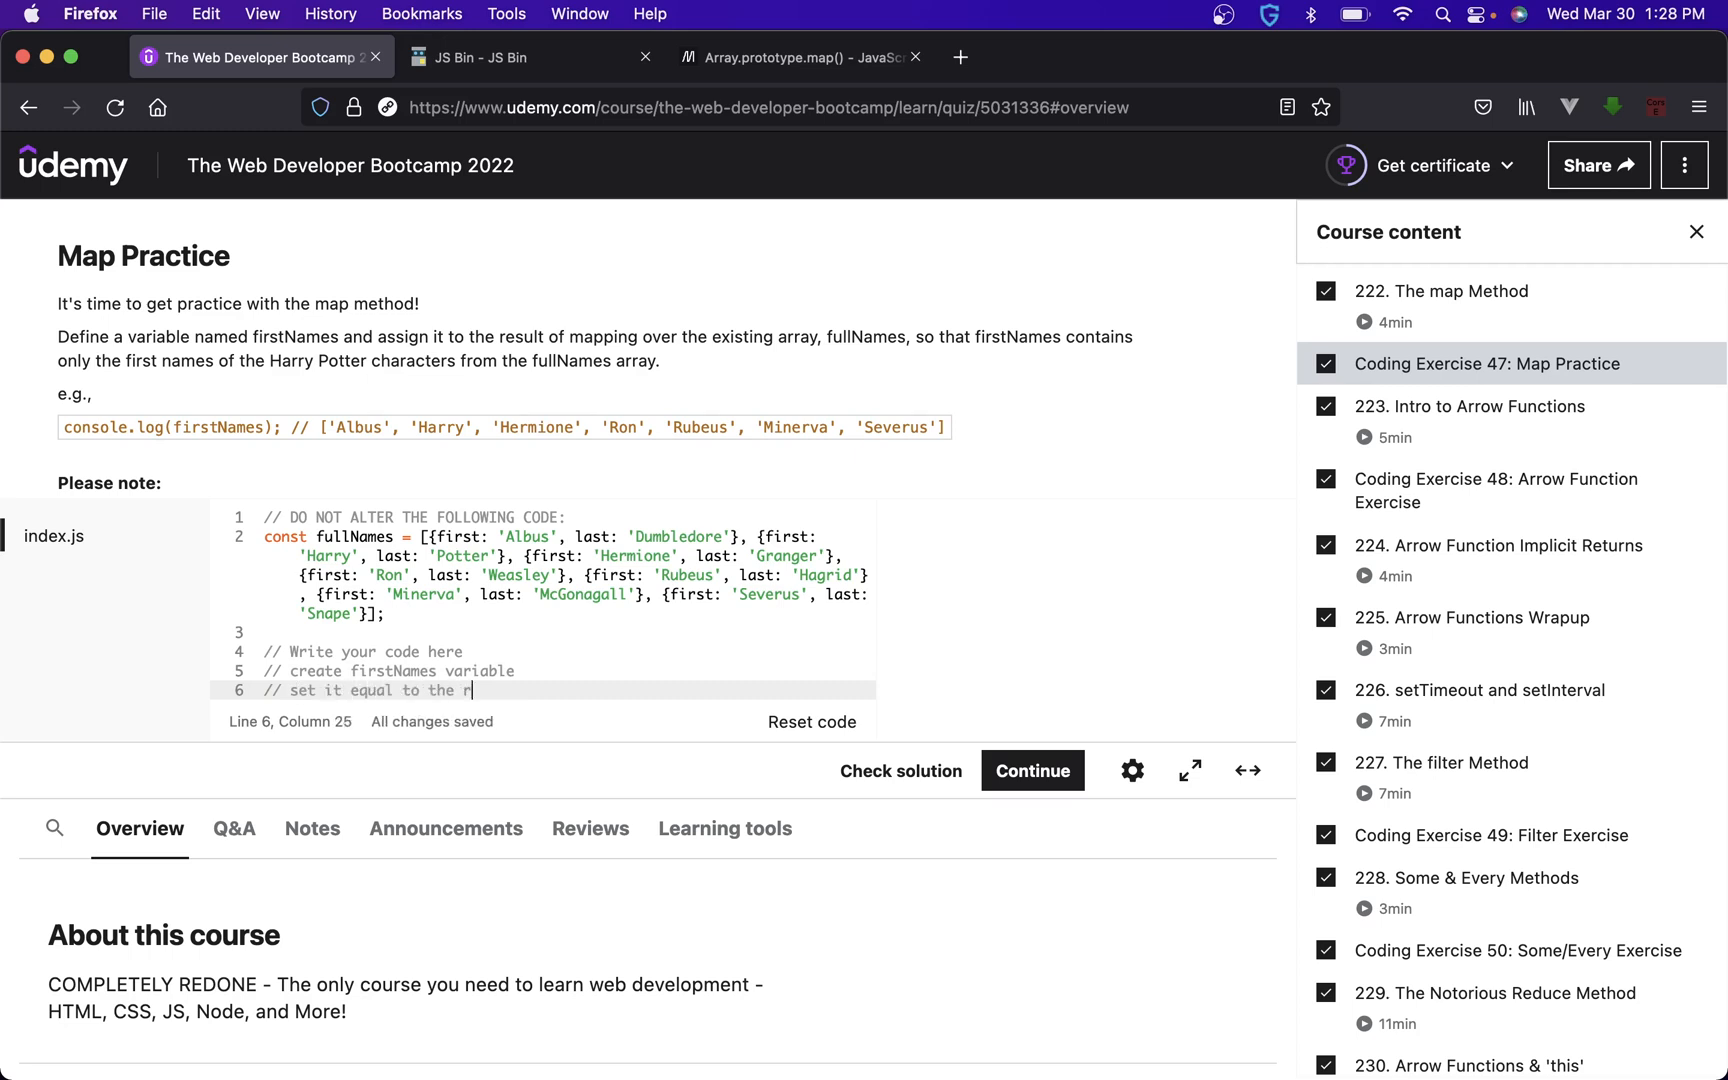
type("eturn of")
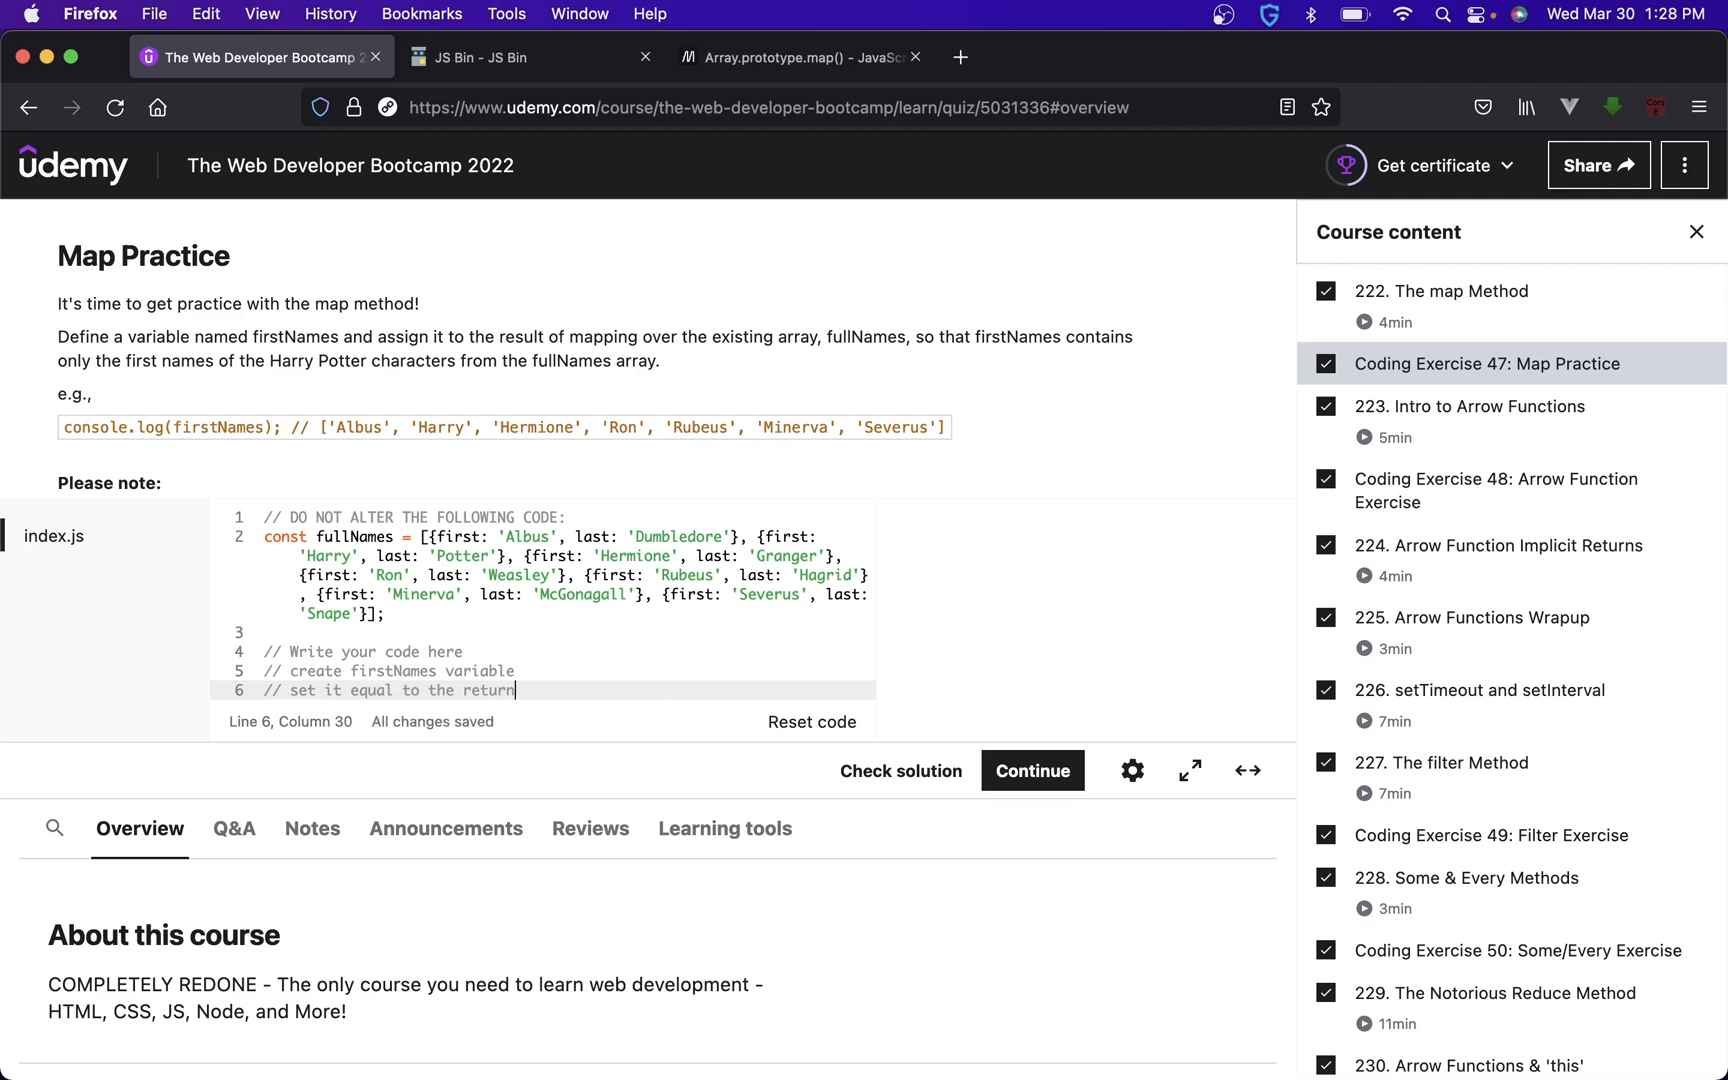
key("backspace")
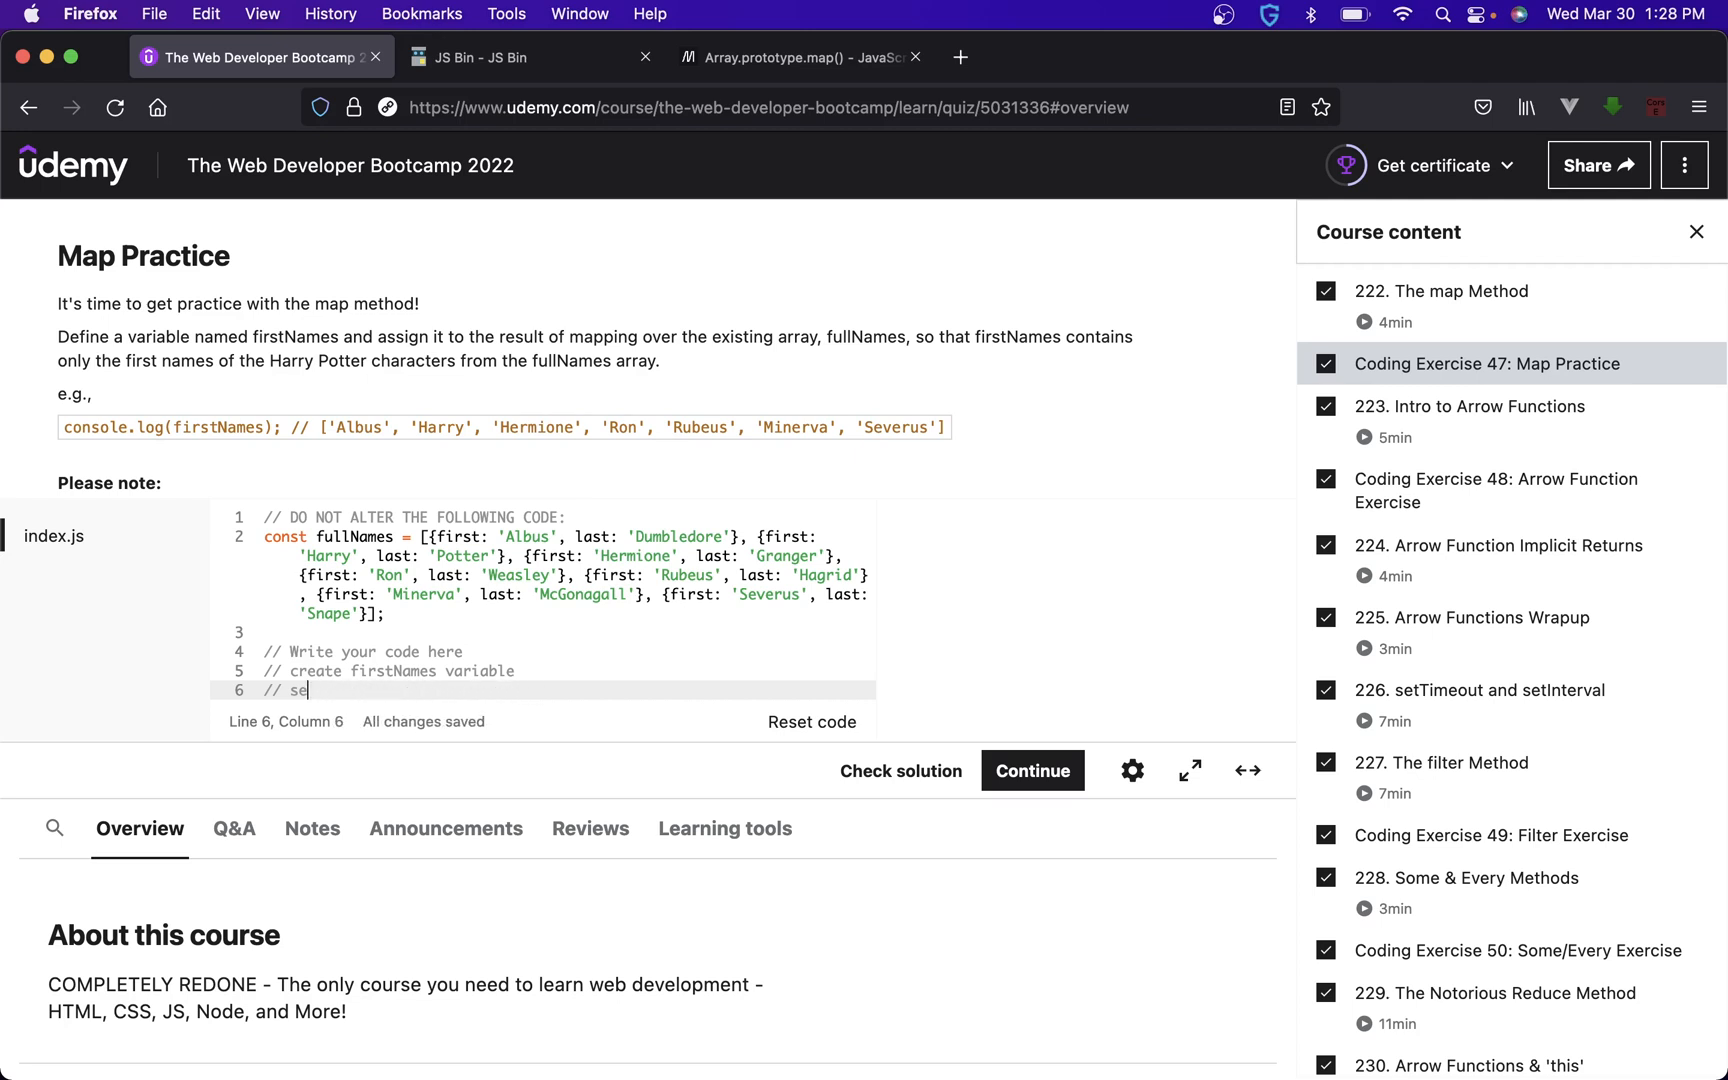
- Add comments 'map over fullNames' and 'return firstName back to firstNames variable'
type("map over fullNames getting")
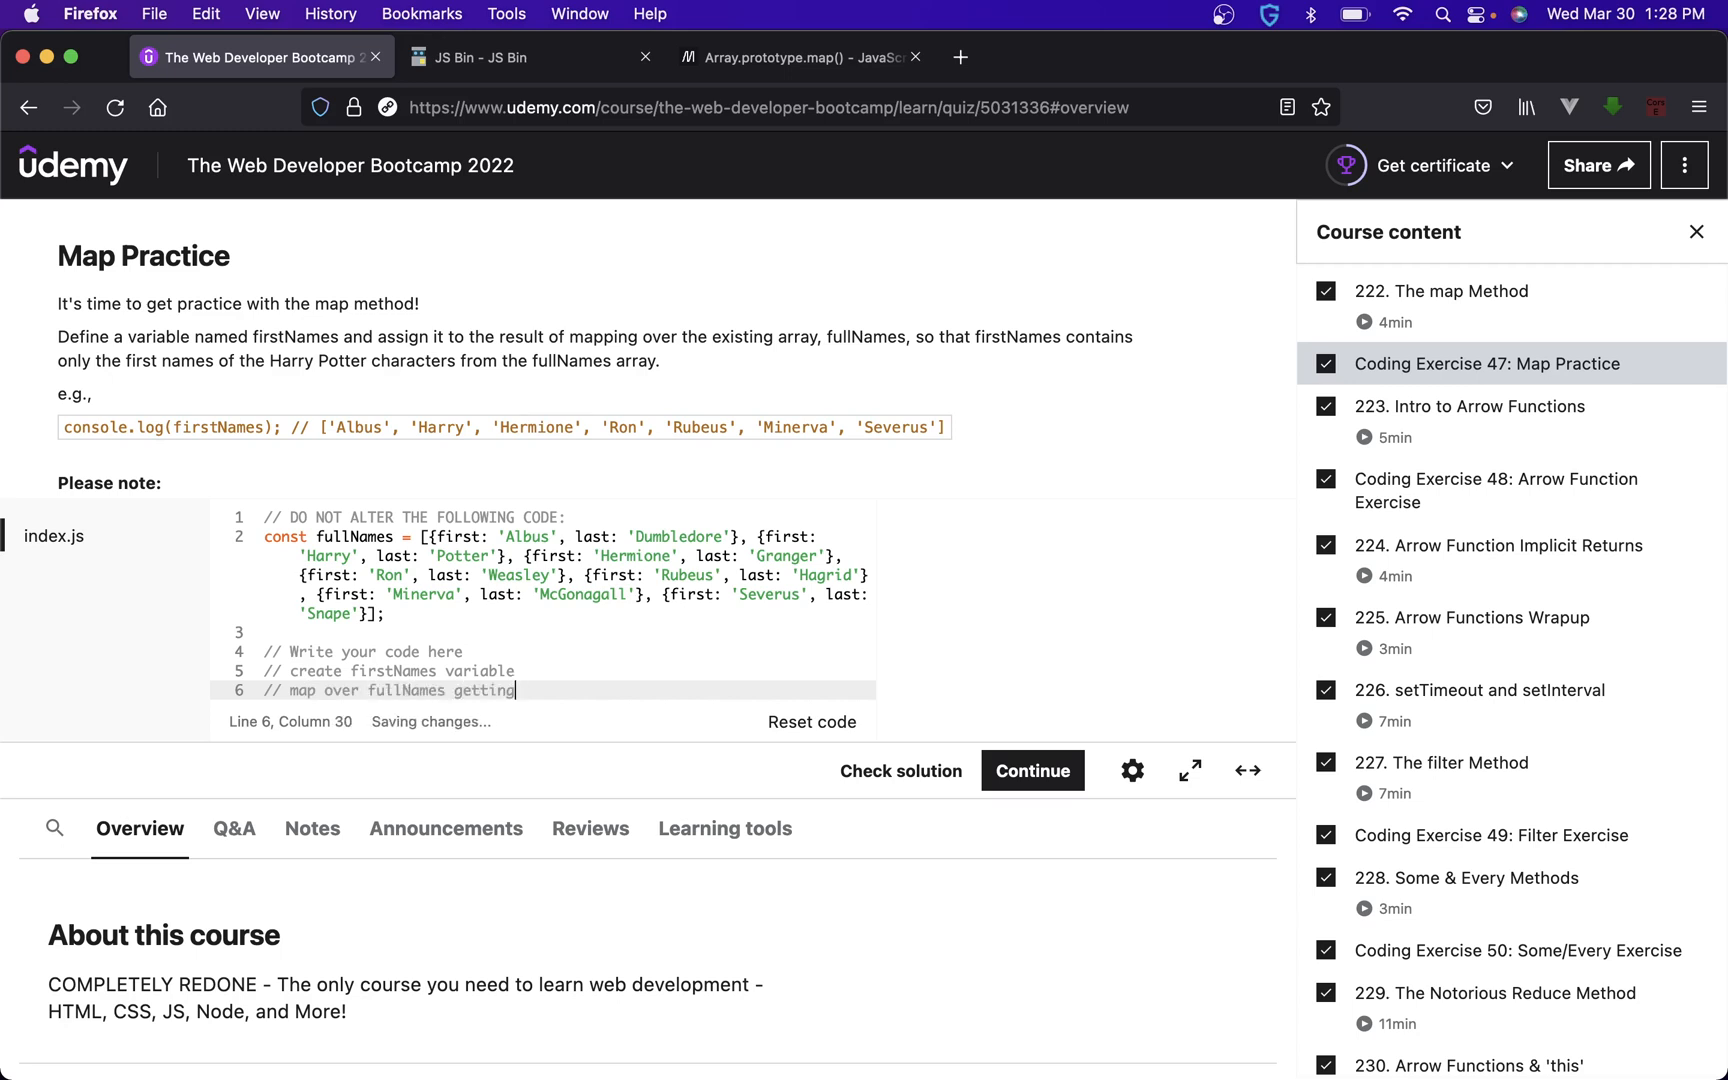
key("Return")
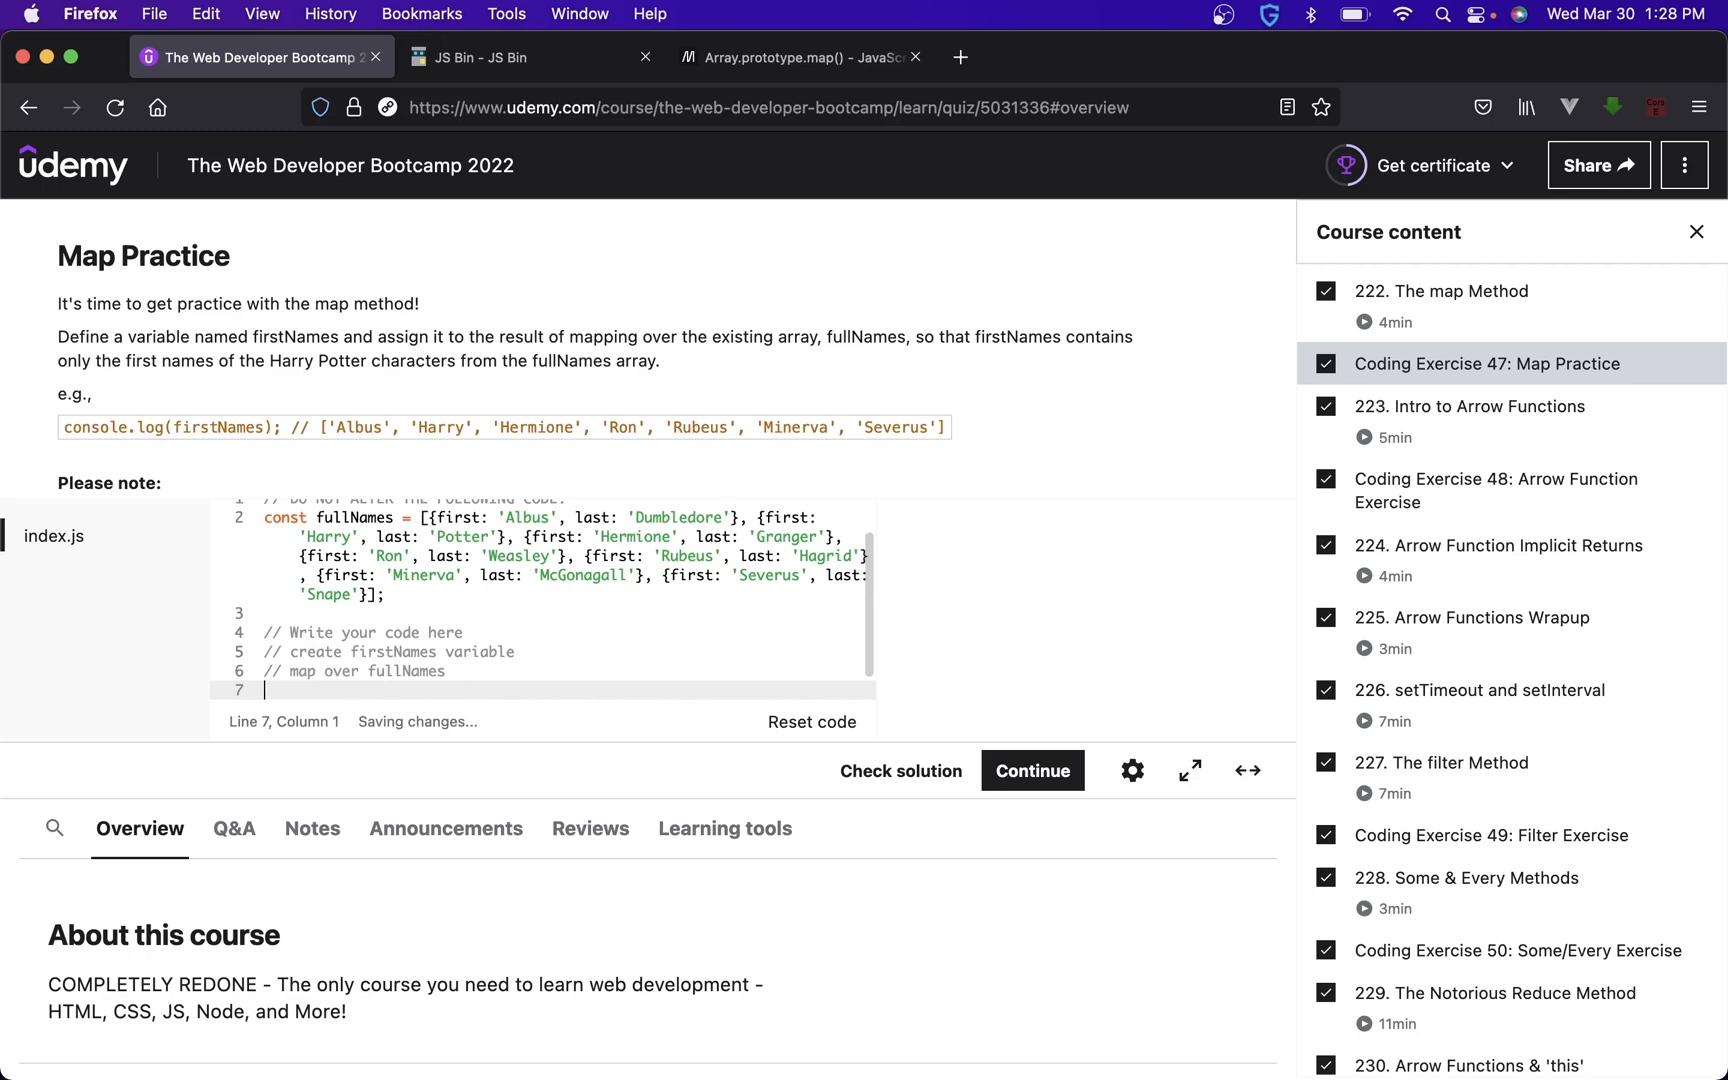
type("// return first n")
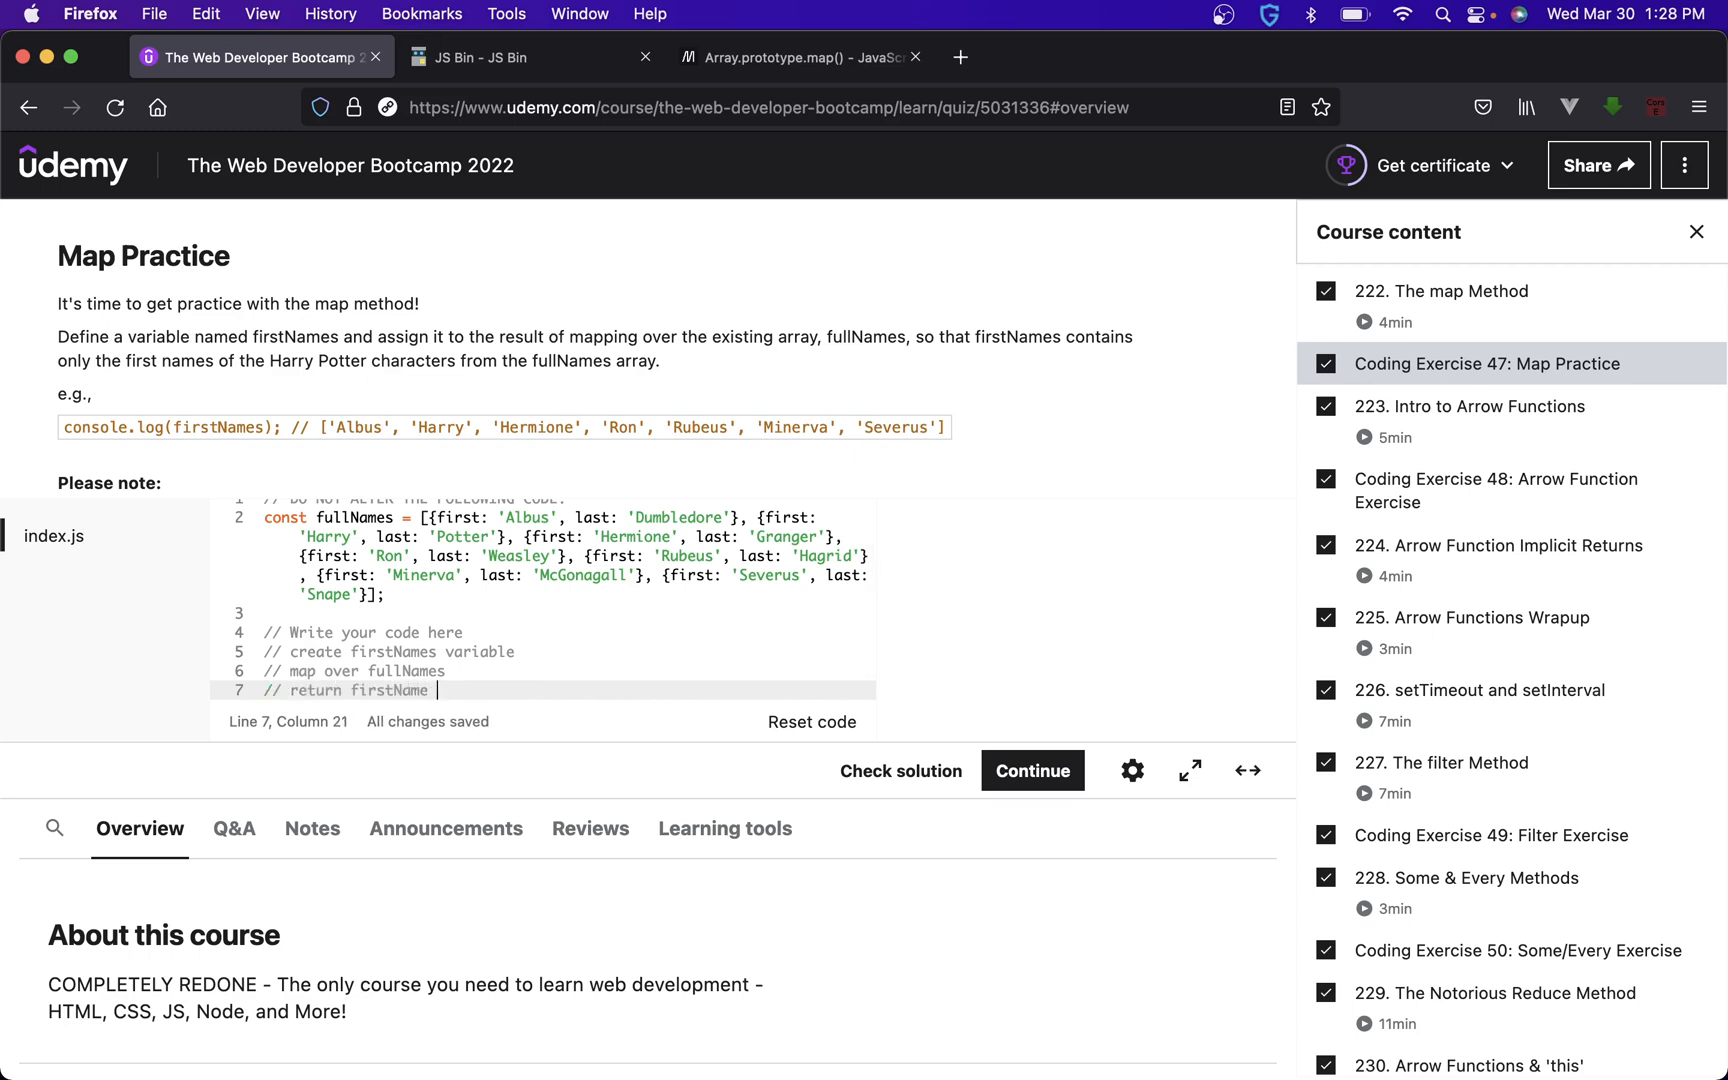
type("back to firstn")
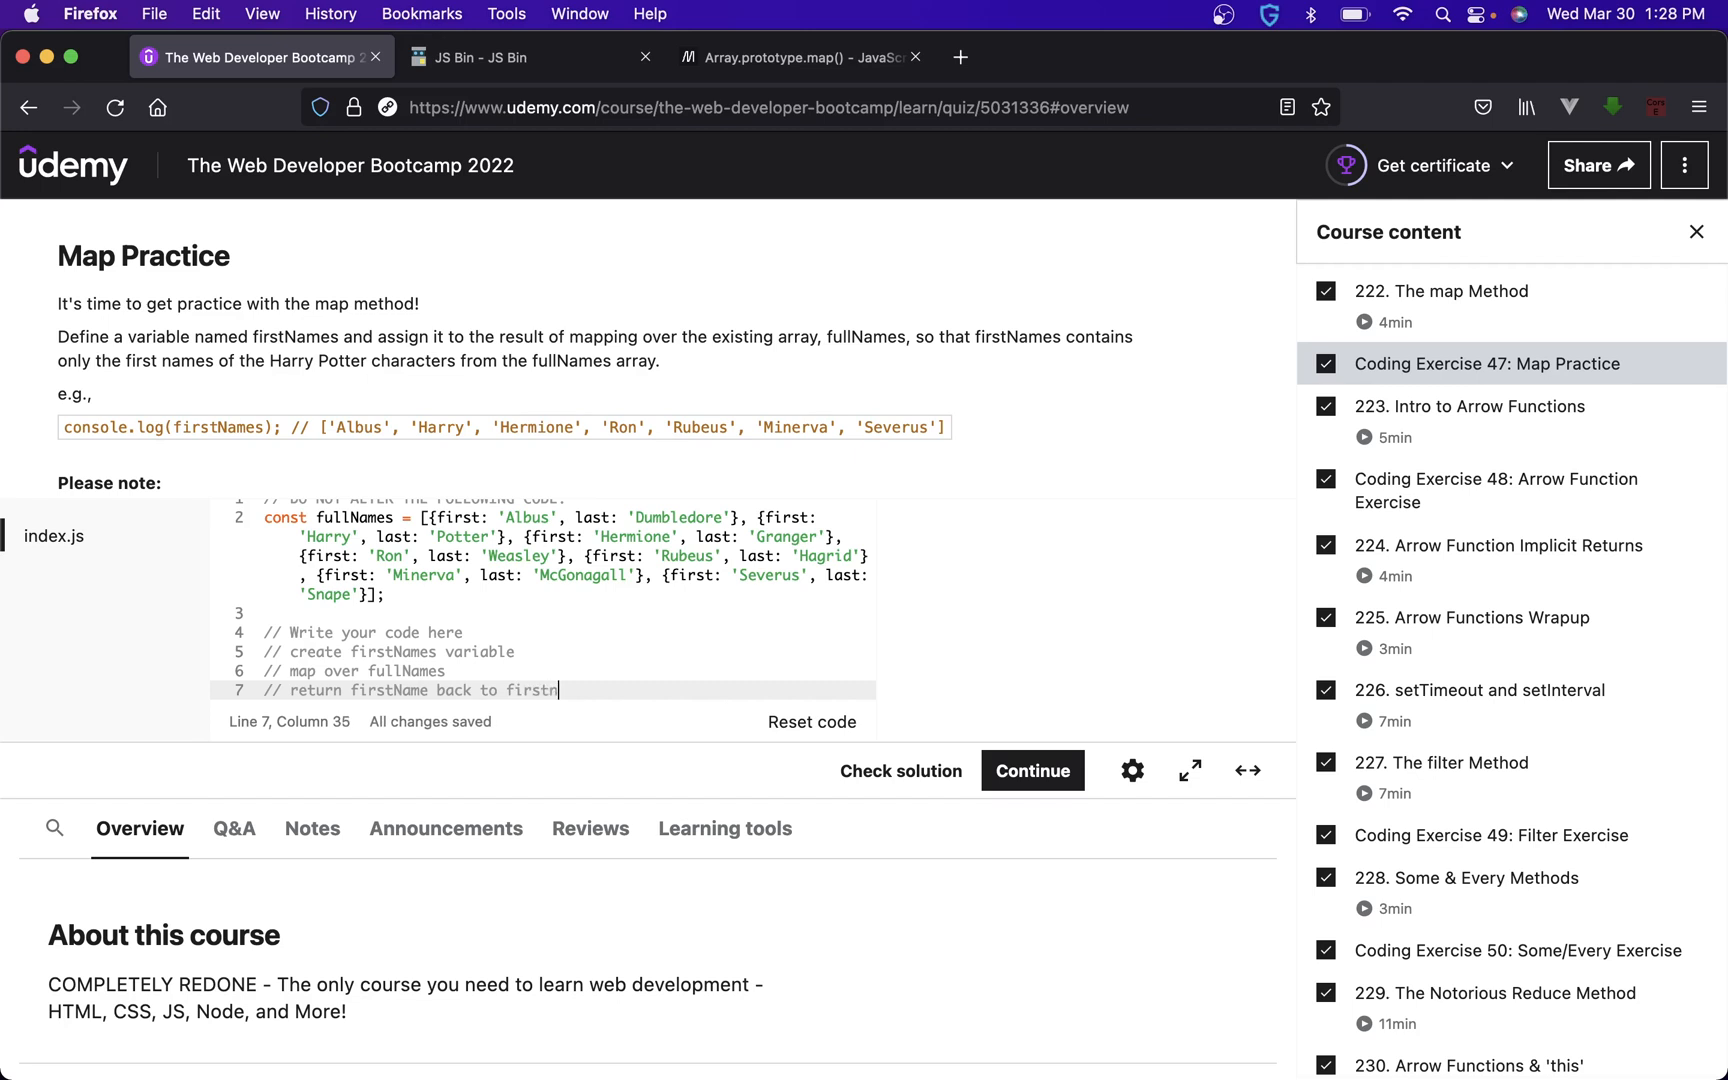
type("Names var")
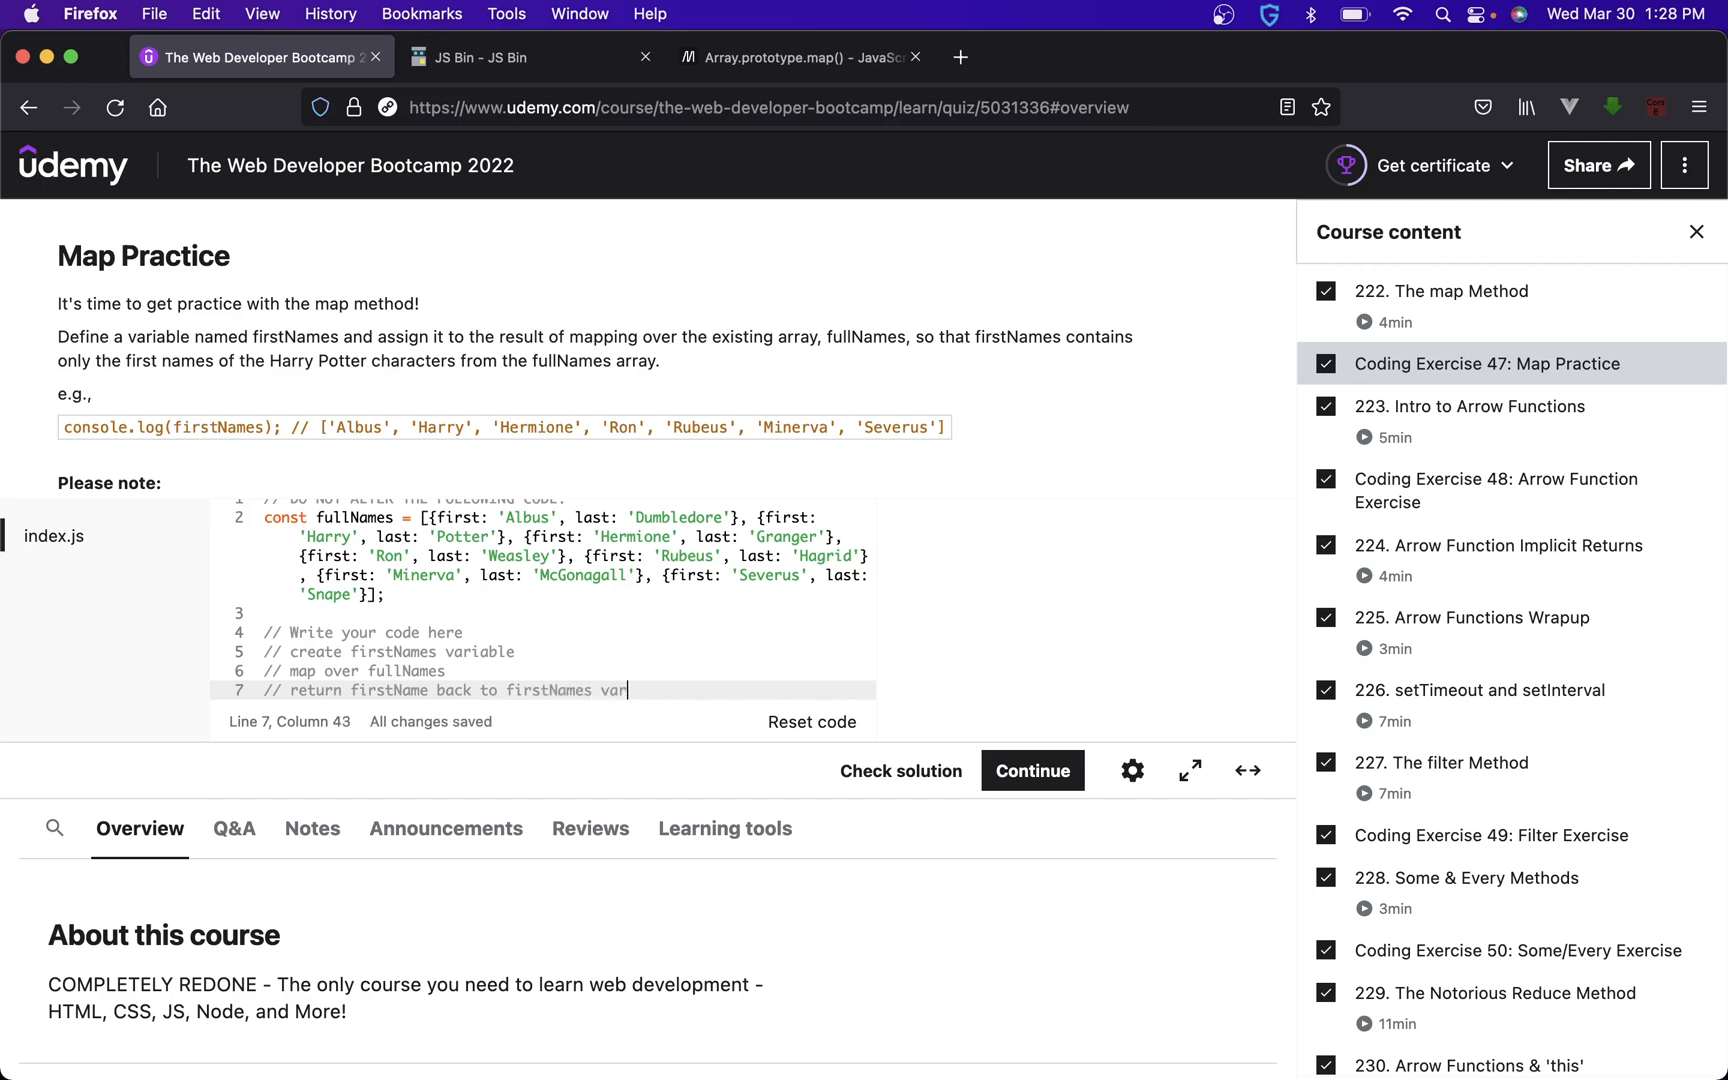
type("iable")
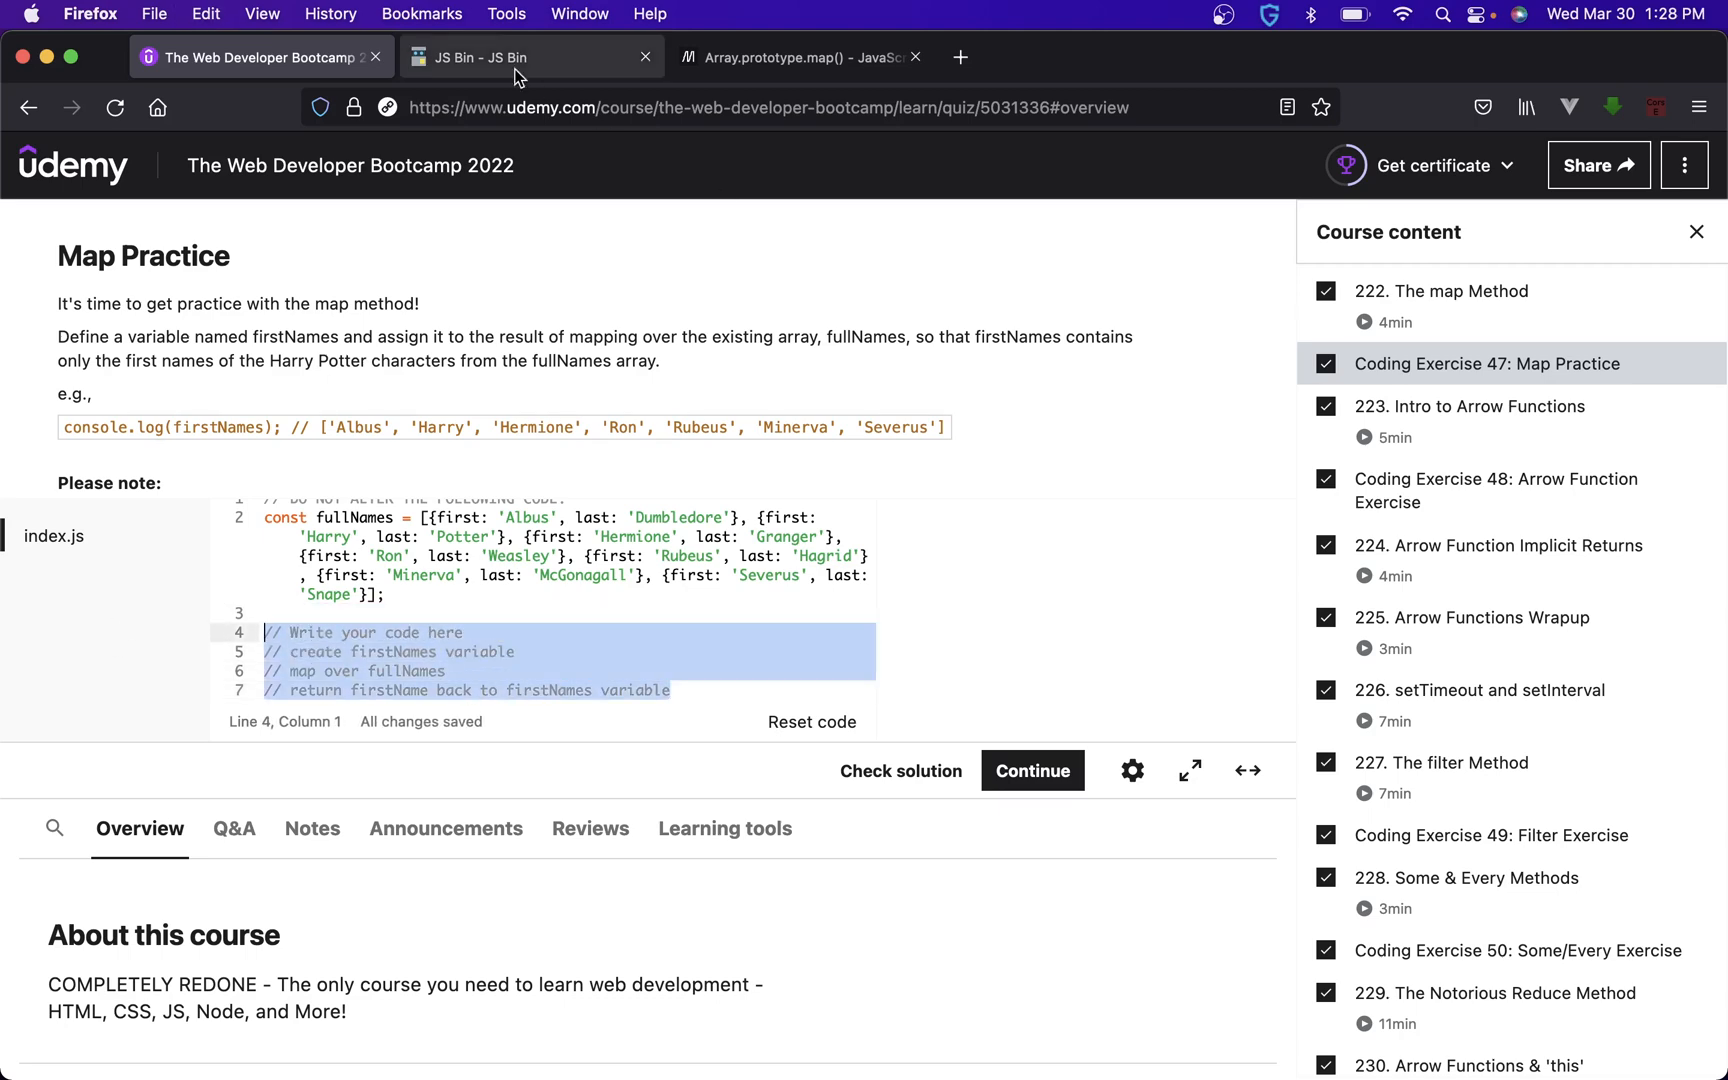
- Type const firstNames = fullNames.map() in JS Bin, replacing the mistyped (map => { attempt
left_click(496, 56)
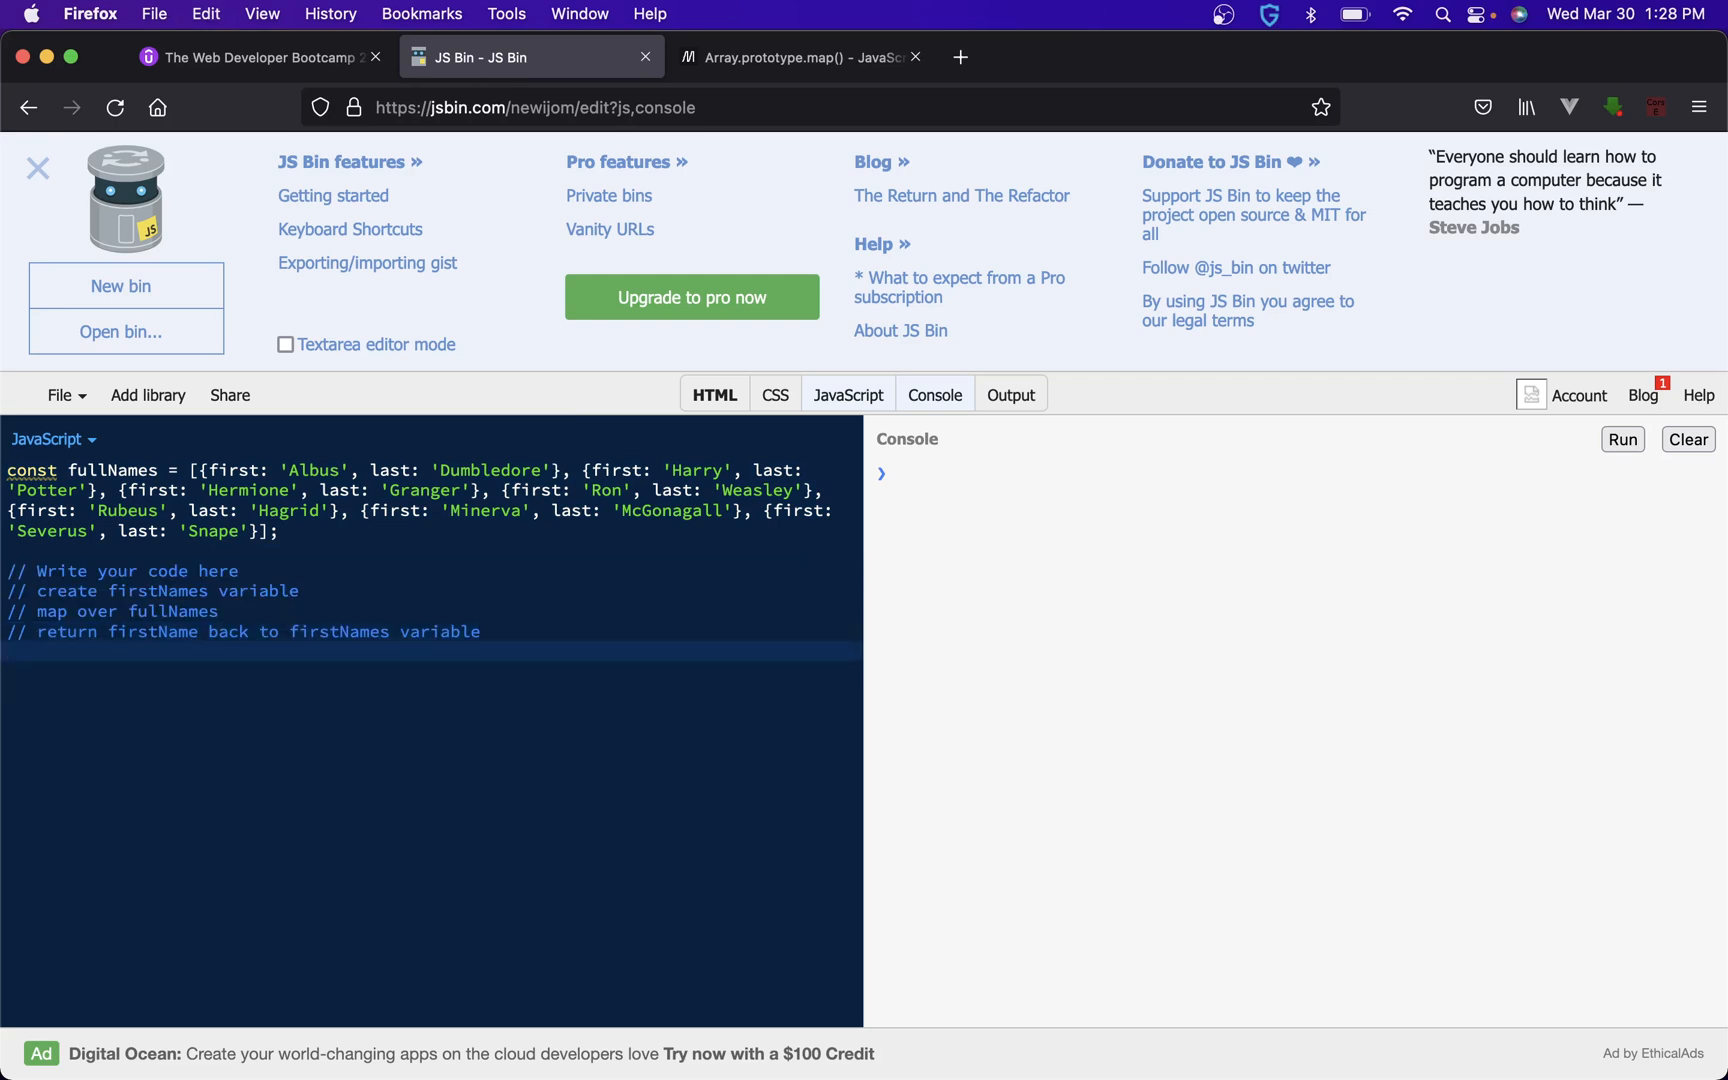
type("const")
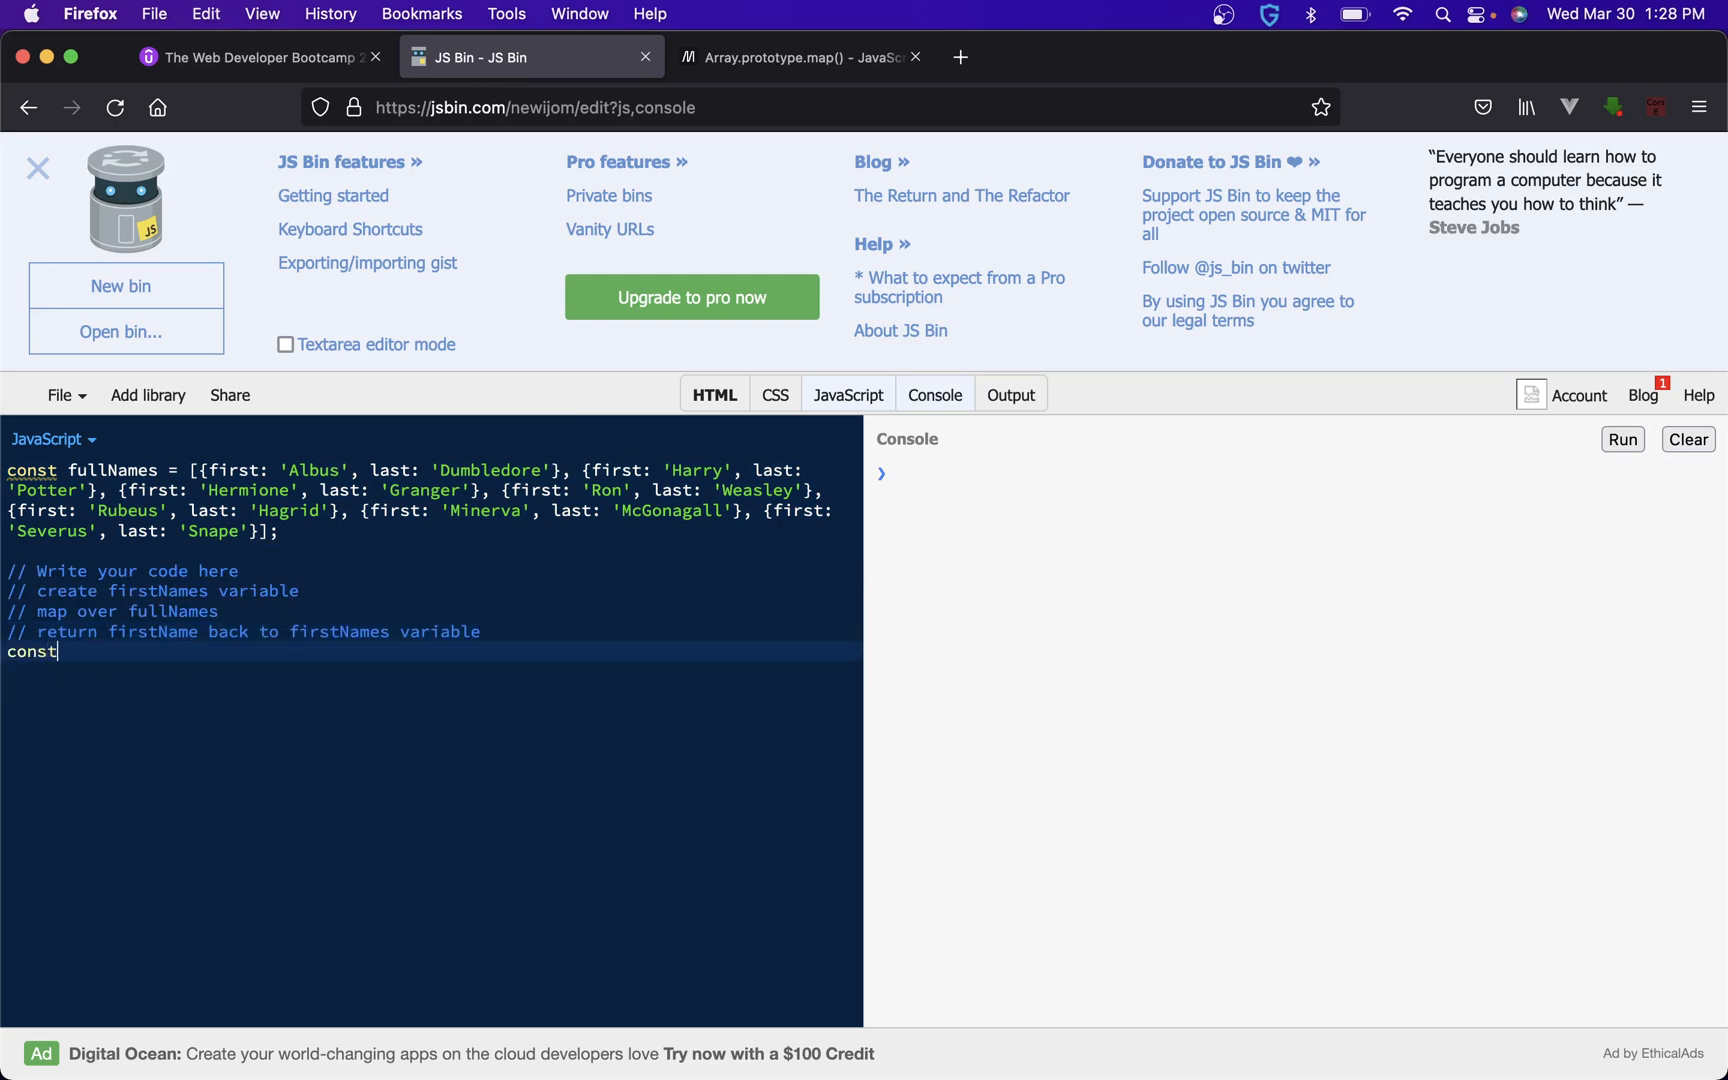
type("firstNames")
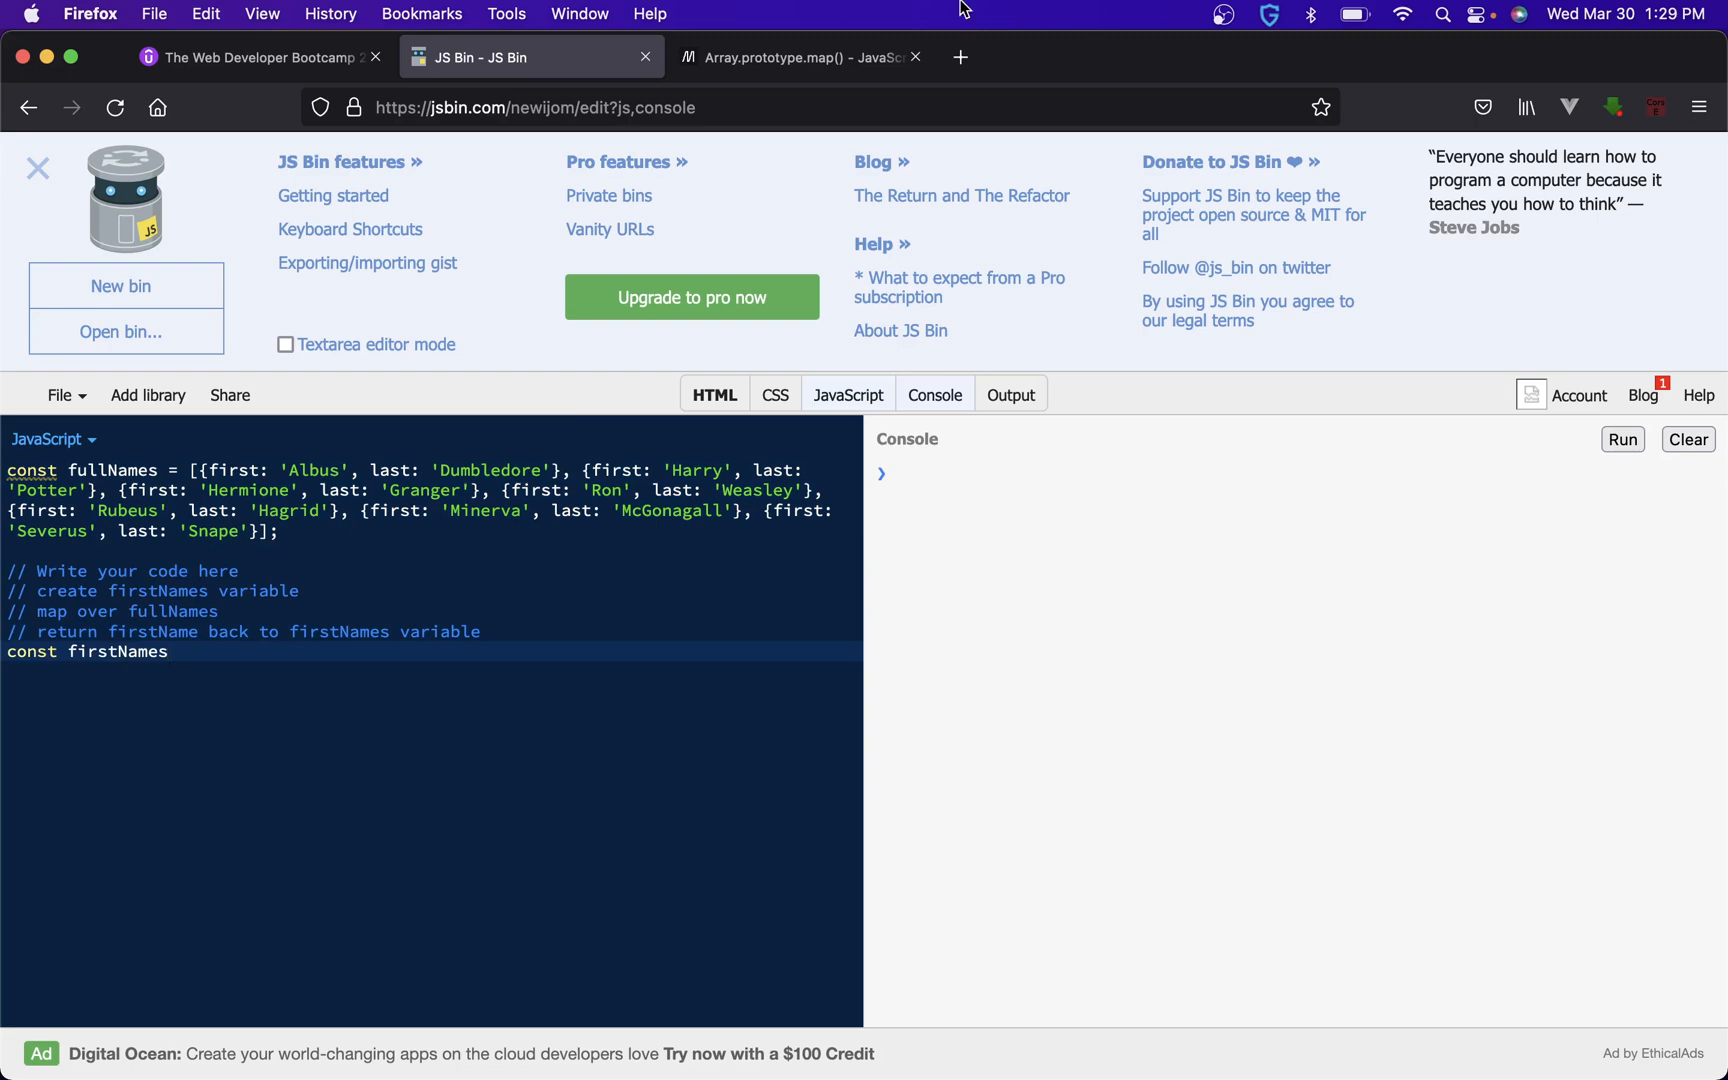
left_click(799, 56)
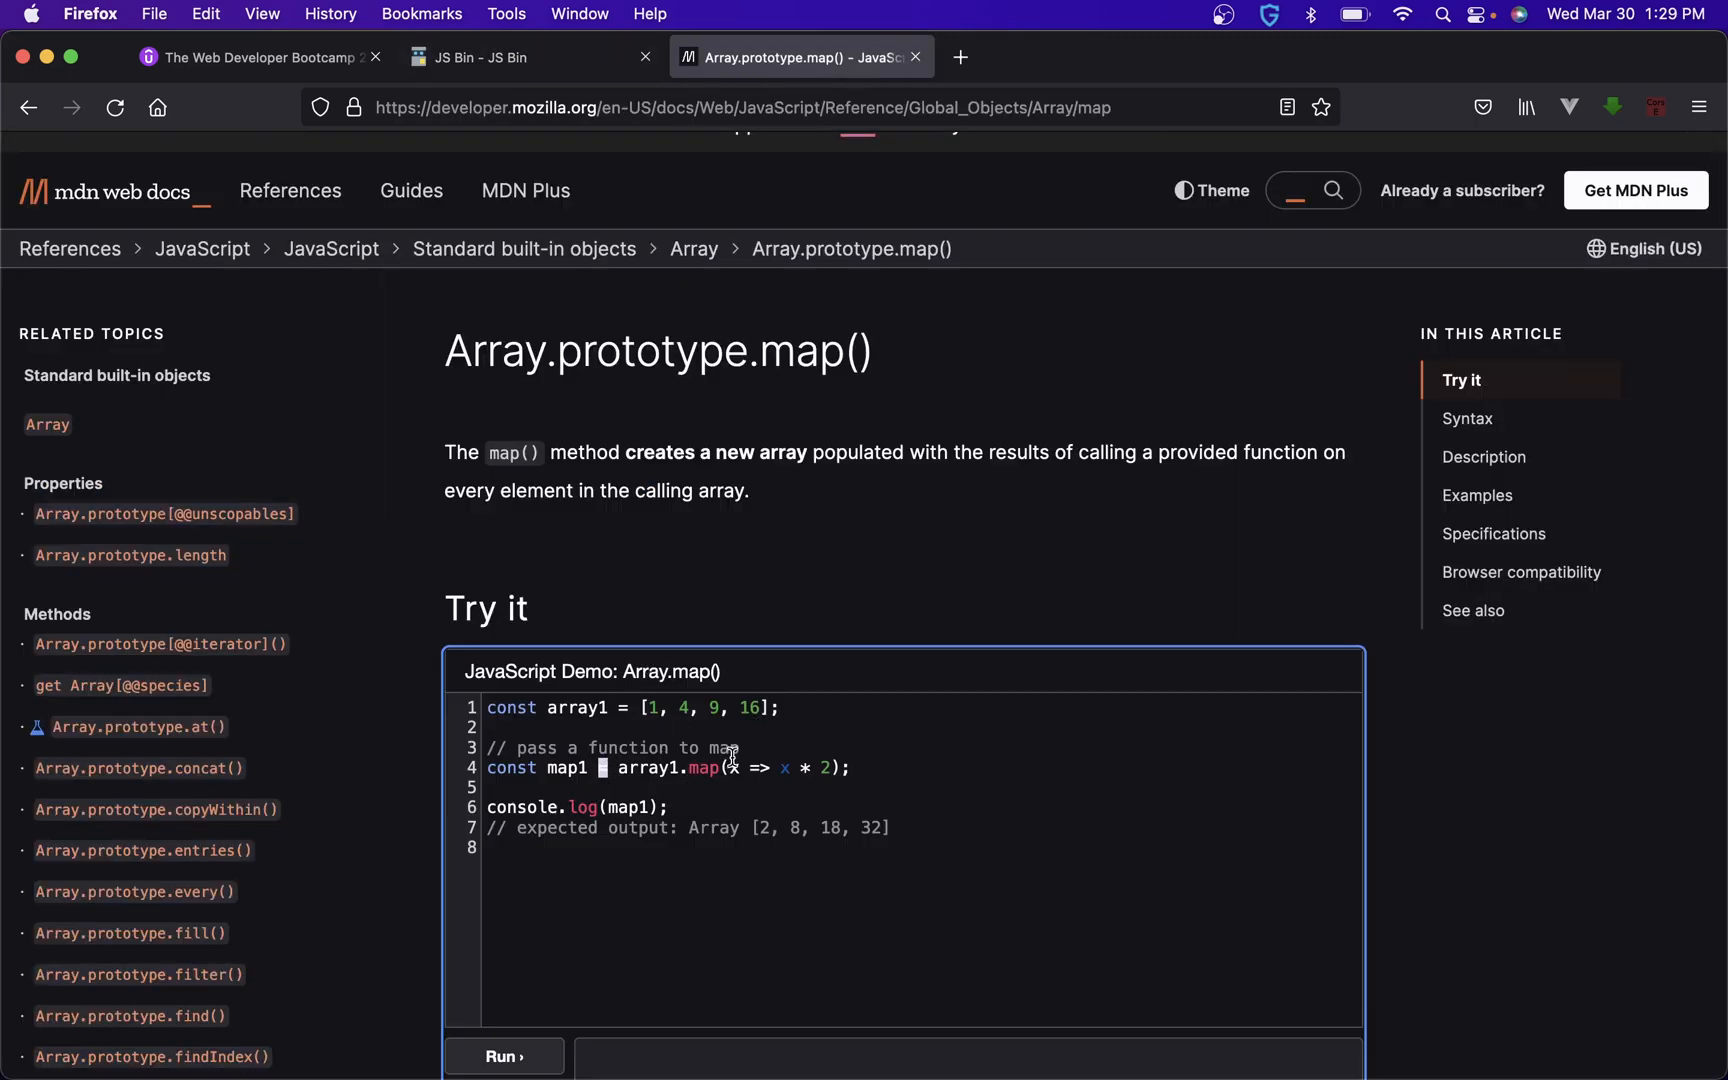
left_click(529, 56)
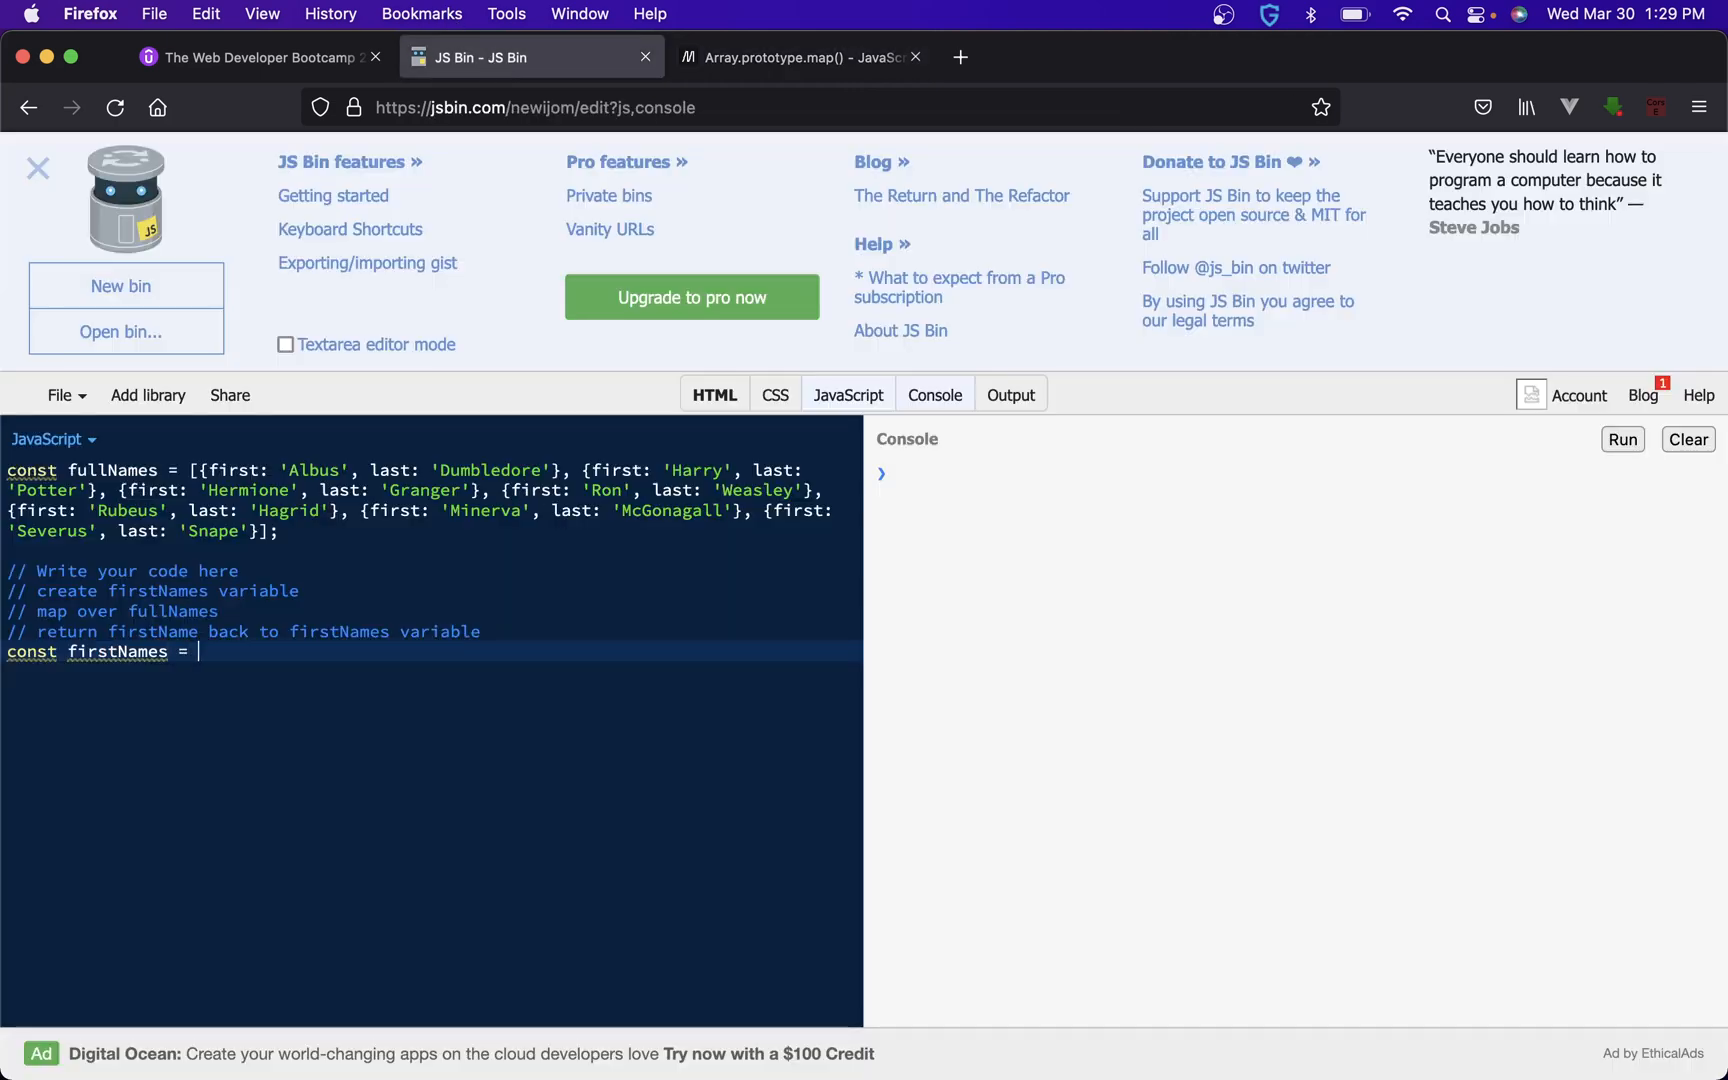
type("fullNames.")
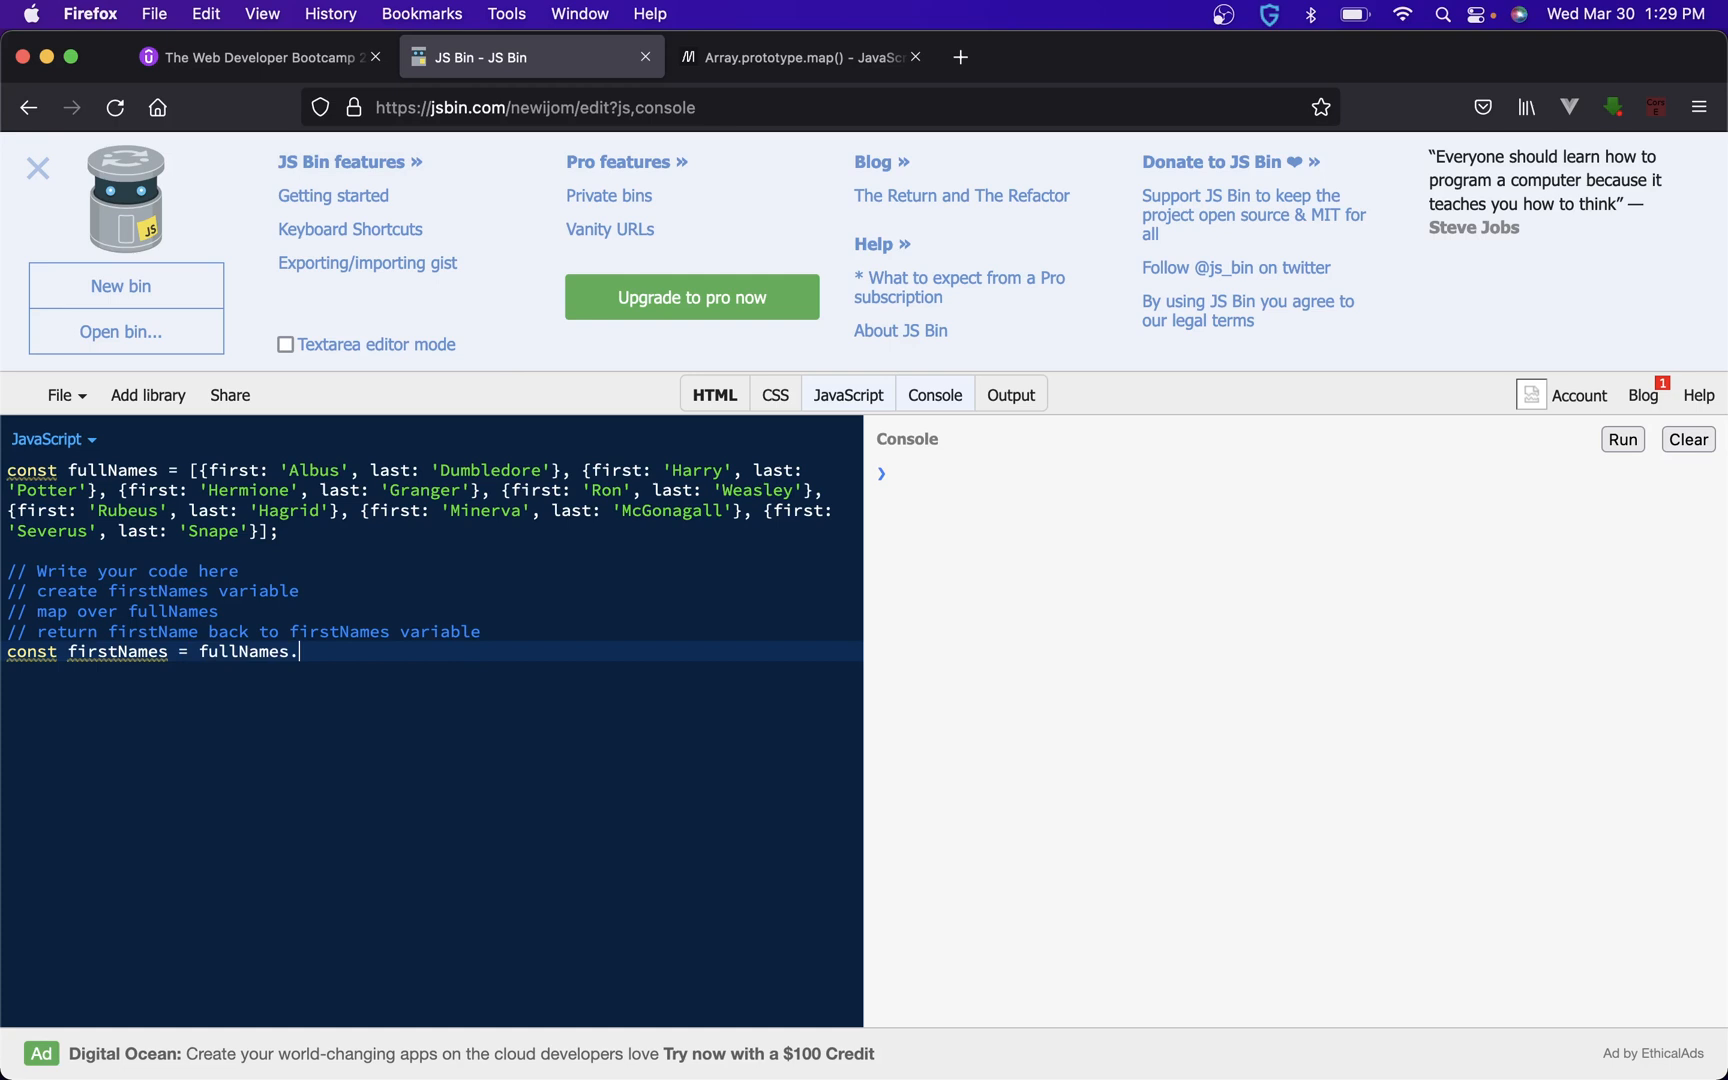
type("(map)")
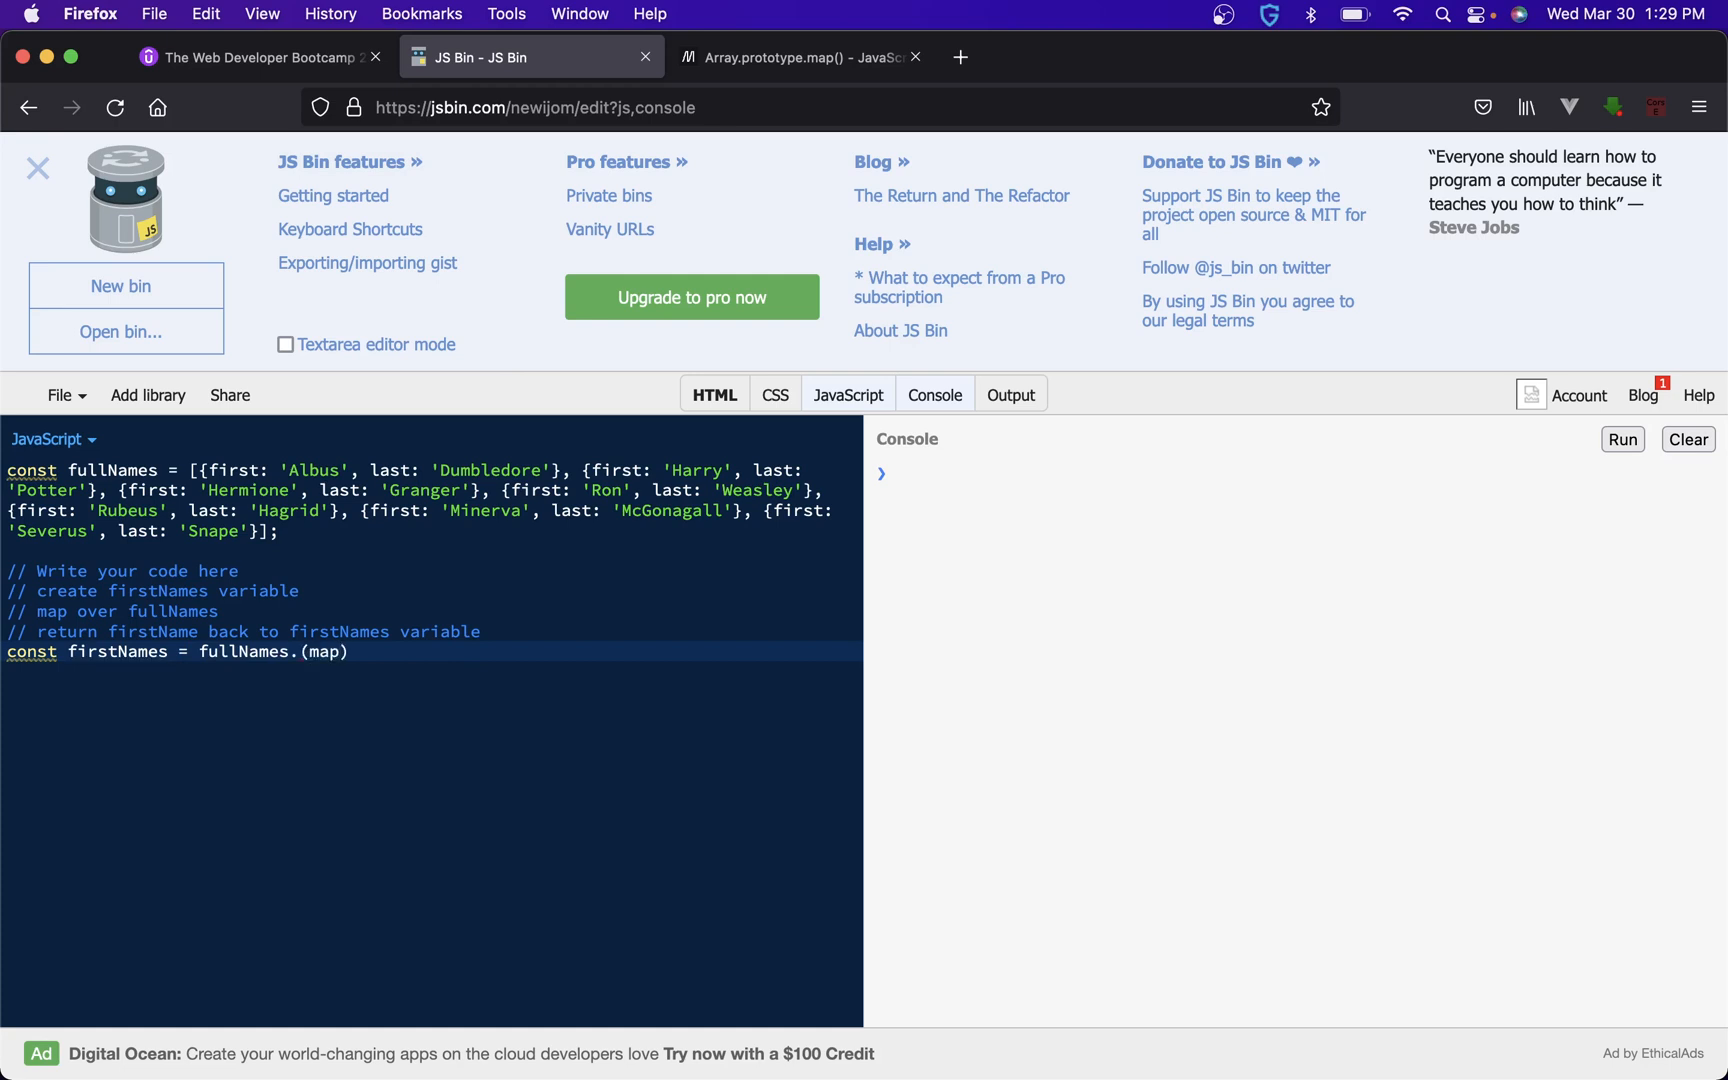
type("=> {")
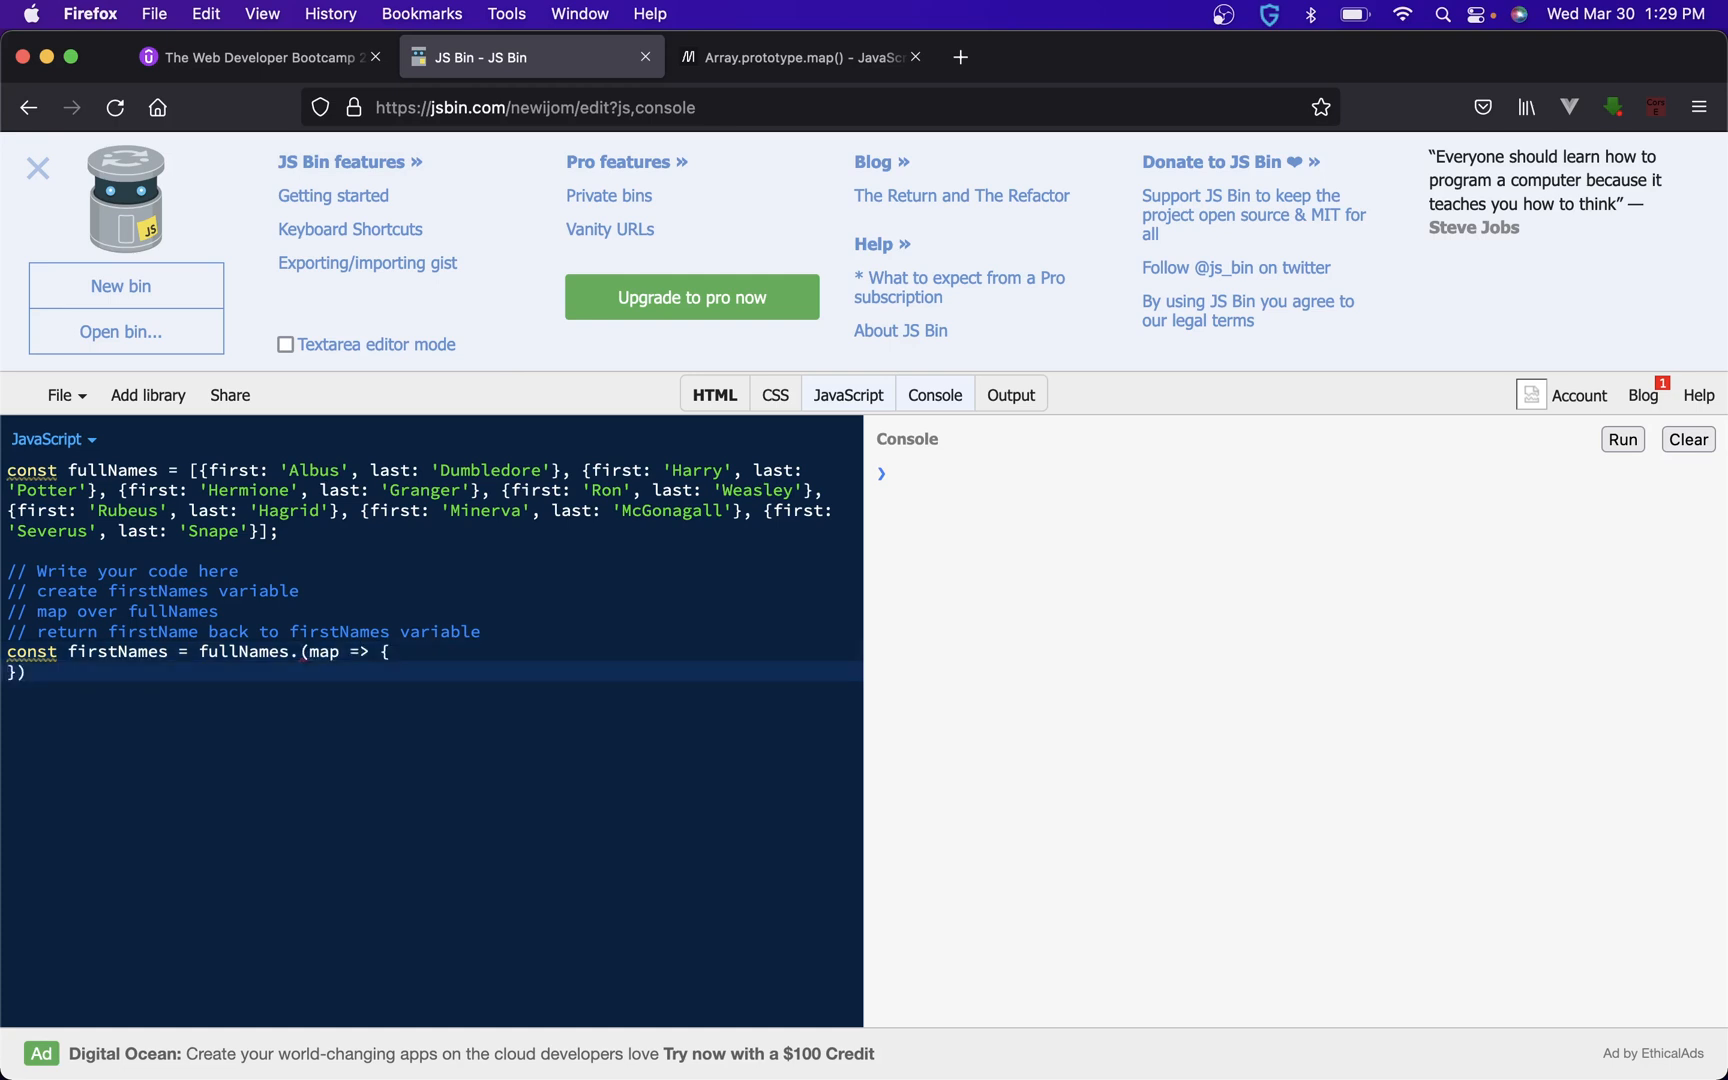
key("Return")
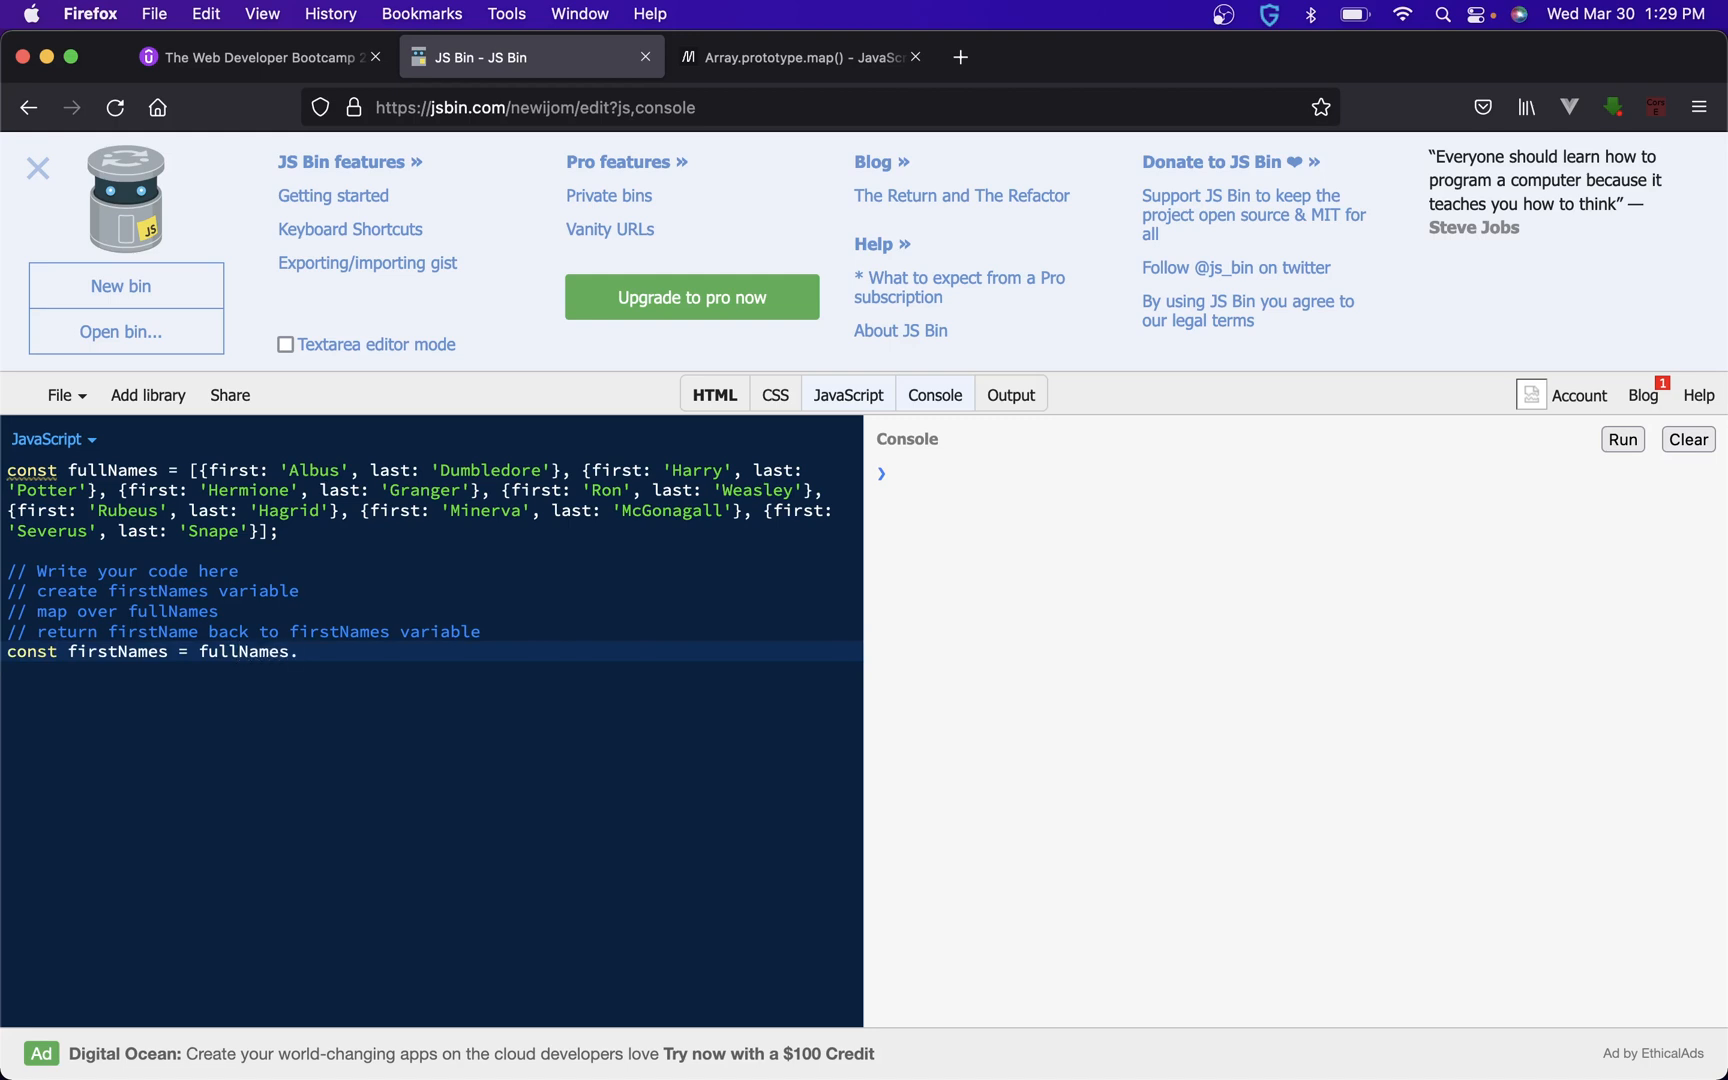
type("map()")
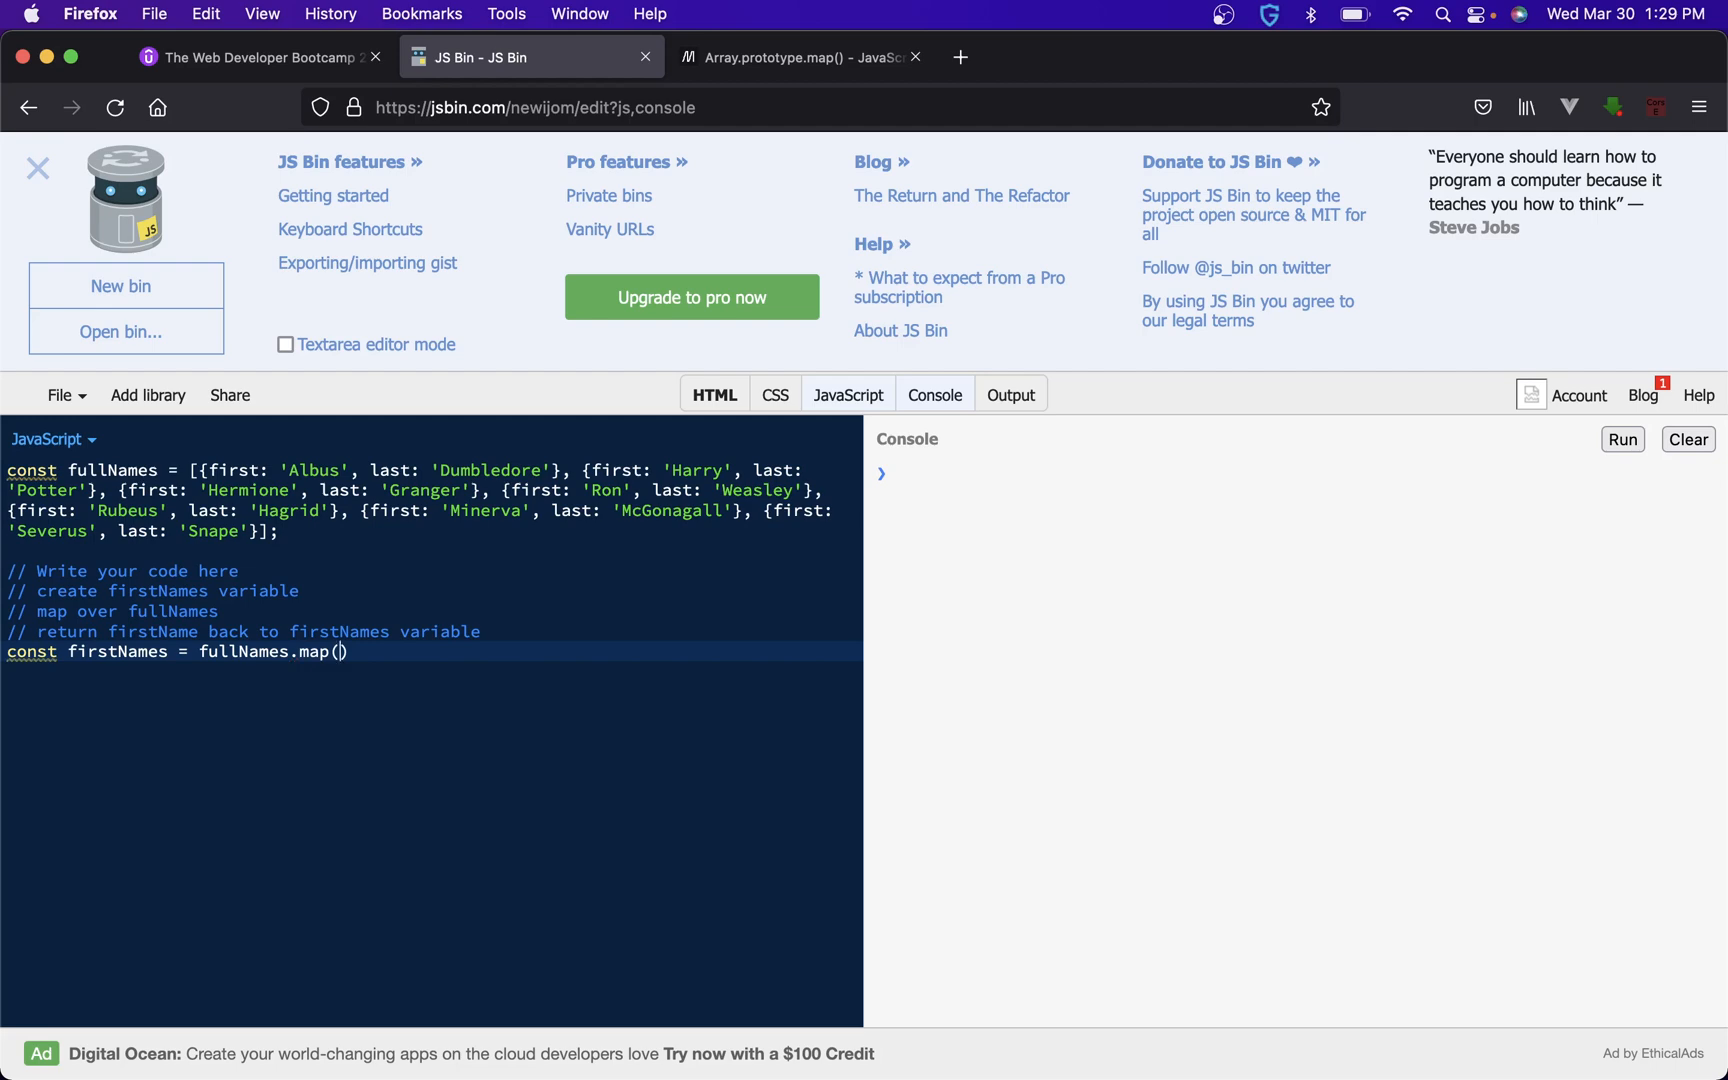
left_click(802, 56)
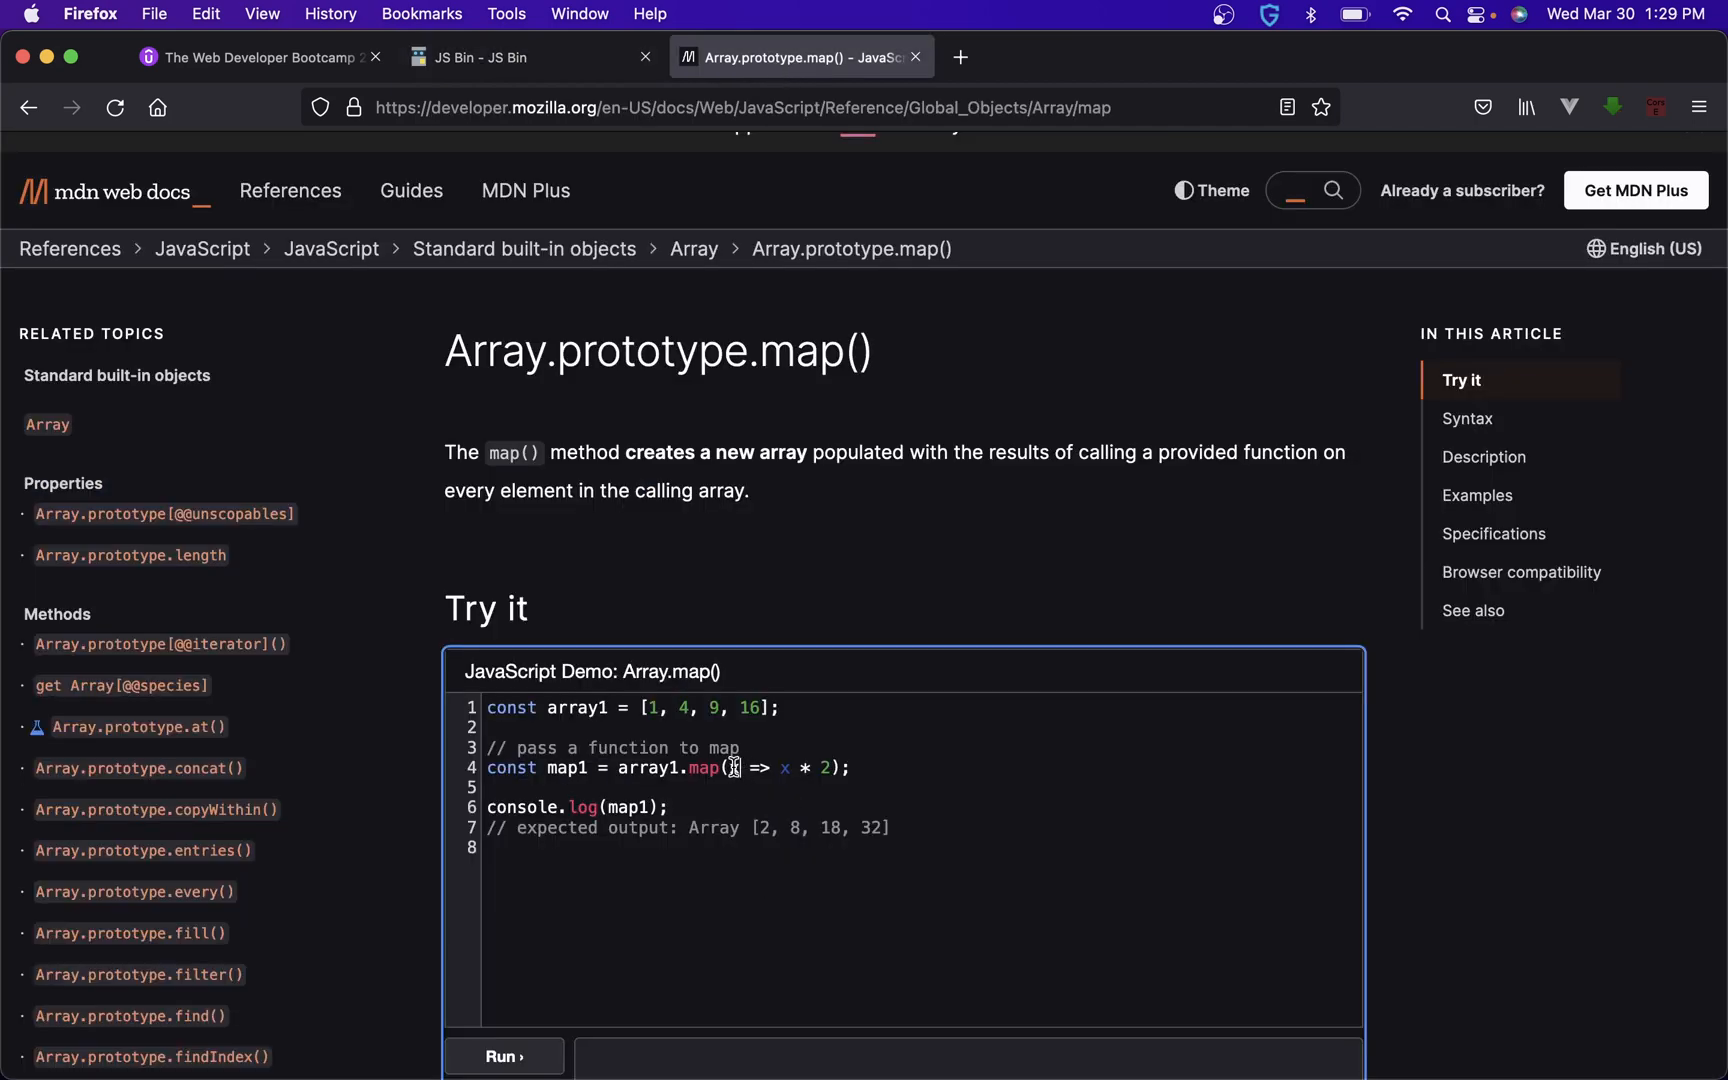
mouse_move(637, 698)
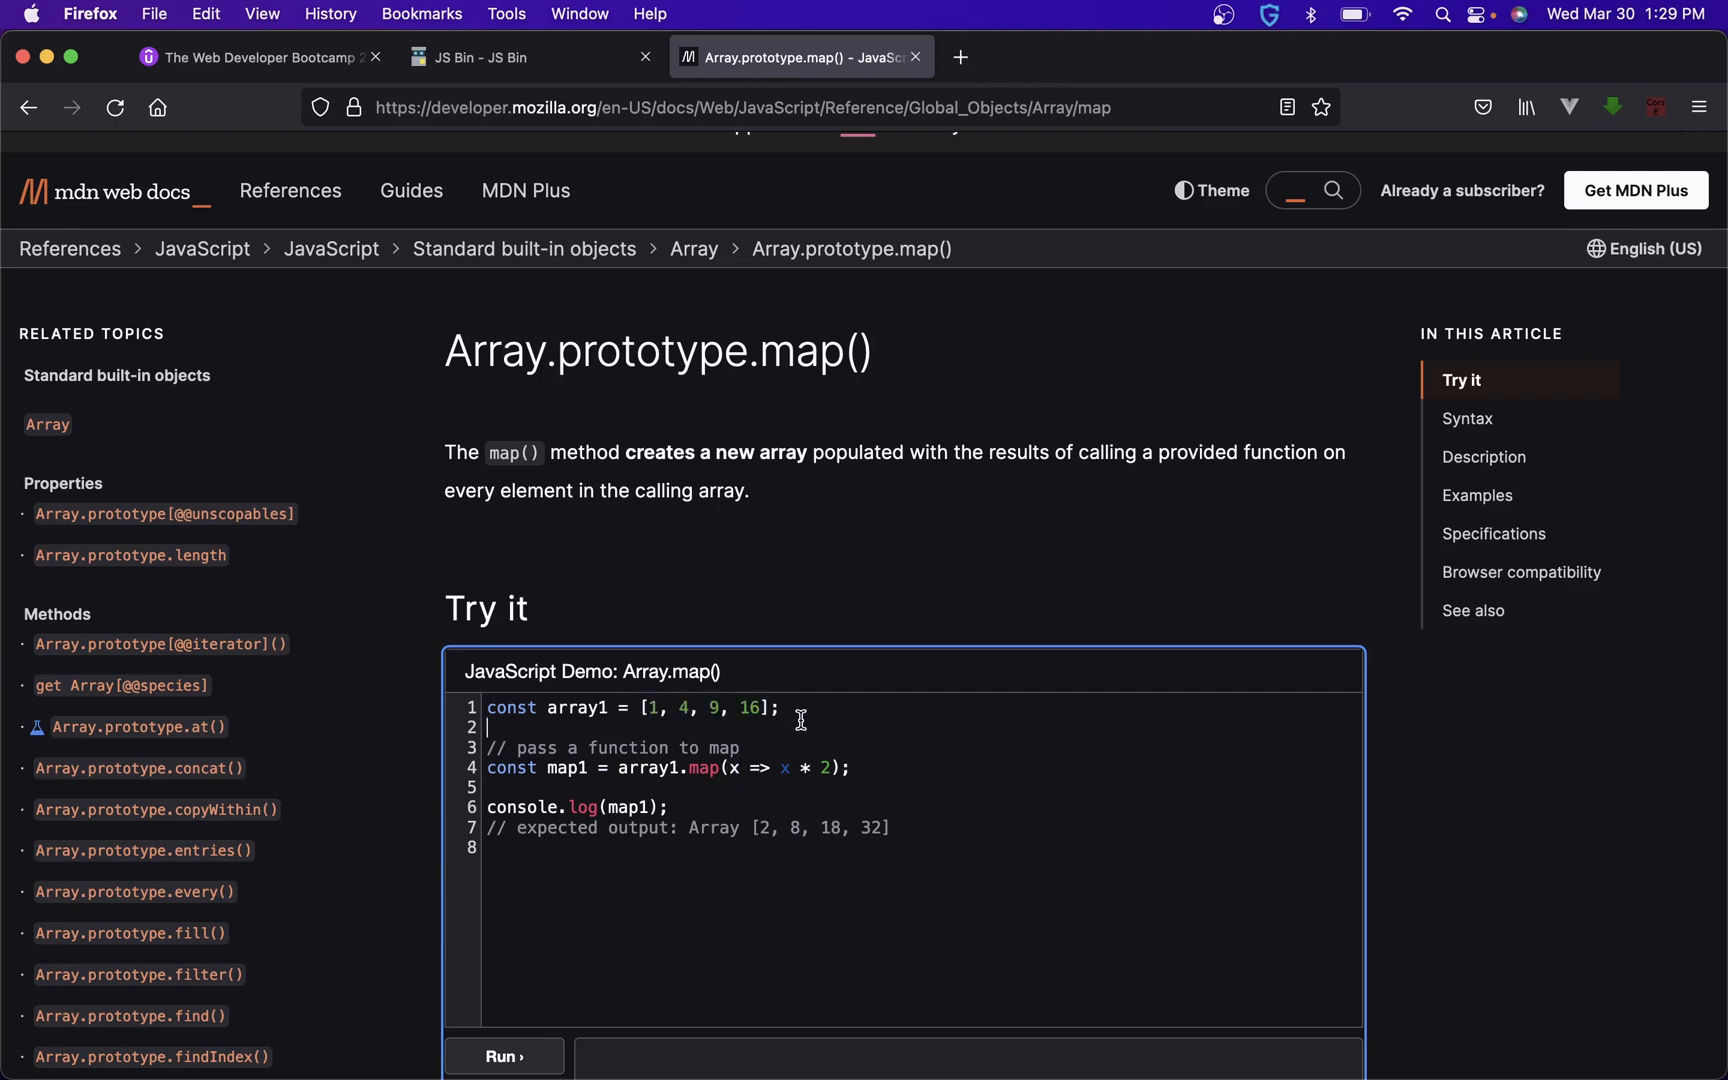
mouse_move(646, 708)
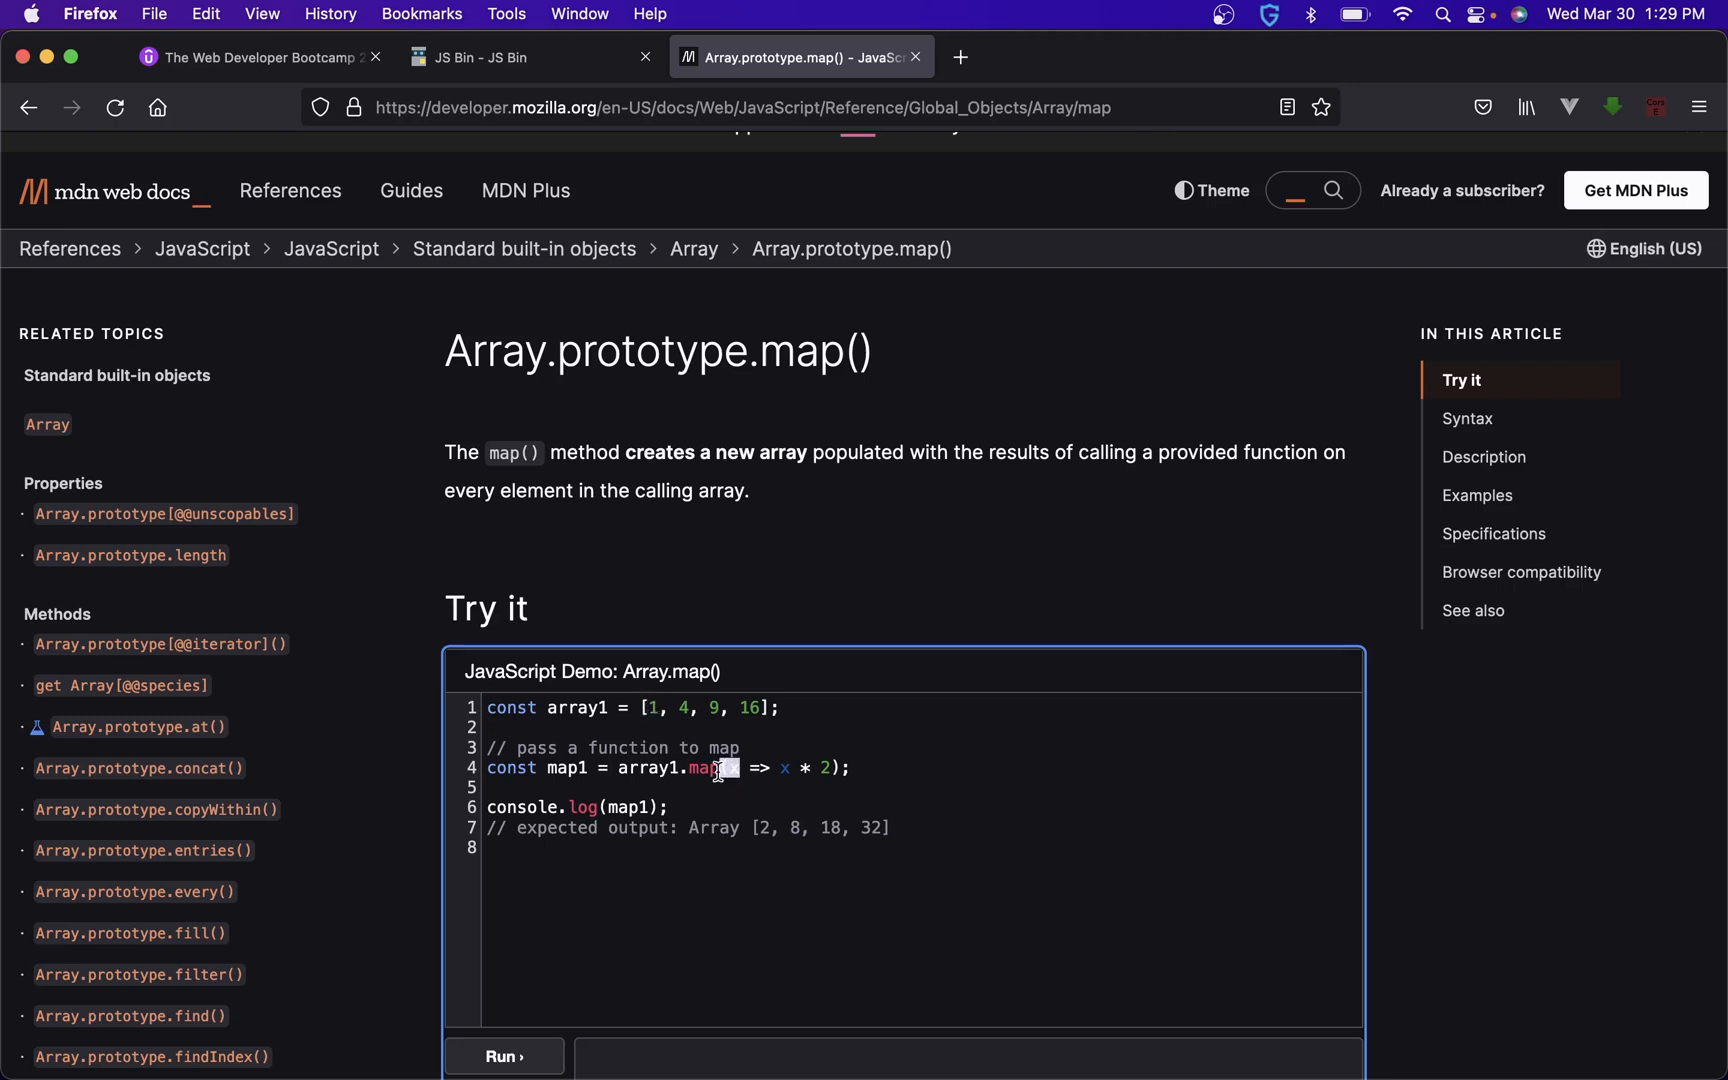
mouse_move(656, 708)
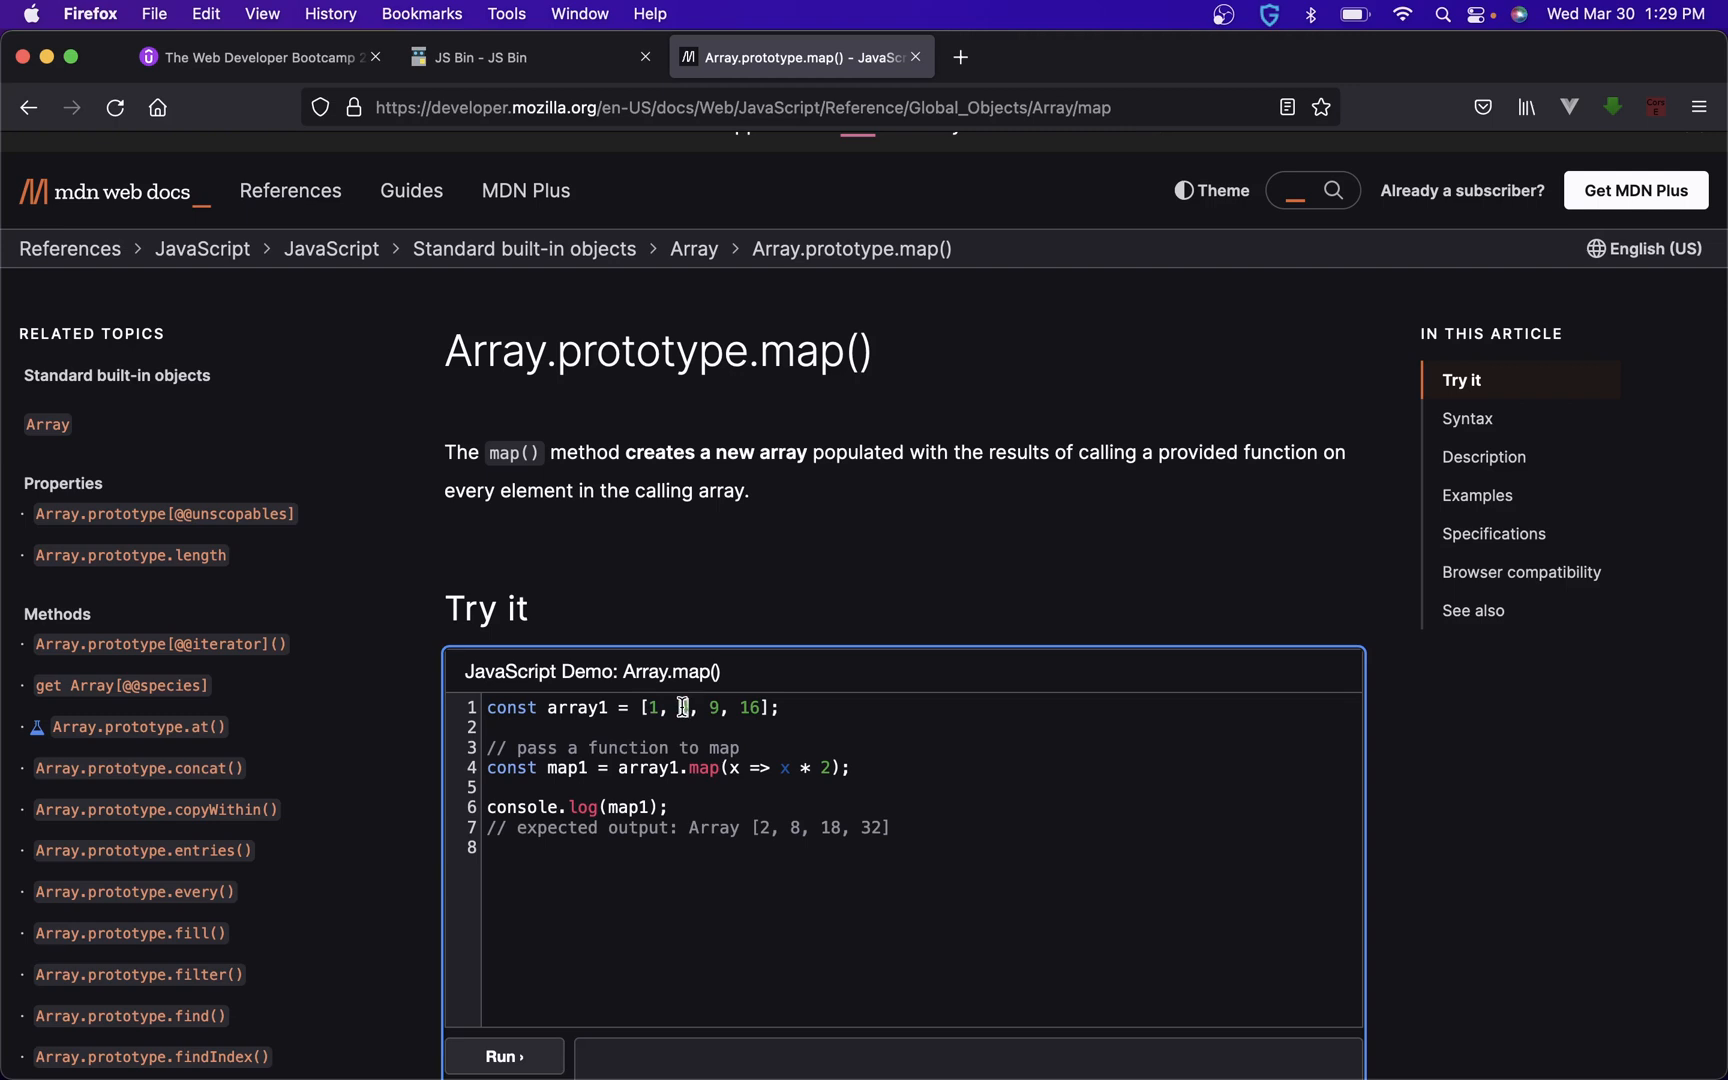
left_click(529, 56)
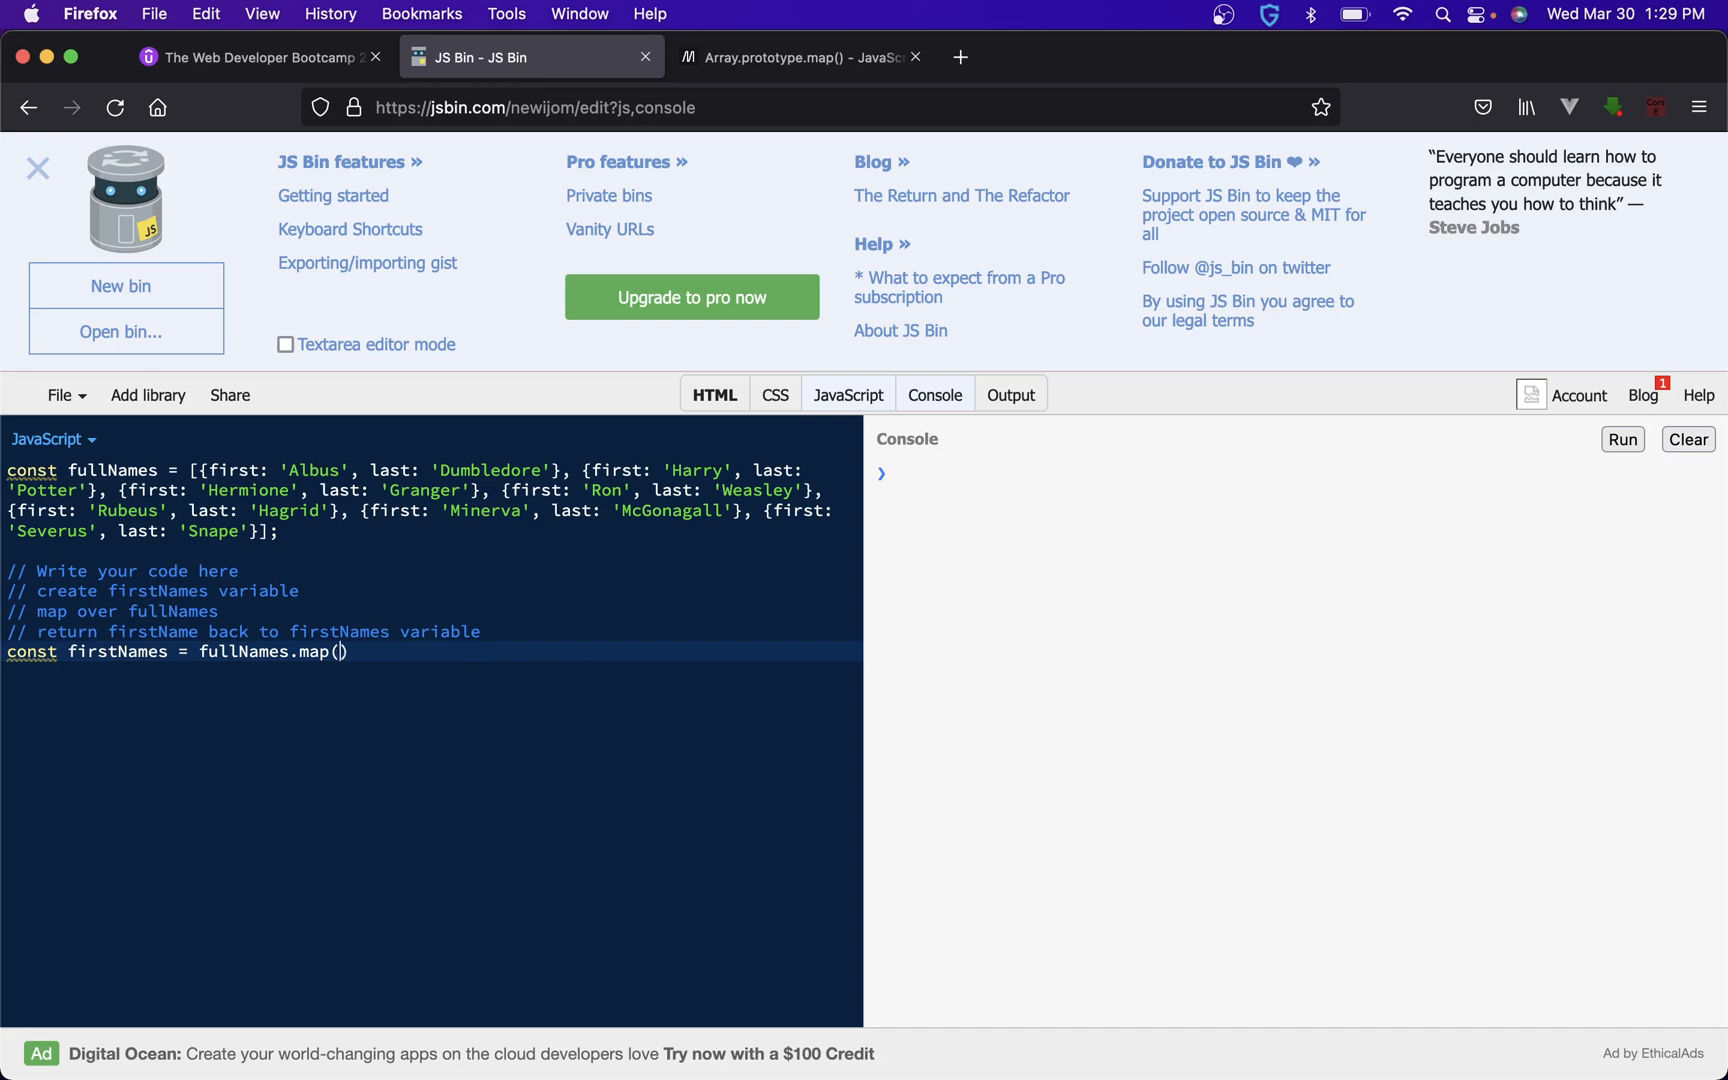
- Pass map() a character => console.log(character) callback and run it to list name objects
type("character => {")
type("console.log(c")
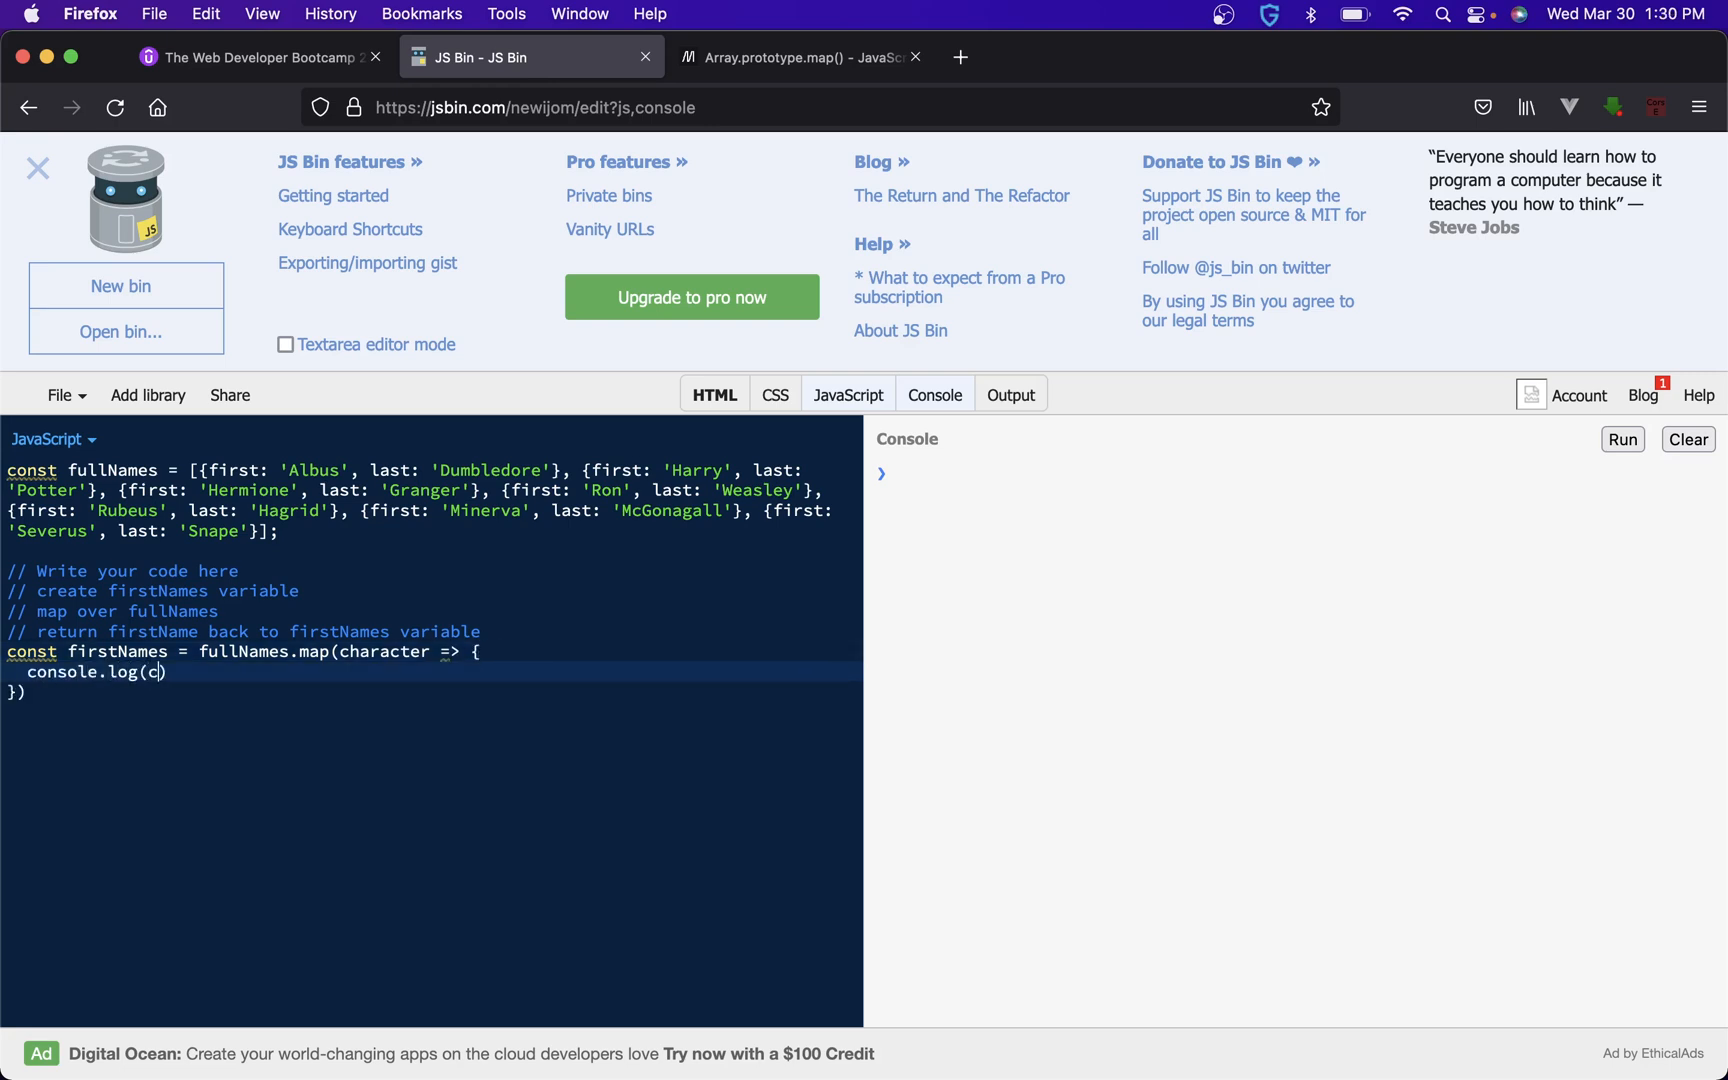
type("haracter")
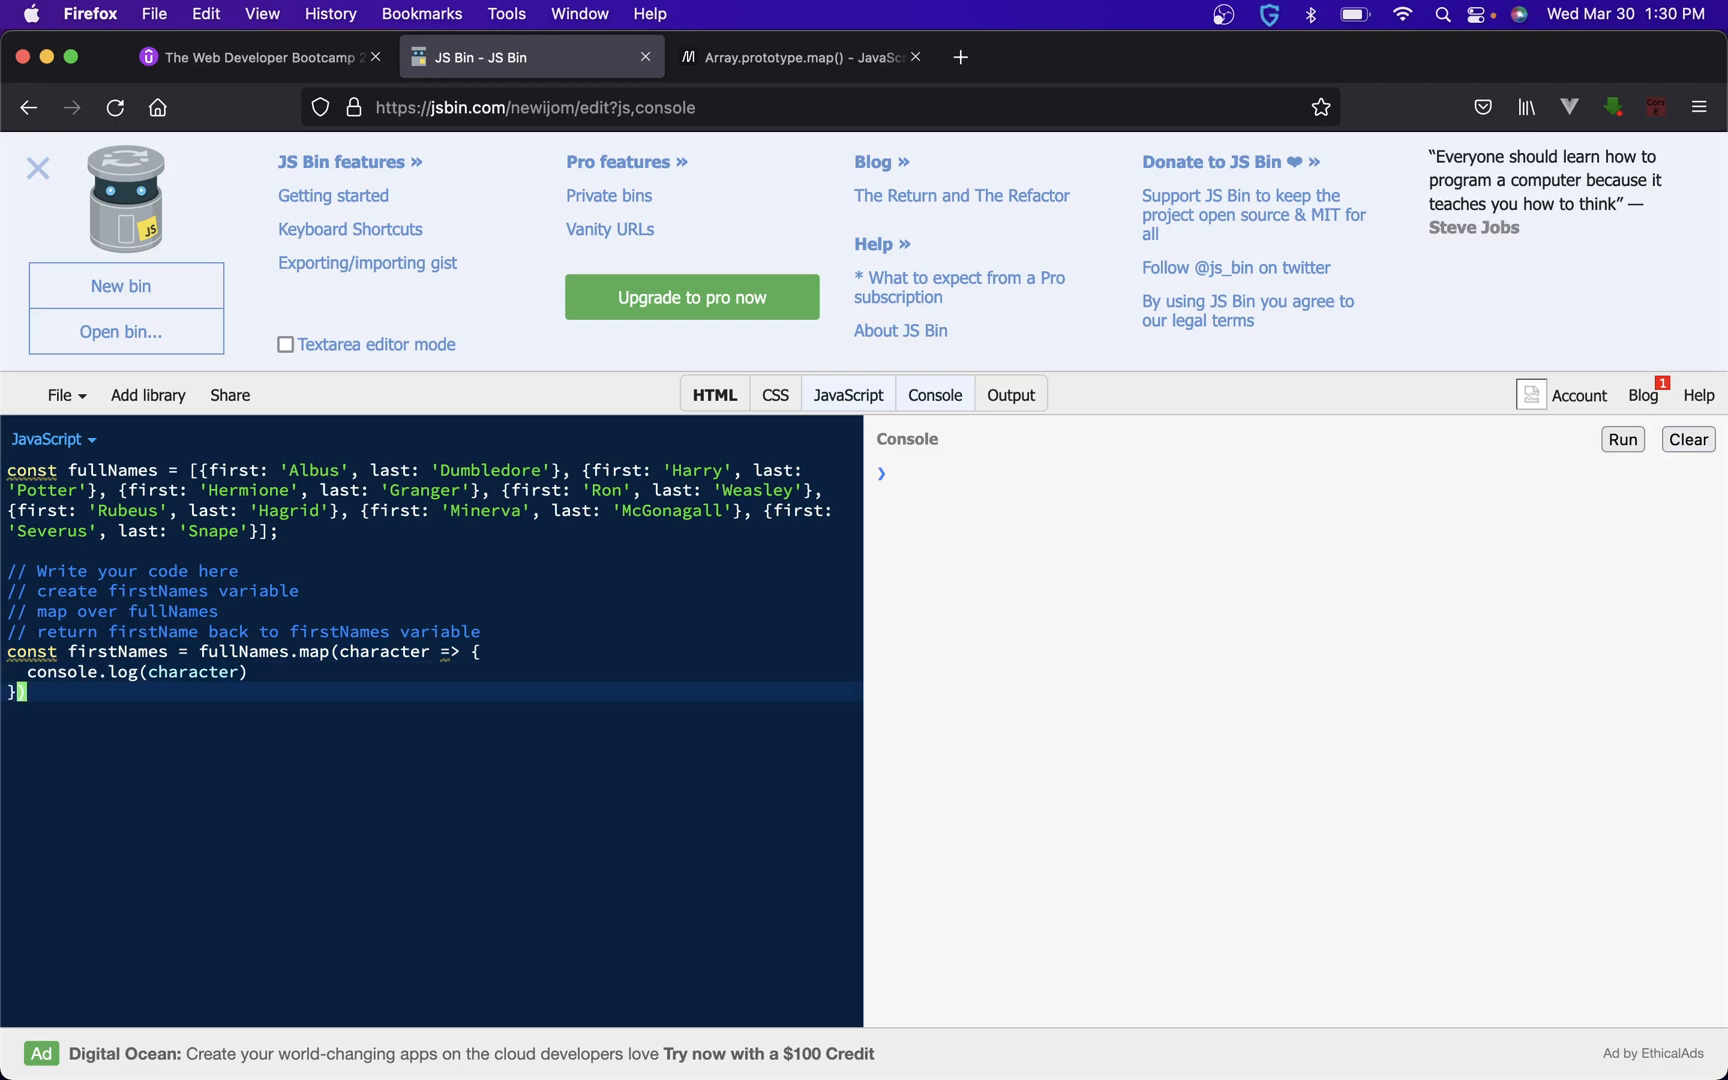
left_click(1621, 439)
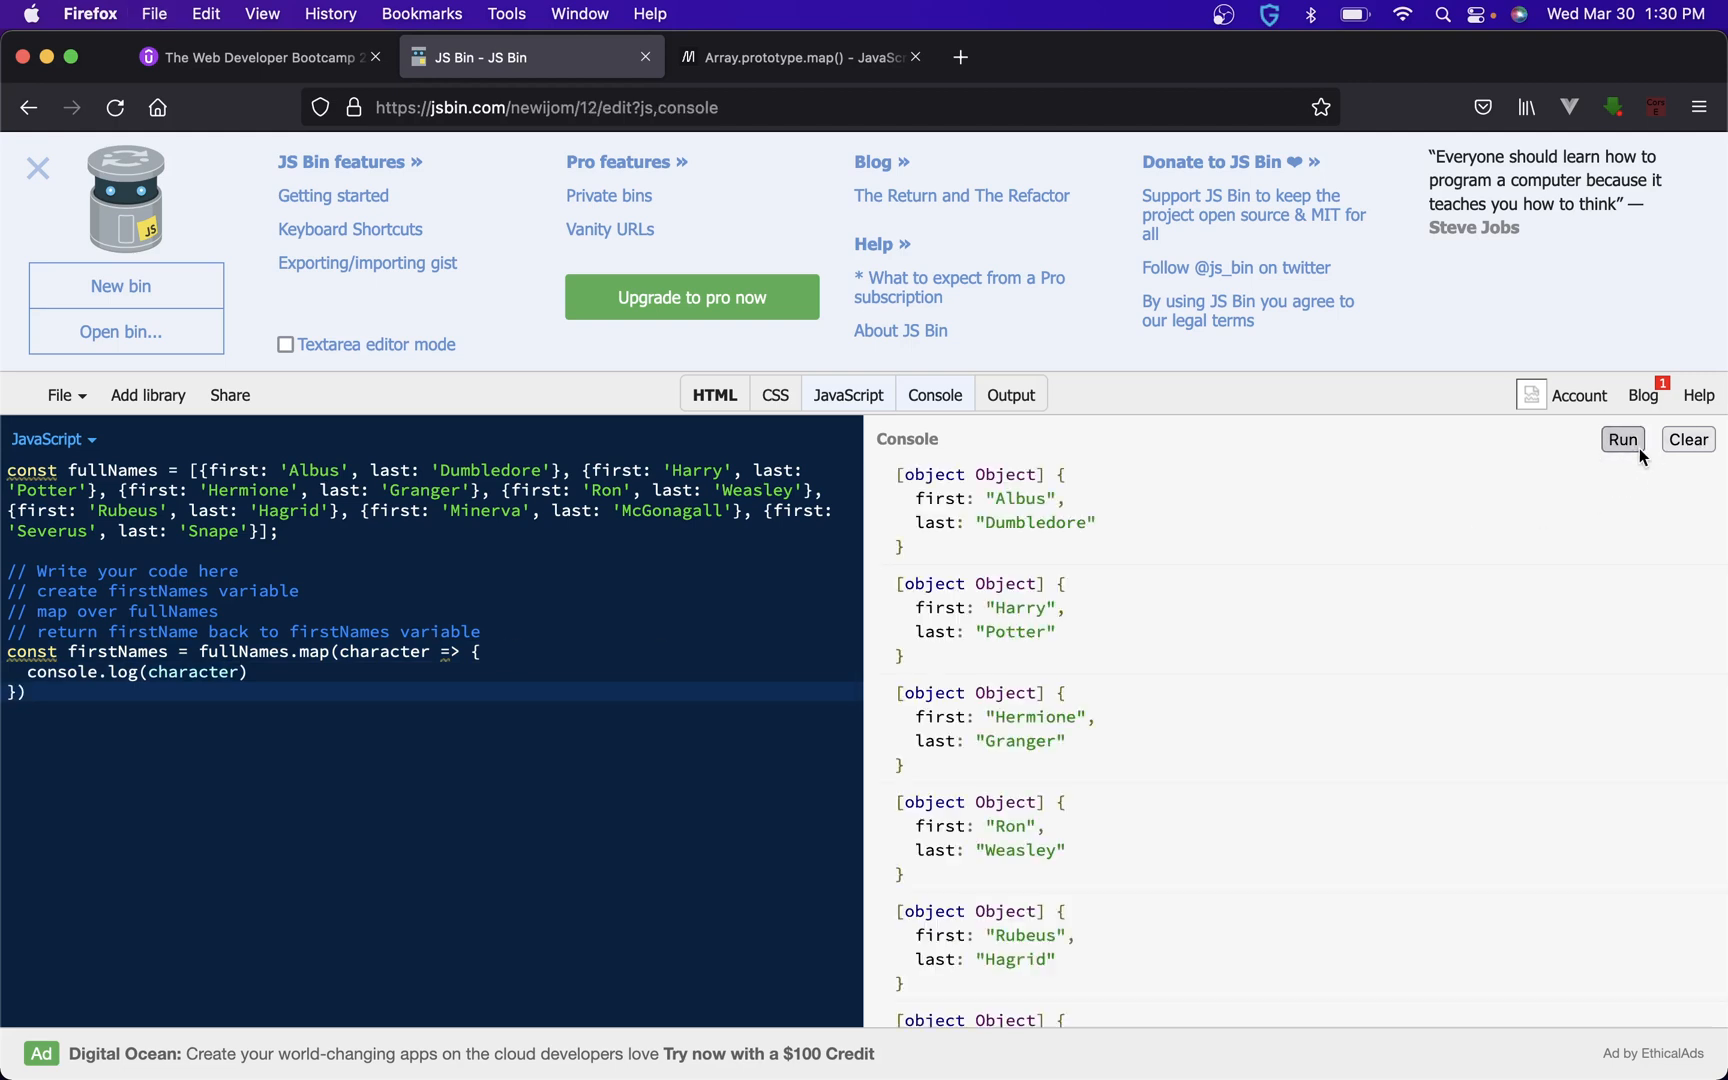
mouse_move(346, 541)
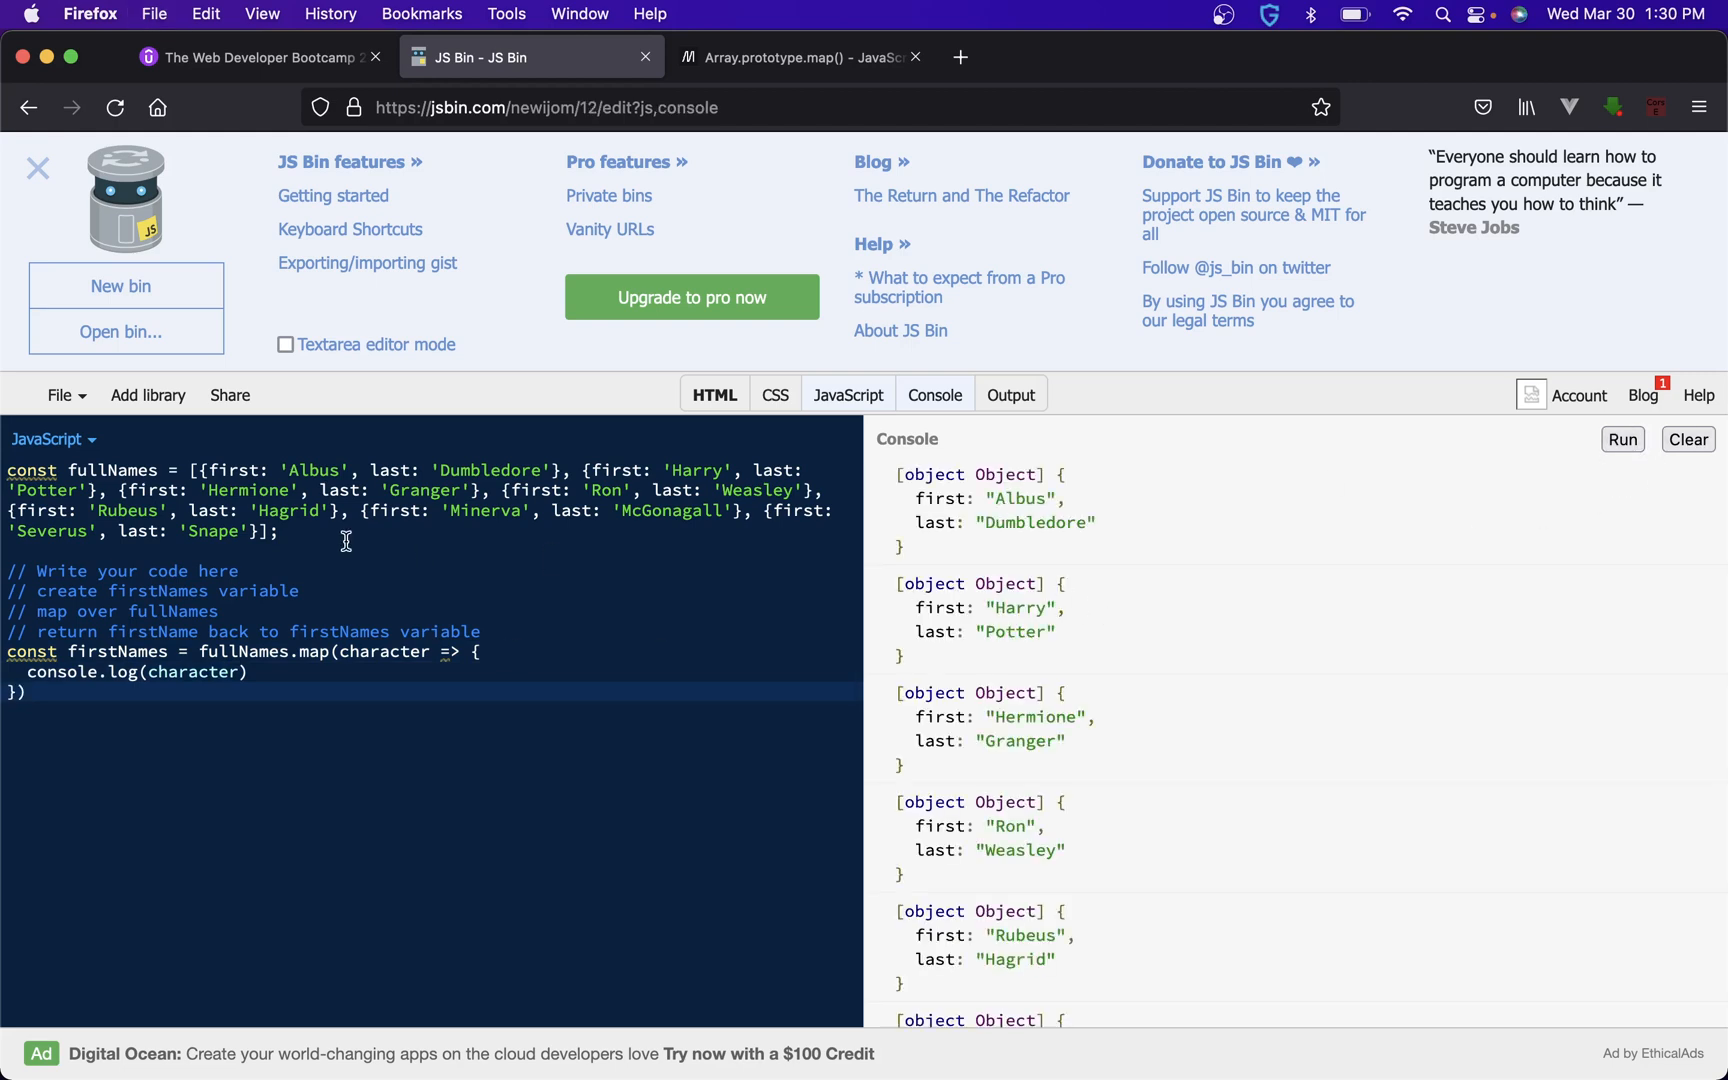
mouse_move(196, 472)
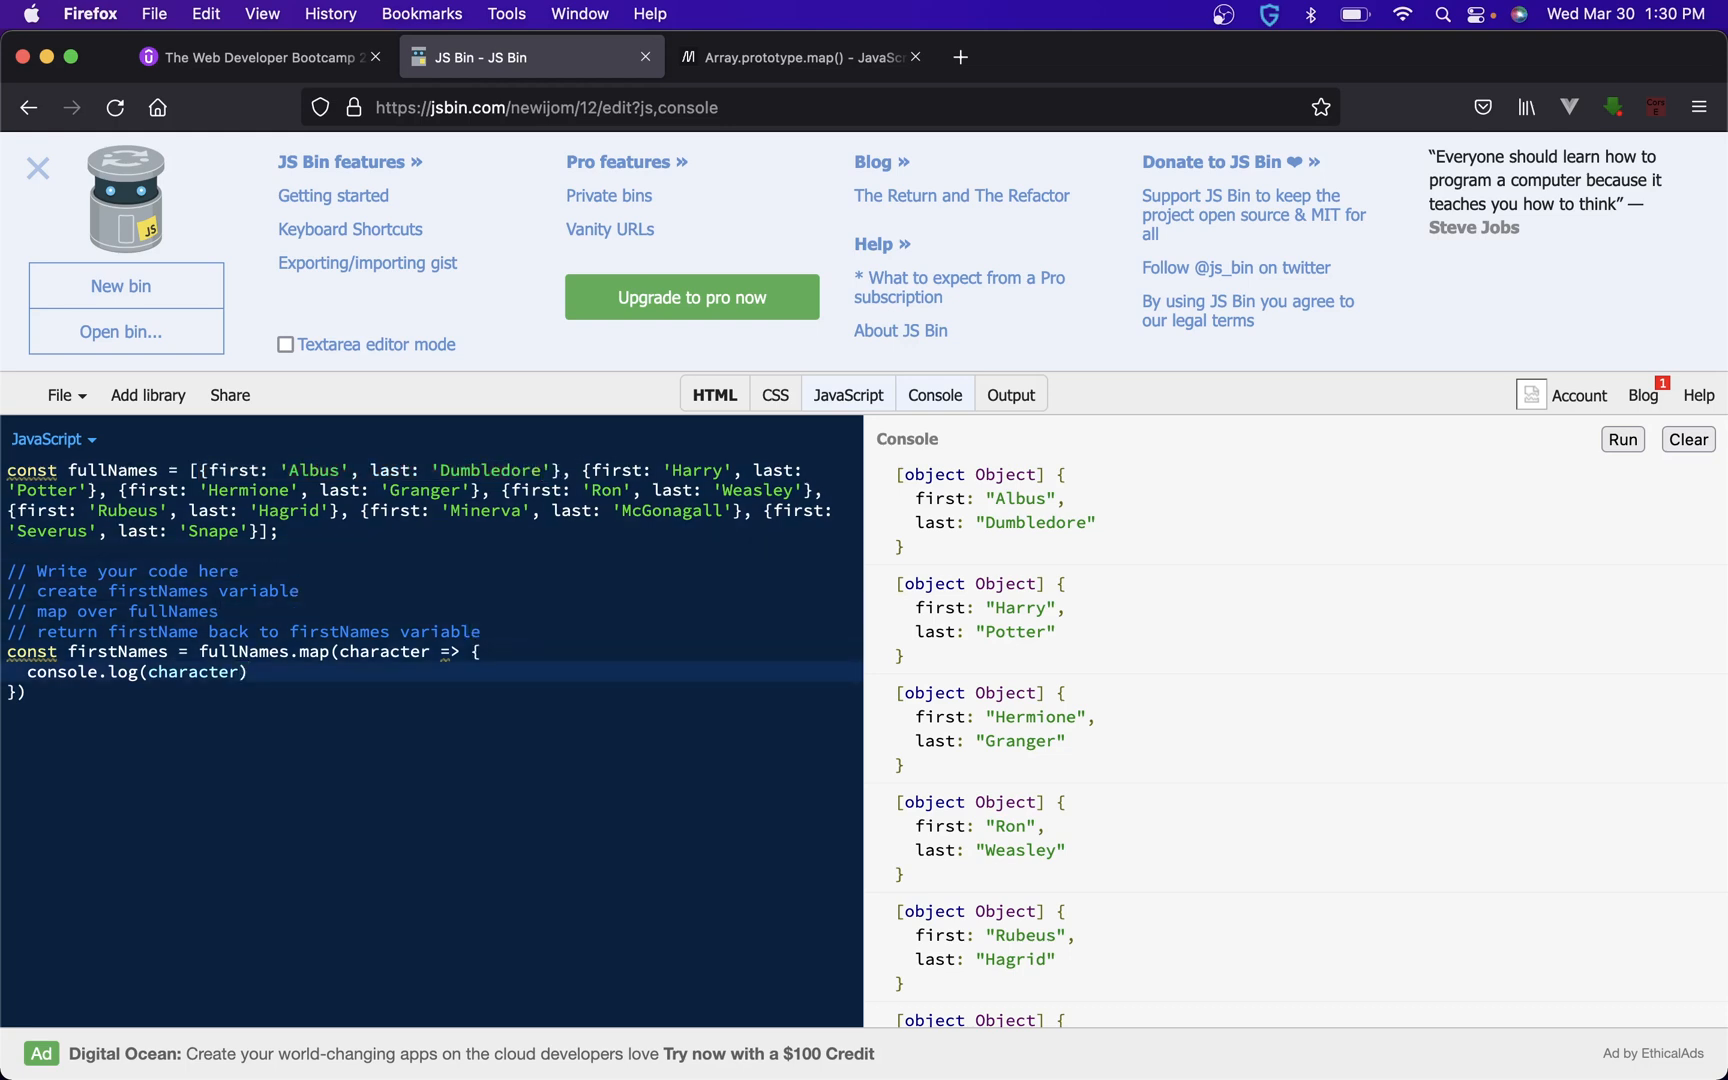
- Change the log to character.first and rerun, printing only the seven first names
left_click(237, 672)
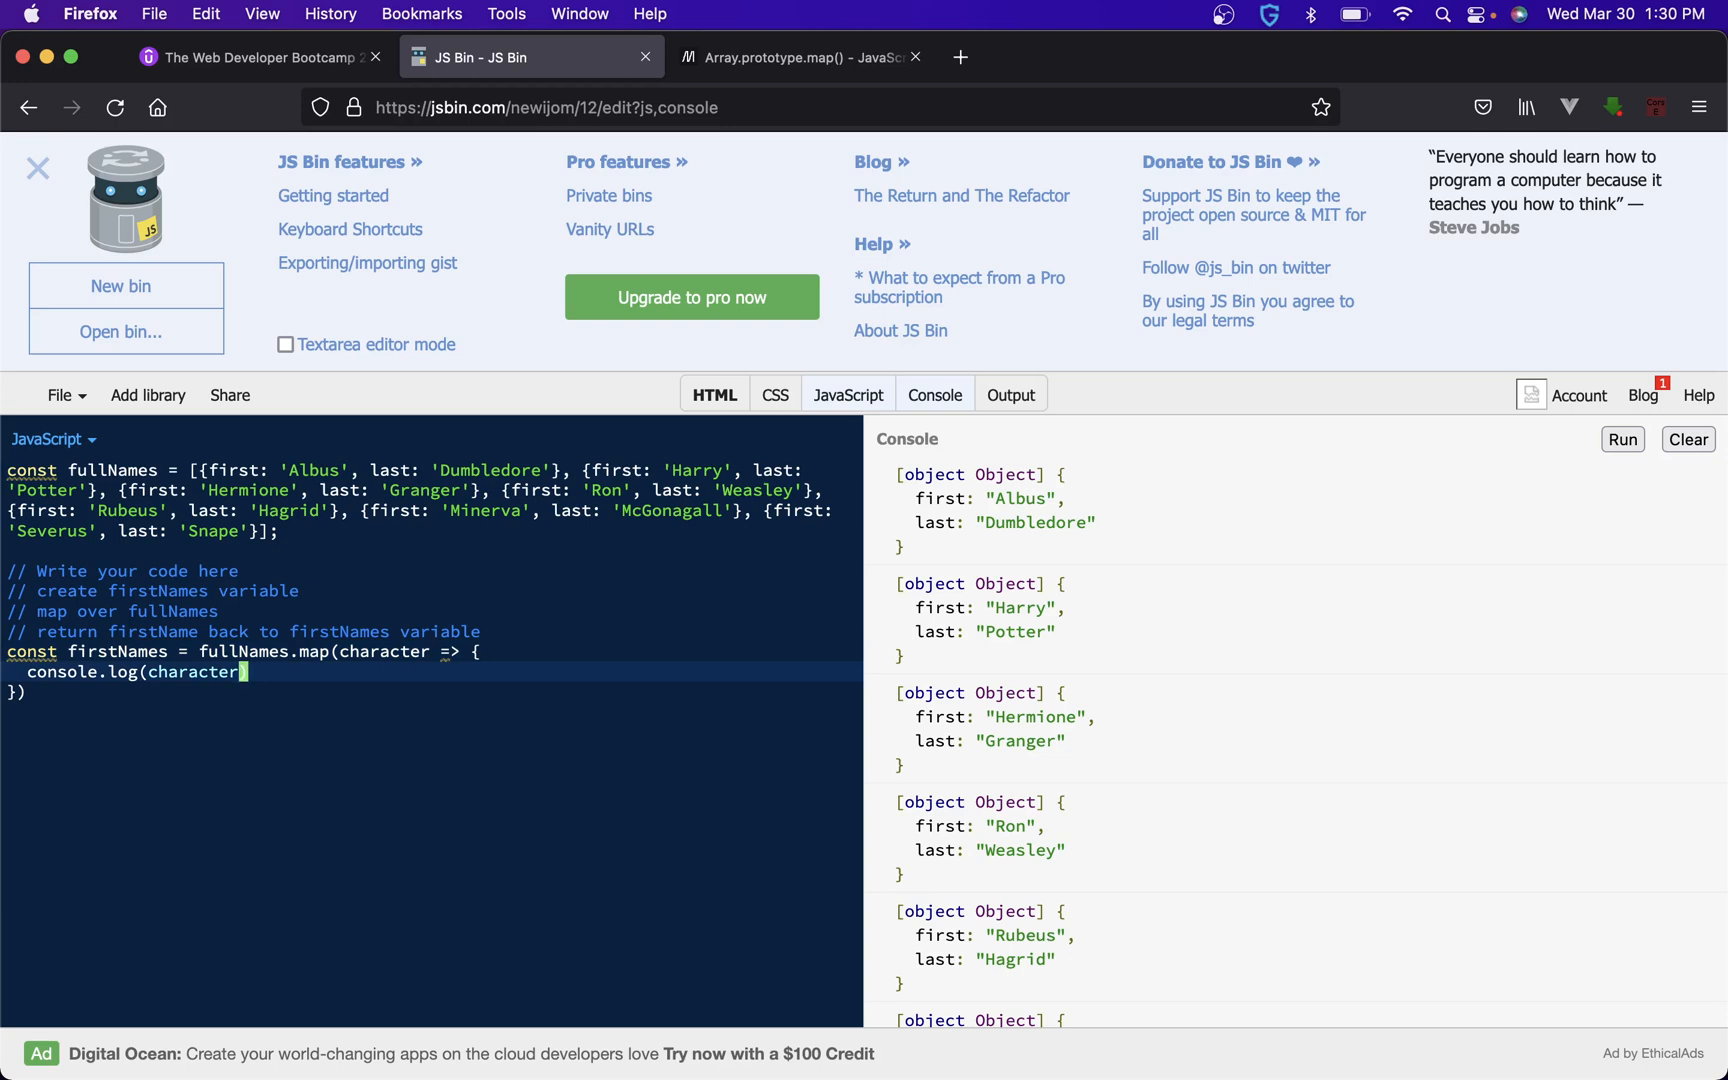
mouse_move(989, 490)
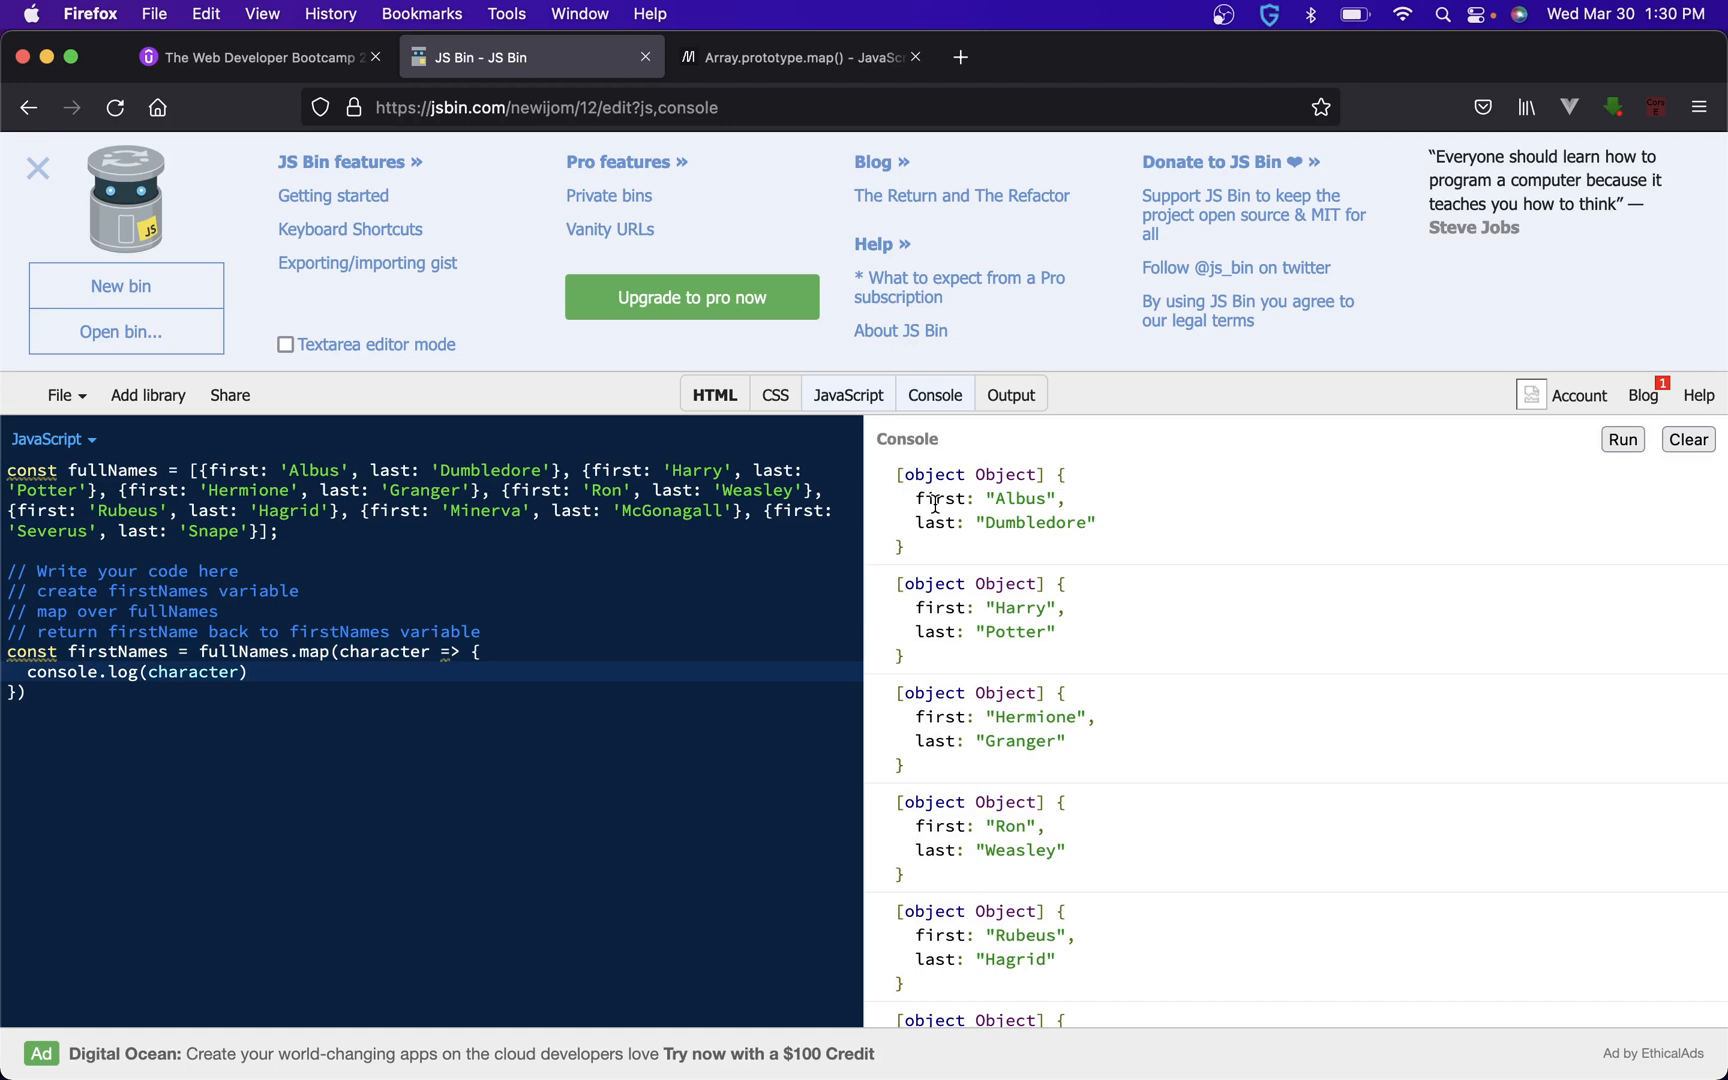
left_click(231, 672)
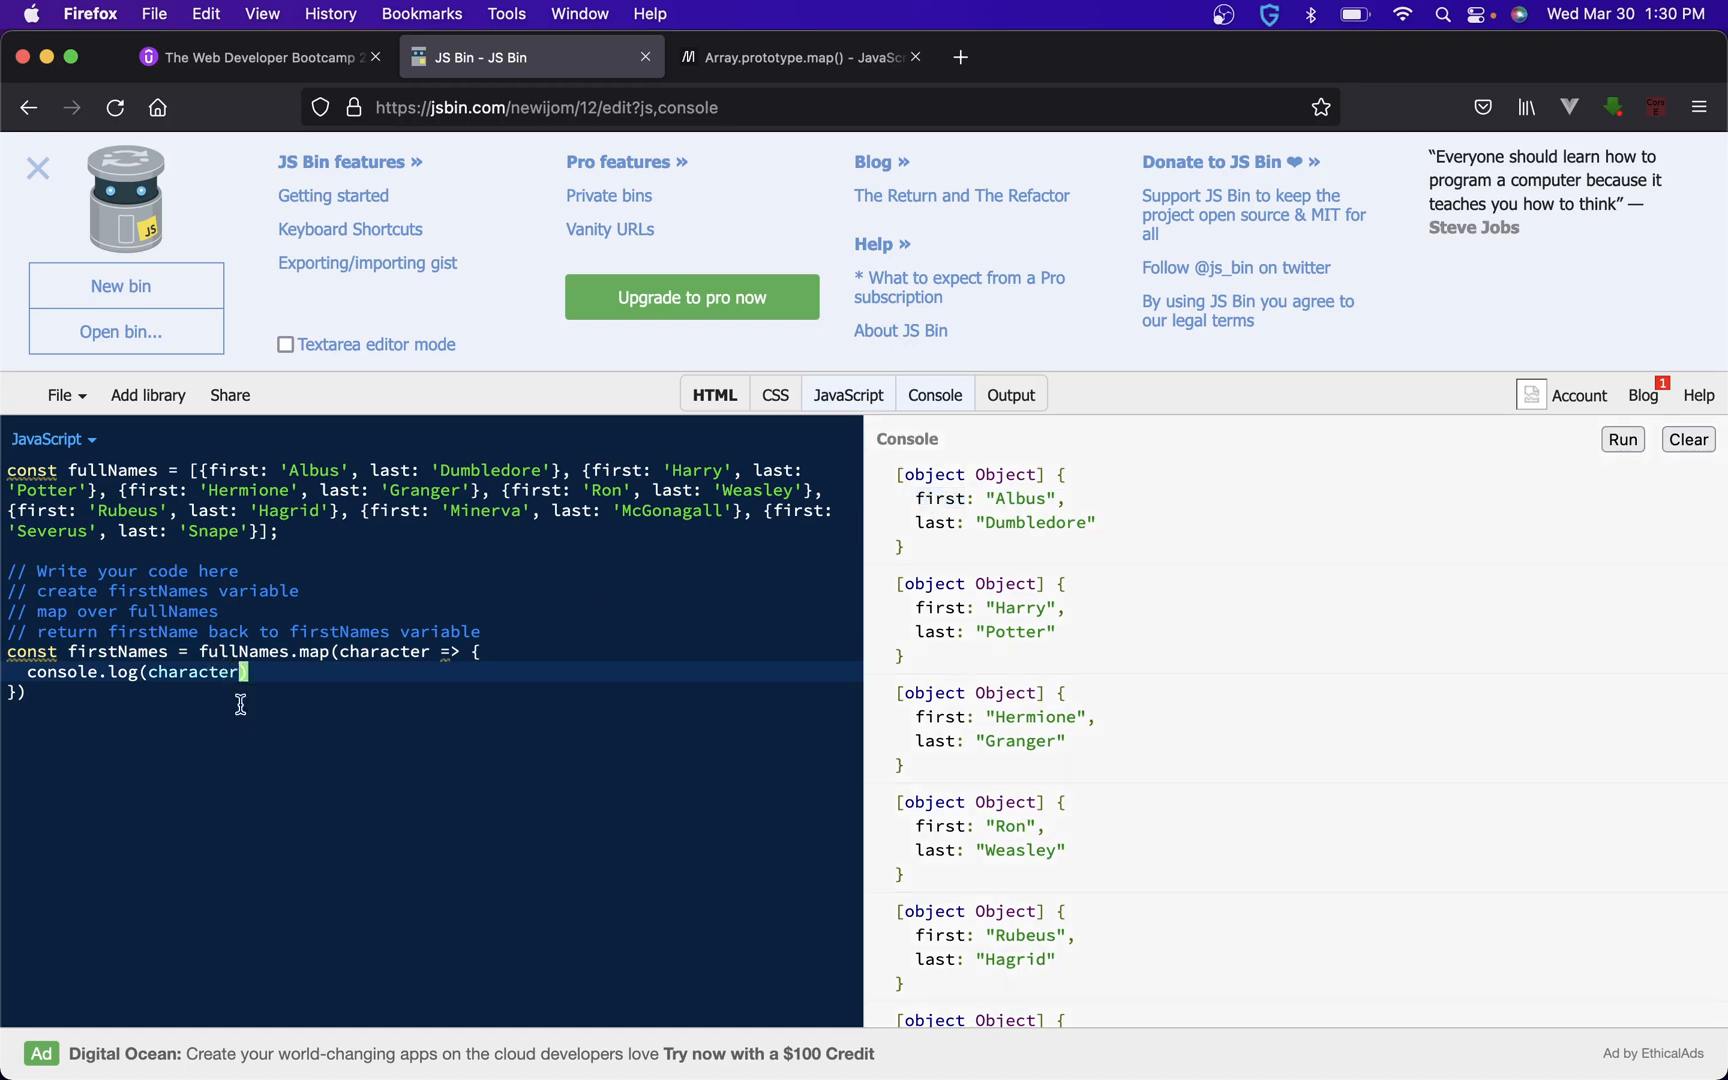
type(".first")
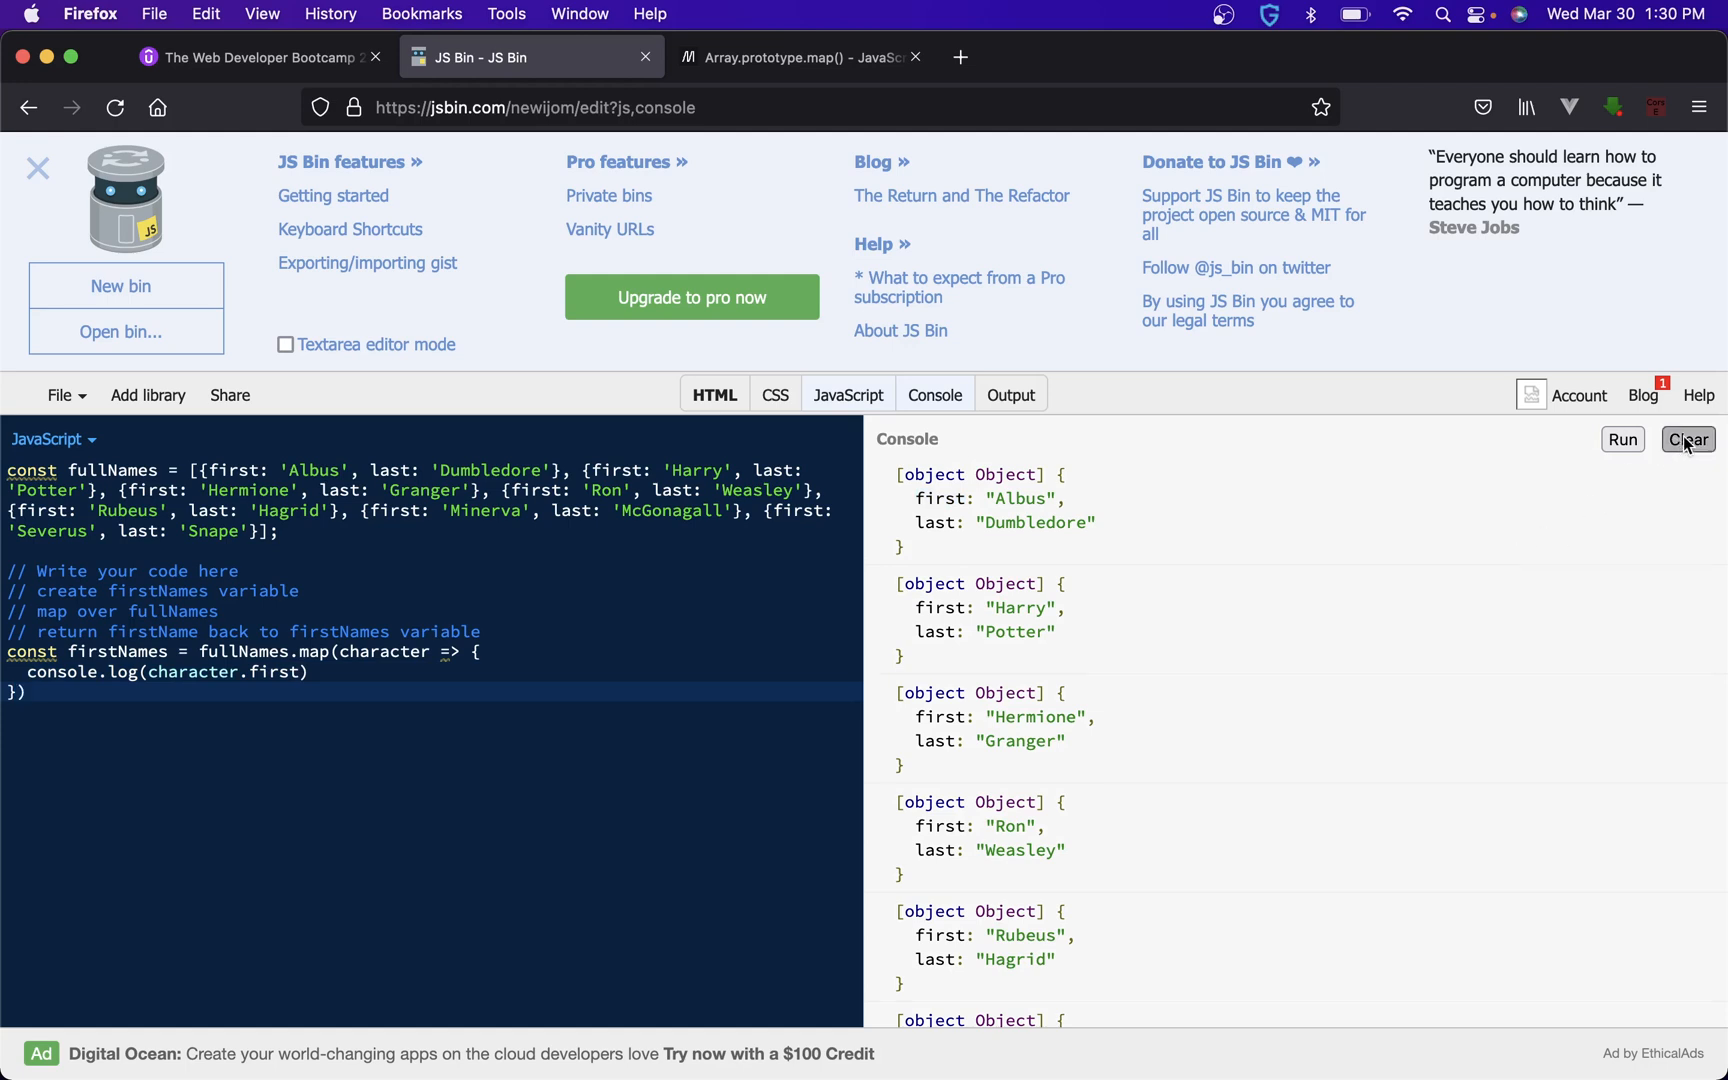
left_click(1621, 439)
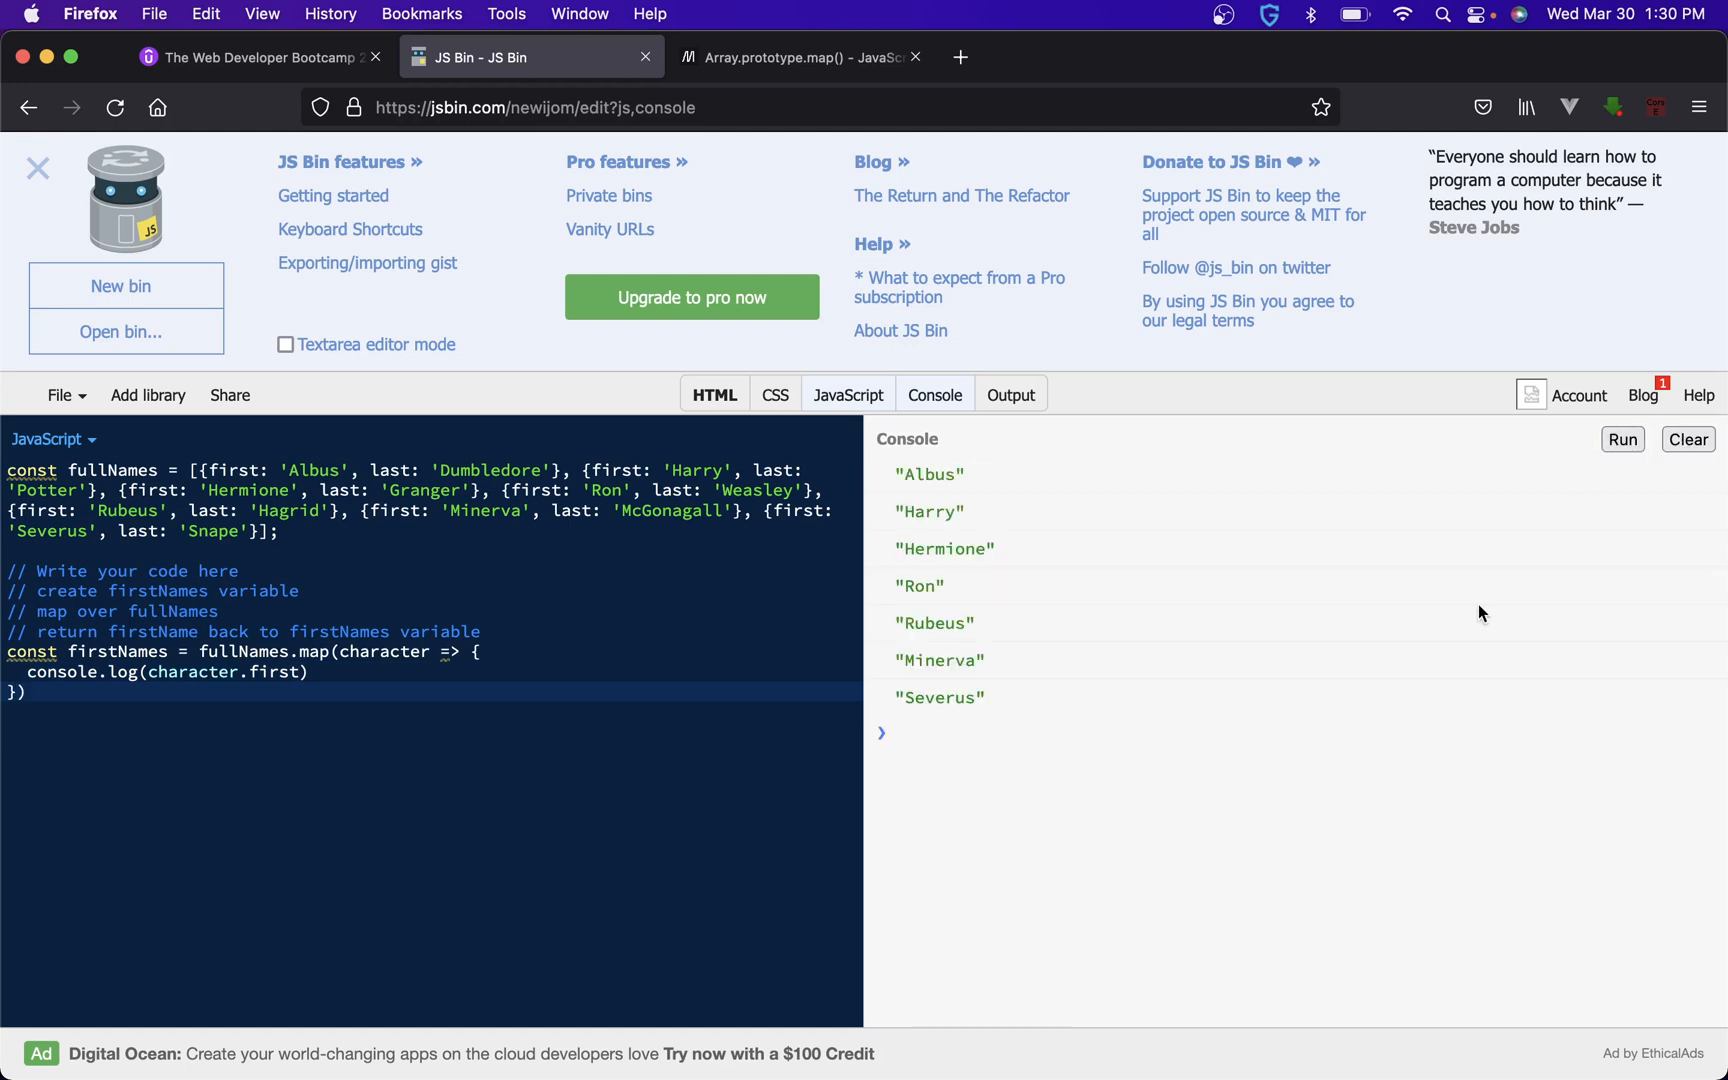
mouse_move(284, 688)
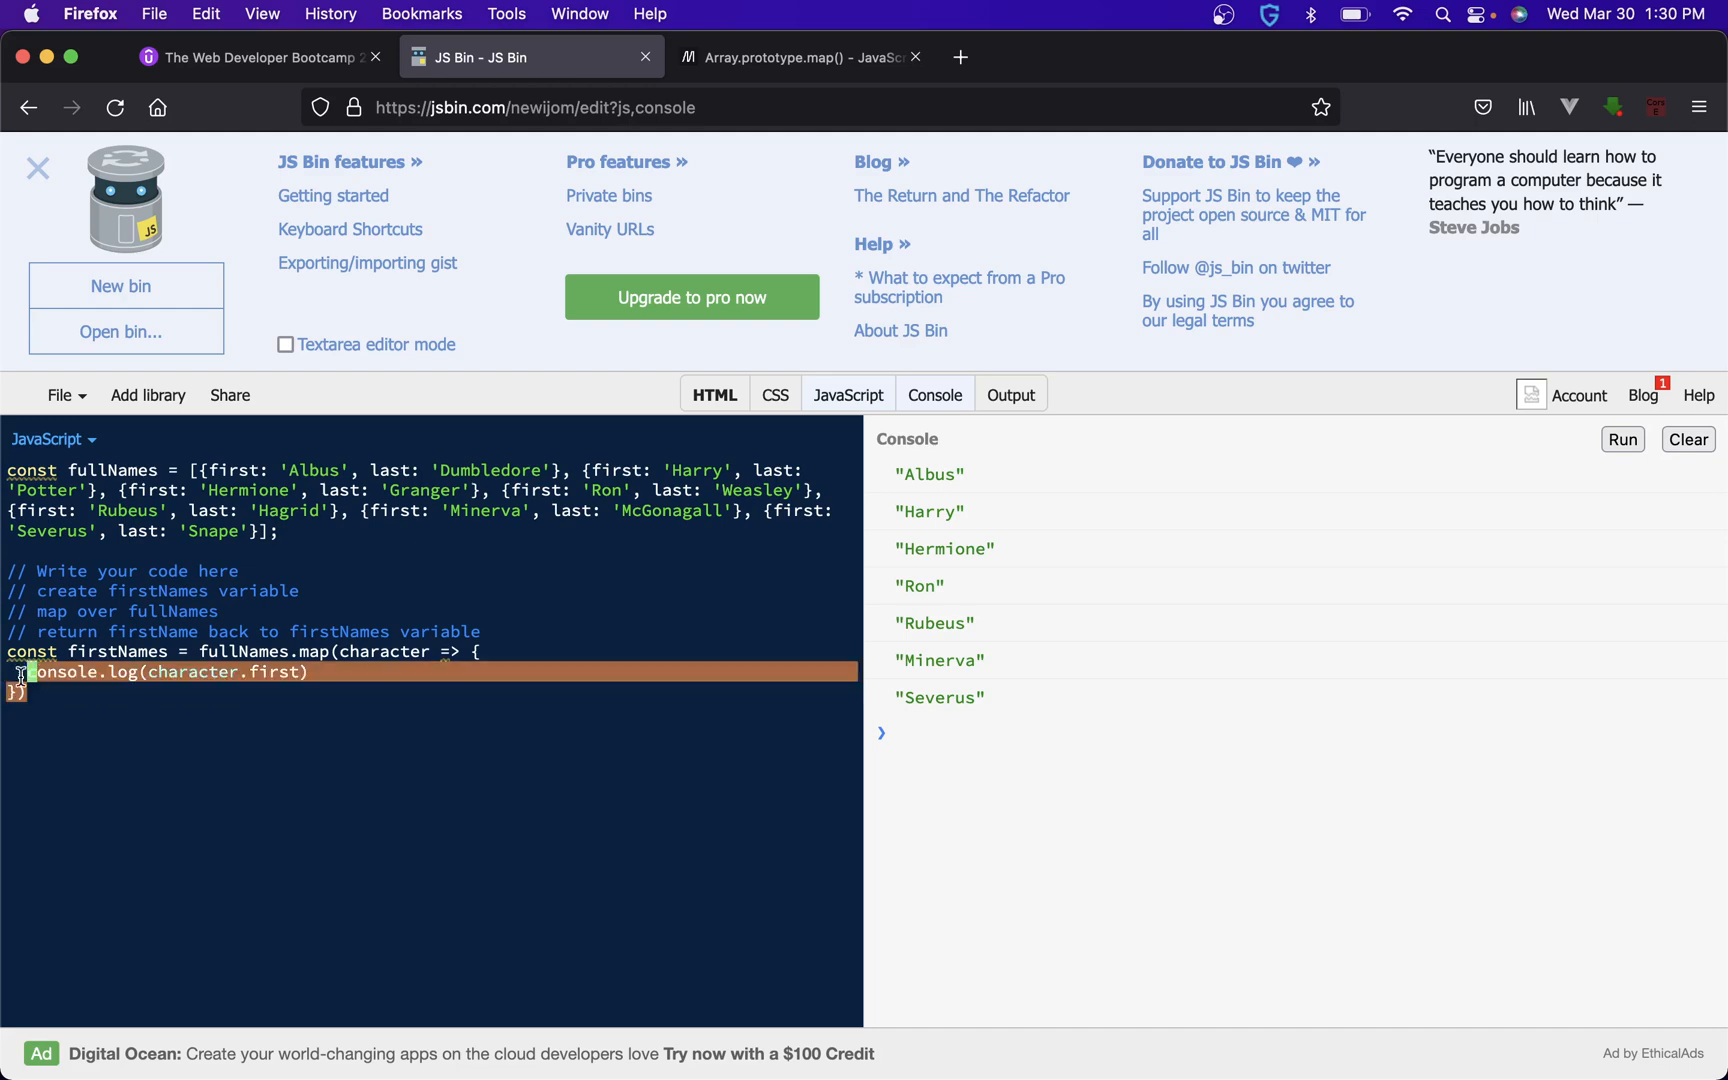
left_click(253, 56)
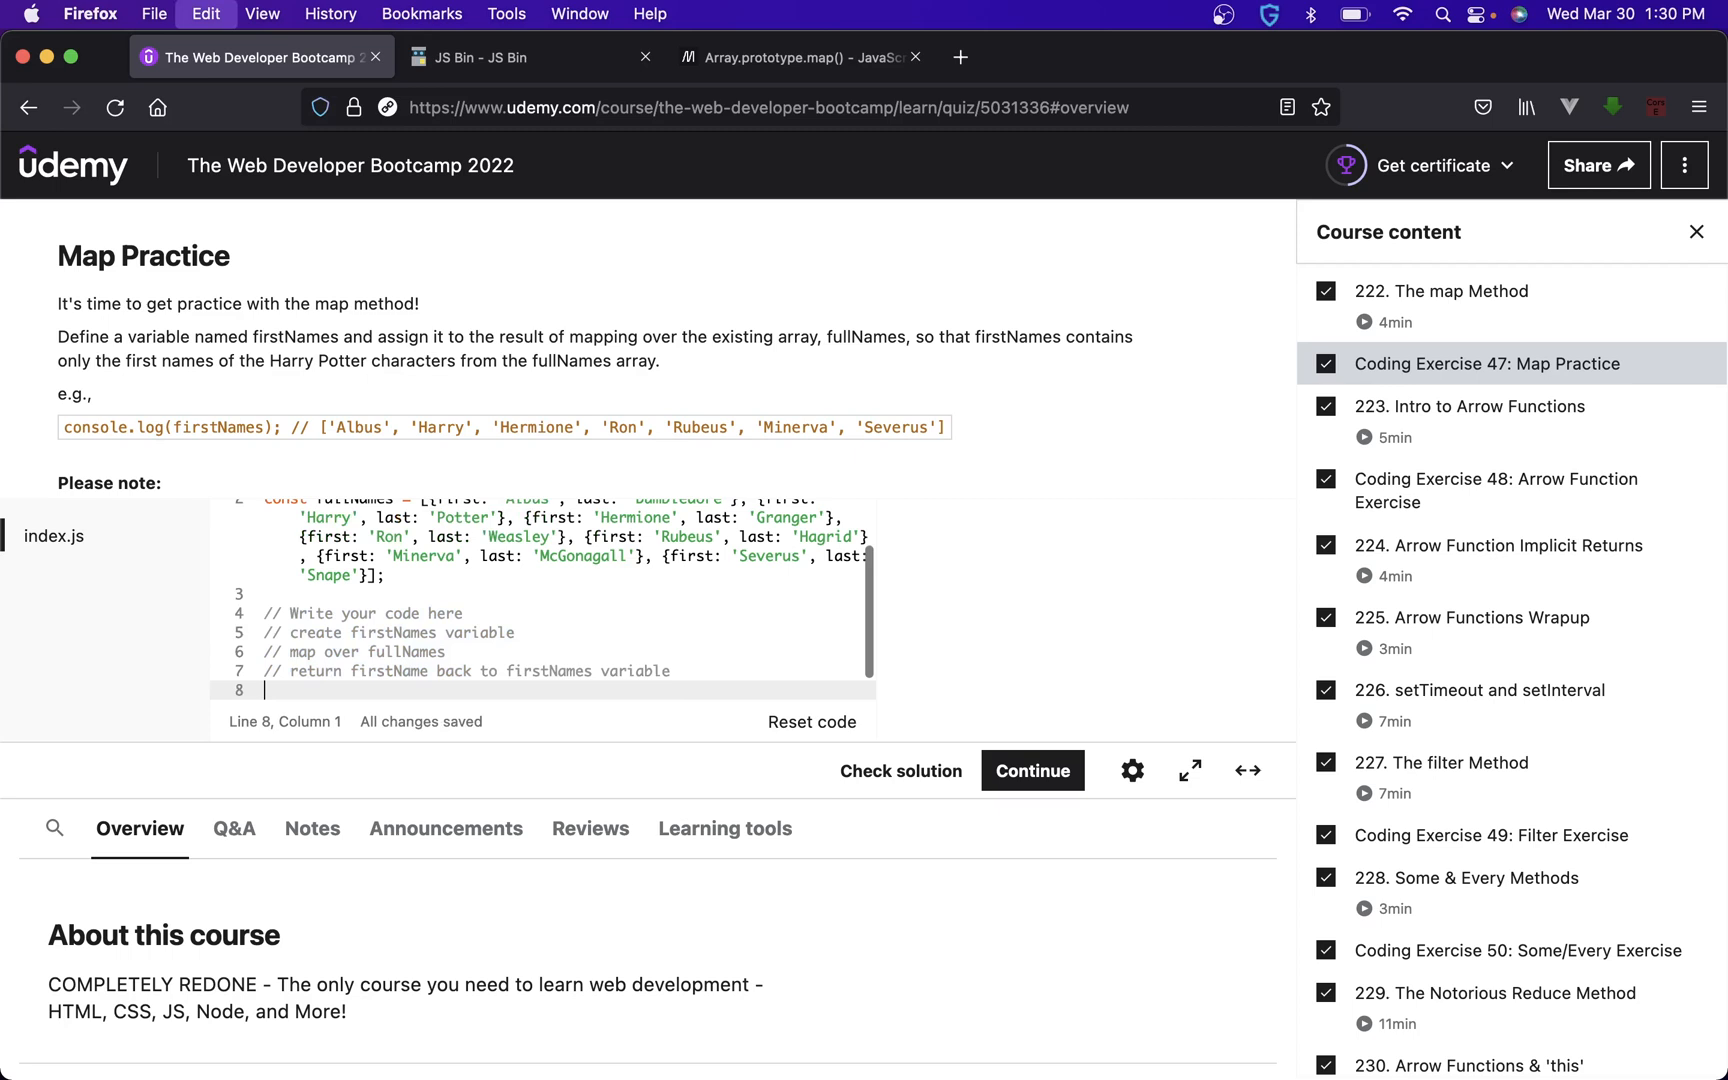
- Enter fullNames.map(character => { console.log(character.first) into Udemy's exercise editor
type("const firstNames = fullNames.map(character => {")
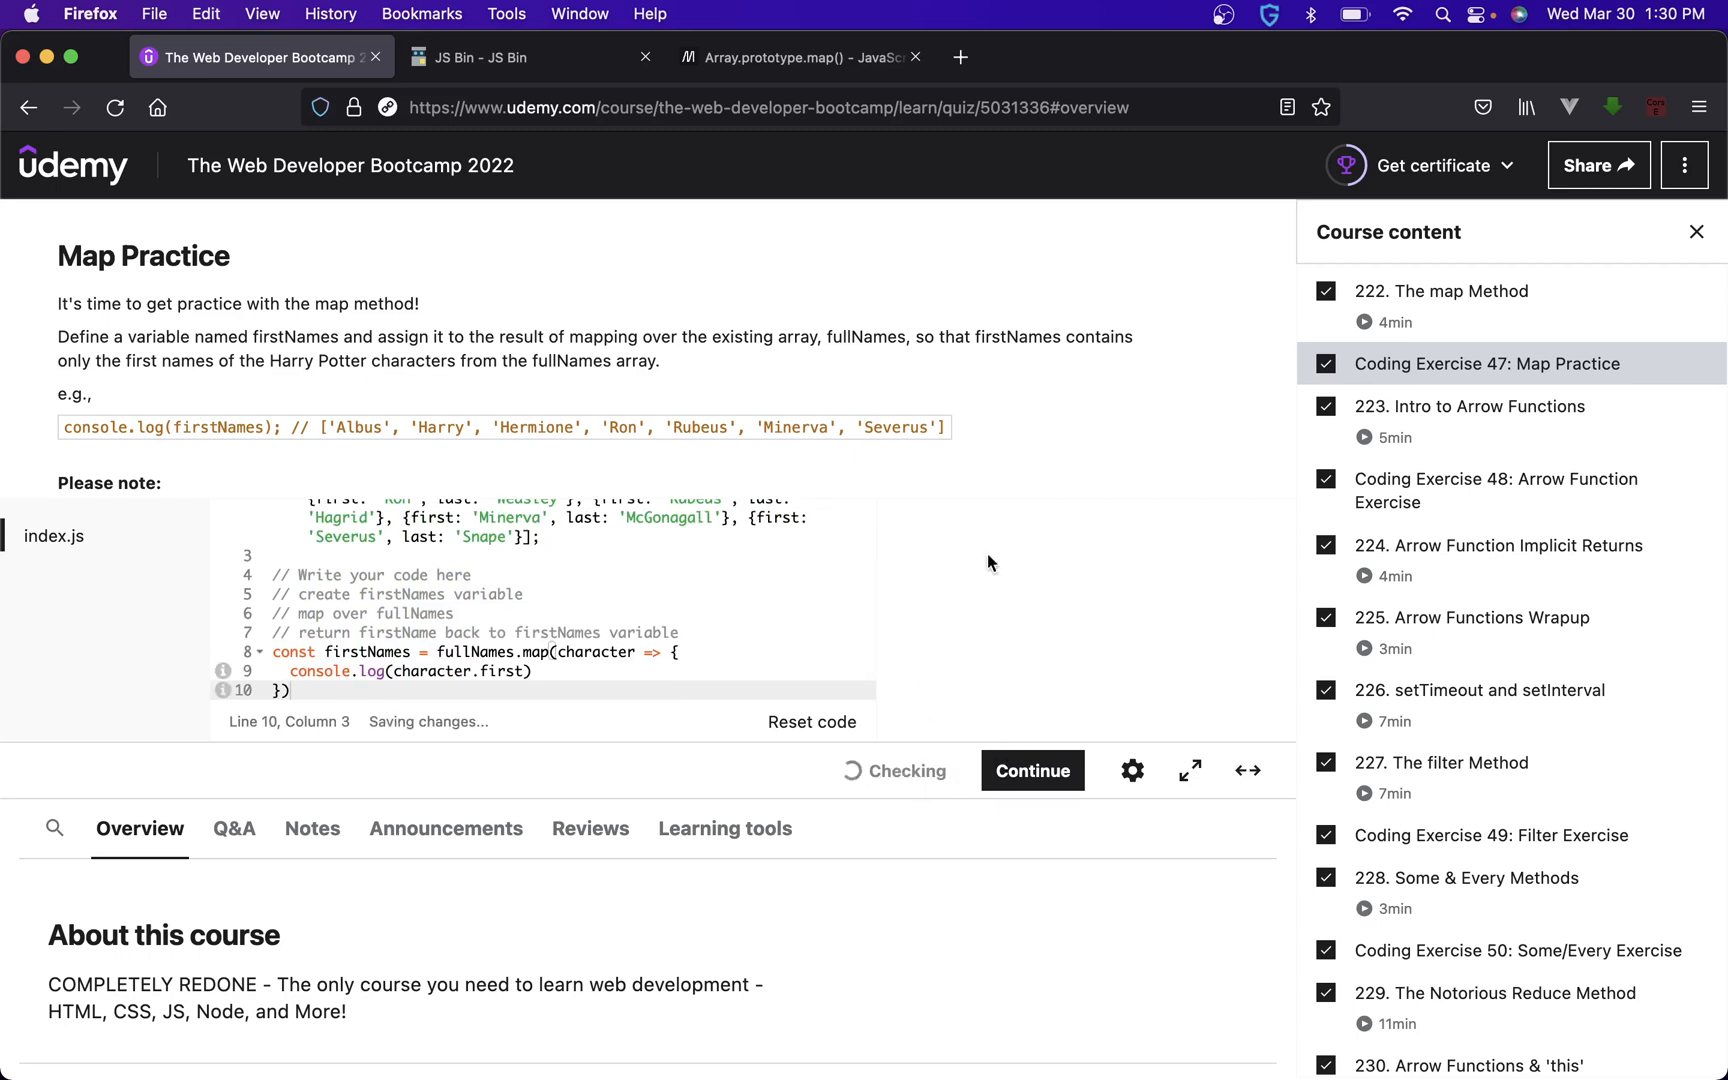
mouse_move(865, 355)
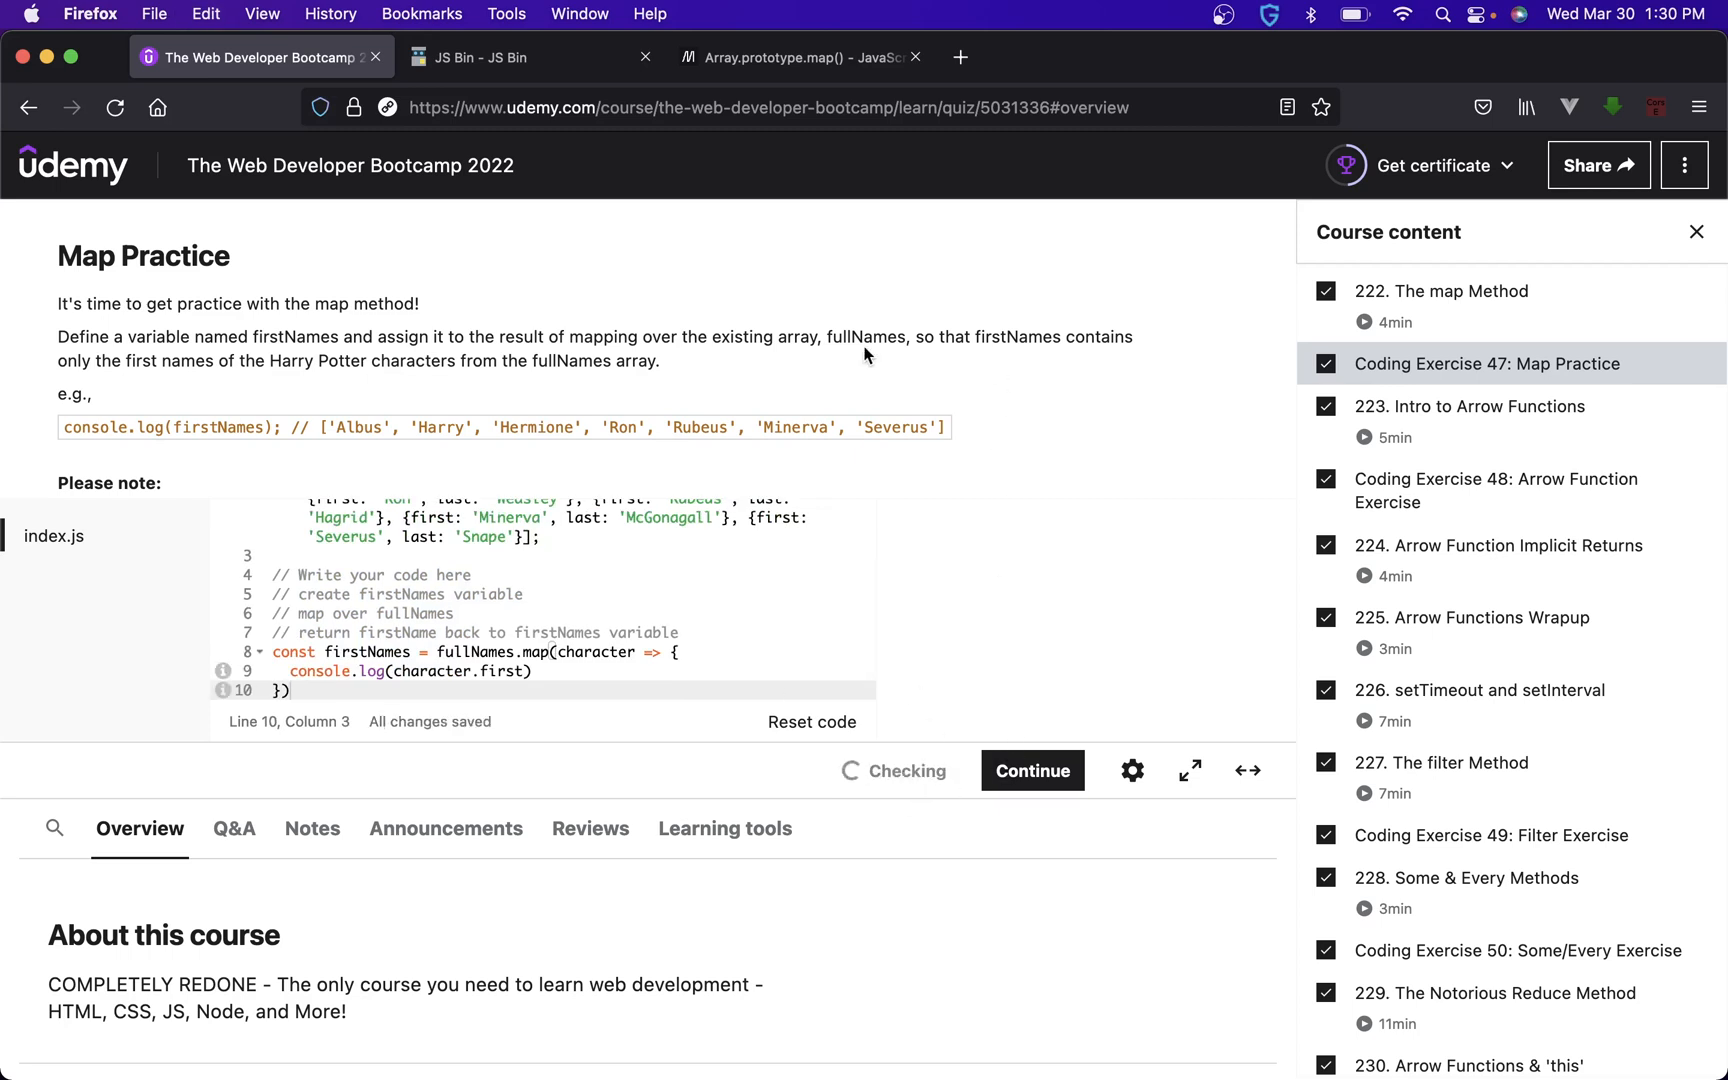
left_click(900, 770)
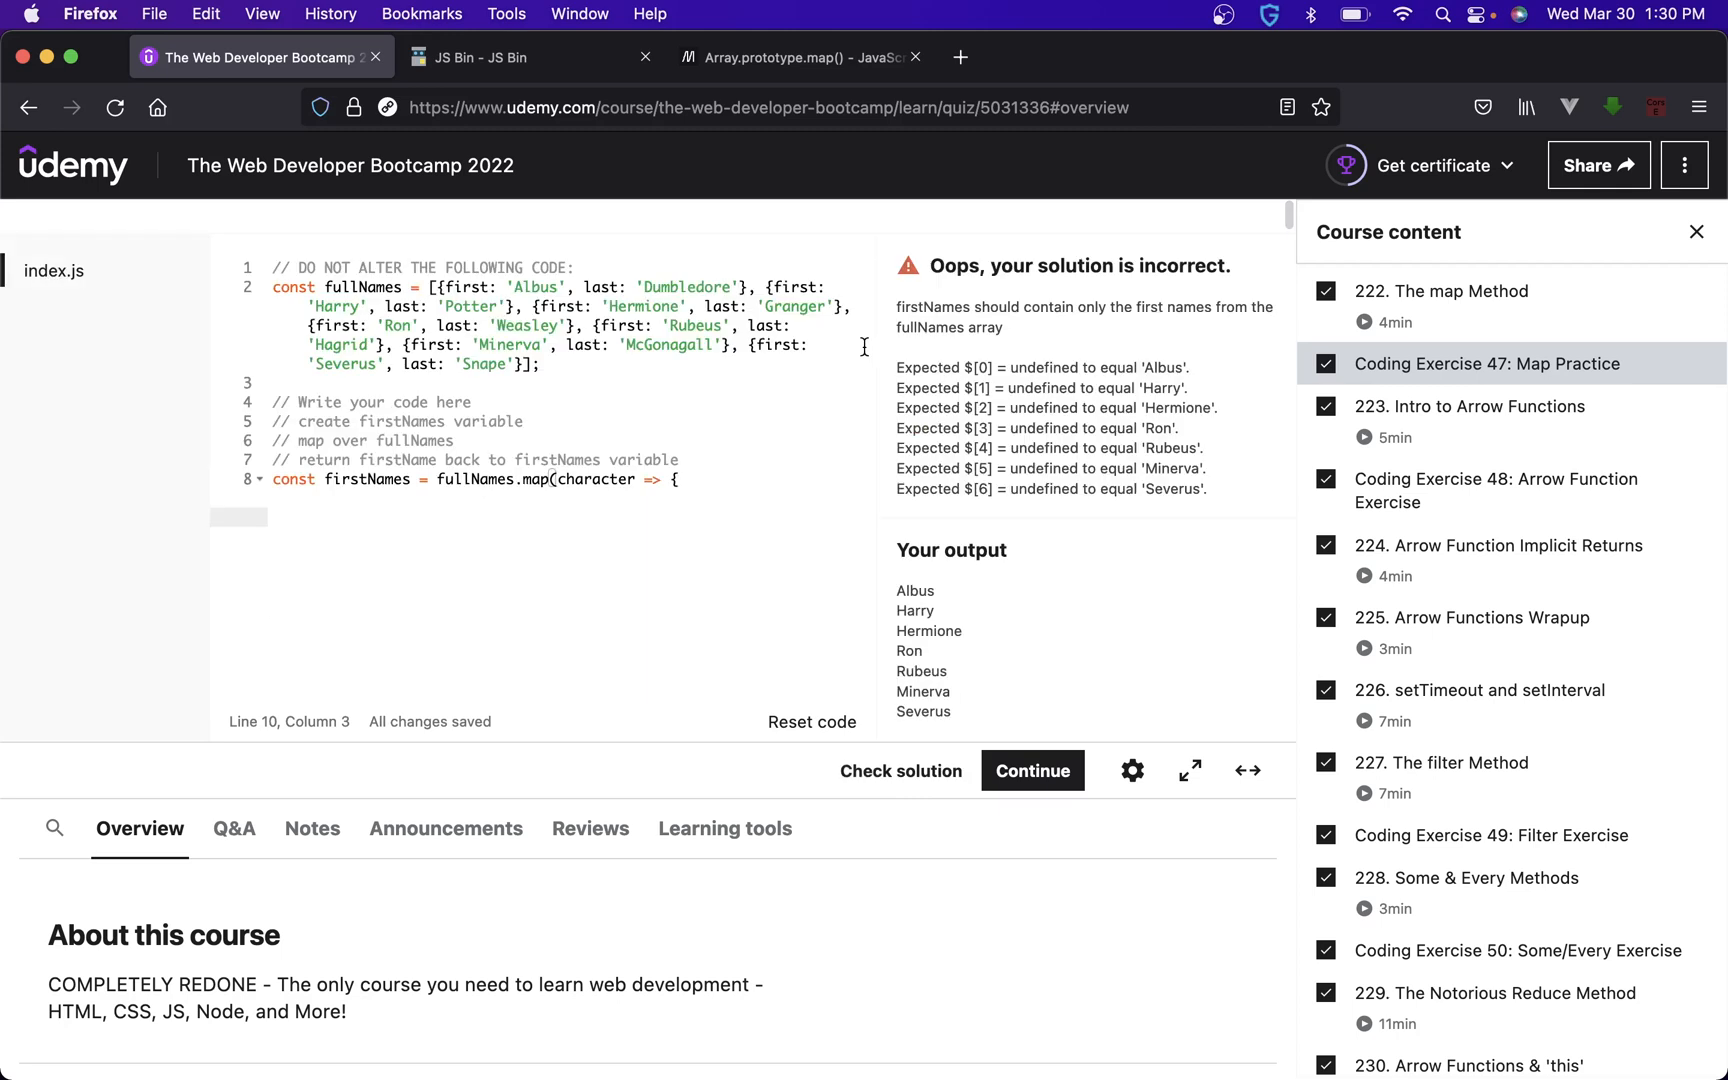
mouse_move(1083, 361)
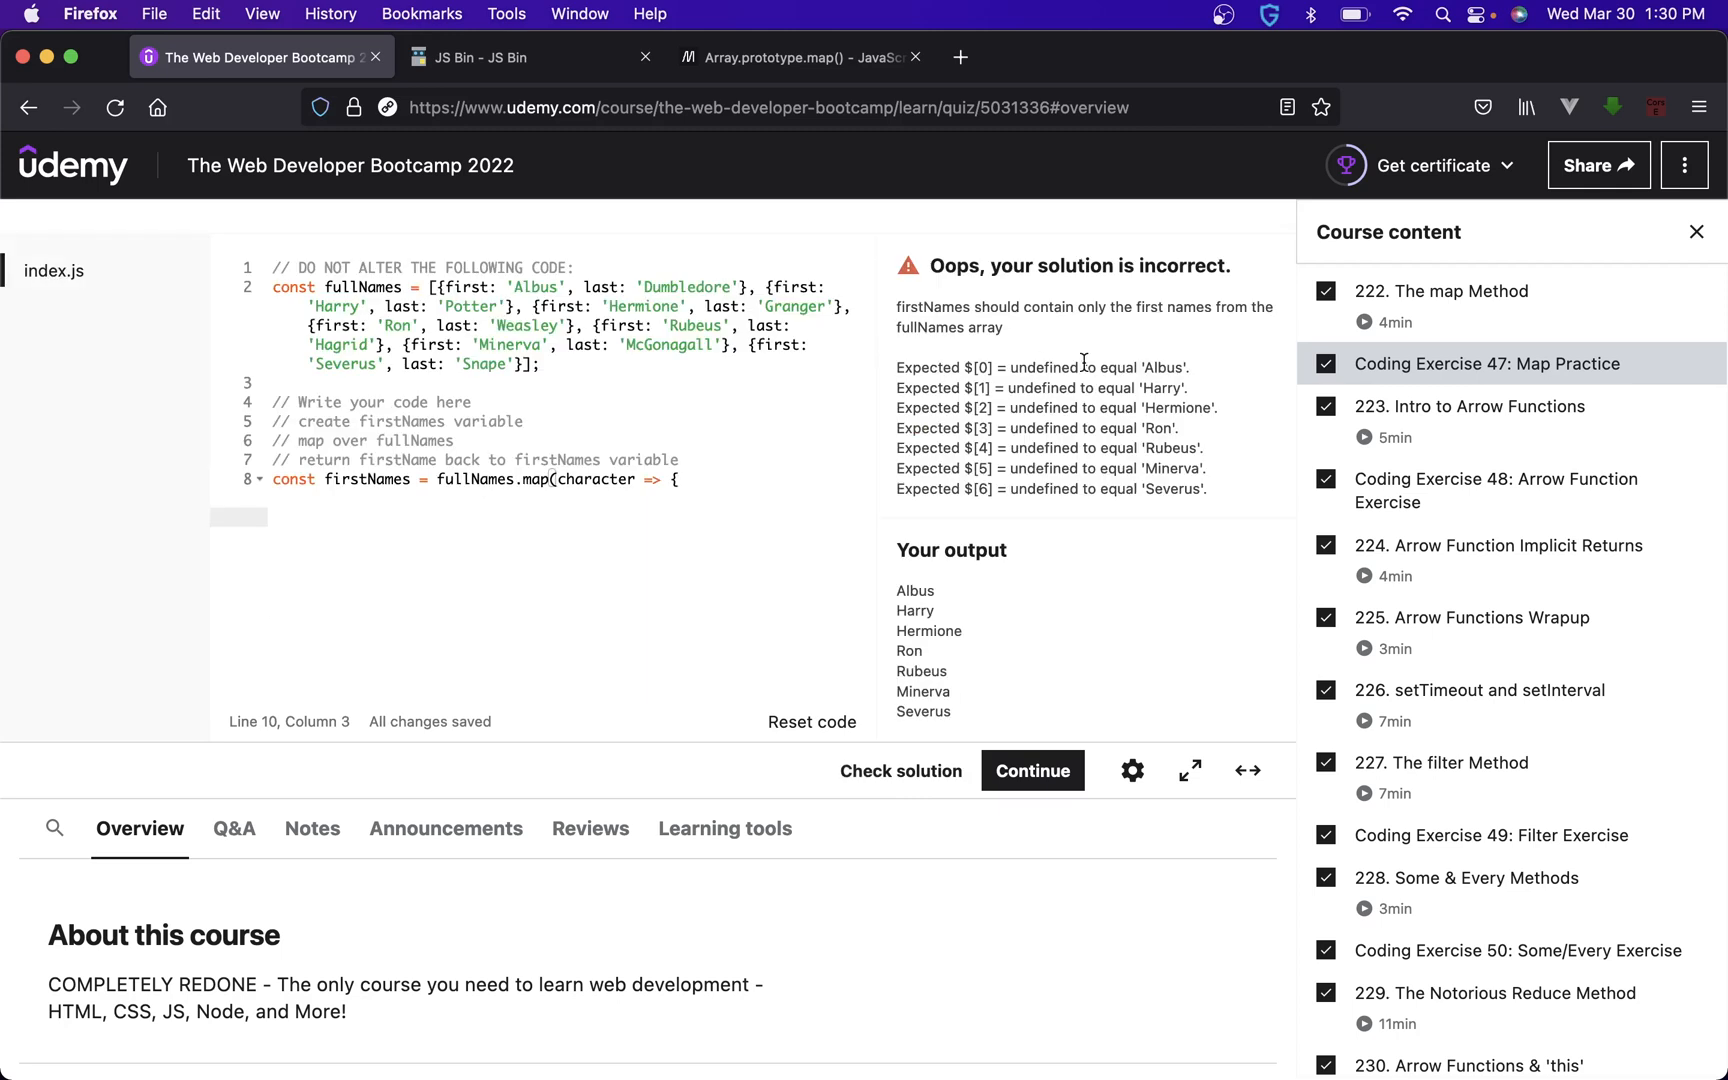
mouse_move(504, 506)
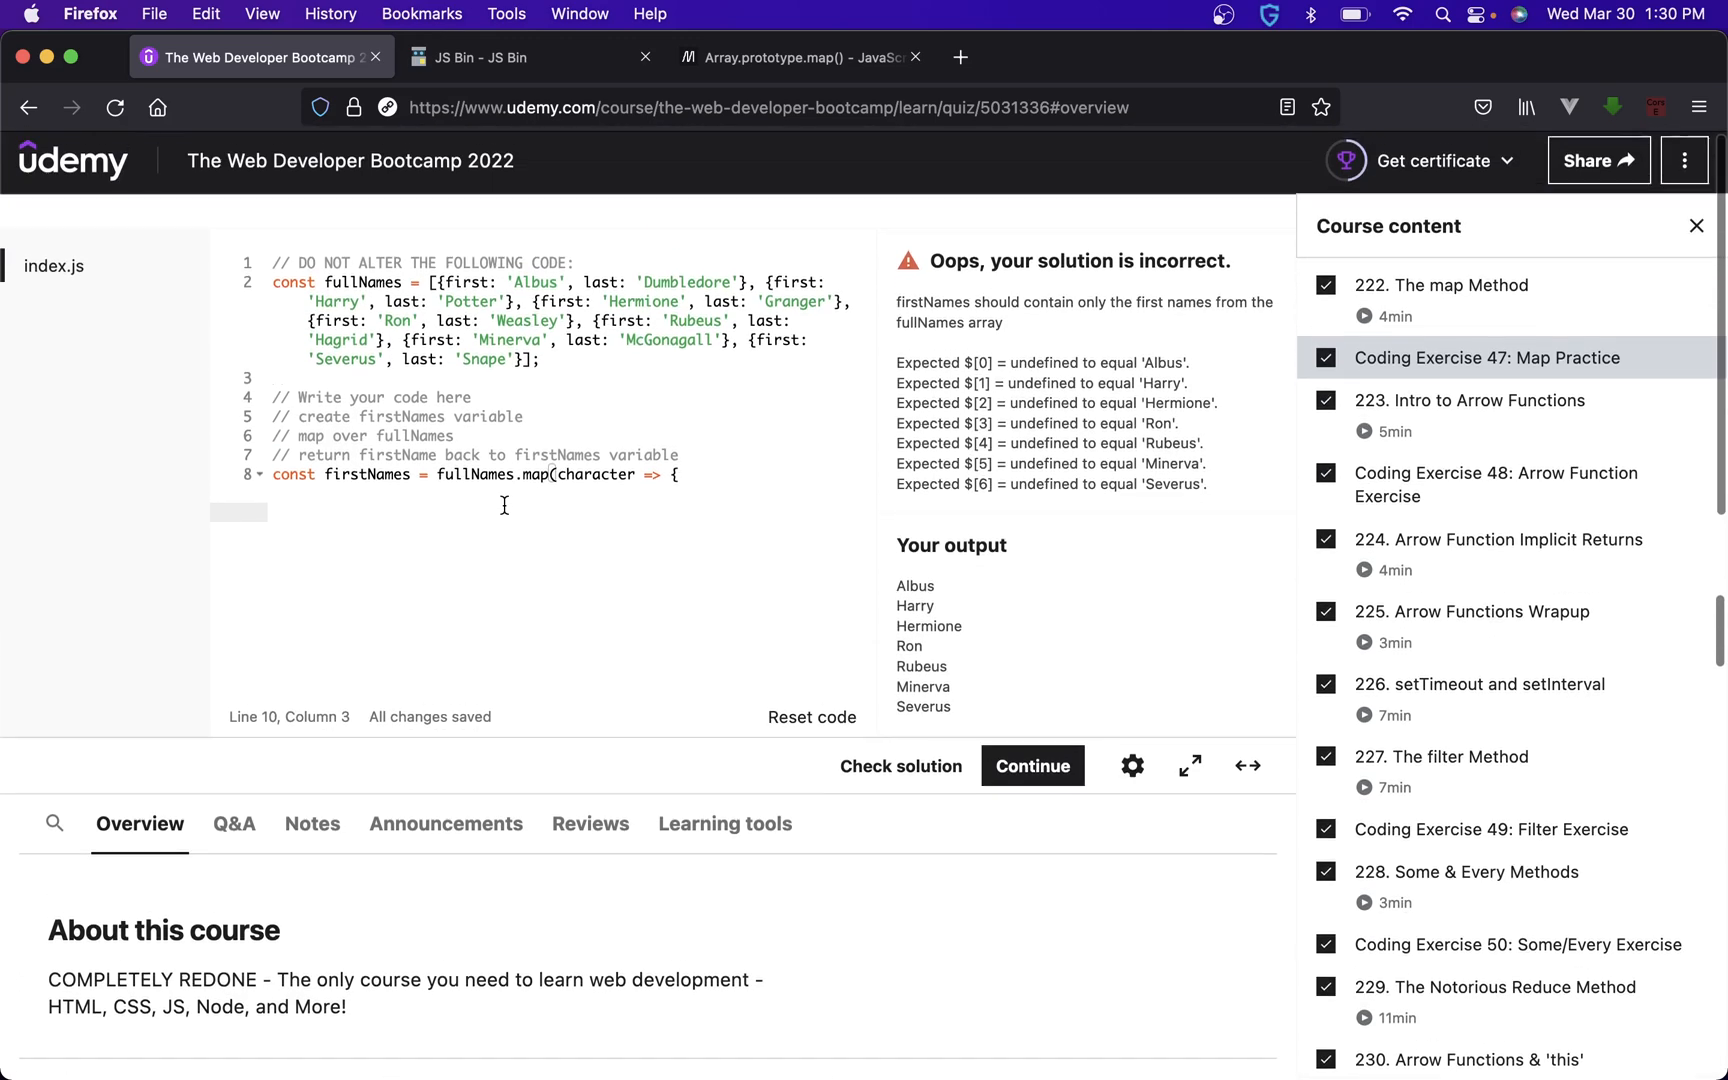
type("console.log(character.first)")
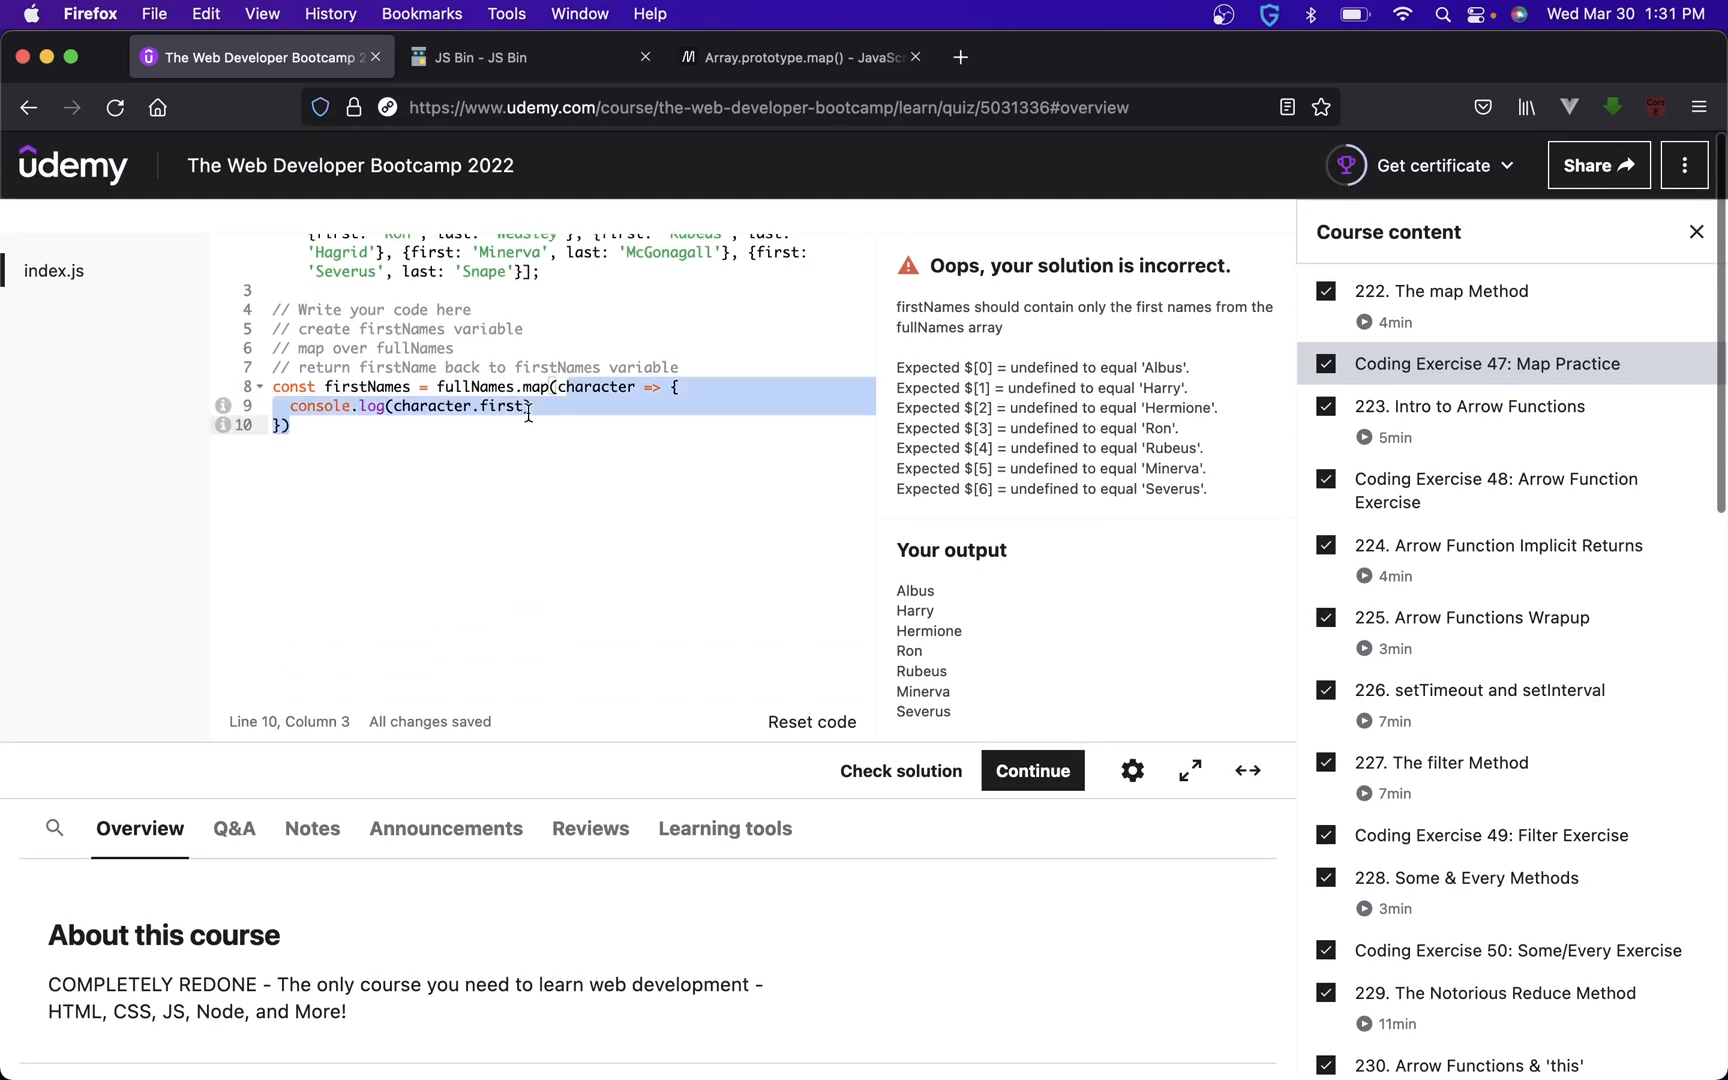
left_click(530, 406)
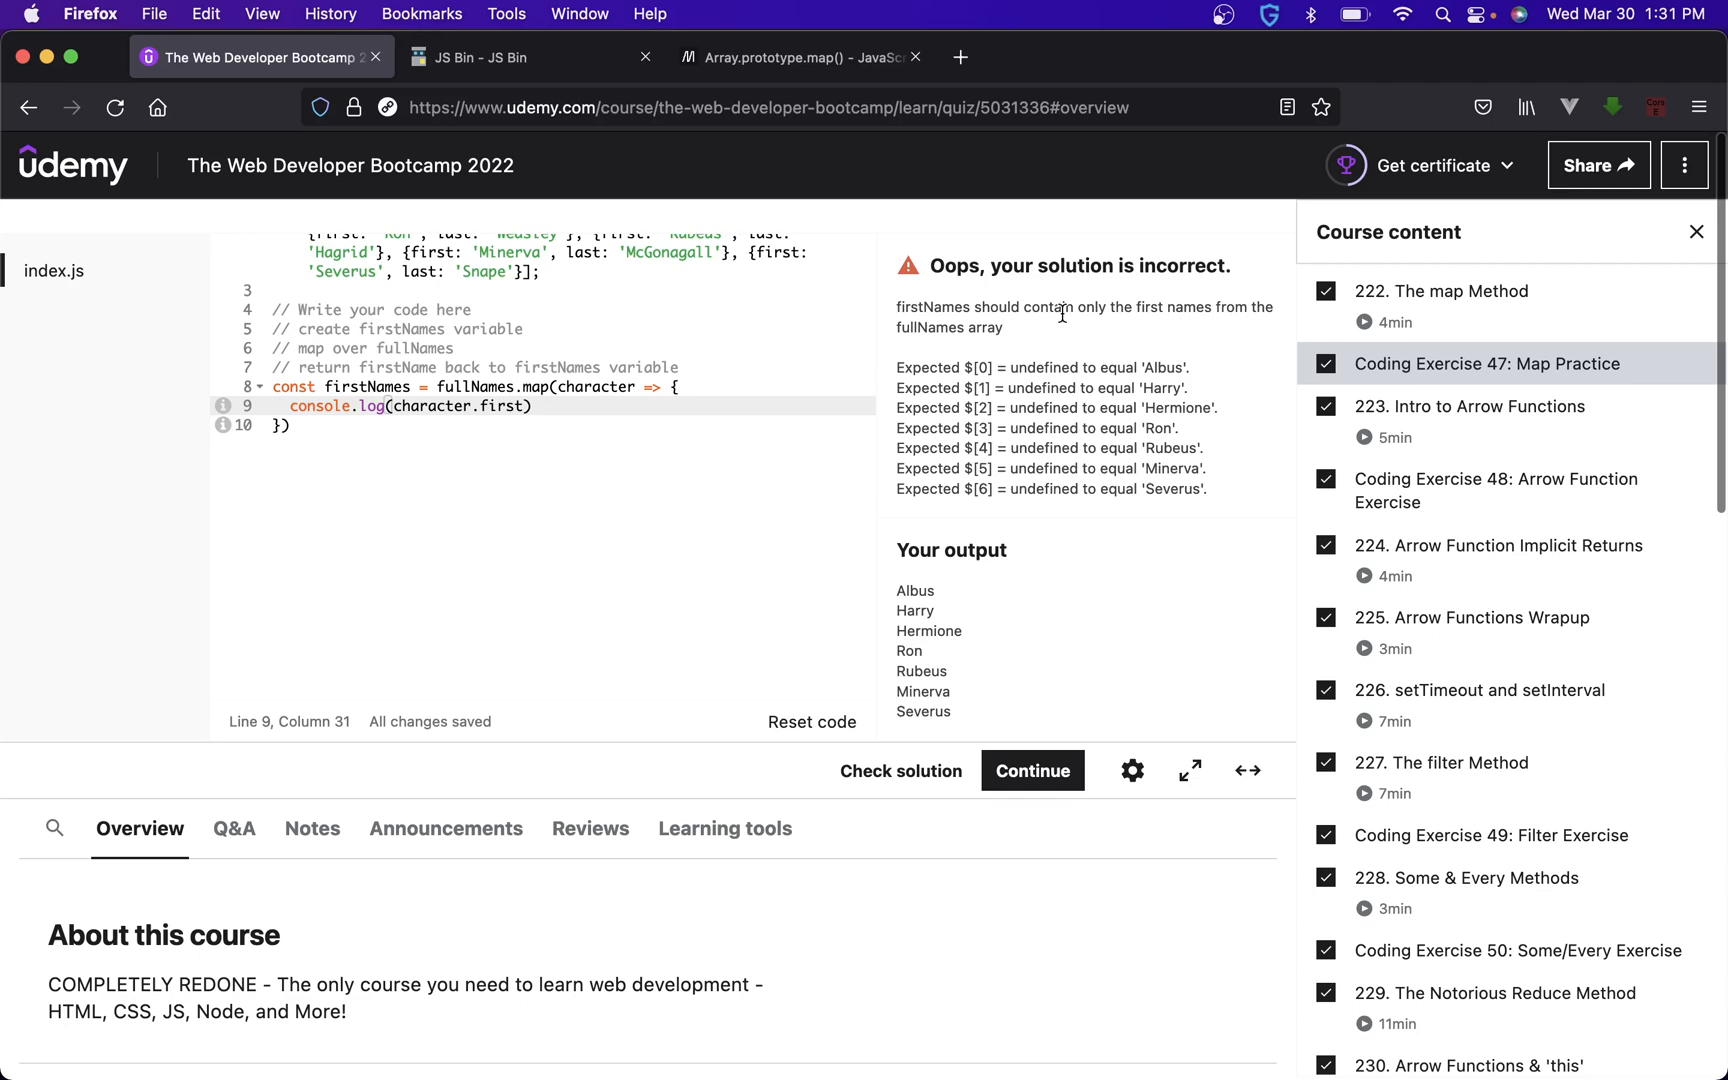
mouse_move(951, 367)
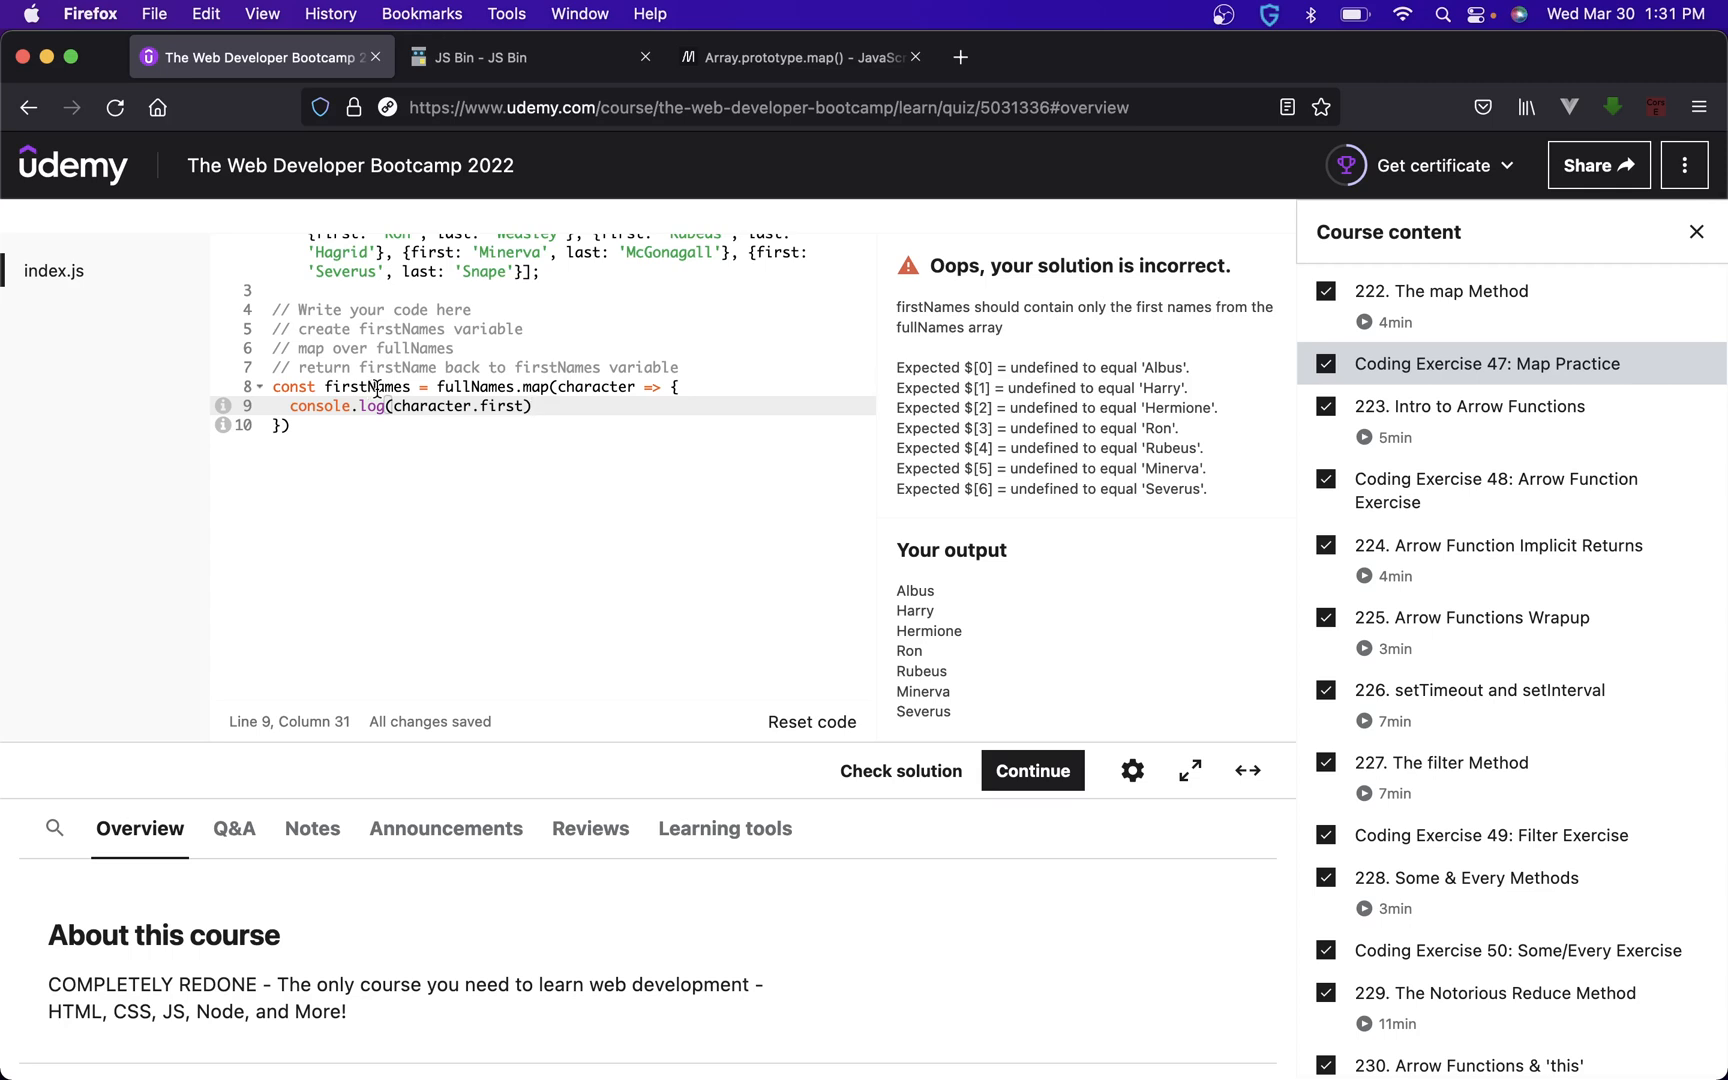
mouse_move(1126, 359)
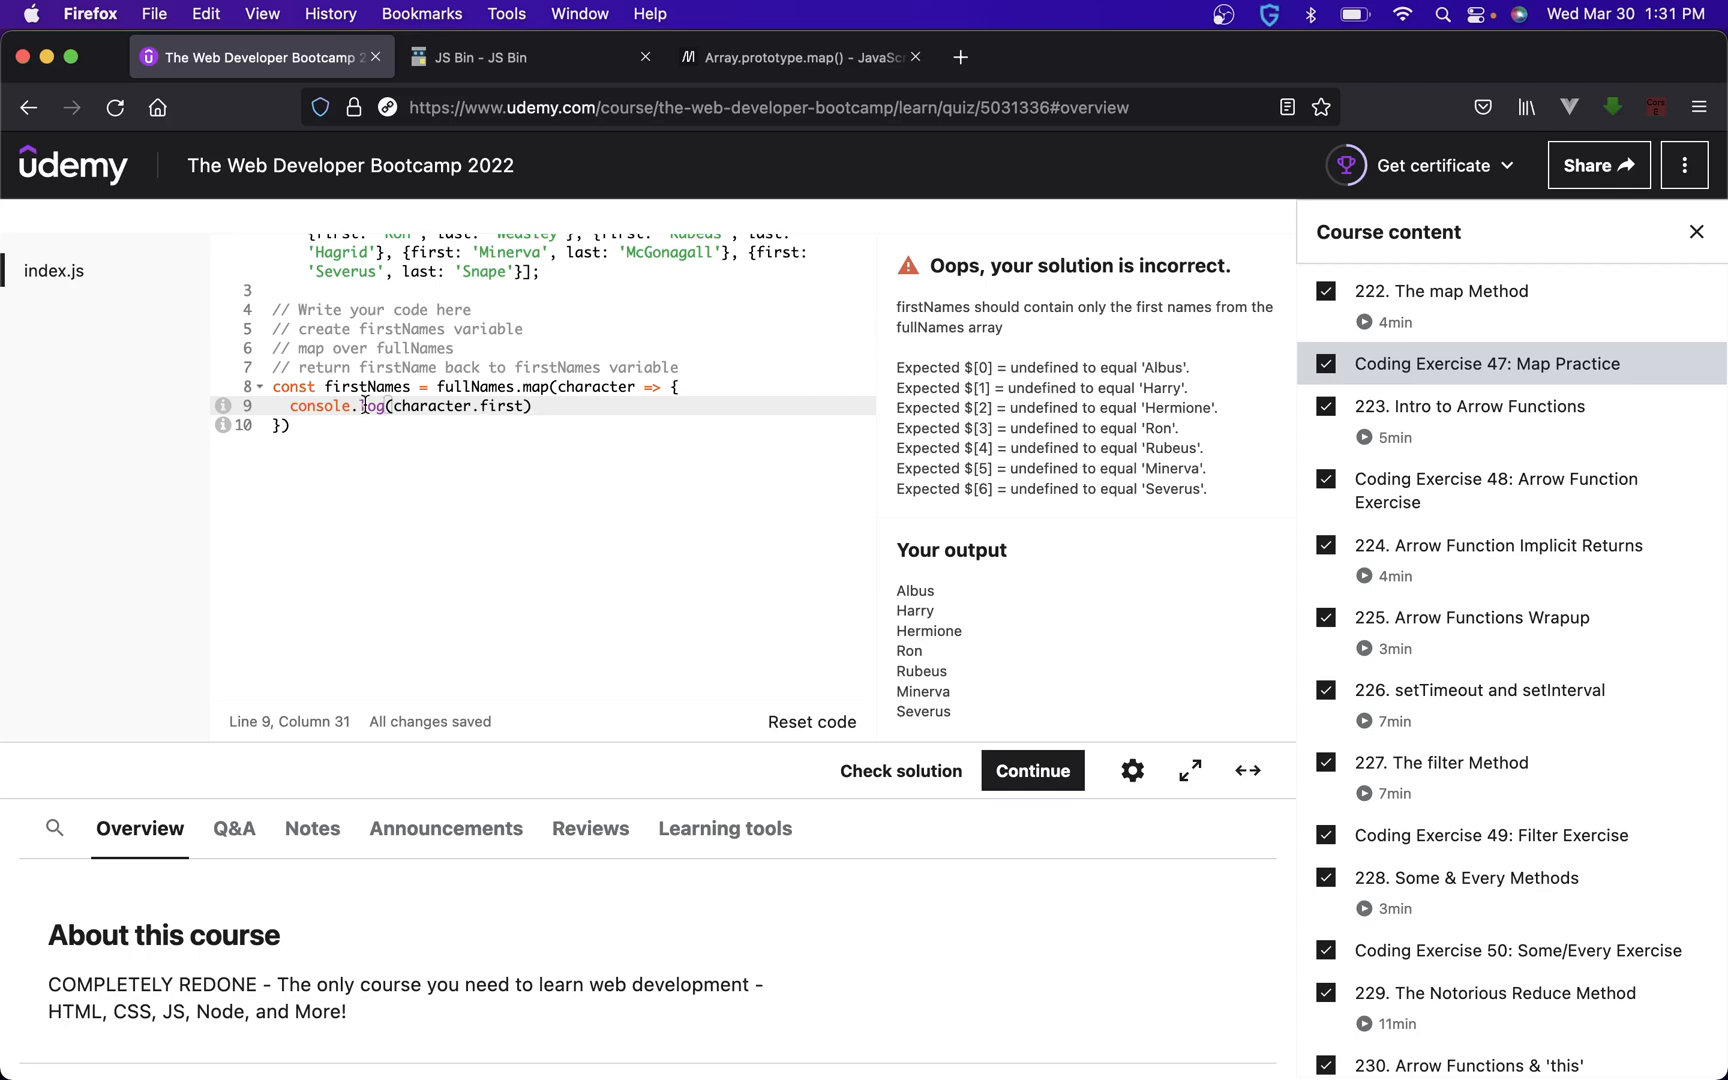
mouse_move(532, 56)
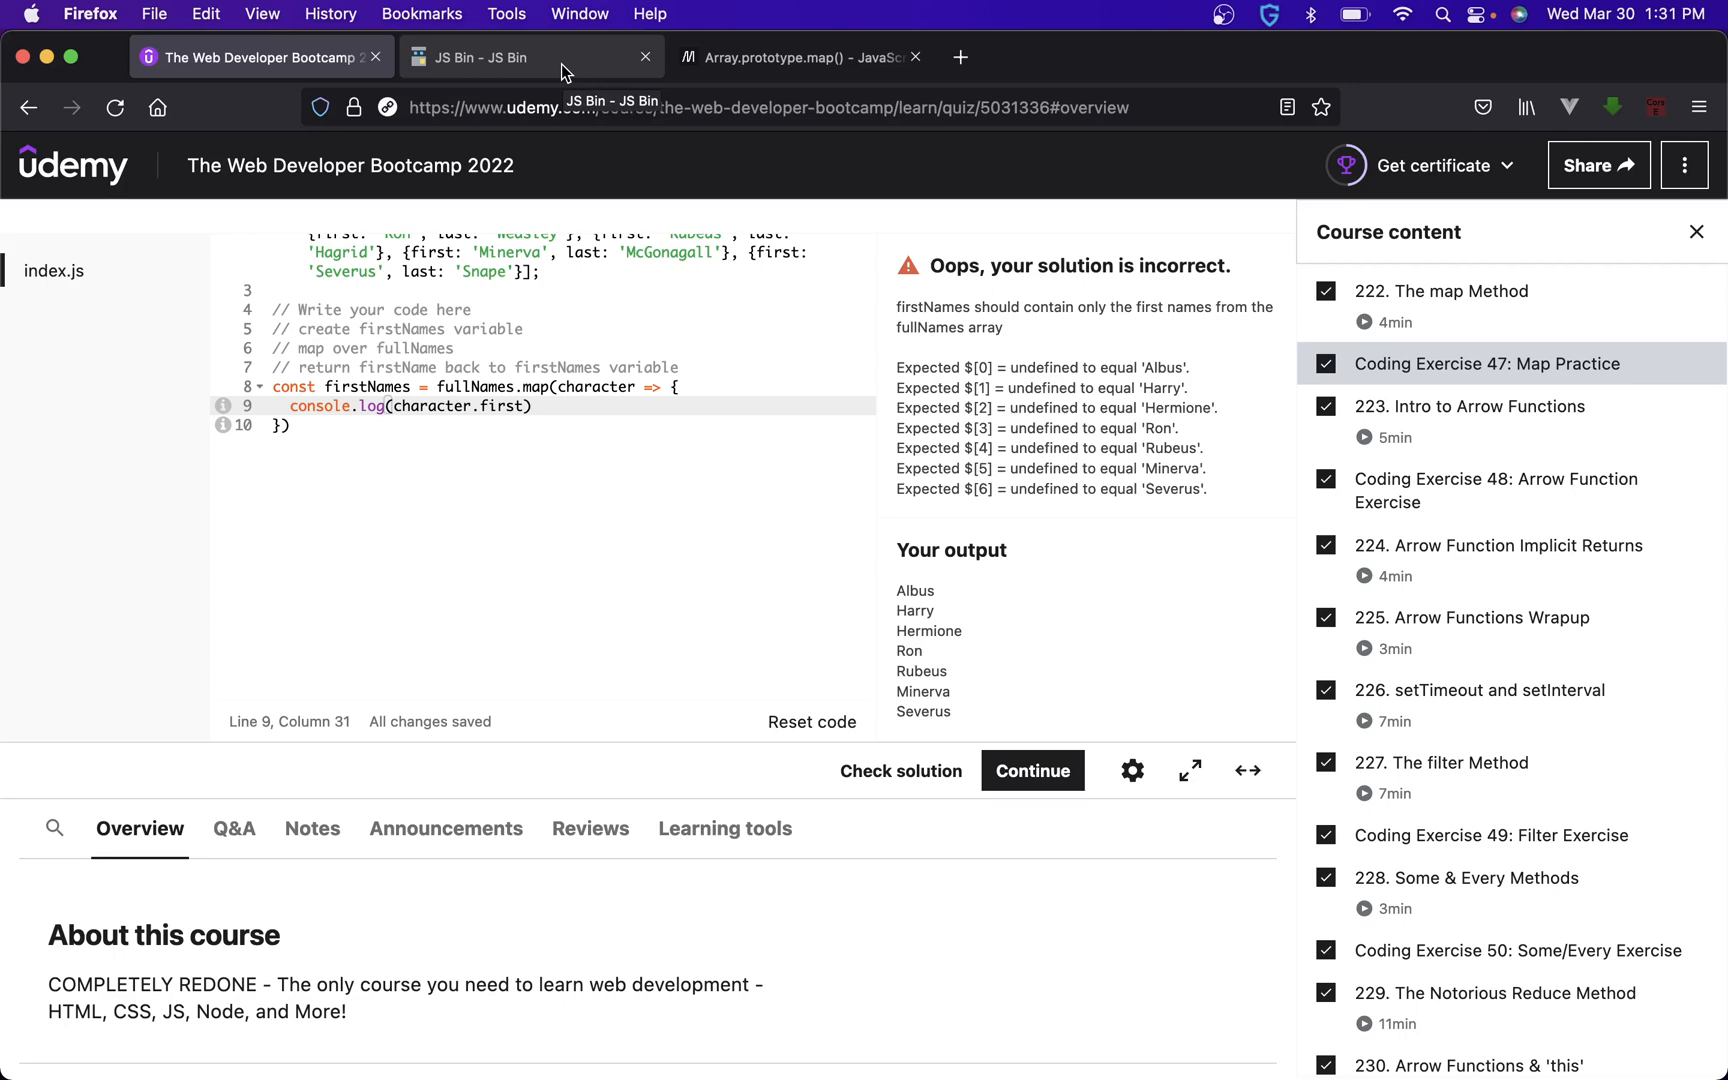
- In JS Bin, replace the console.log line with return character.first
left_click(530, 56)
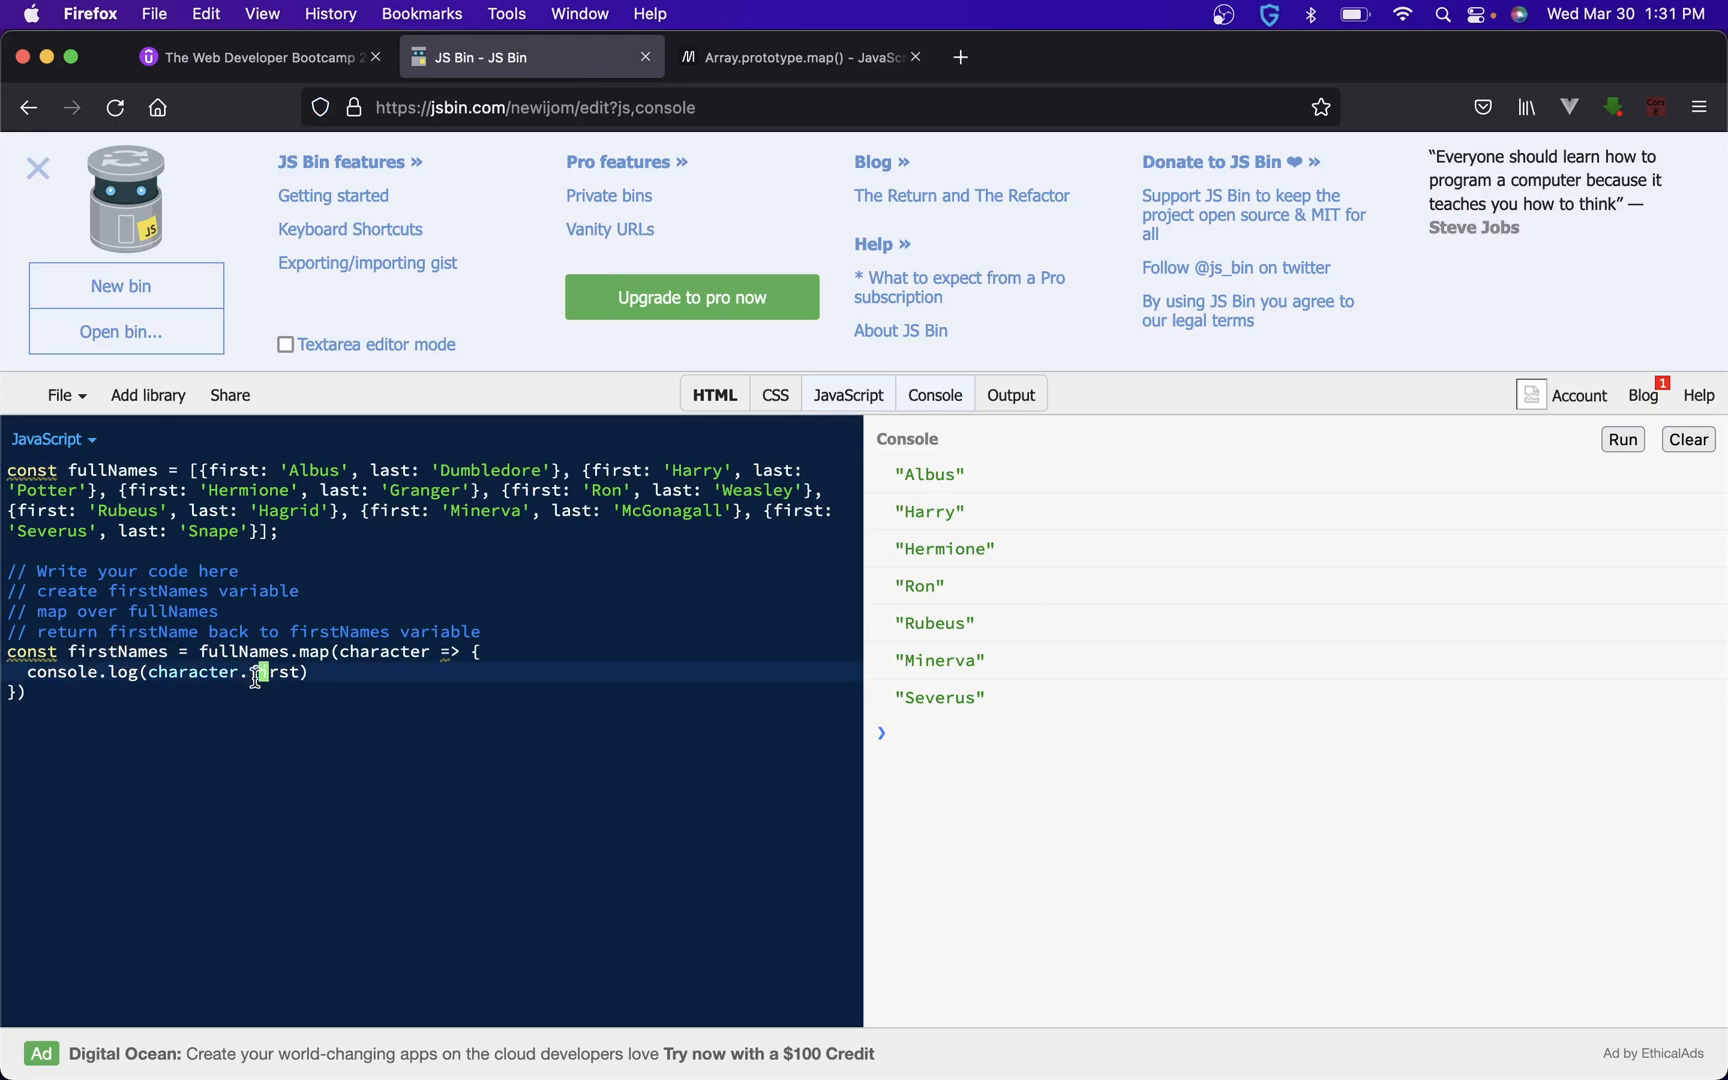
key("Backspace")
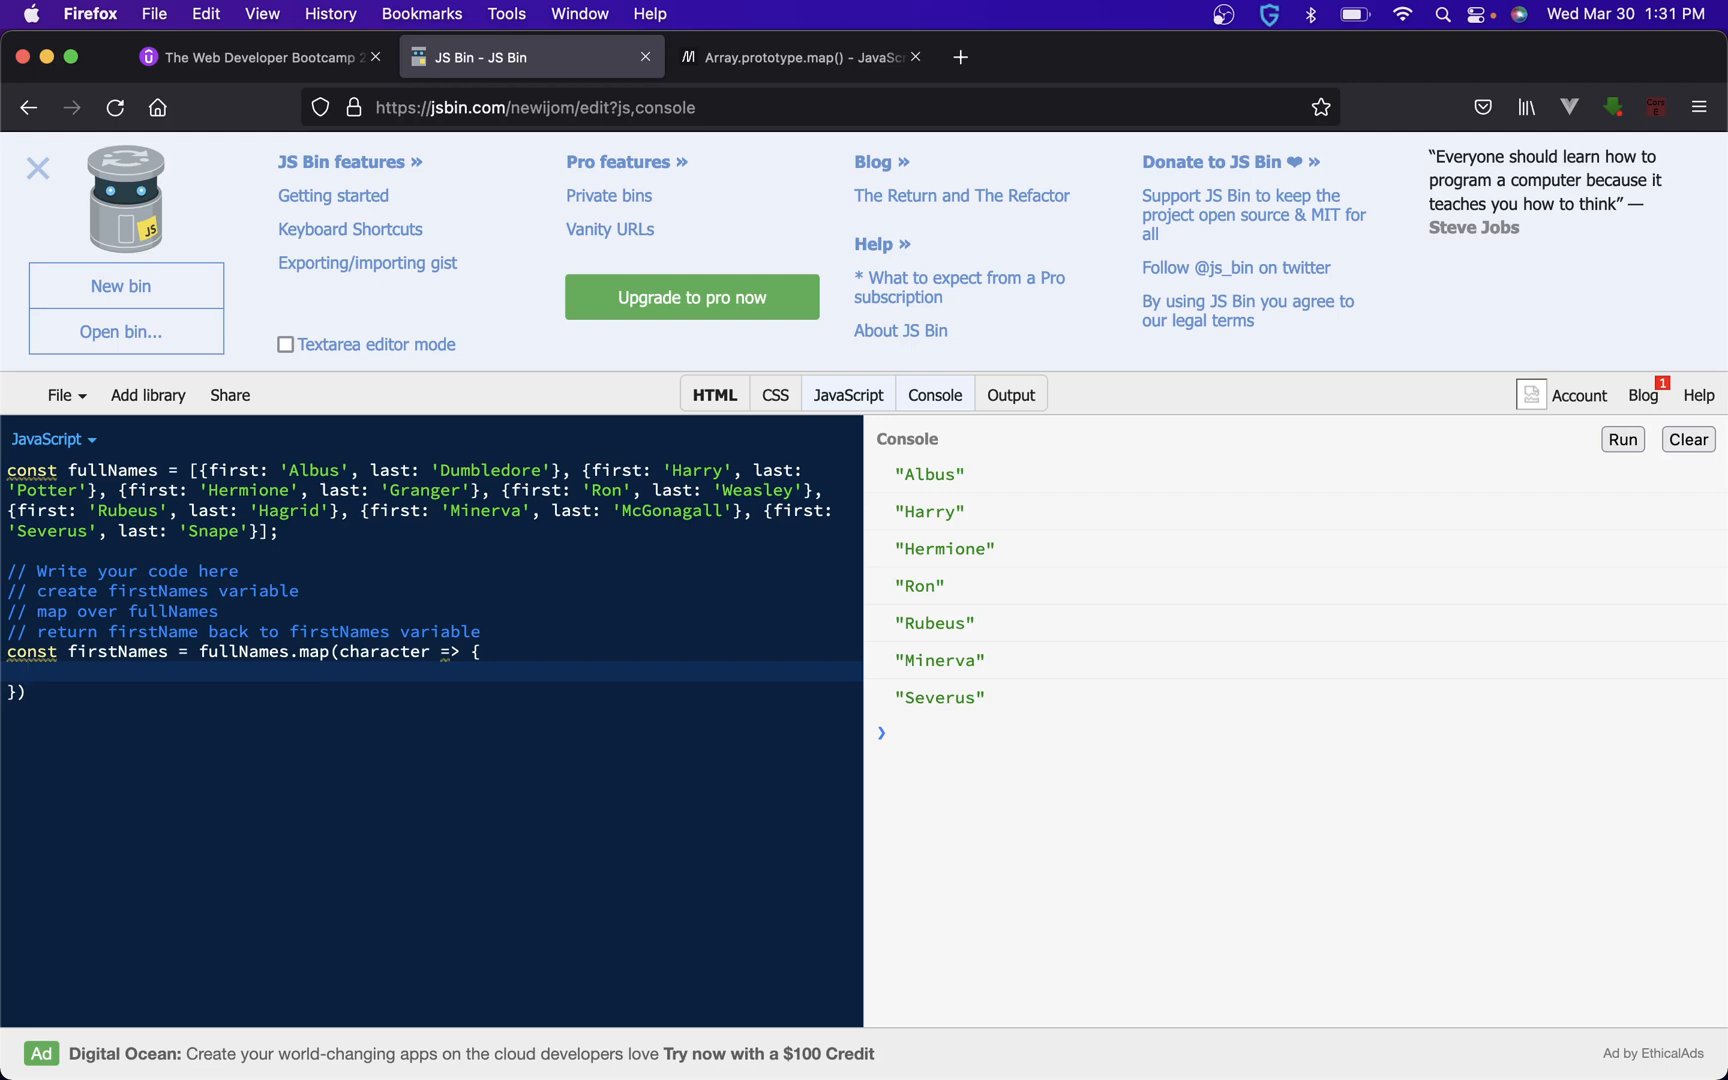
type("return f")
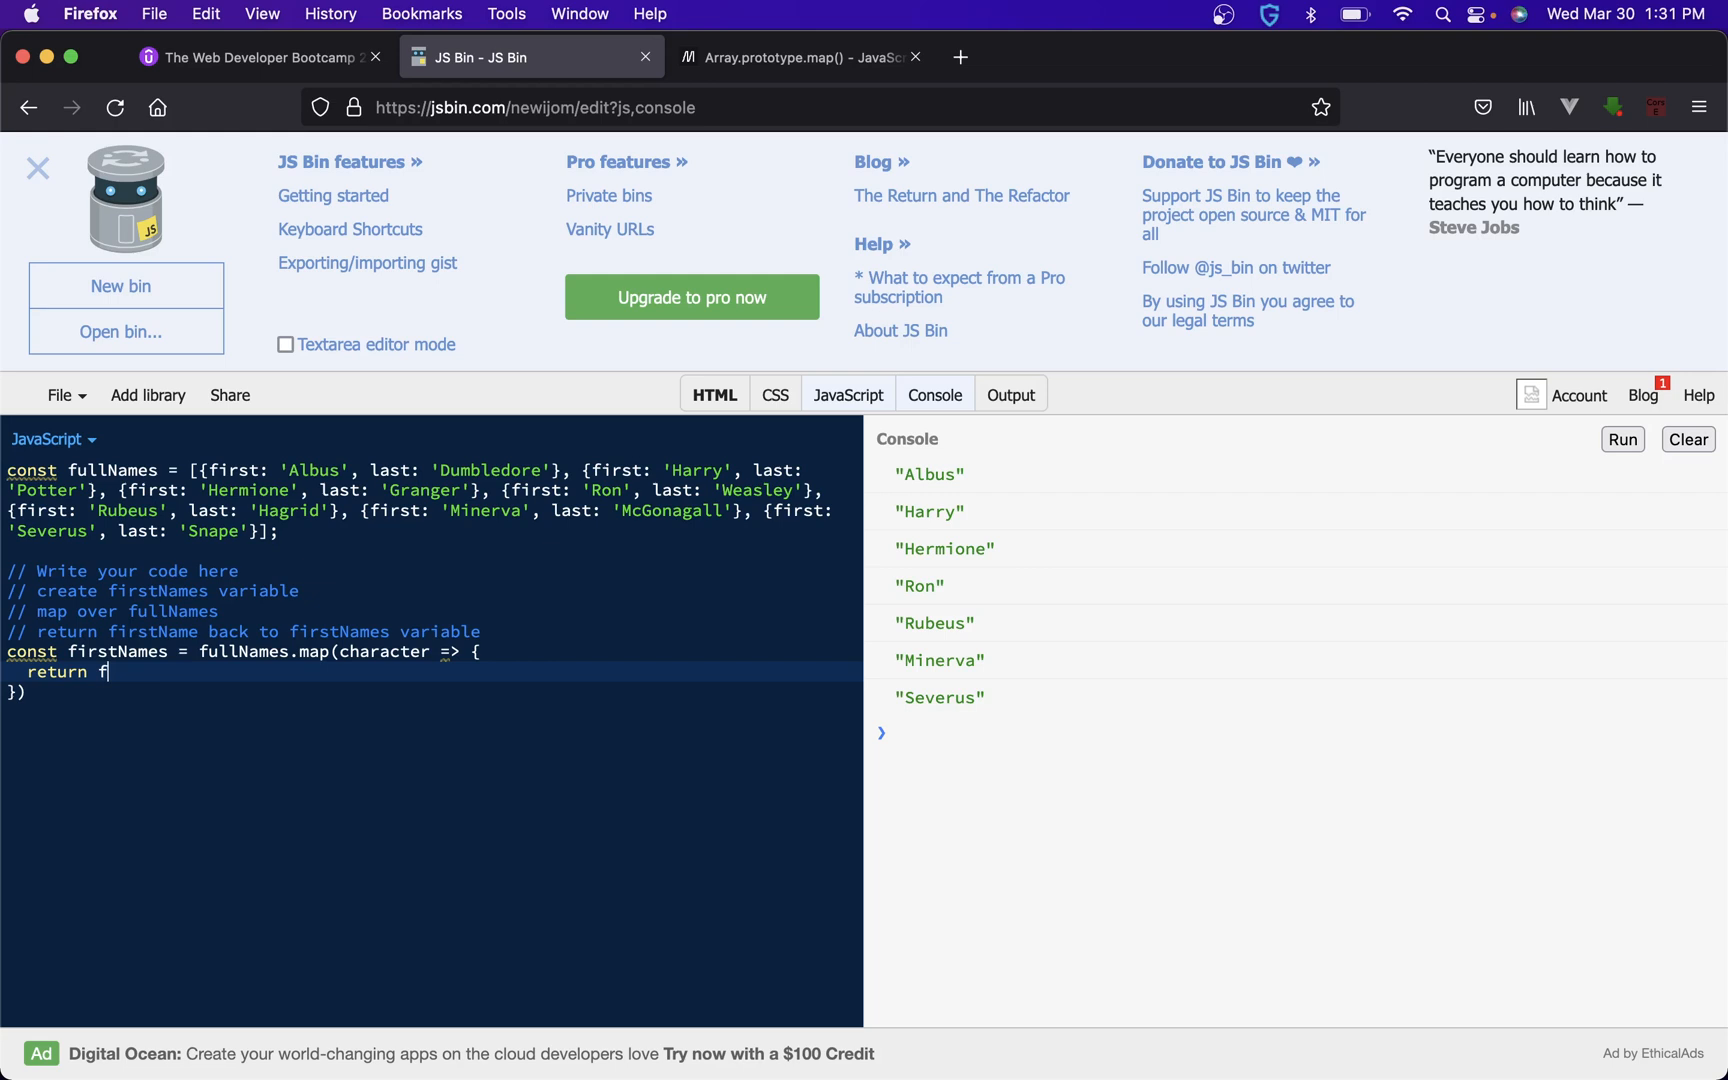
type("character.first")
type("con")
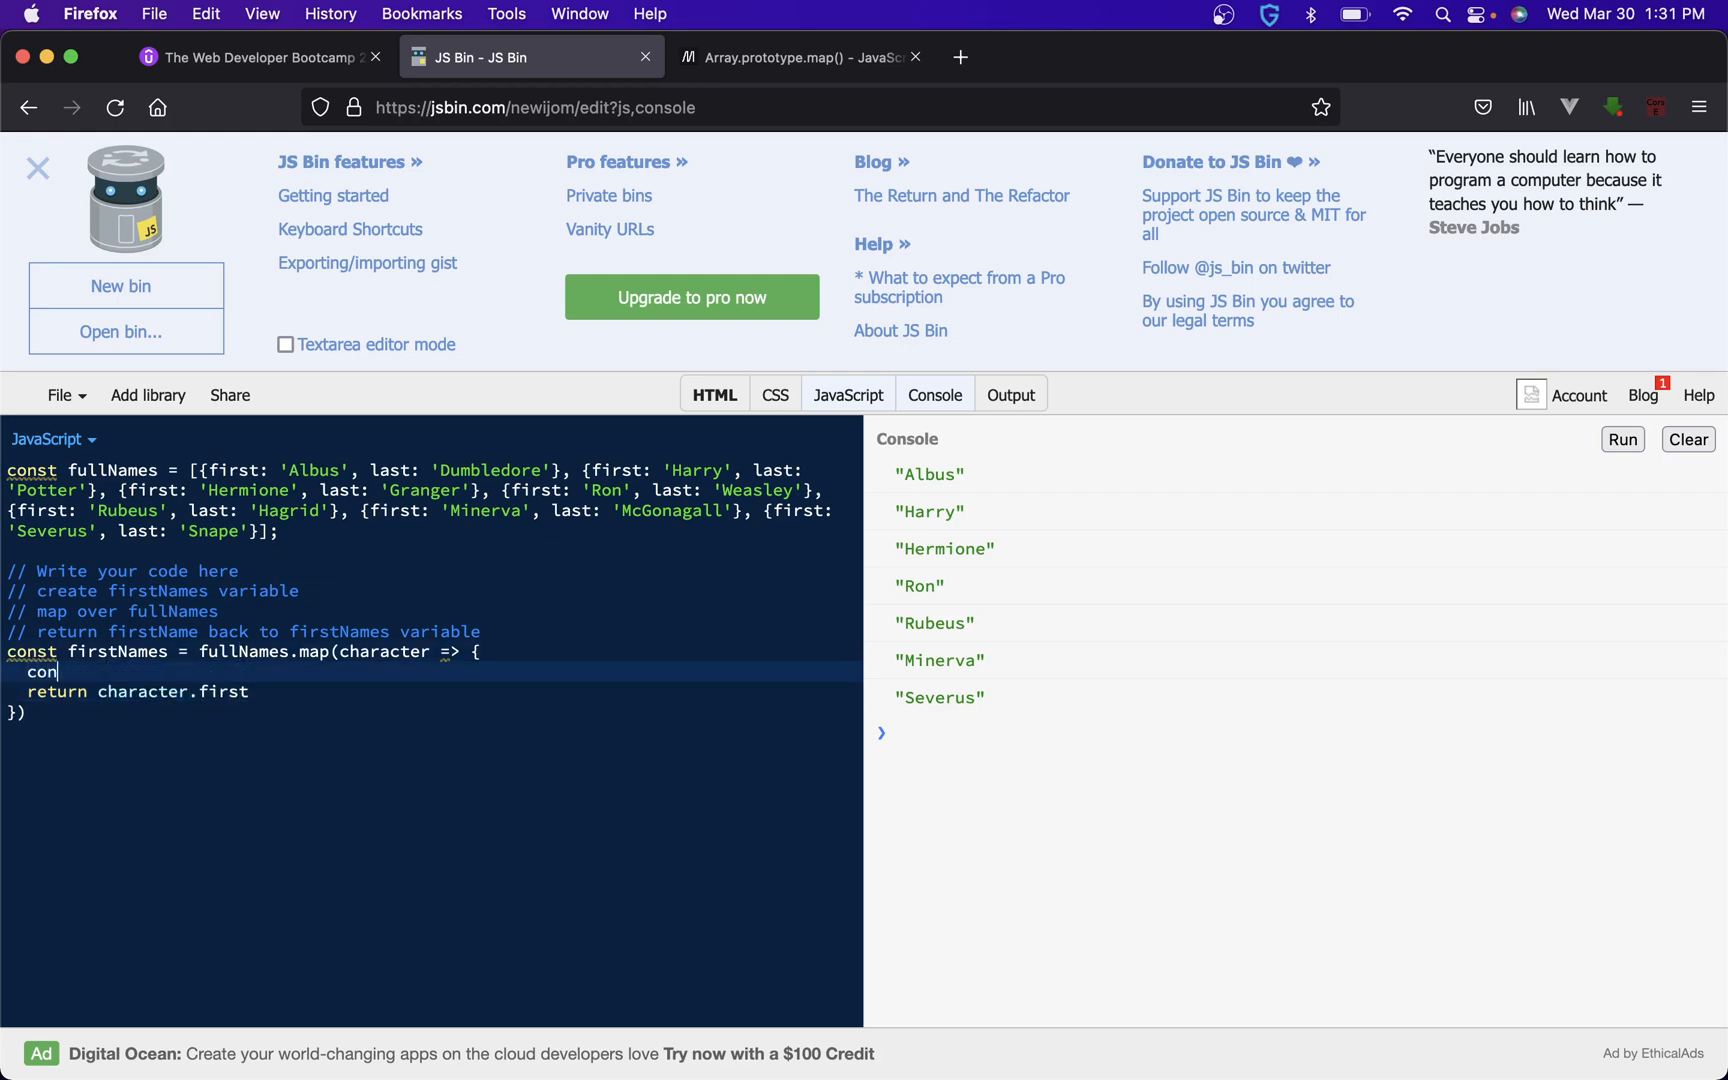
- Store character.first in const firstName and return firstName, checking MDN along the way
type("st firstName = charac")
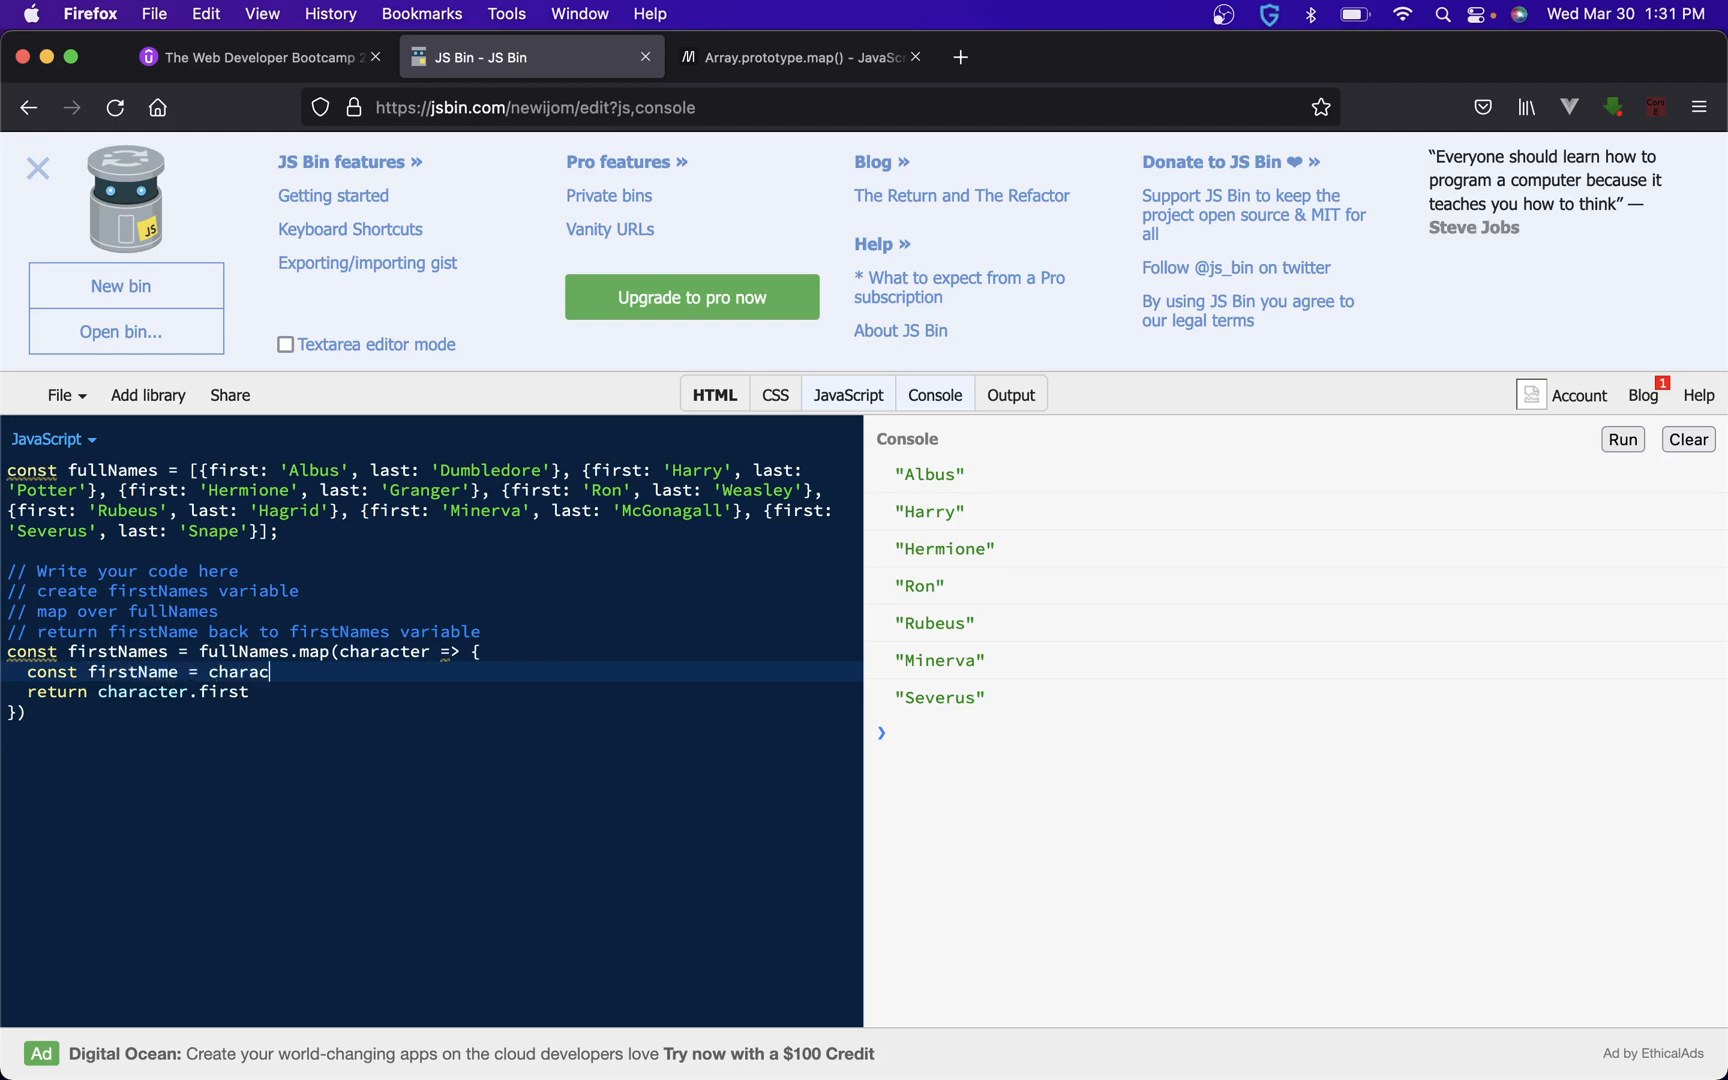
type("ter.first")
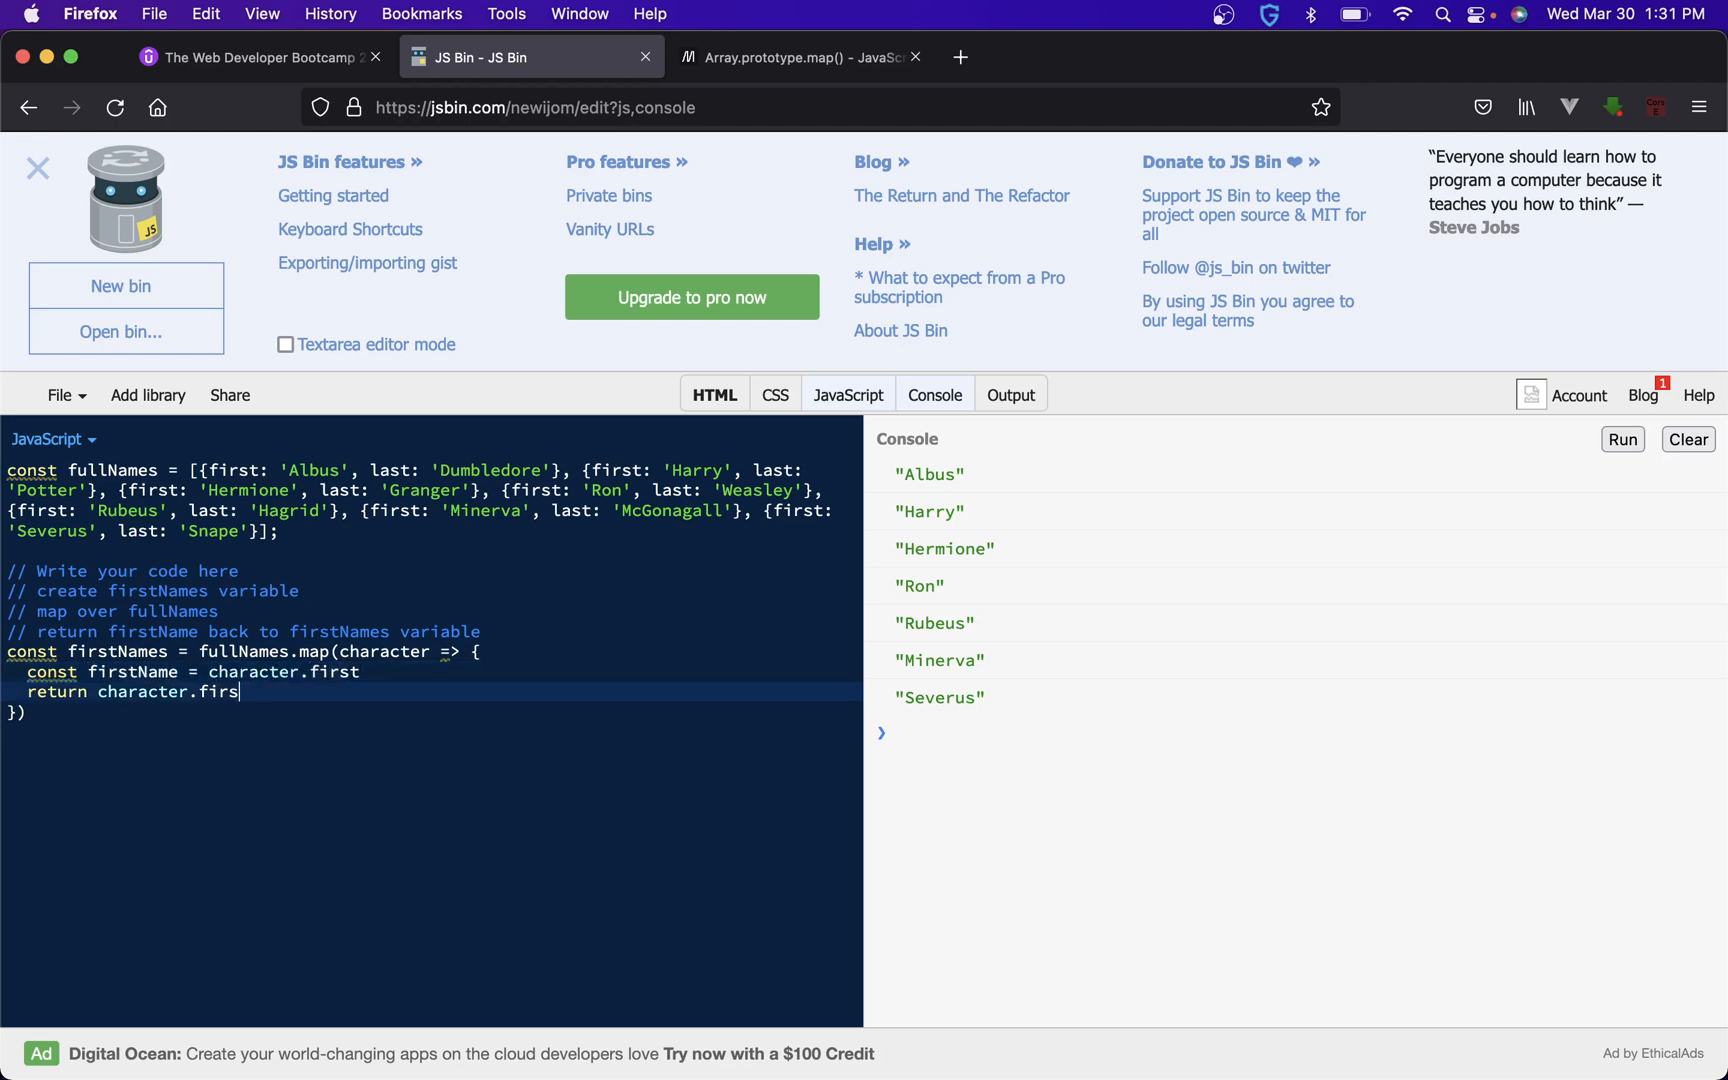
type("first")
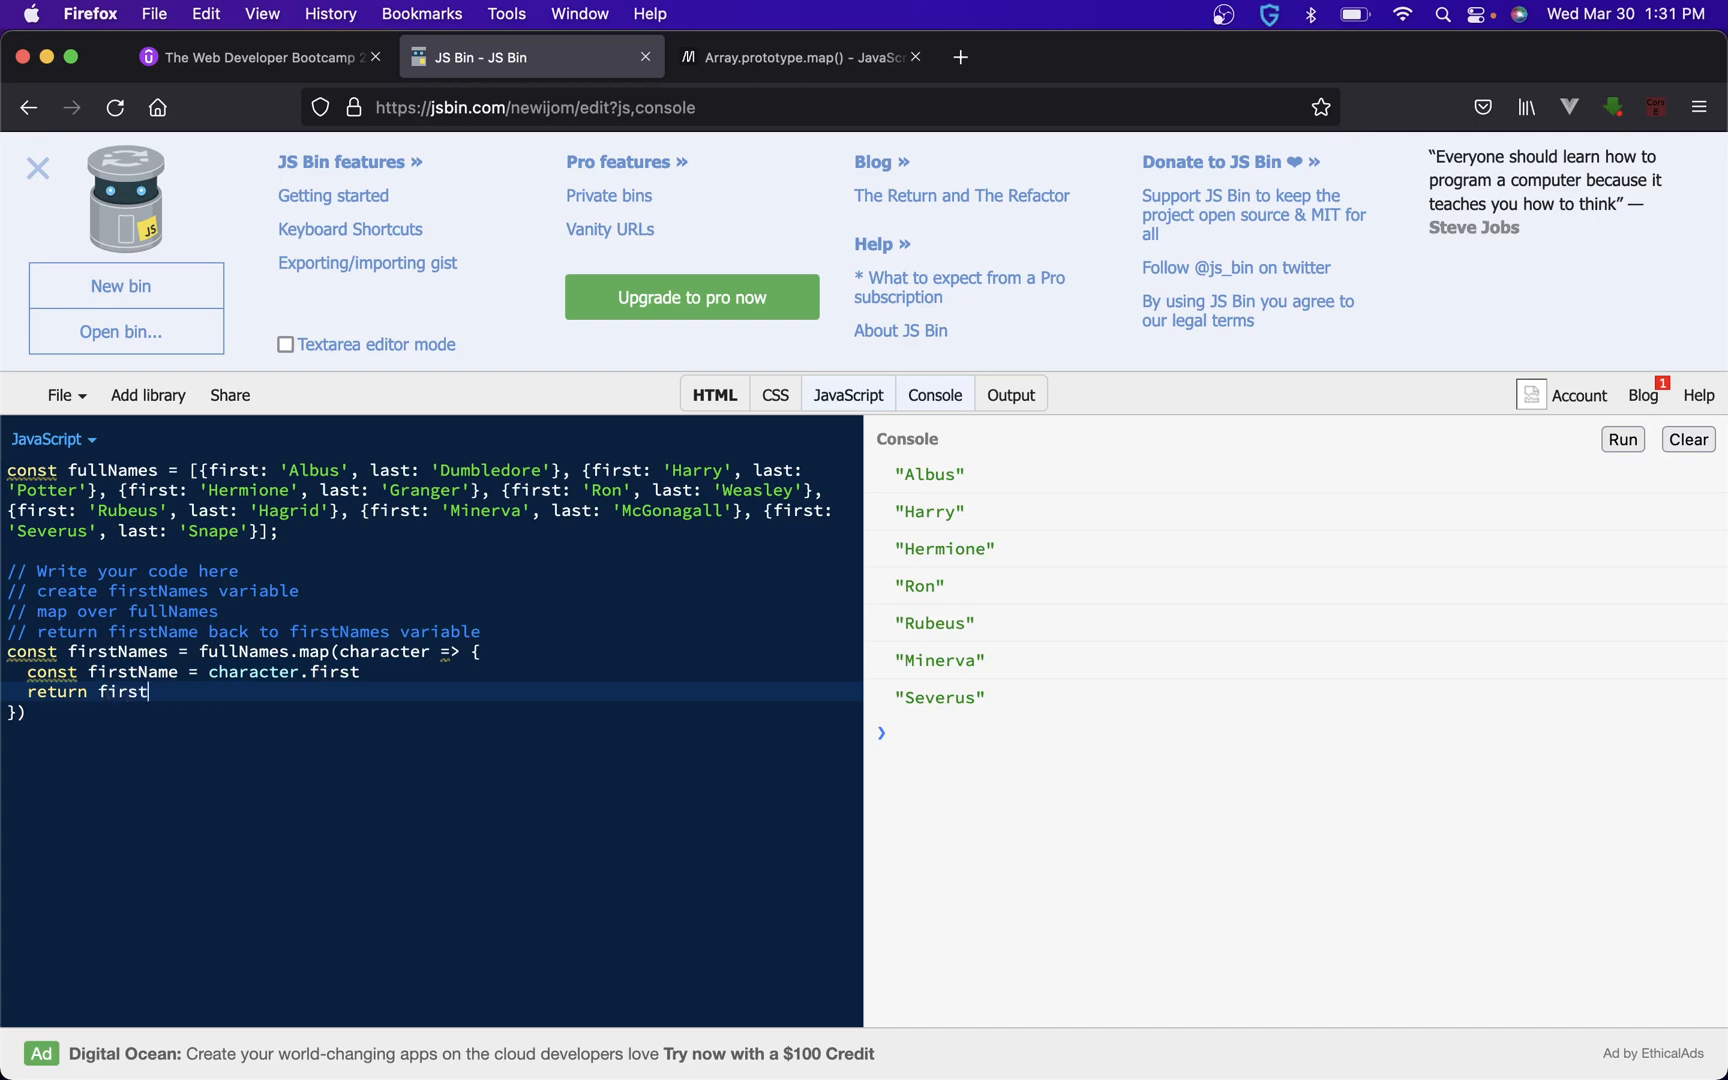
type("Name")
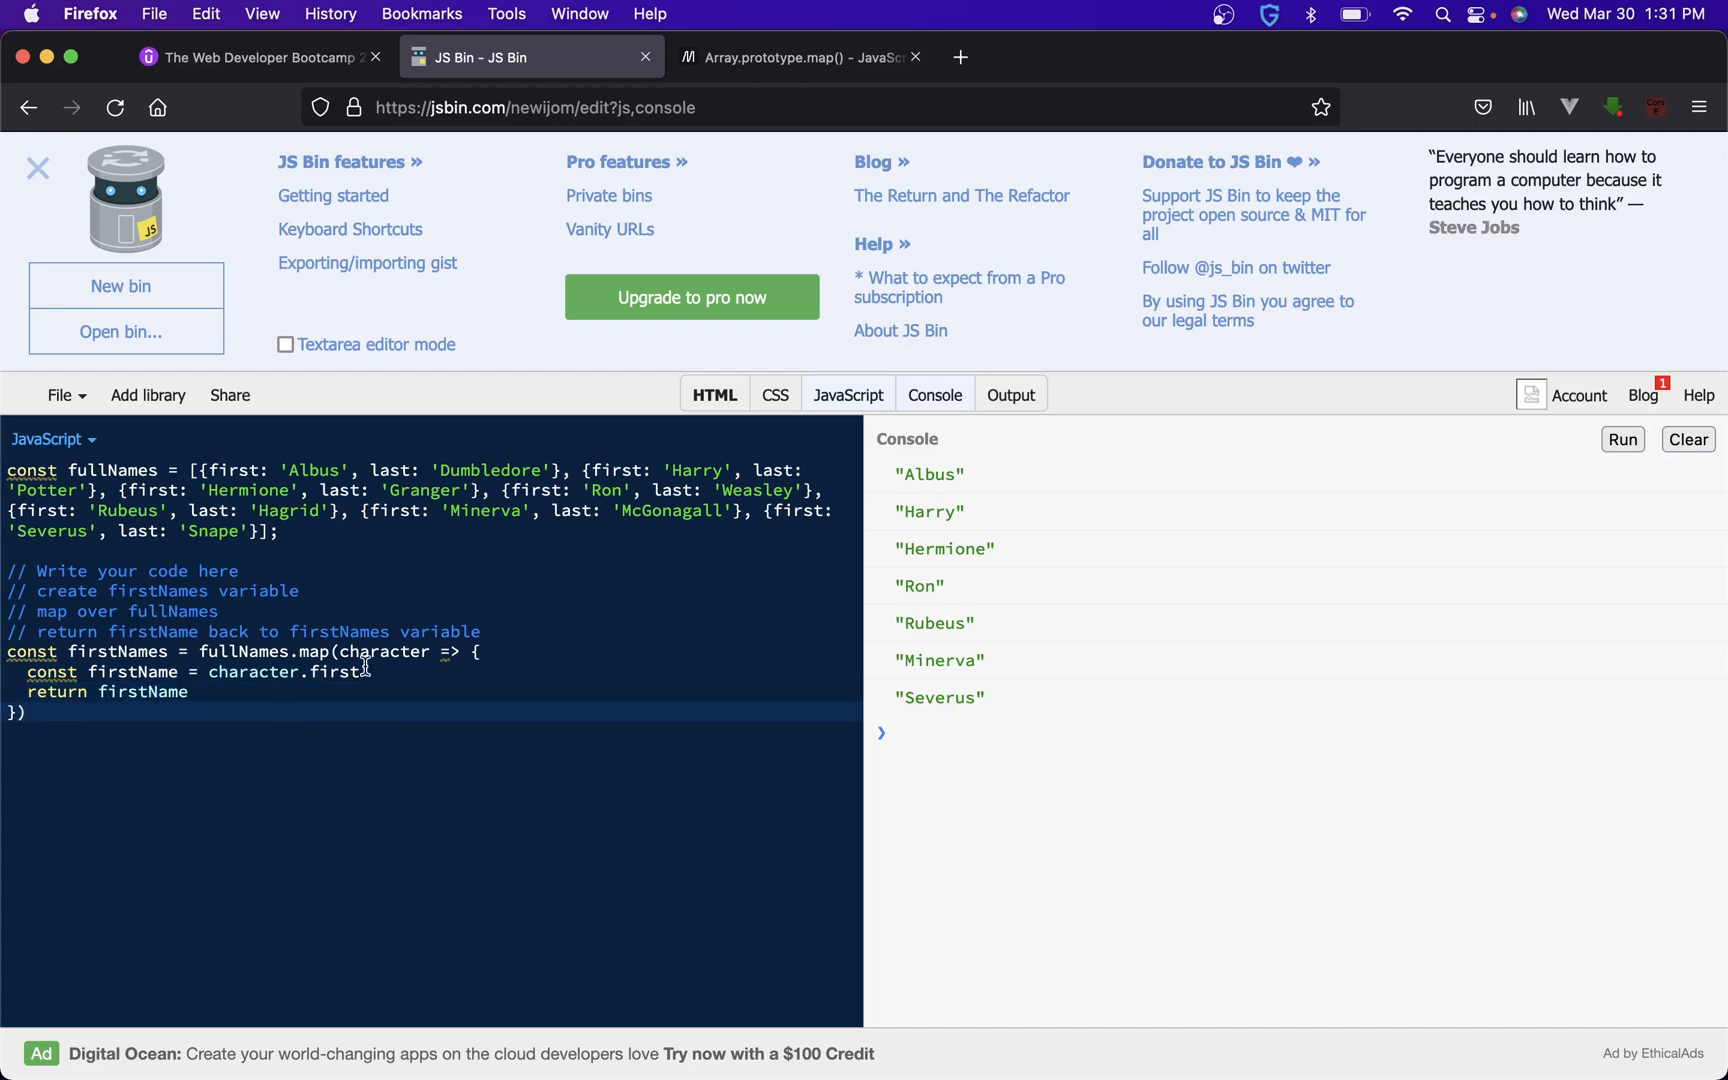
left_click(798, 56)
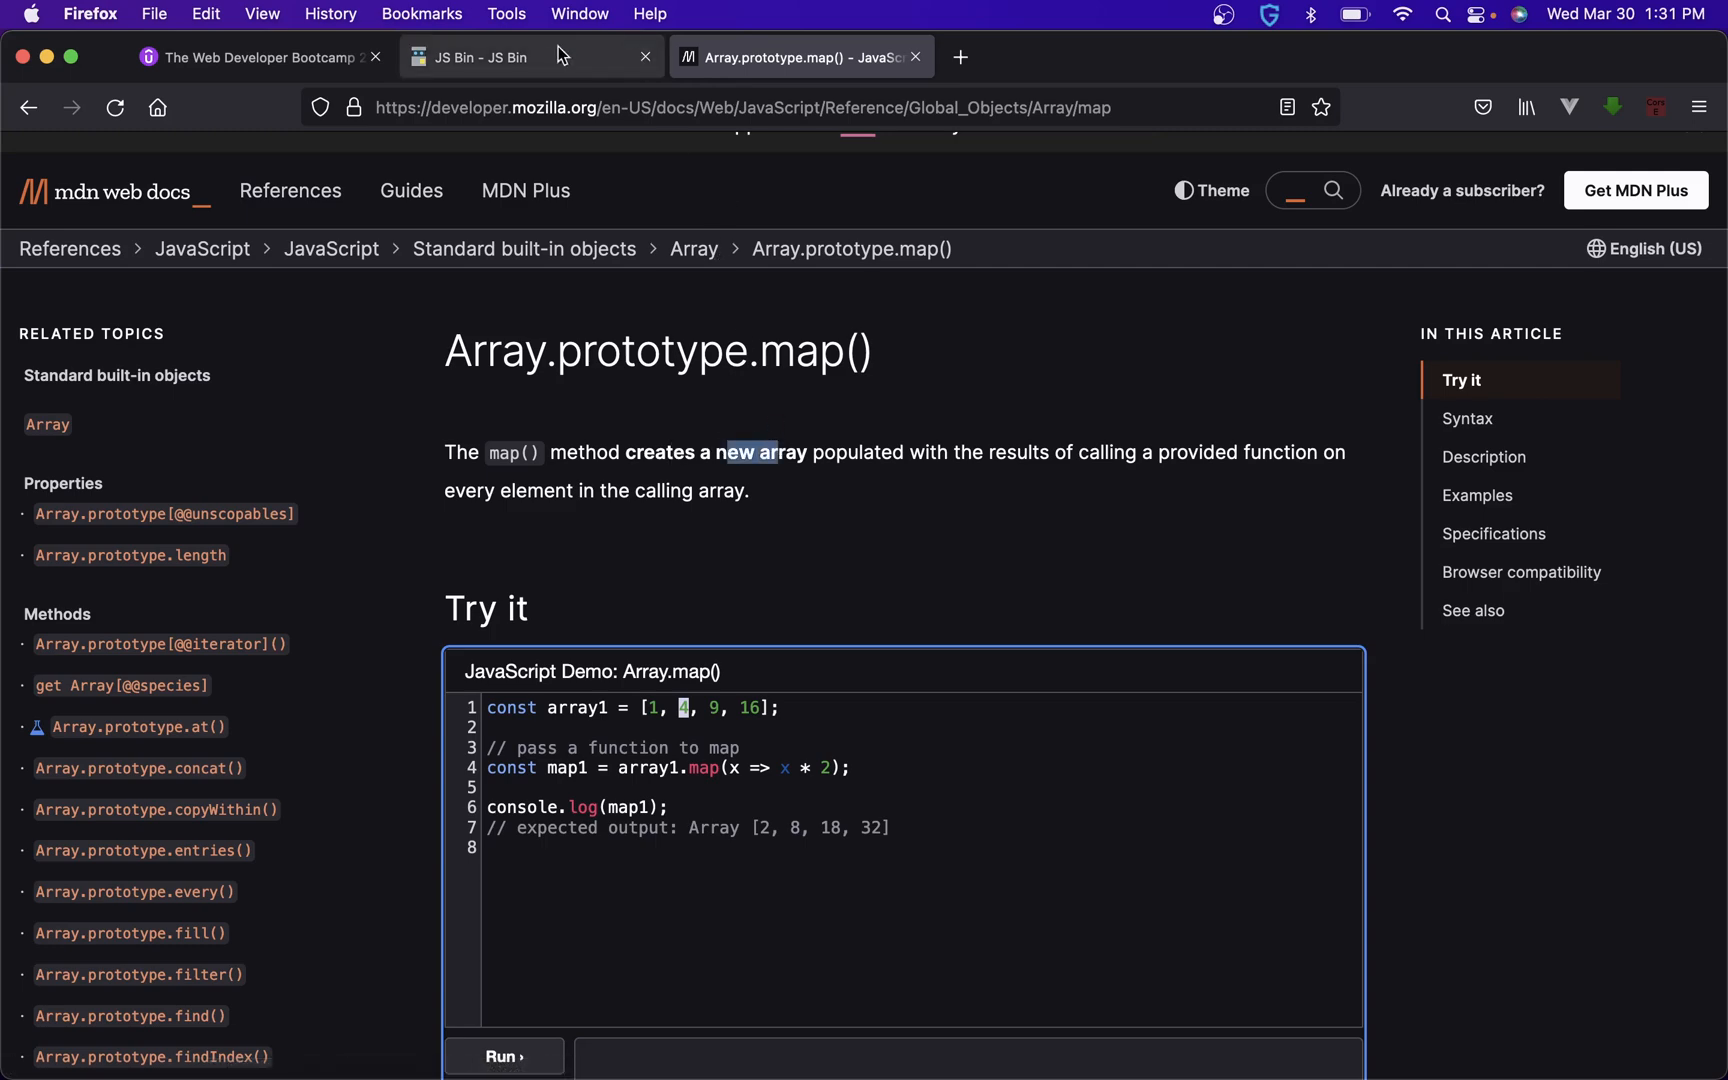
left_click(474, 56)
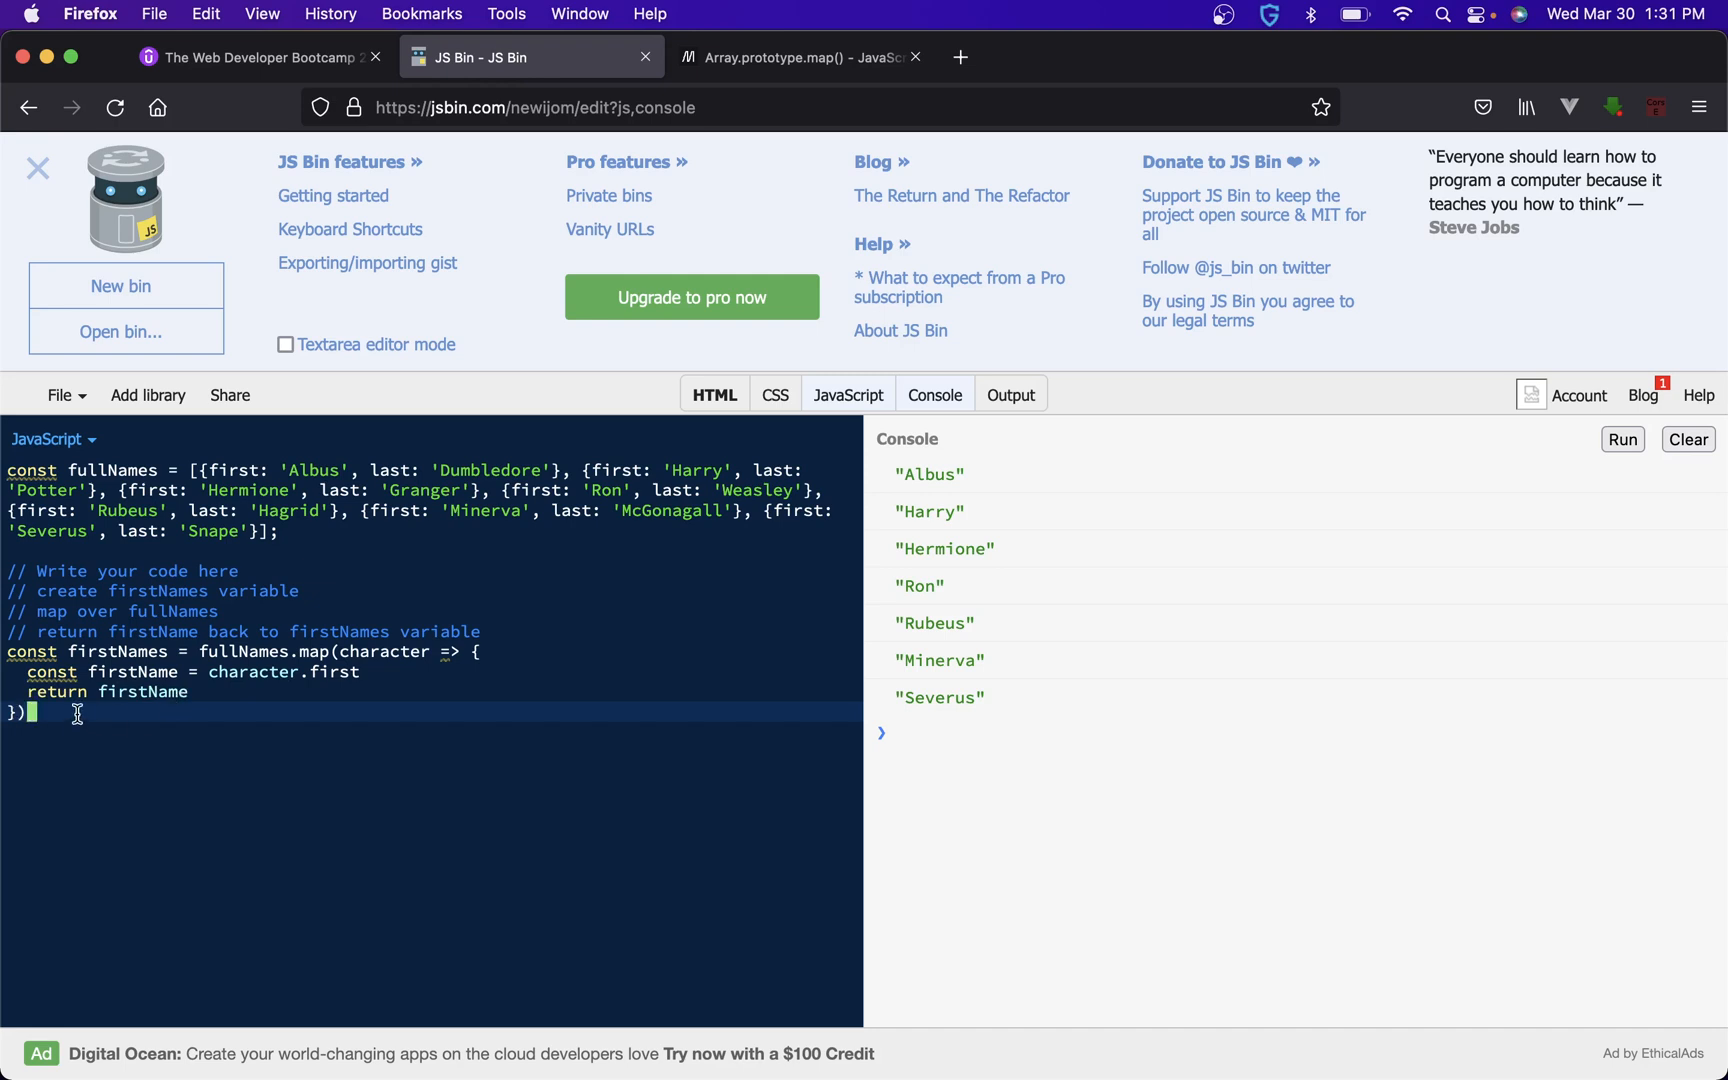
type("console.log(firstNa")
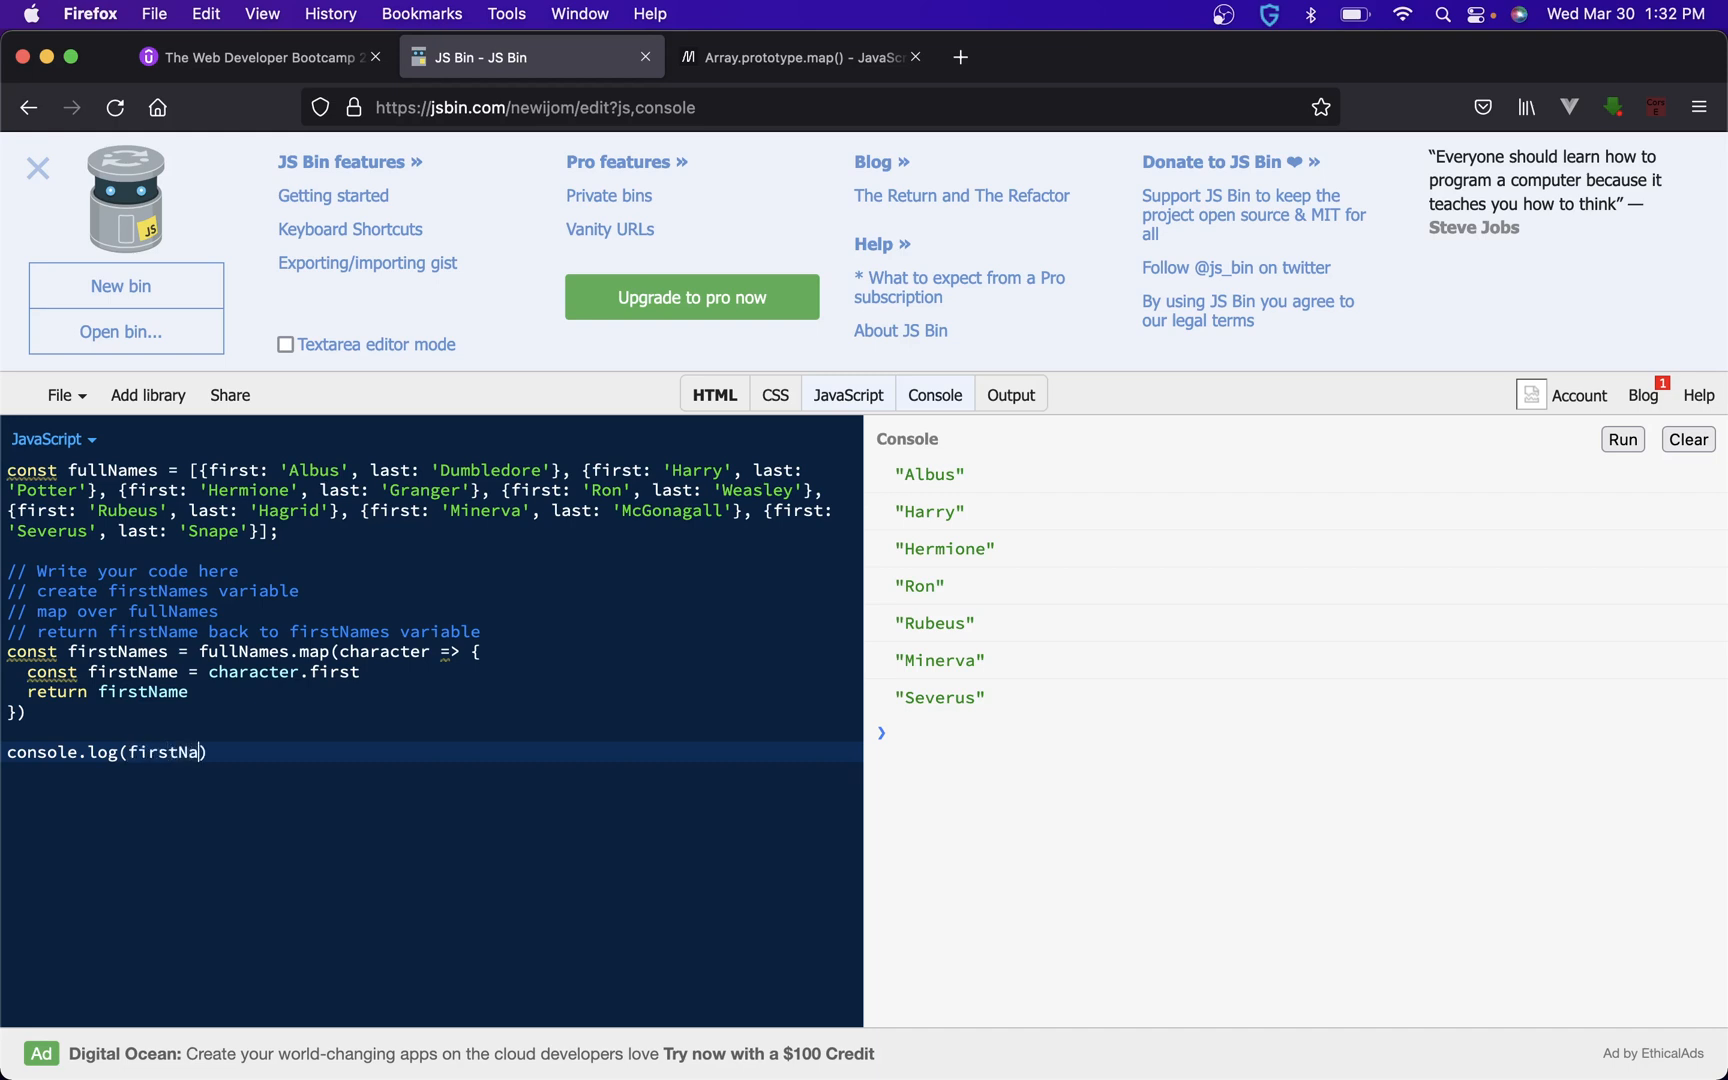
- Run console.log(firstNames), printing the array of first names from Albus to Severus
type("mes")
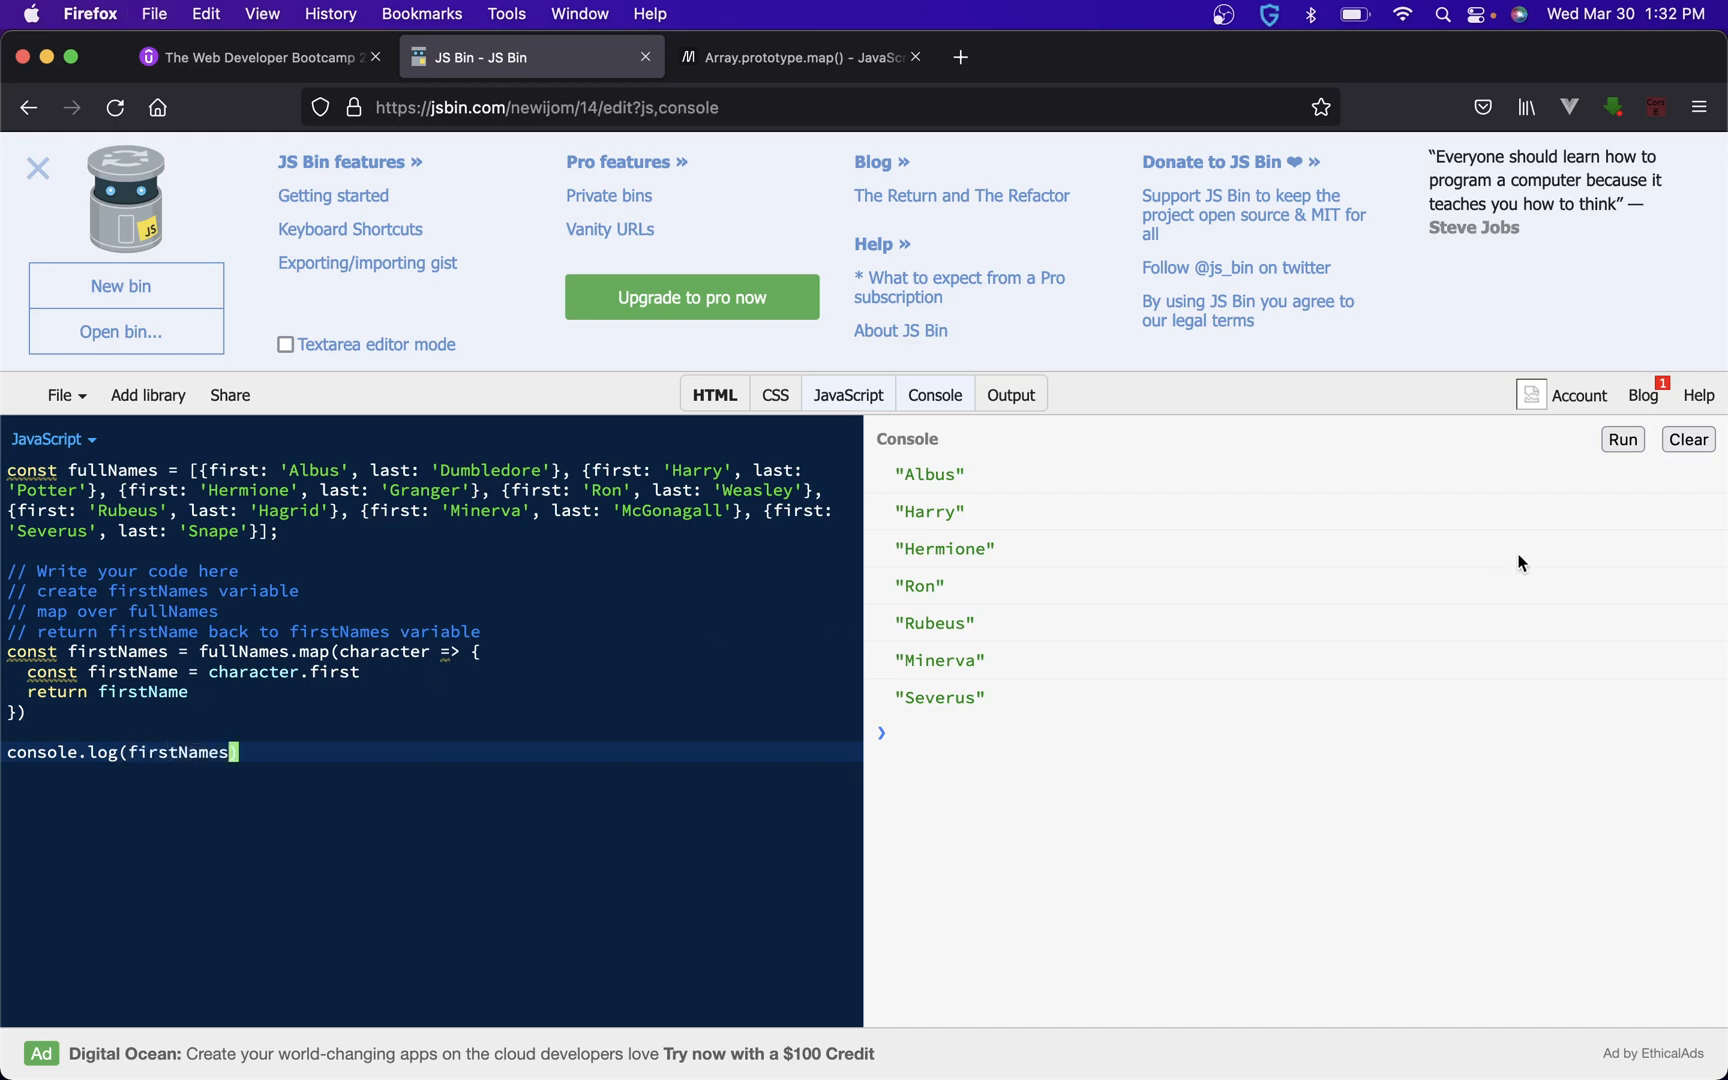
left_click(1620, 439)
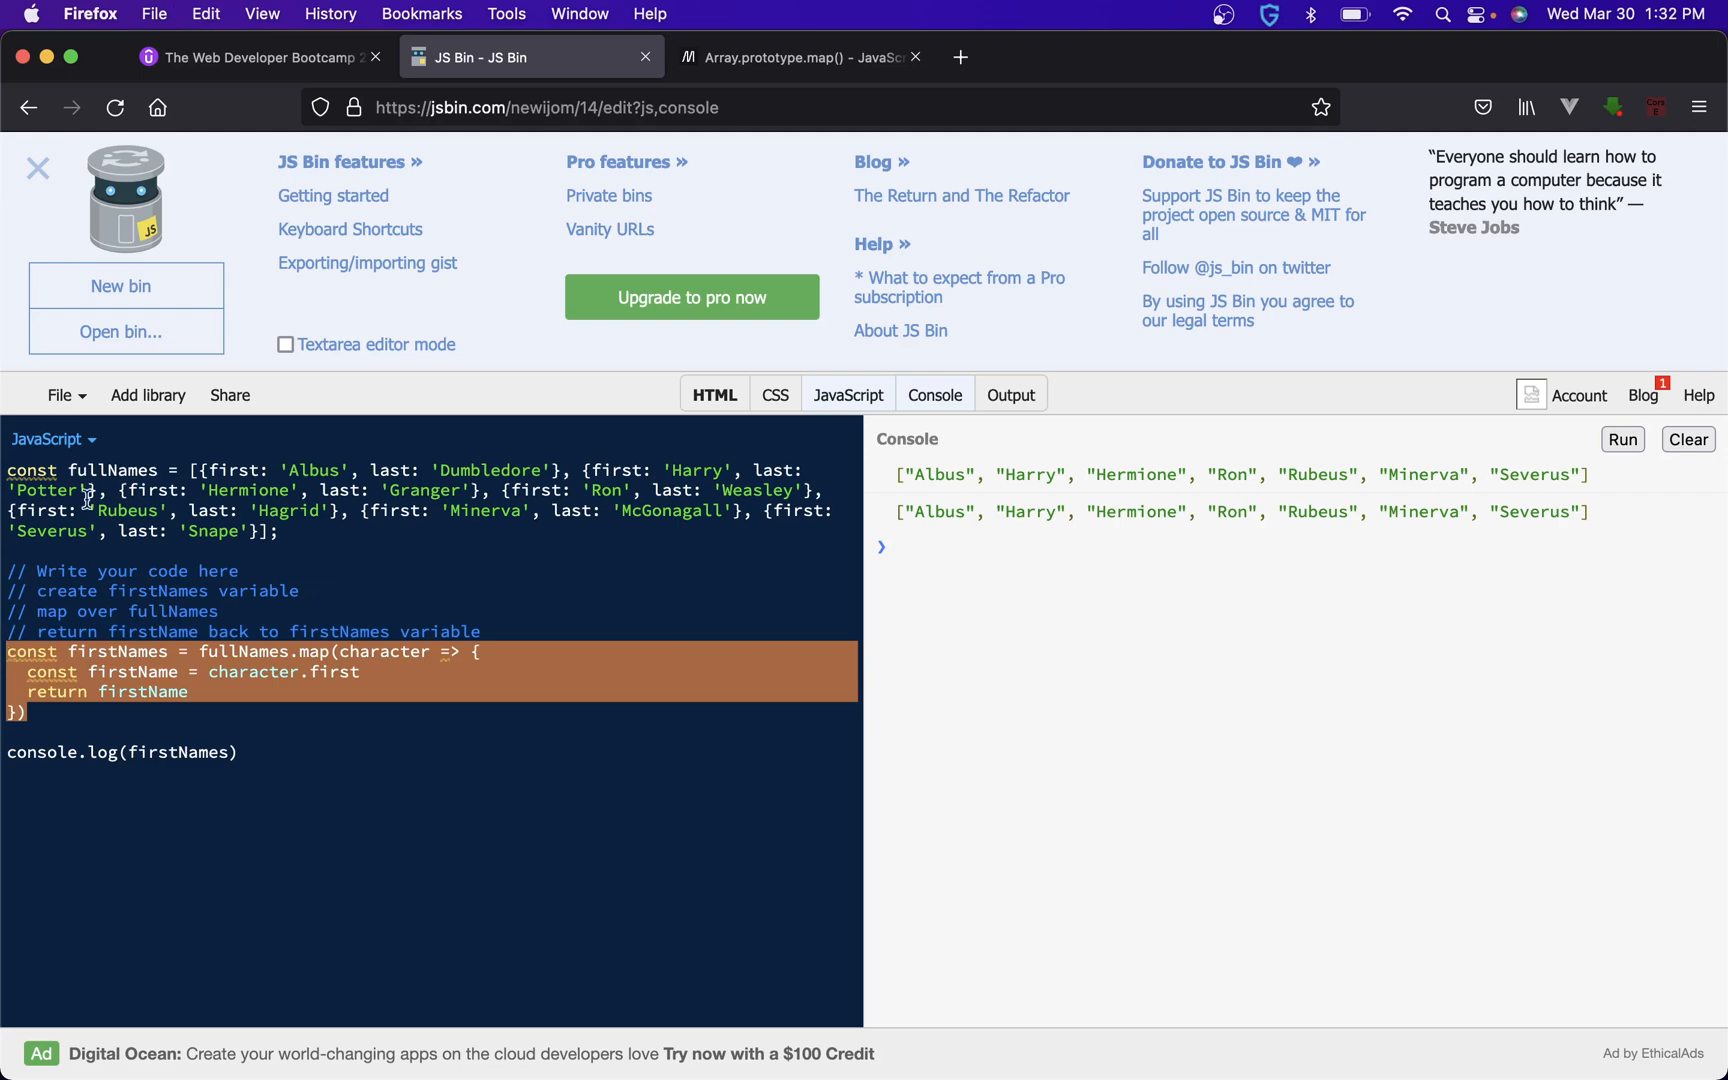
left_click(253, 56)
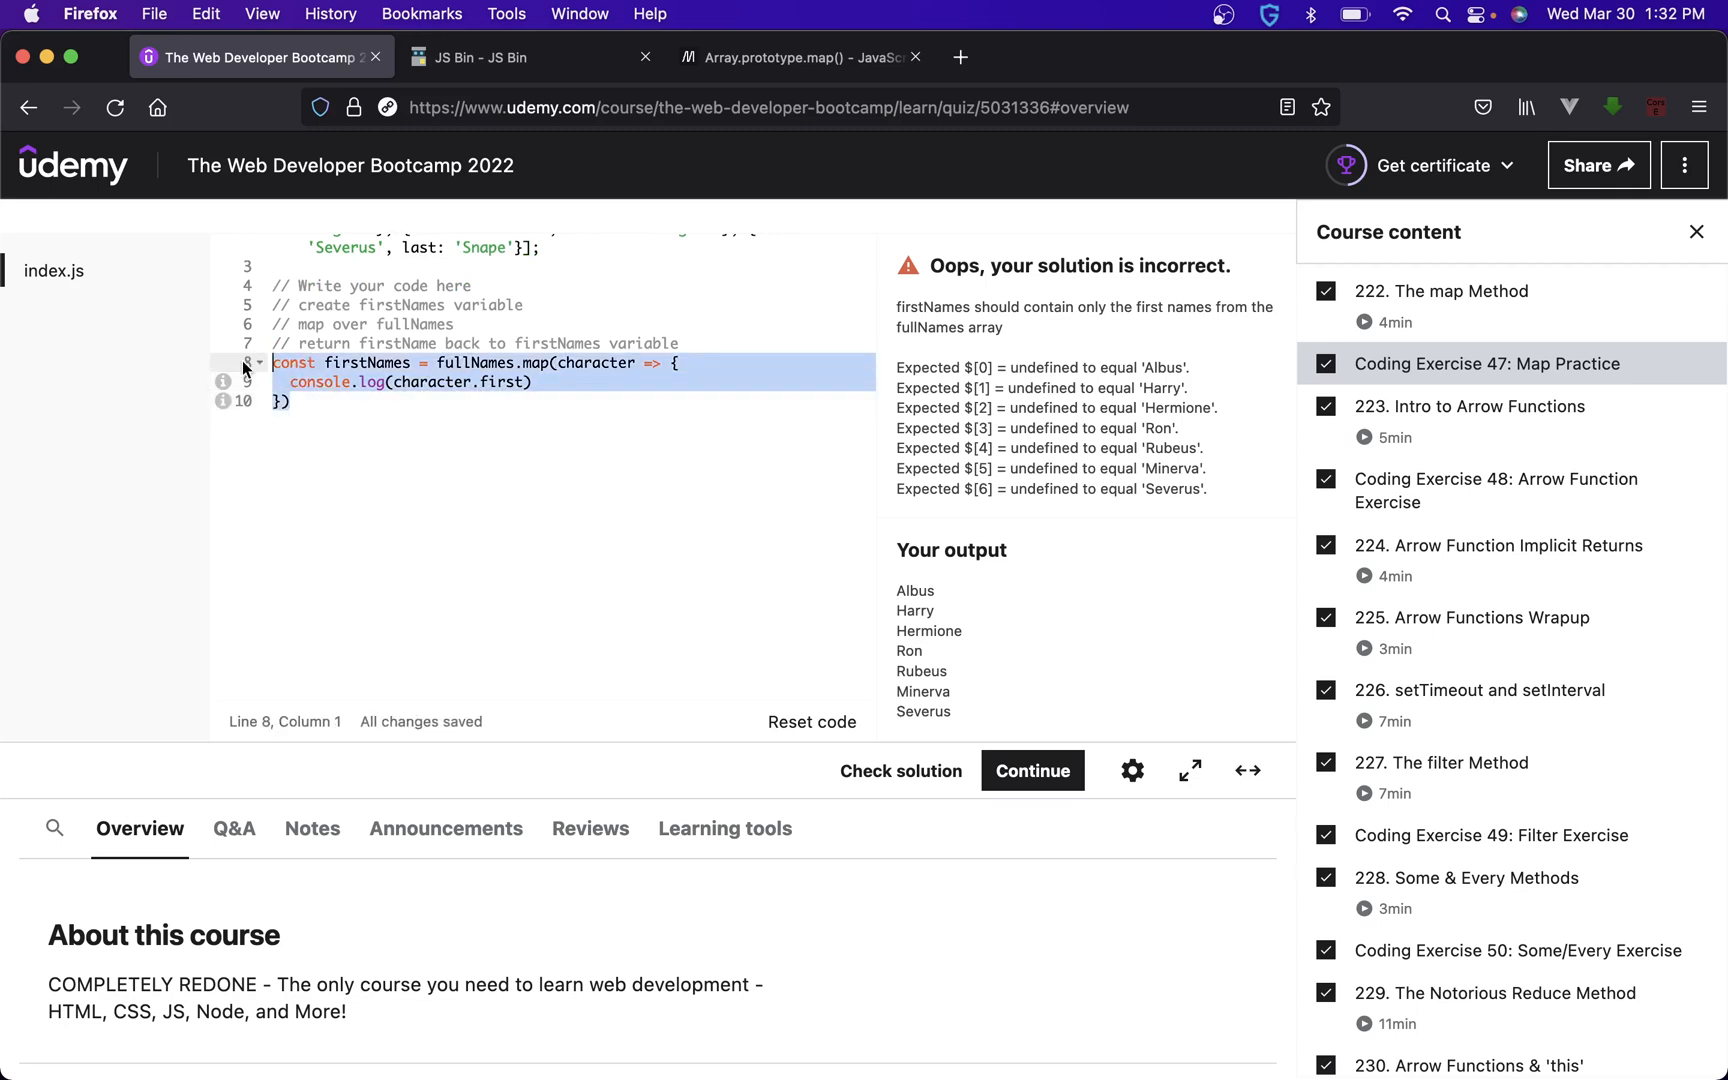
- Submit the firstName-returning map solution in Udemy for checking, then return to JS Bin
left_click(899, 769)
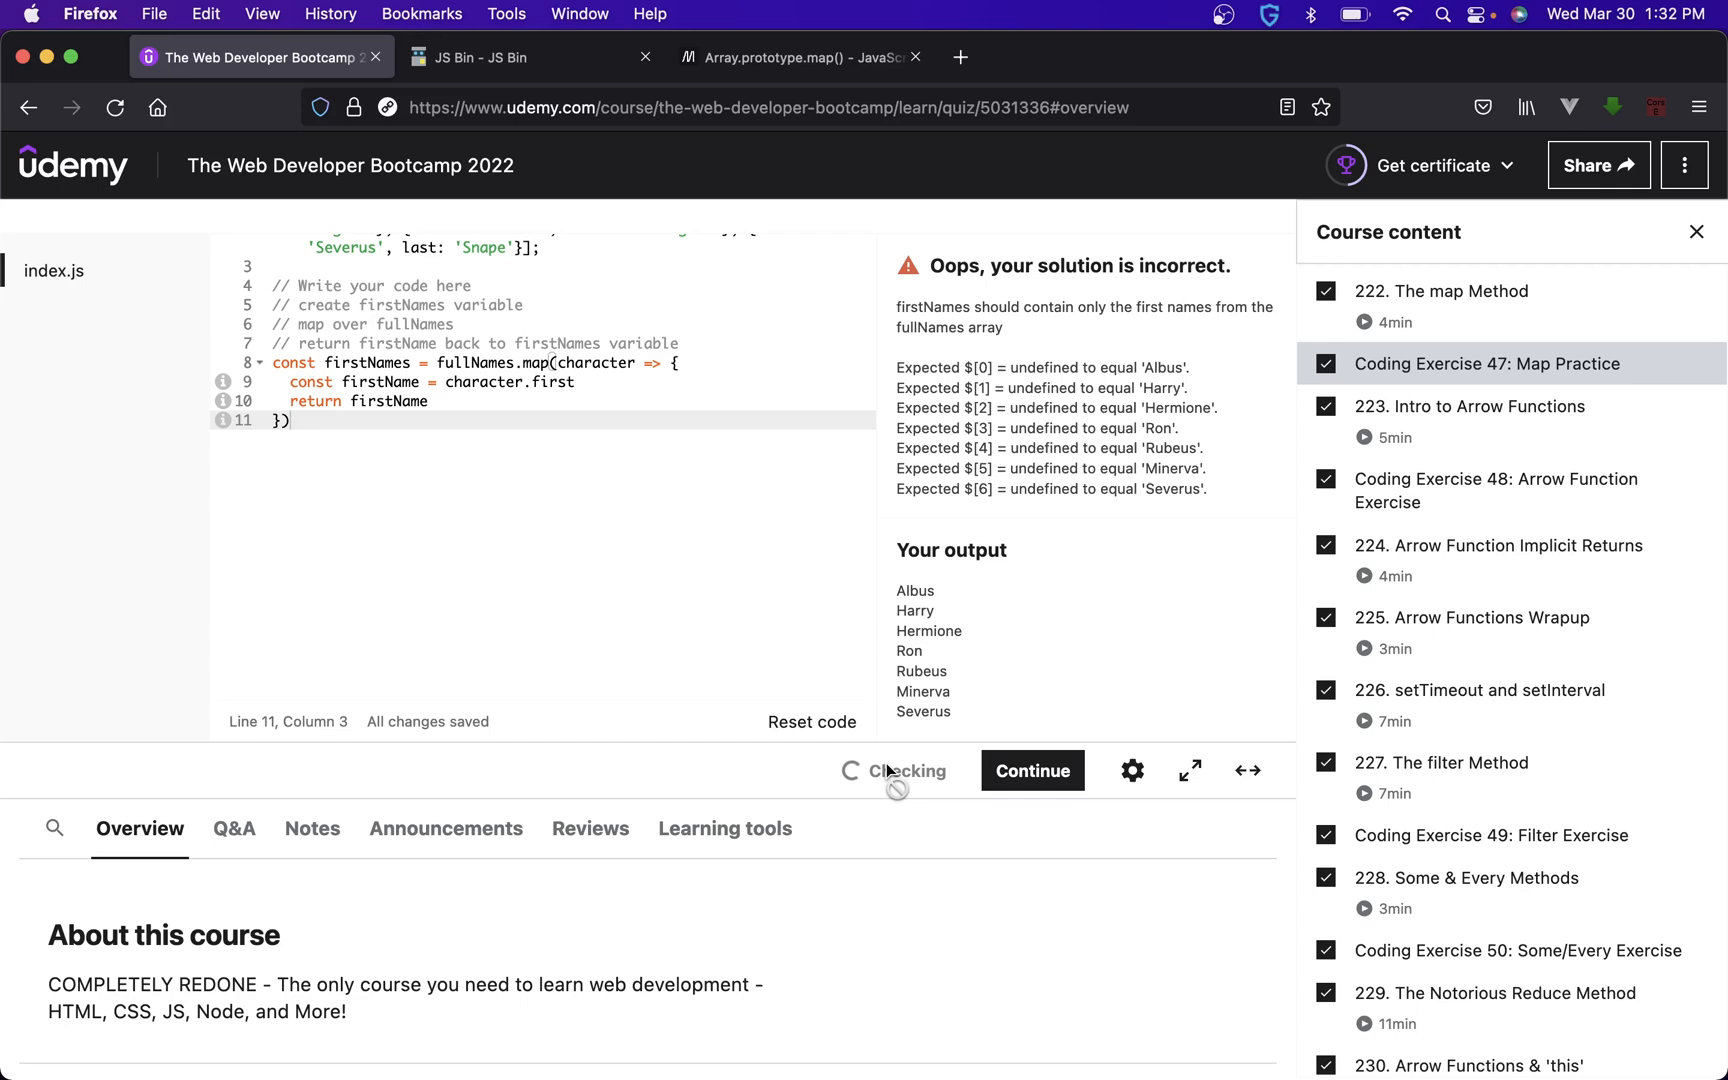
left_click(899, 770)
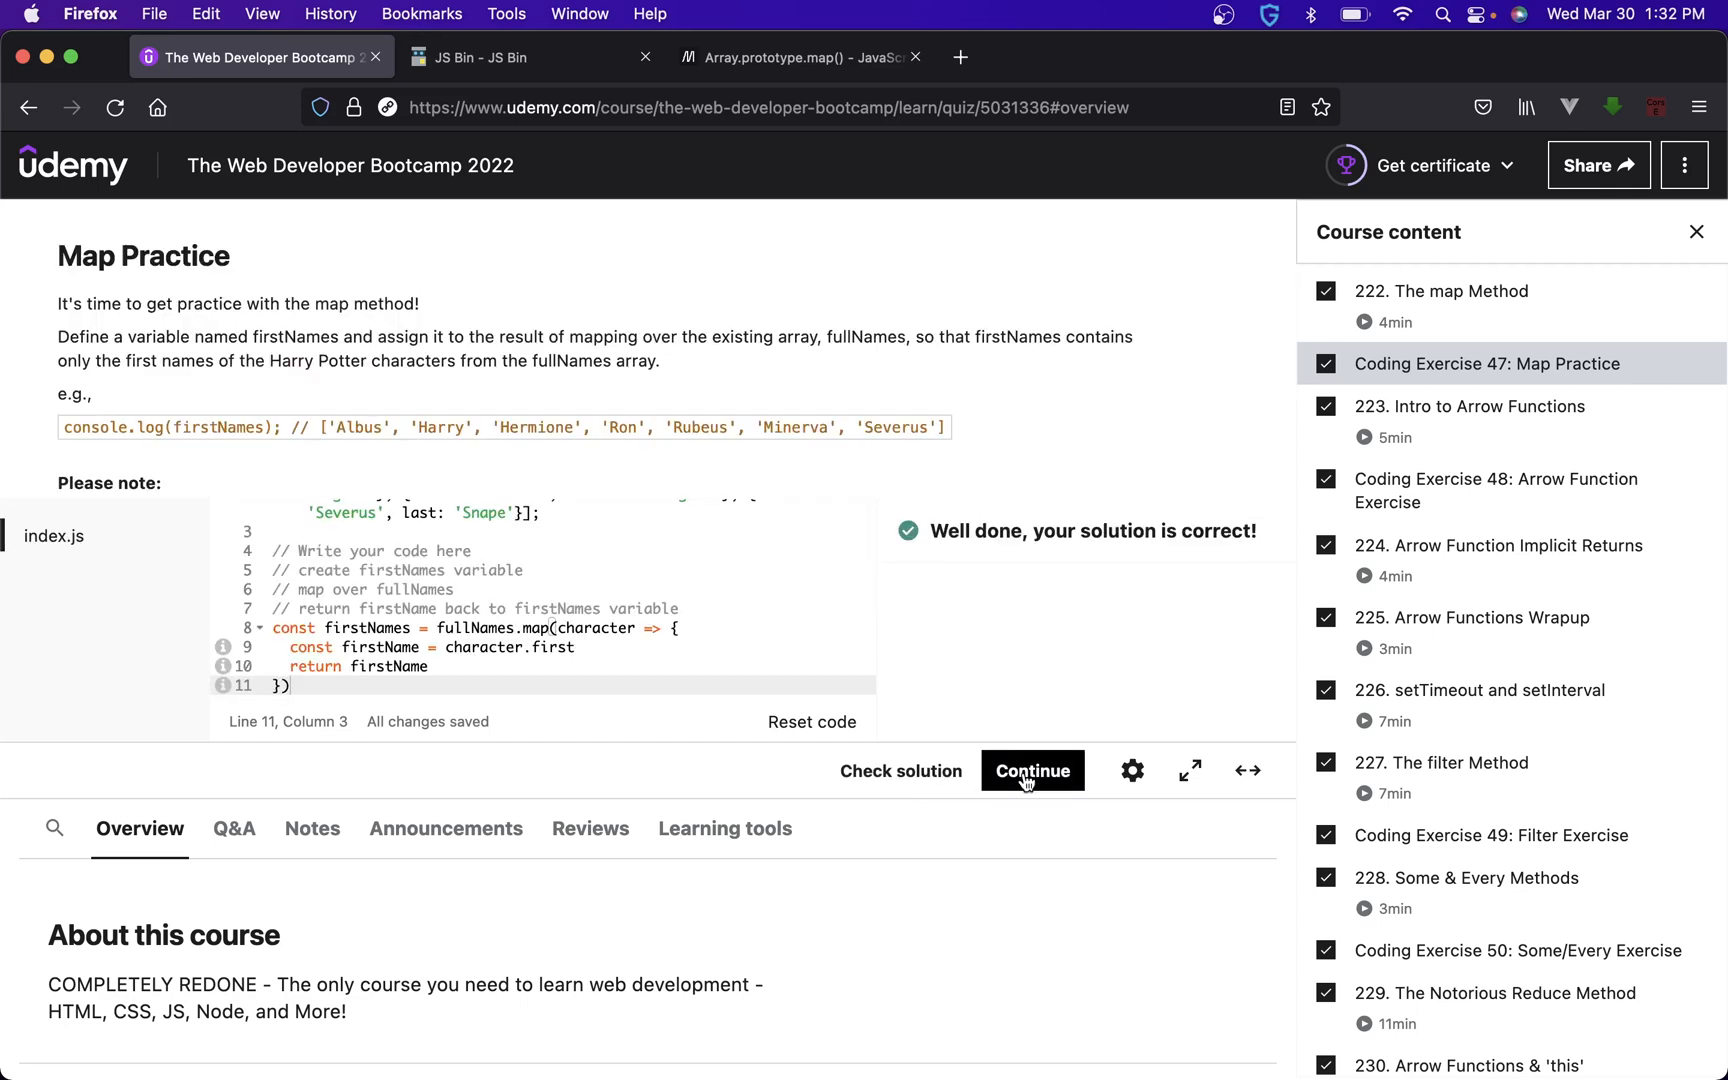
mouse_move(1022, 615)
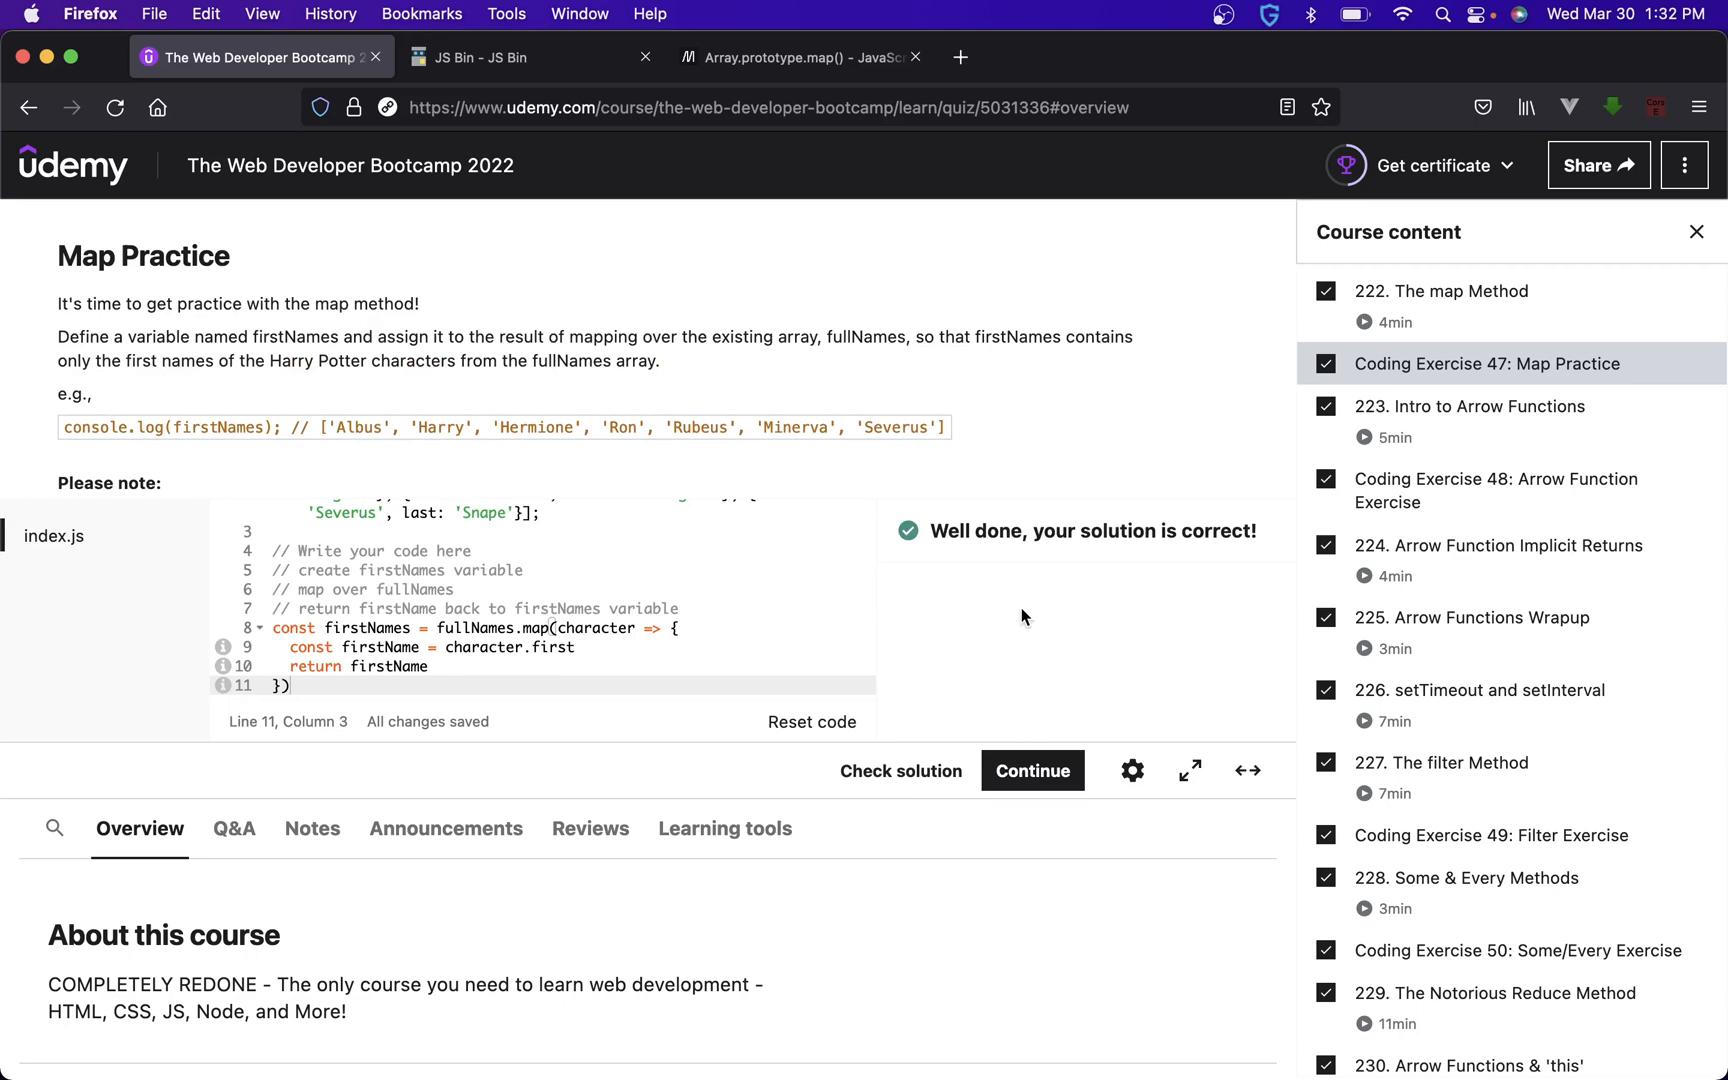
left_click(496, 56)
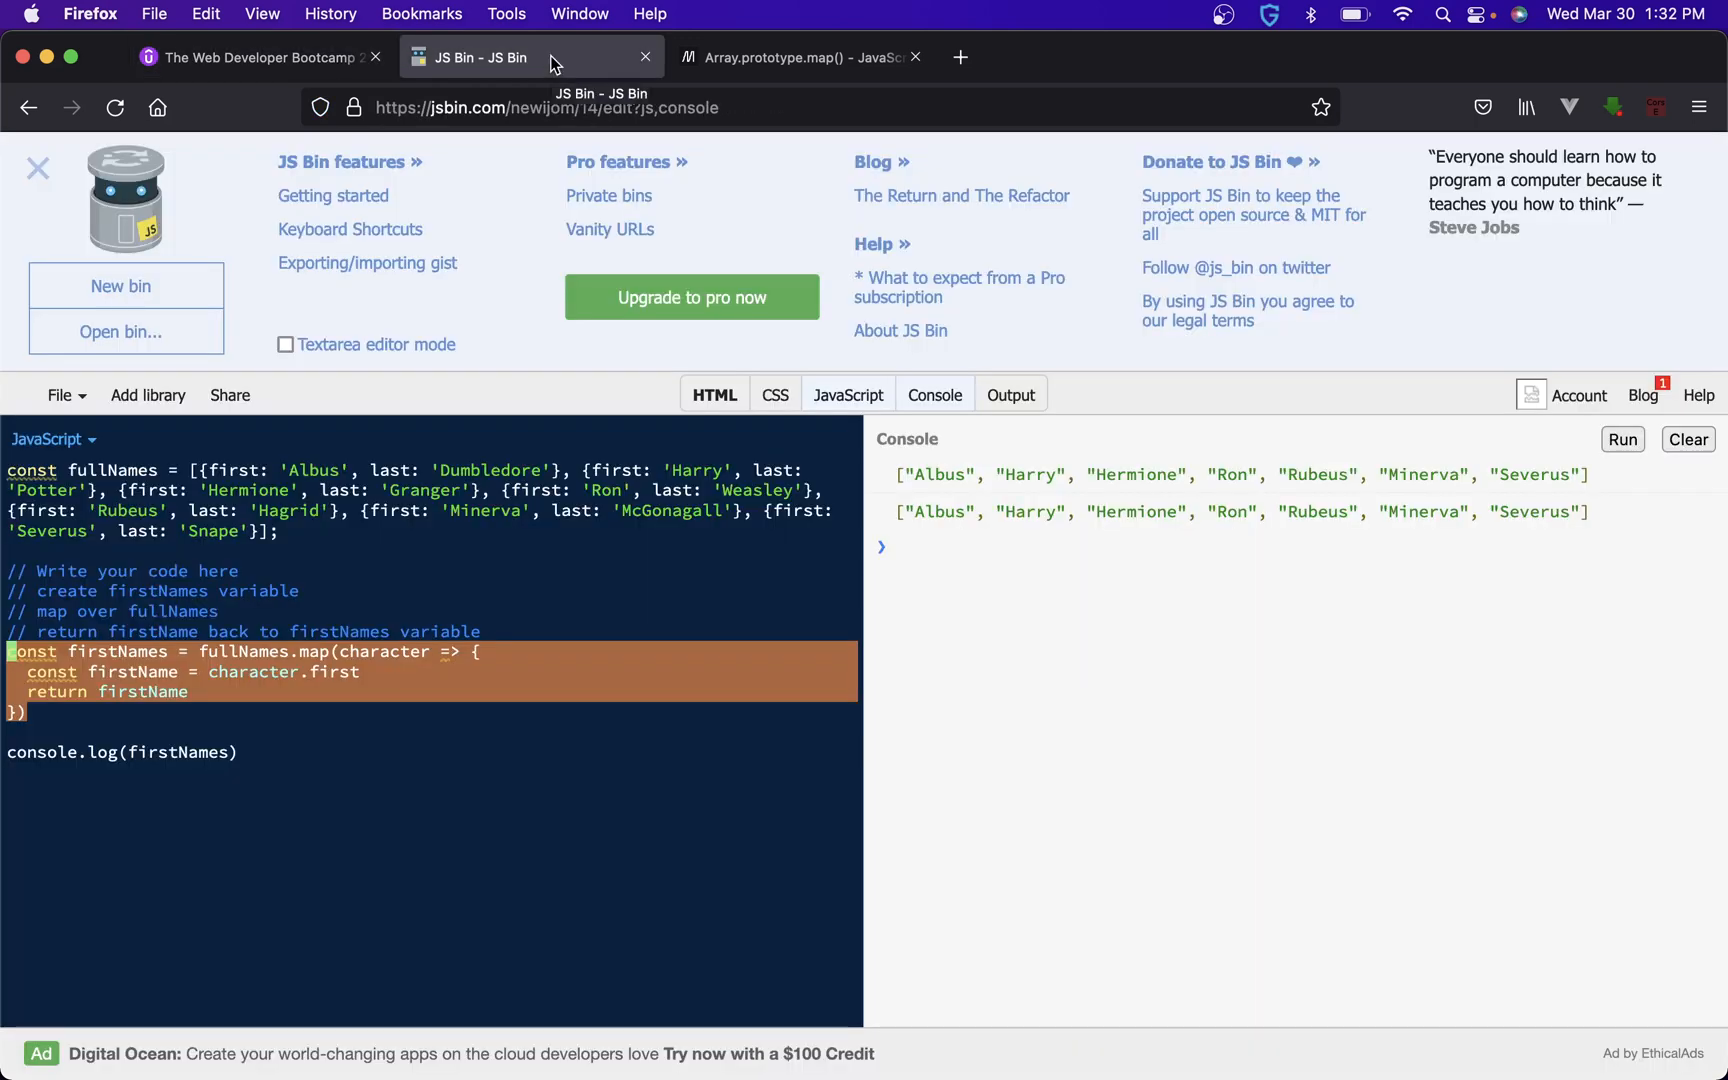
mouse_move(821, 57)
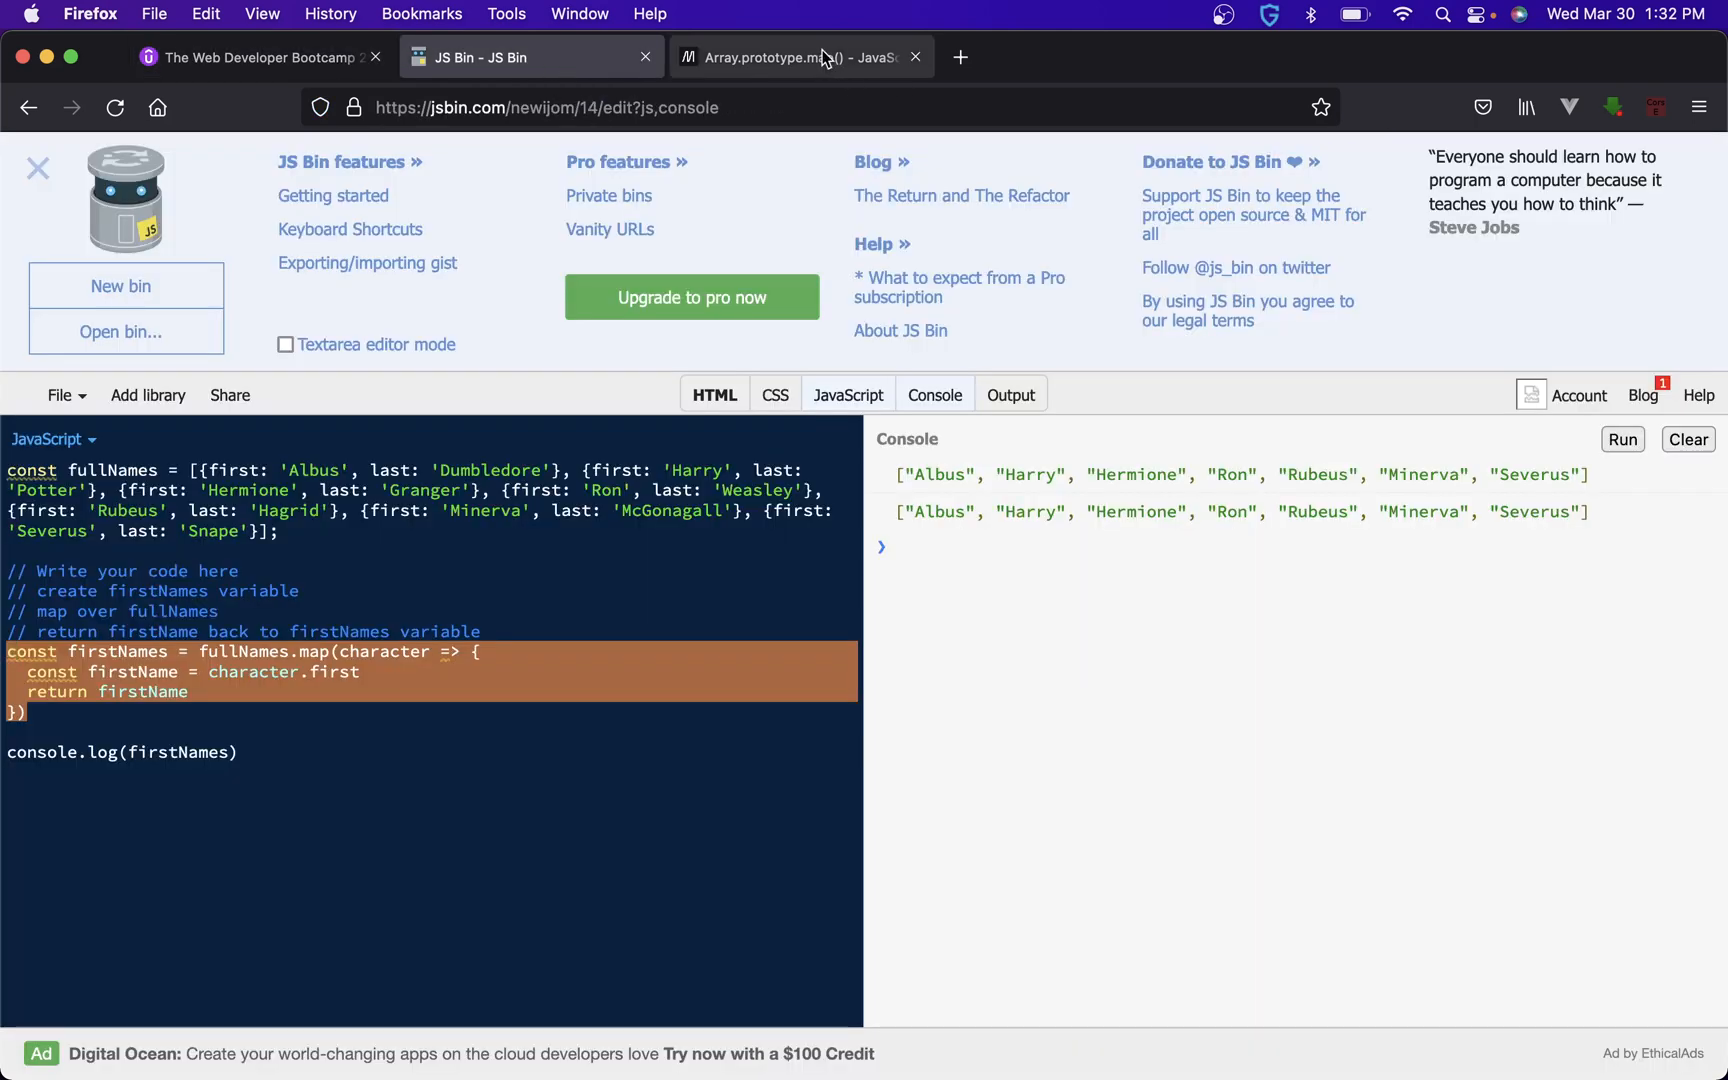
- Review the MDN map() demo's x => x * 2 callback, then return to JS Bin
left_click(801, 56)
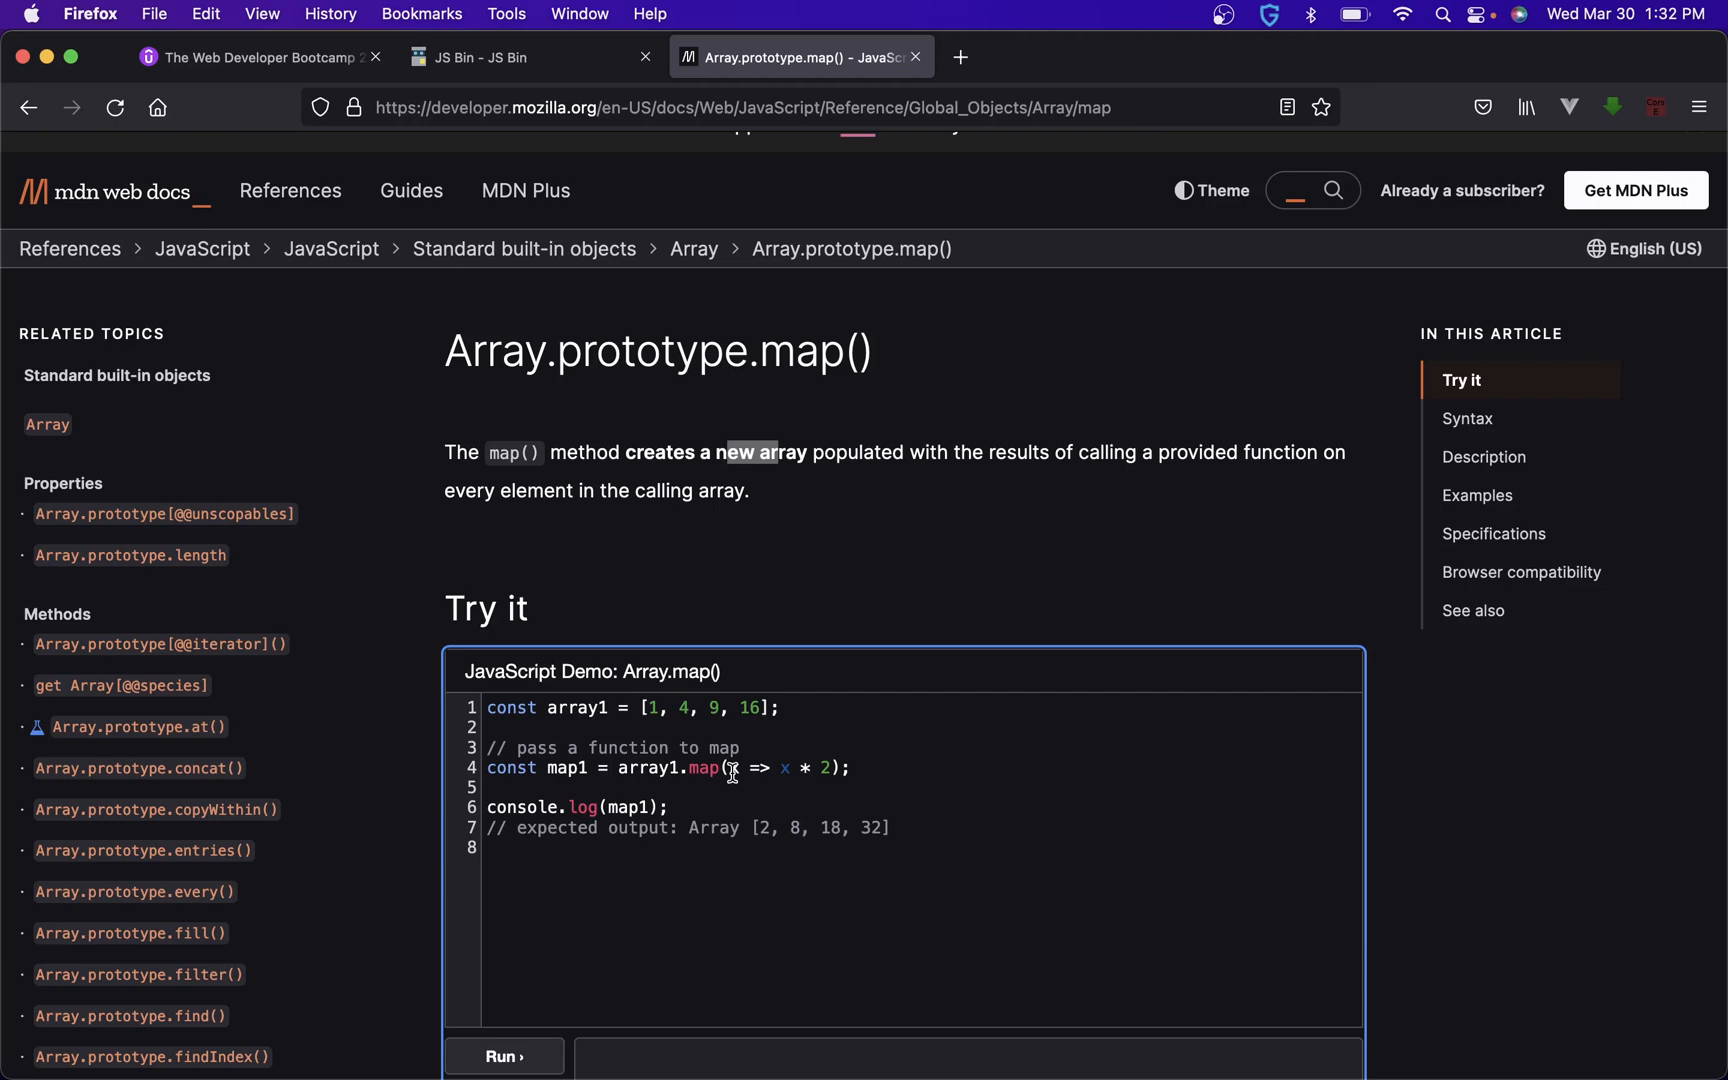
mouse_move(744, 828)
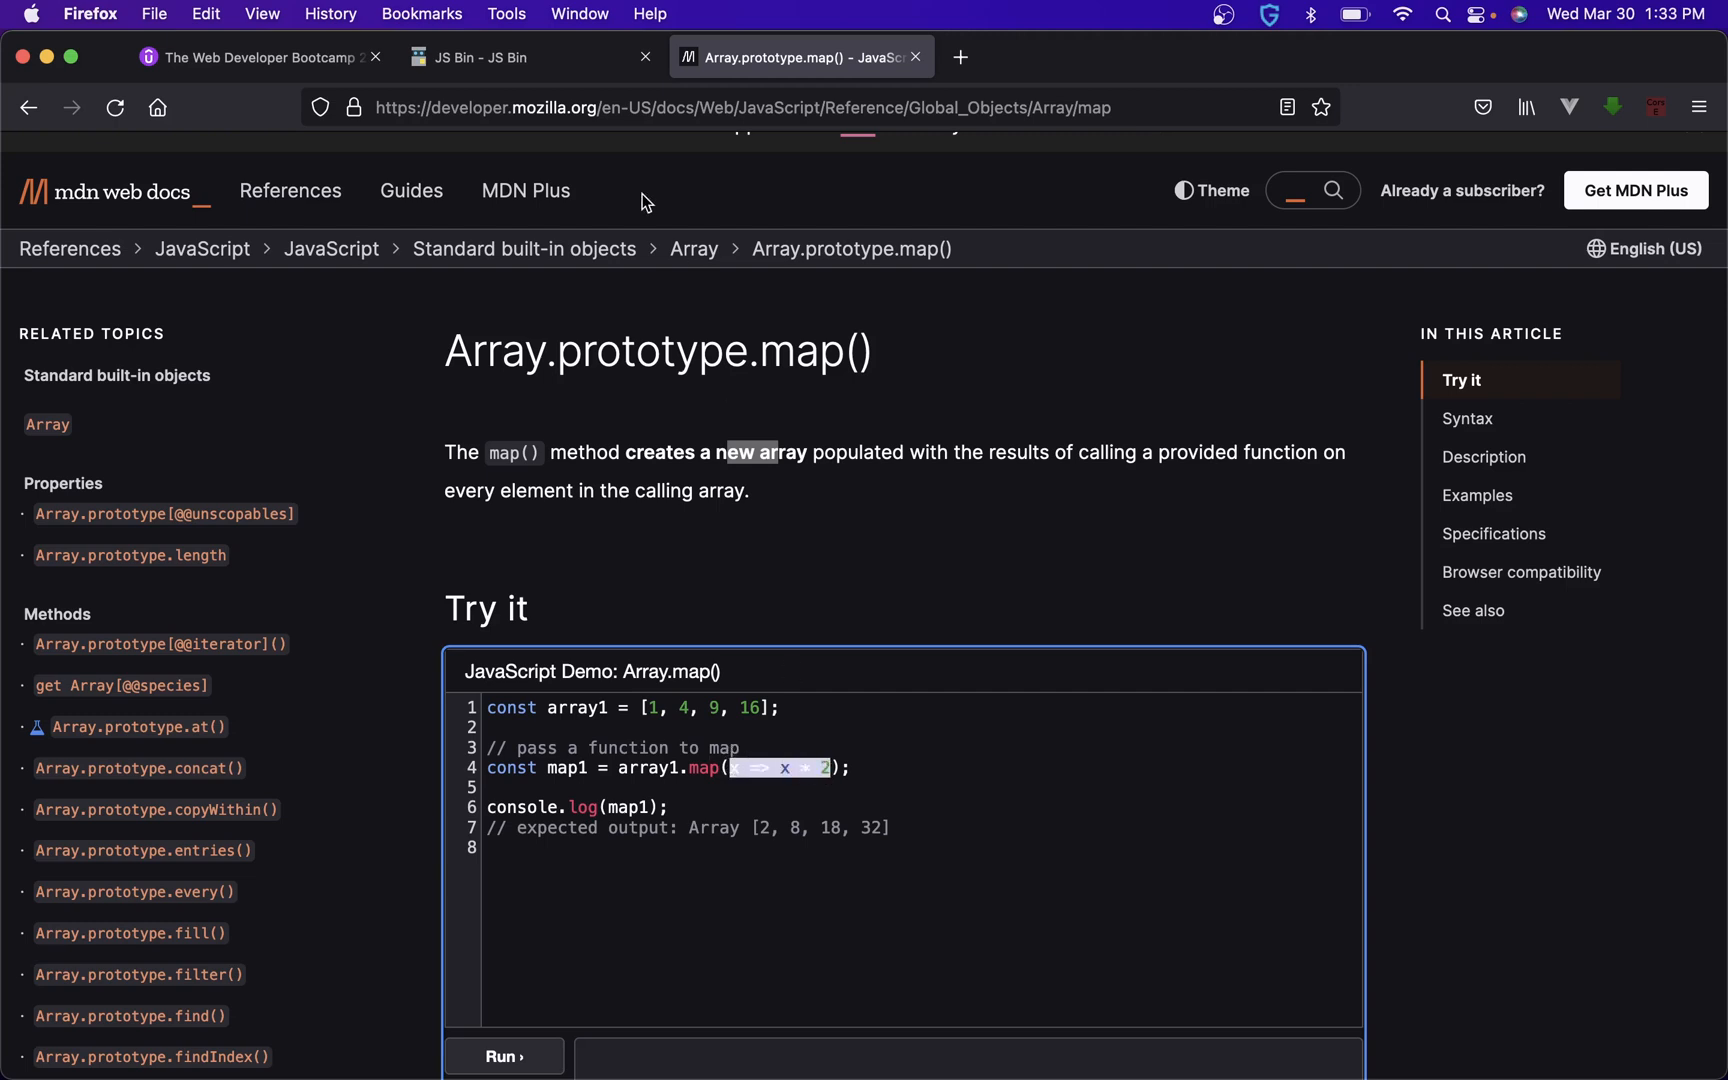
left_click(523, 56)
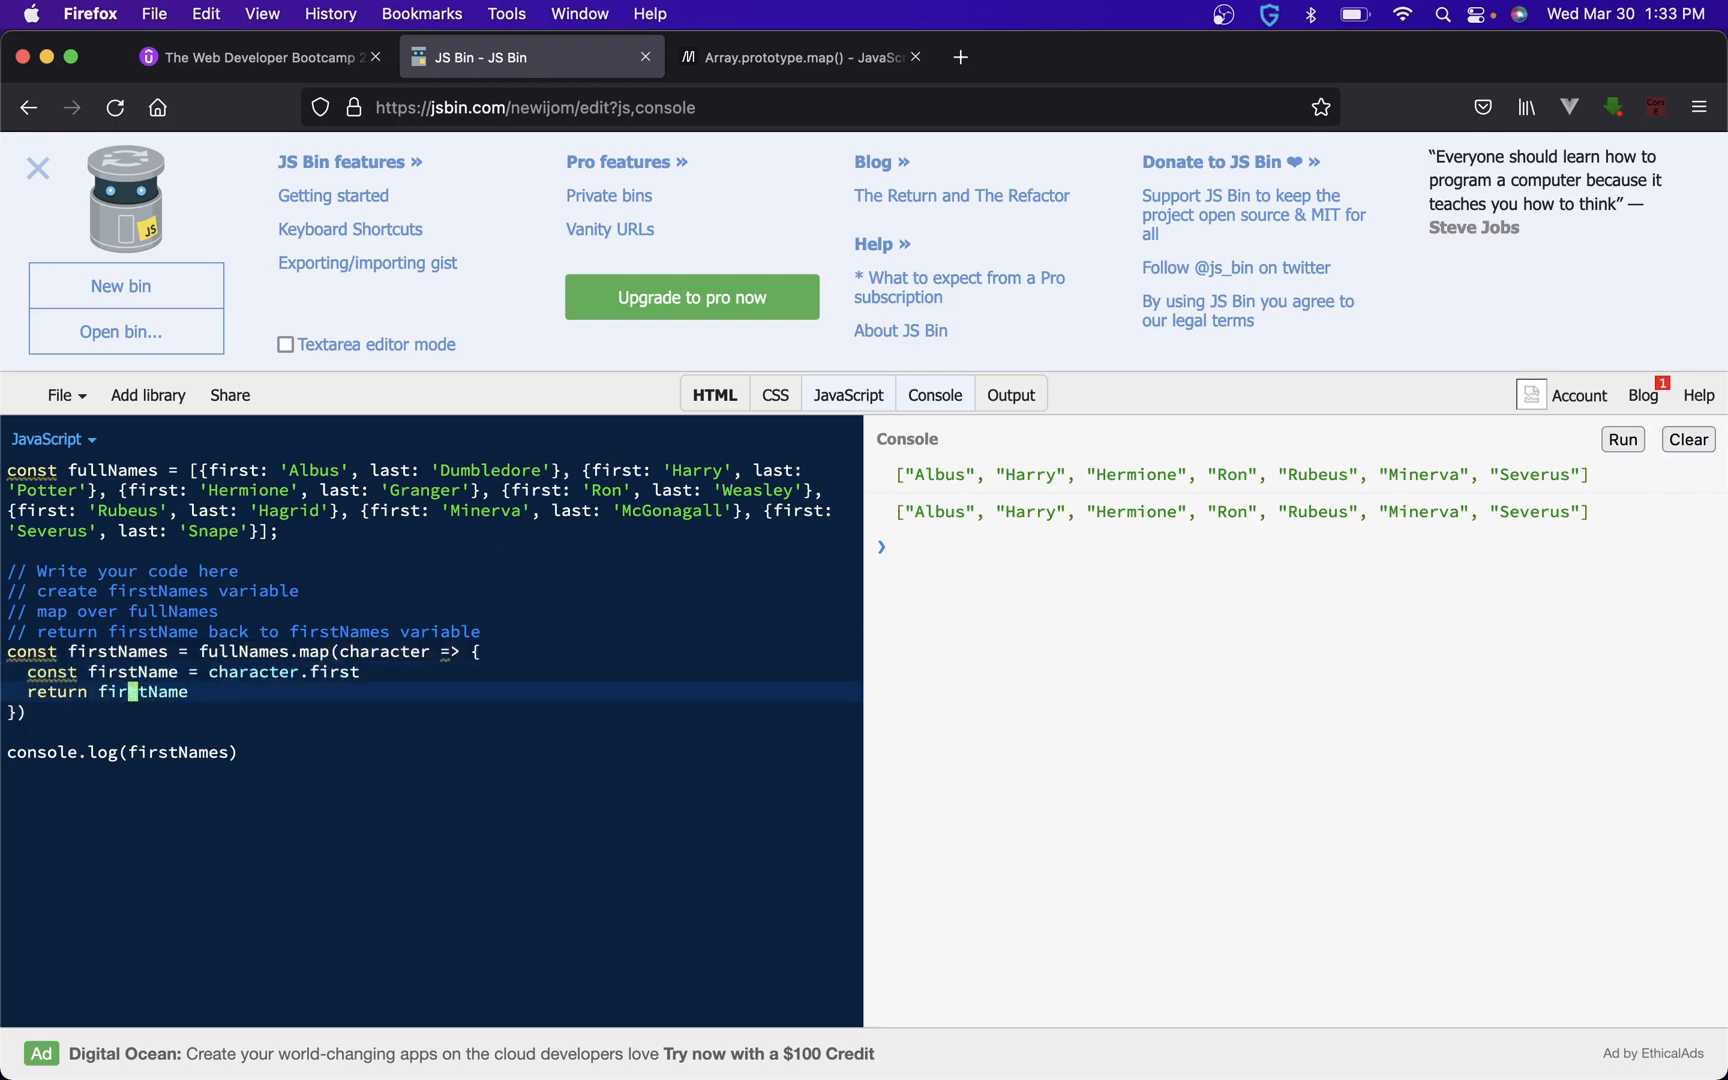
- Remove return and run to show seven undefined values, then restore return
key("Backspace")
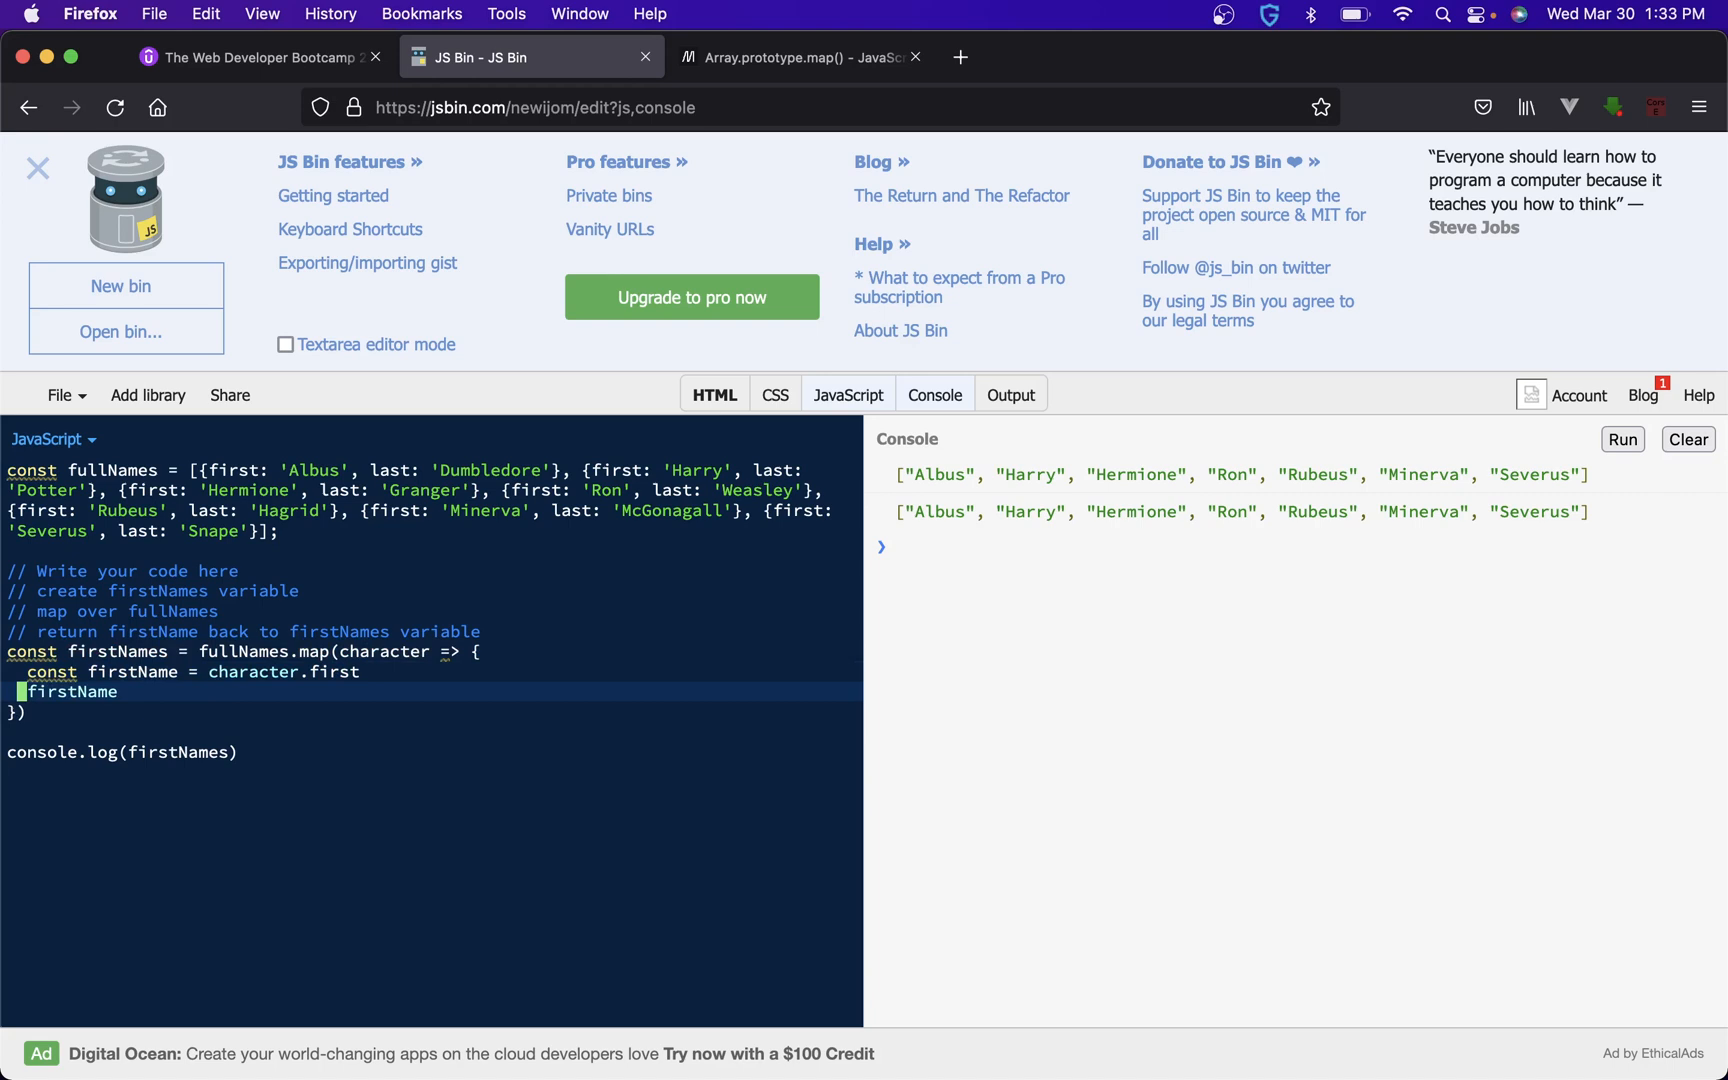
left_click(1621, 439)
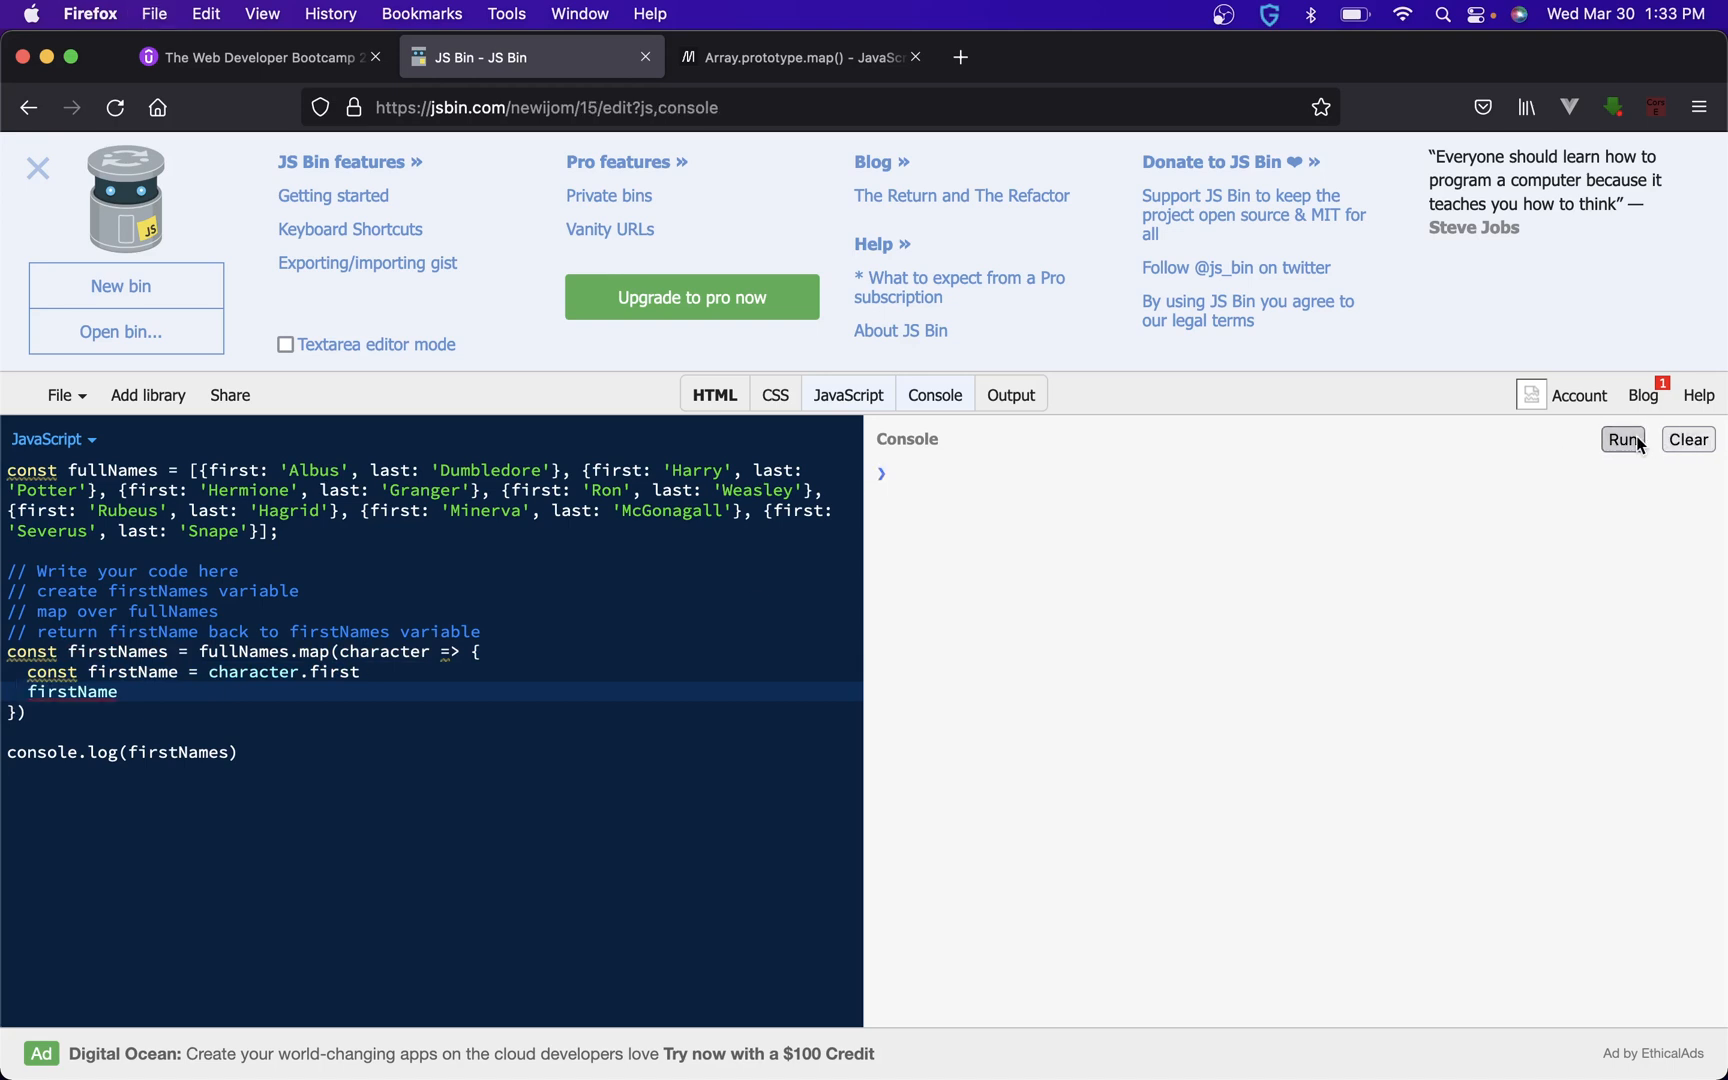
left_click(1621, 439)
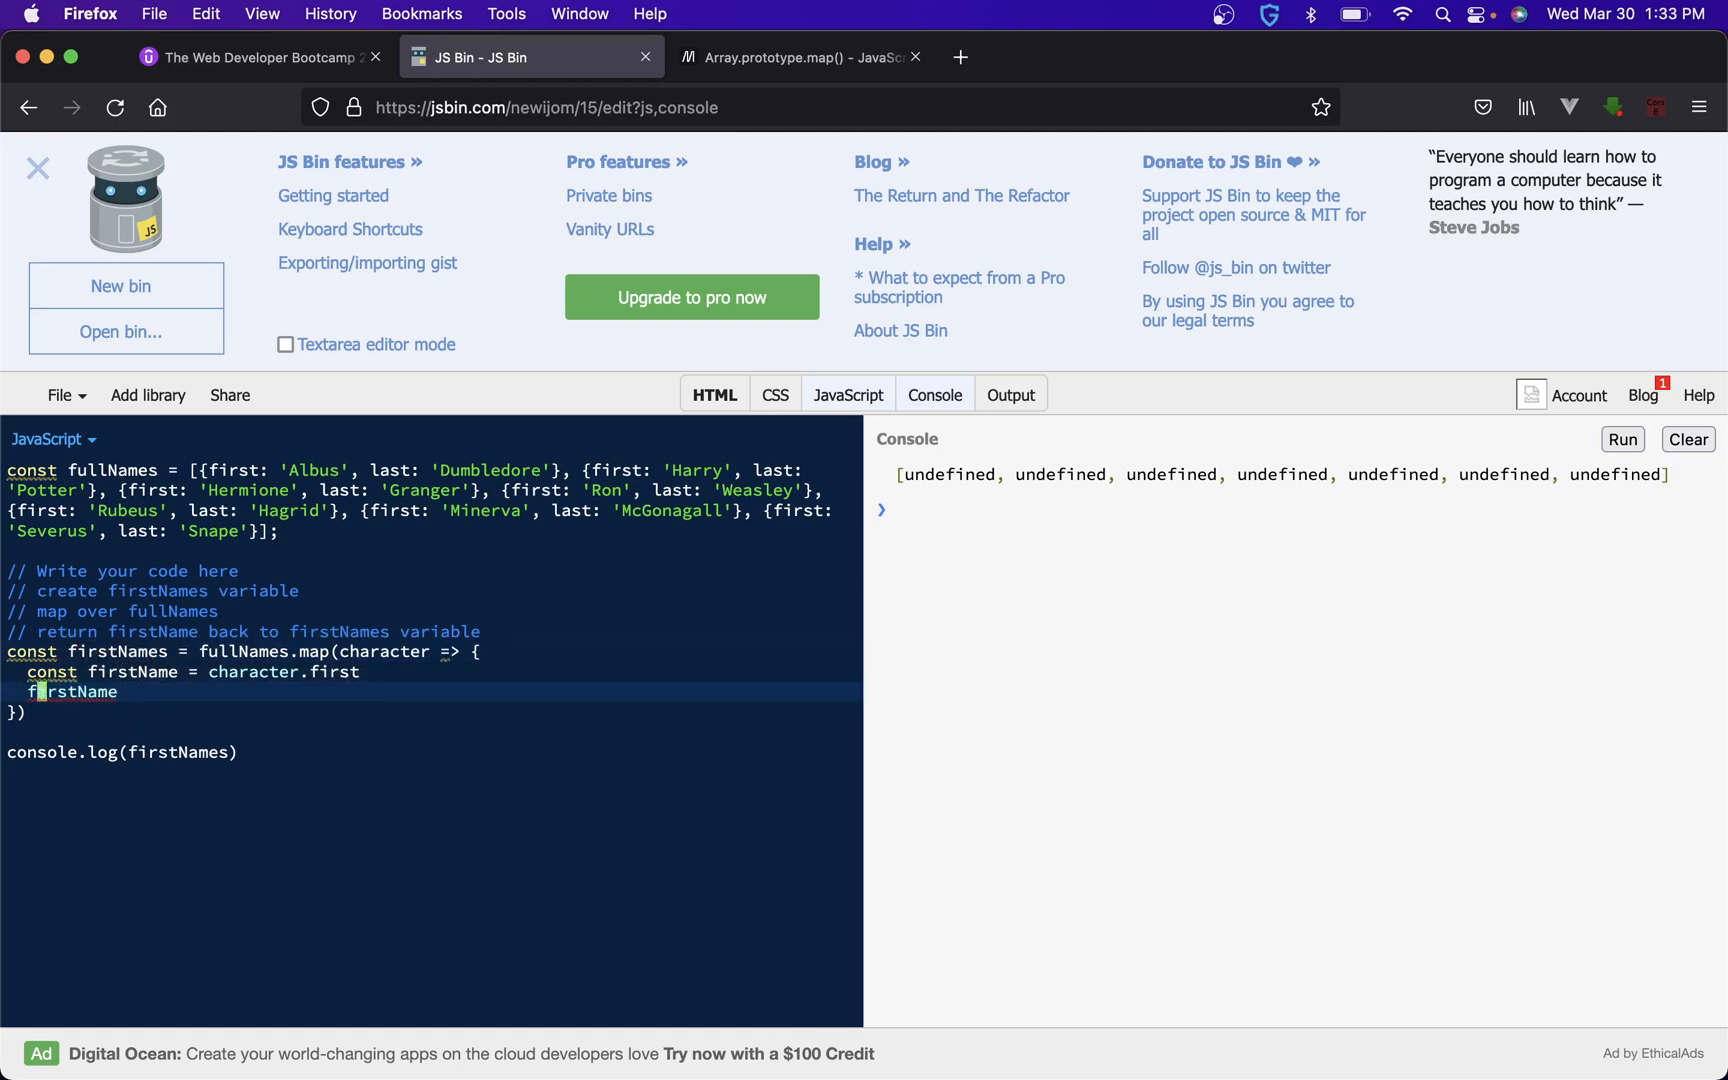
type("return")
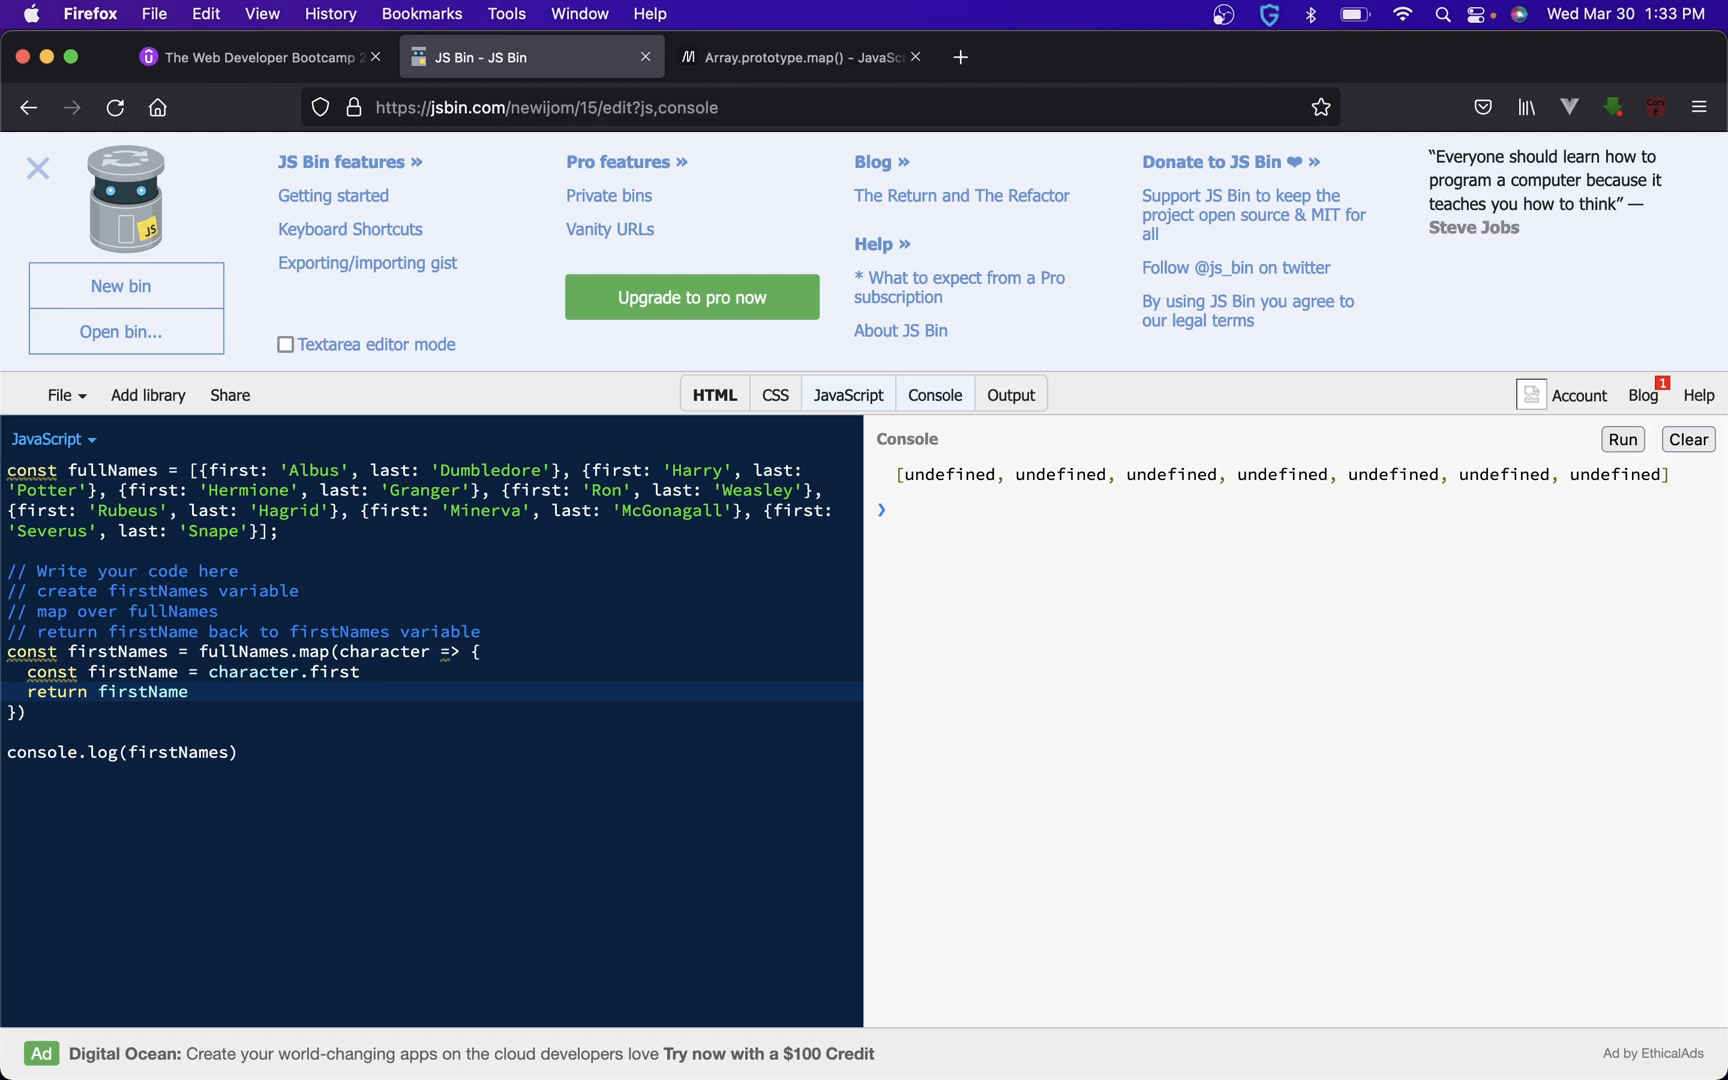
- Drop the const firstName line so the callback returns character.first directly
left_click(94, 691)
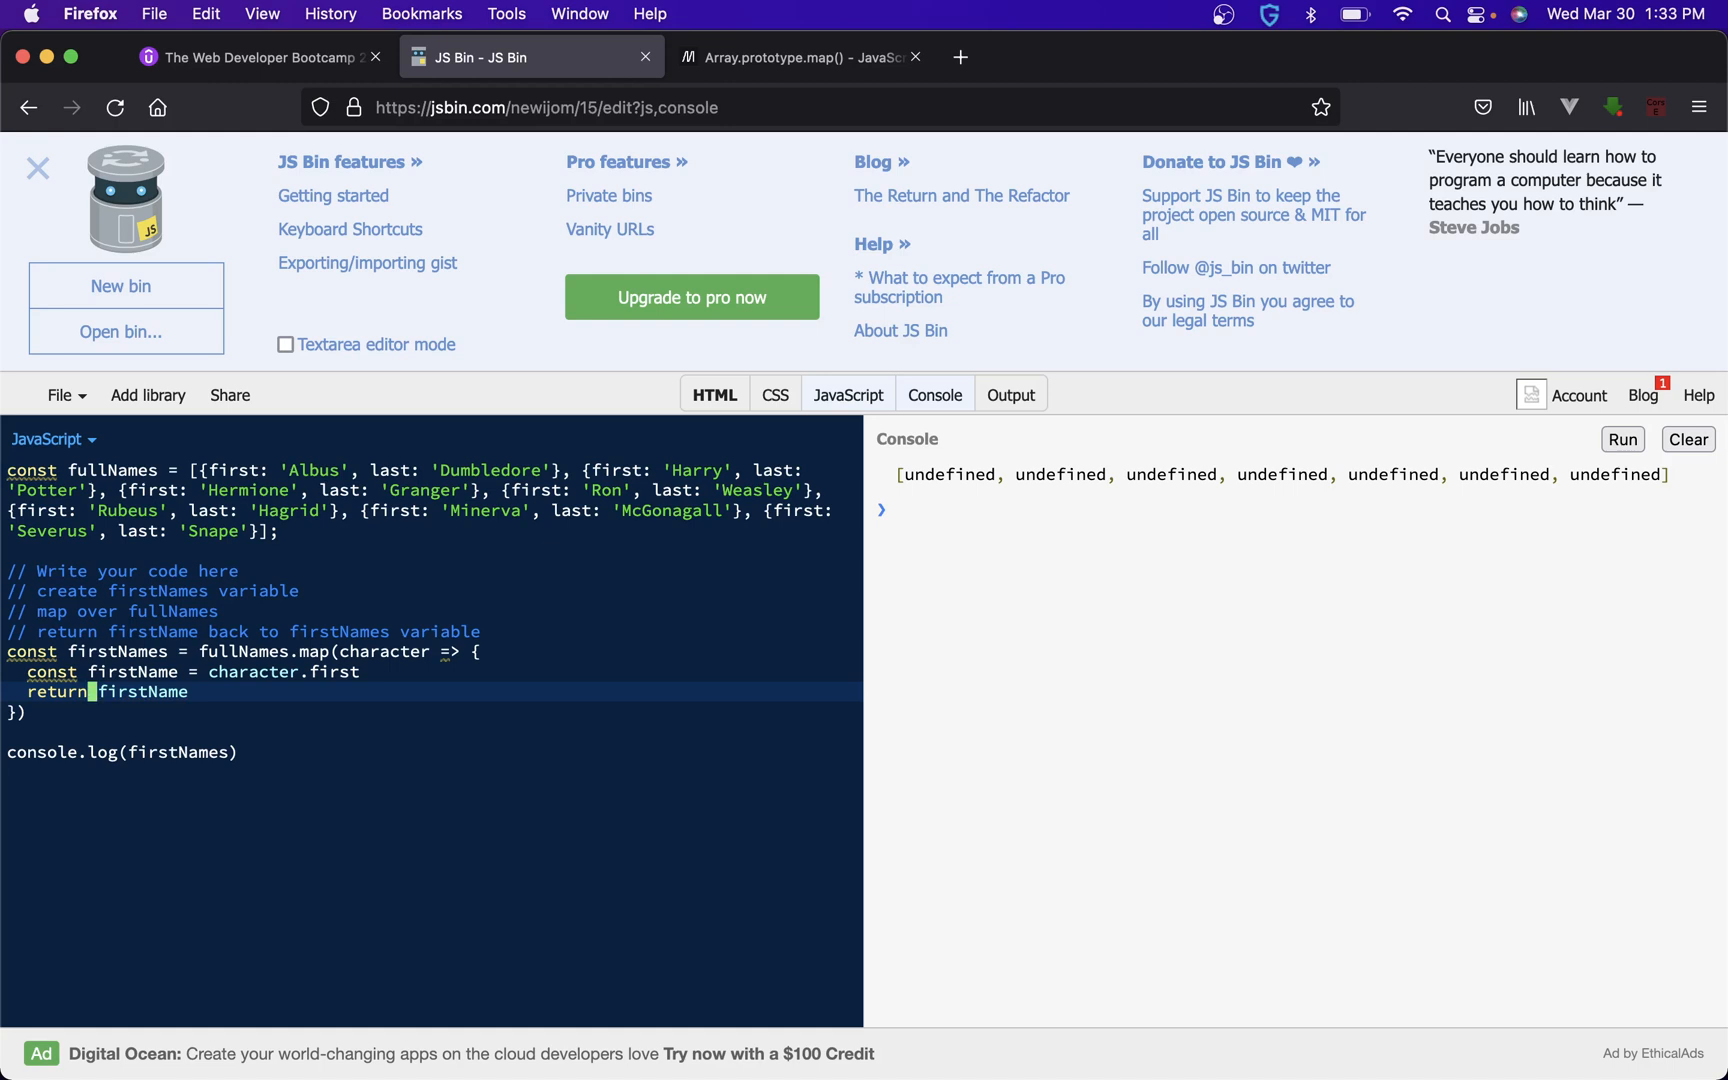
key("Backspace")
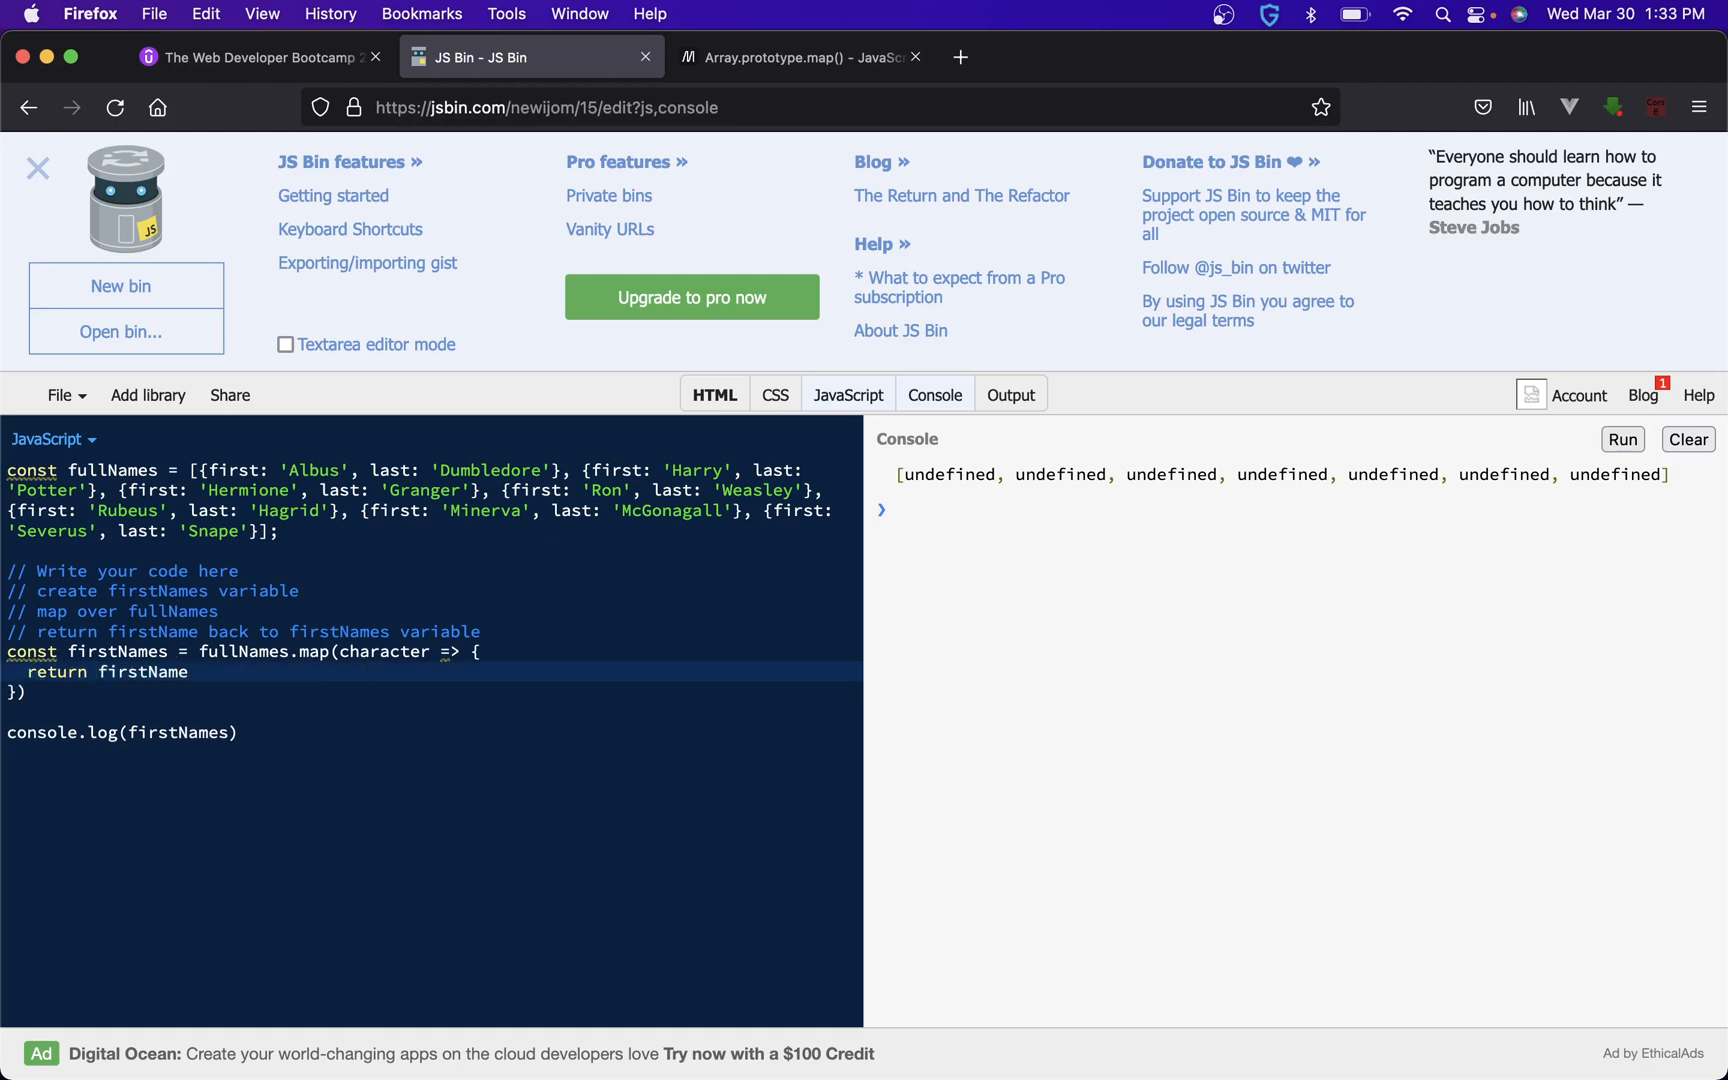
type(".character.")
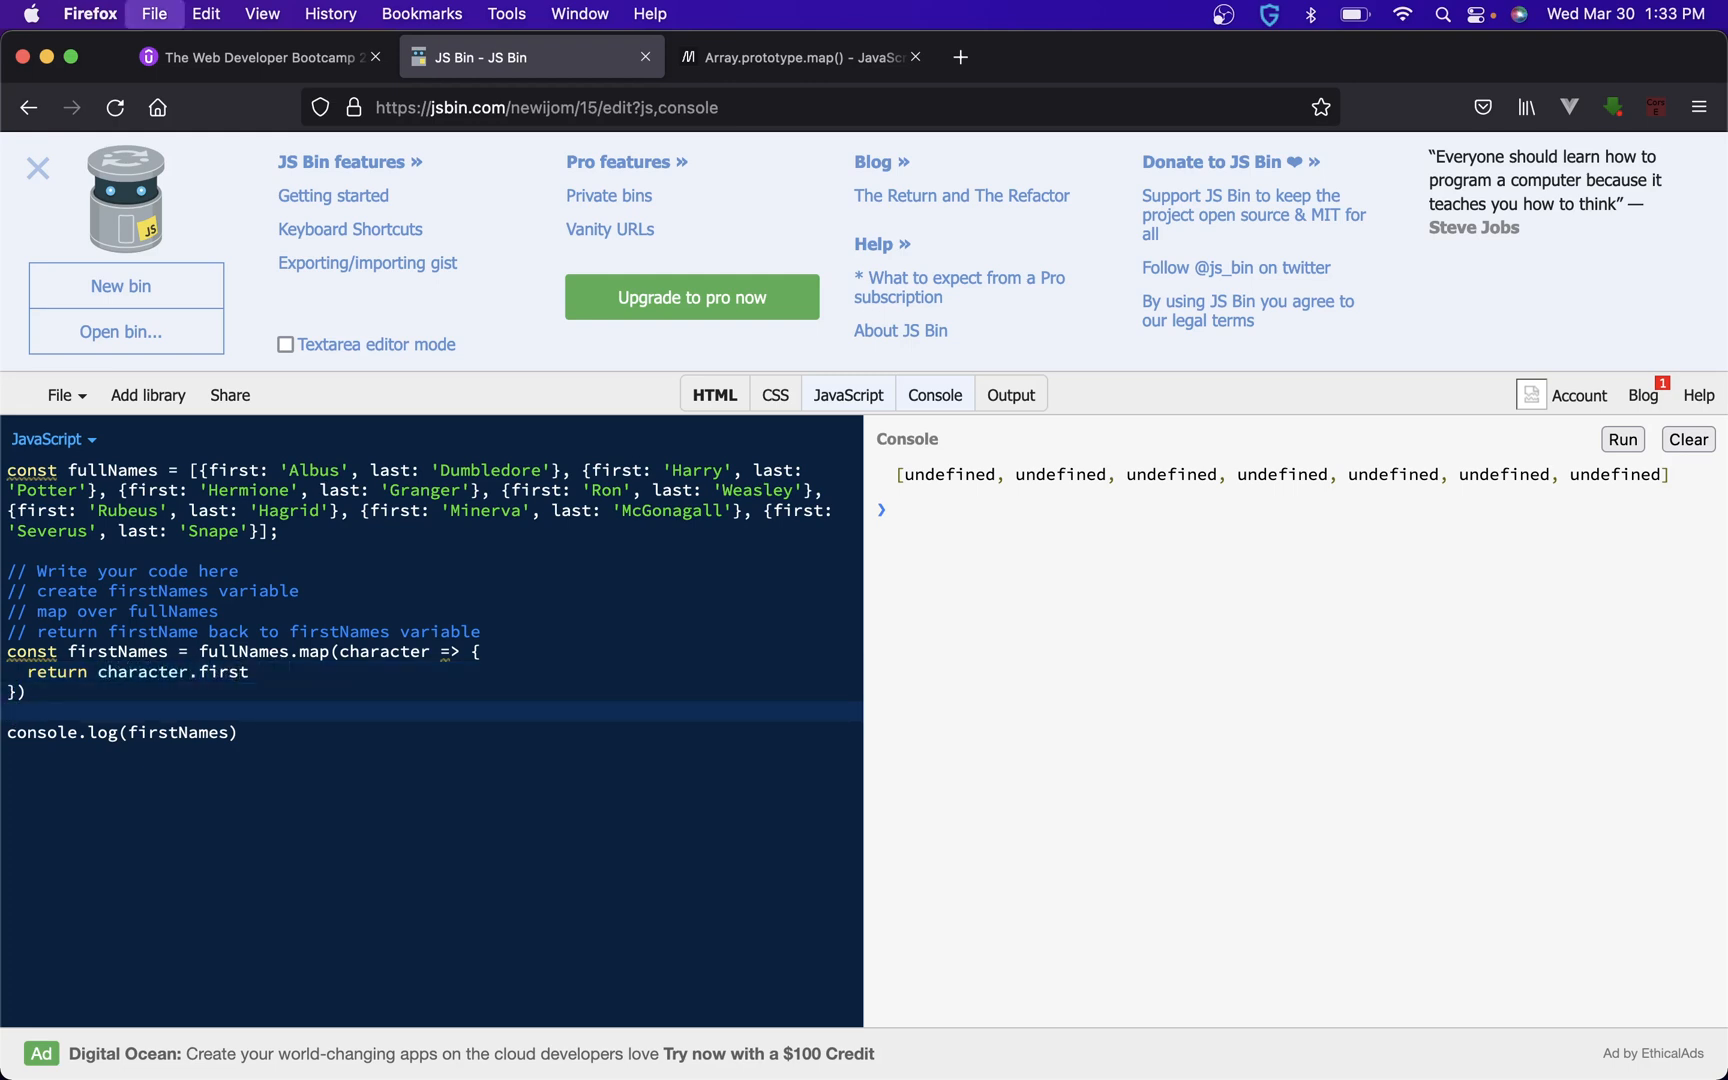
- Run to log the seven first names, then delete the callback's return line
left_click(1621, 439)
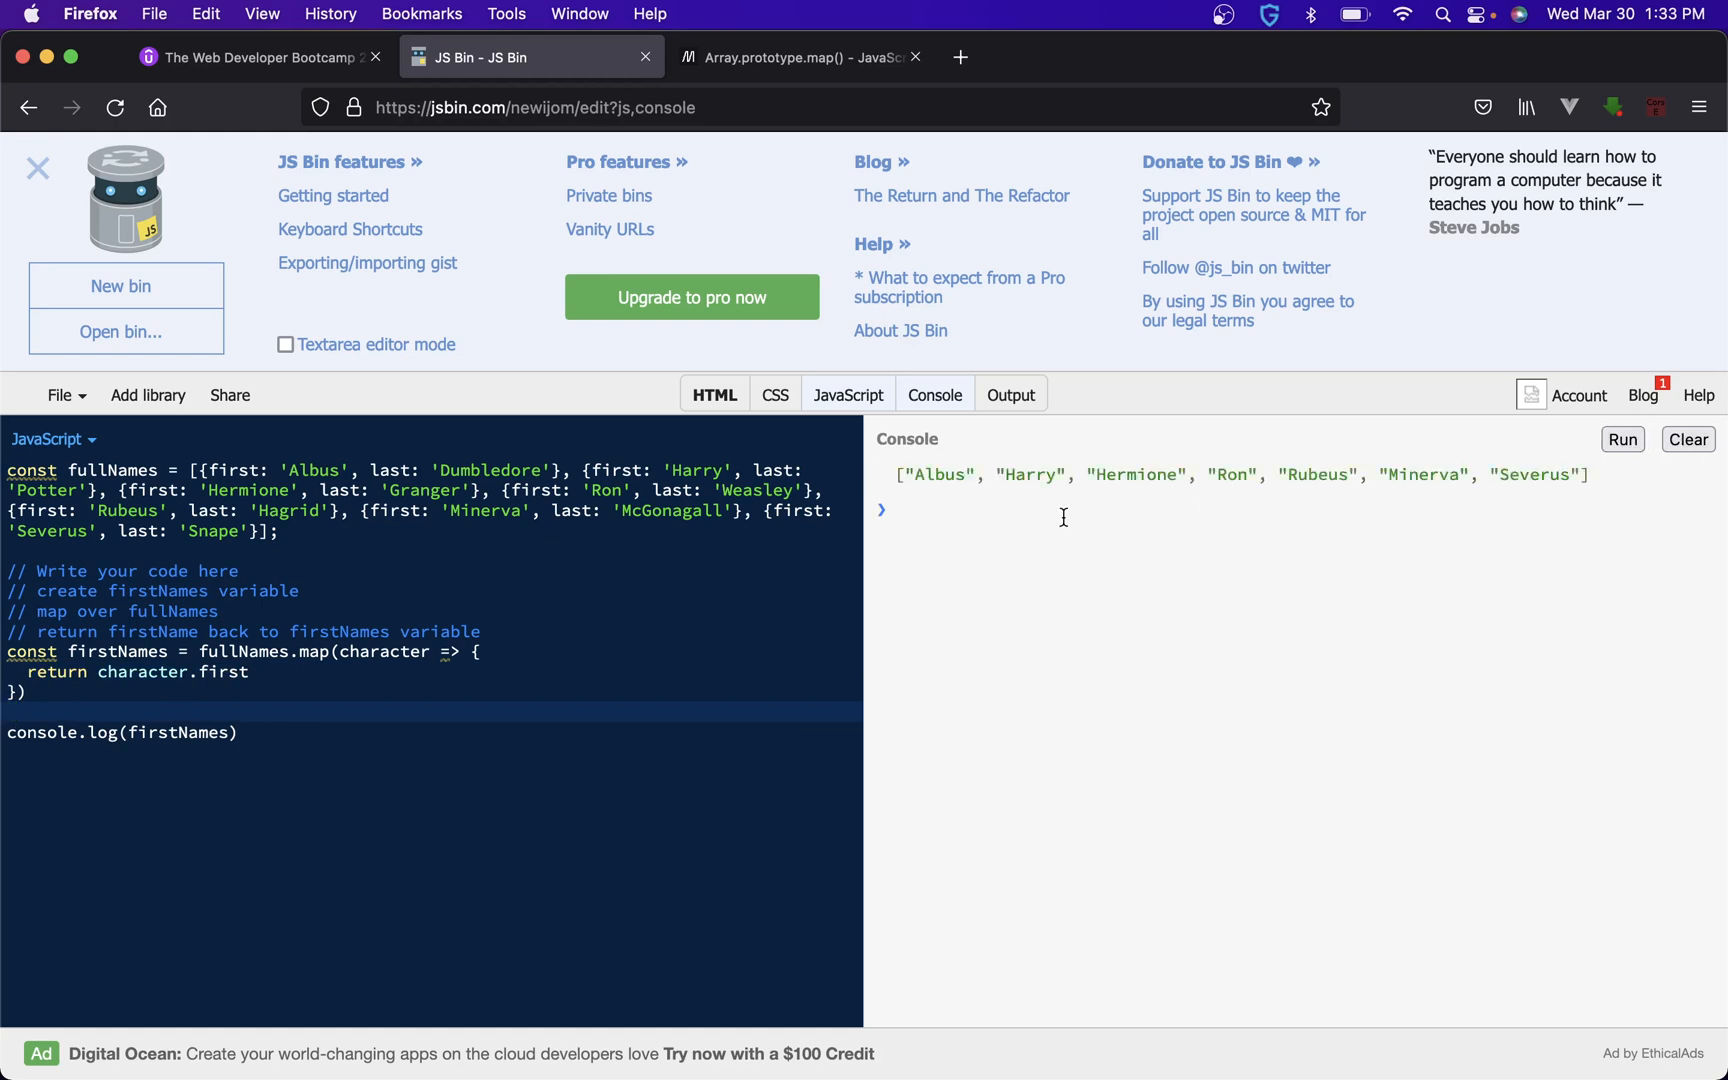
mouse_move(182, 662)
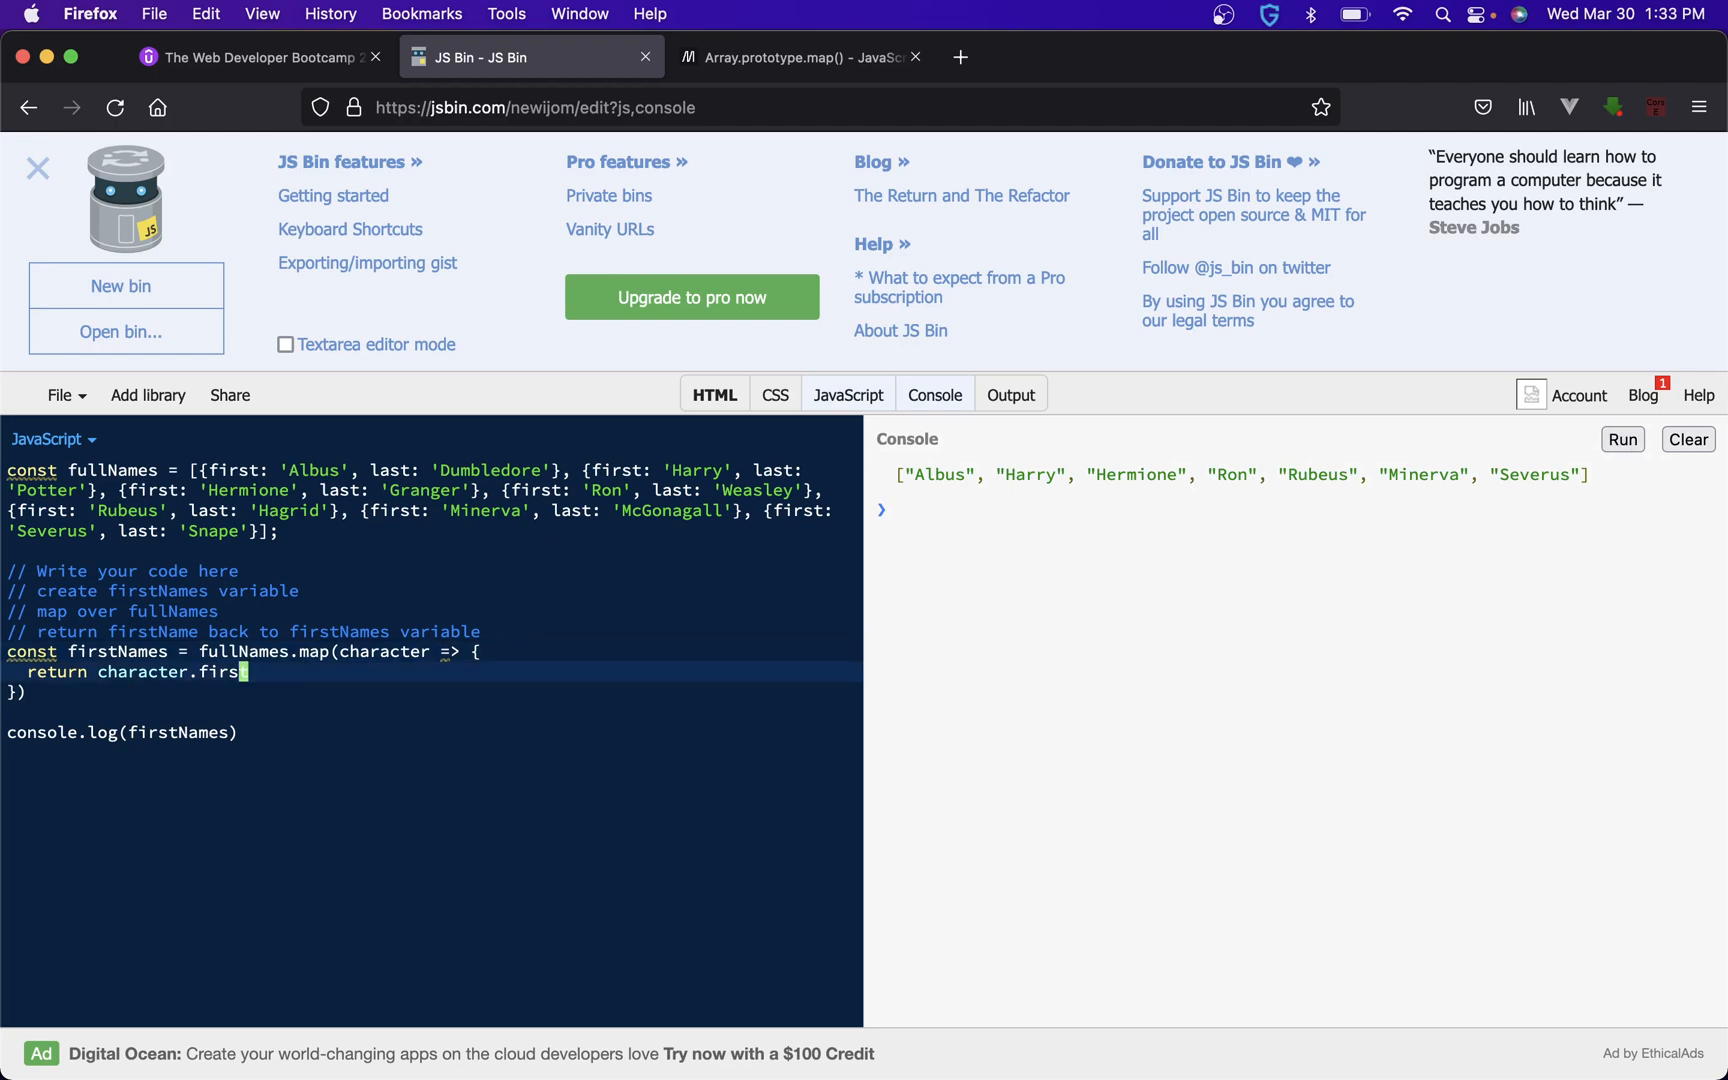
key("Backspace")
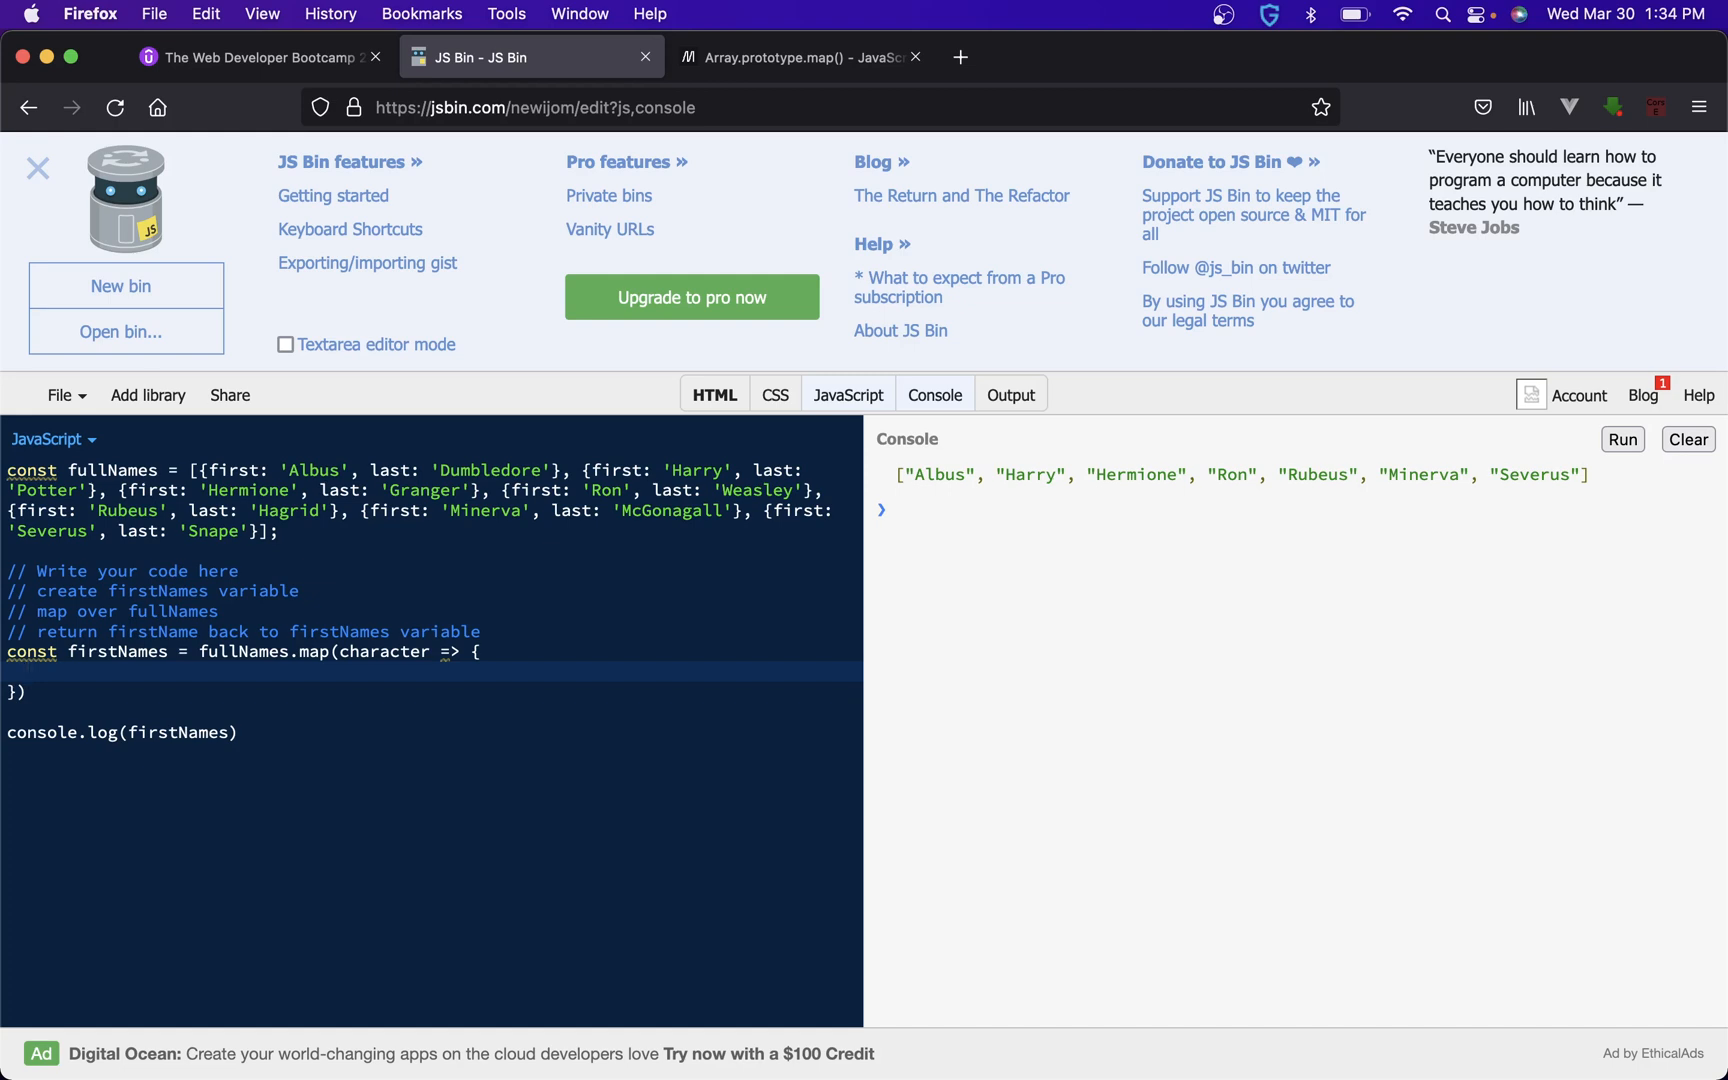
- Draft an if (character.first.length < 4) block, then discard it and collapse the arrow
type("if ()")
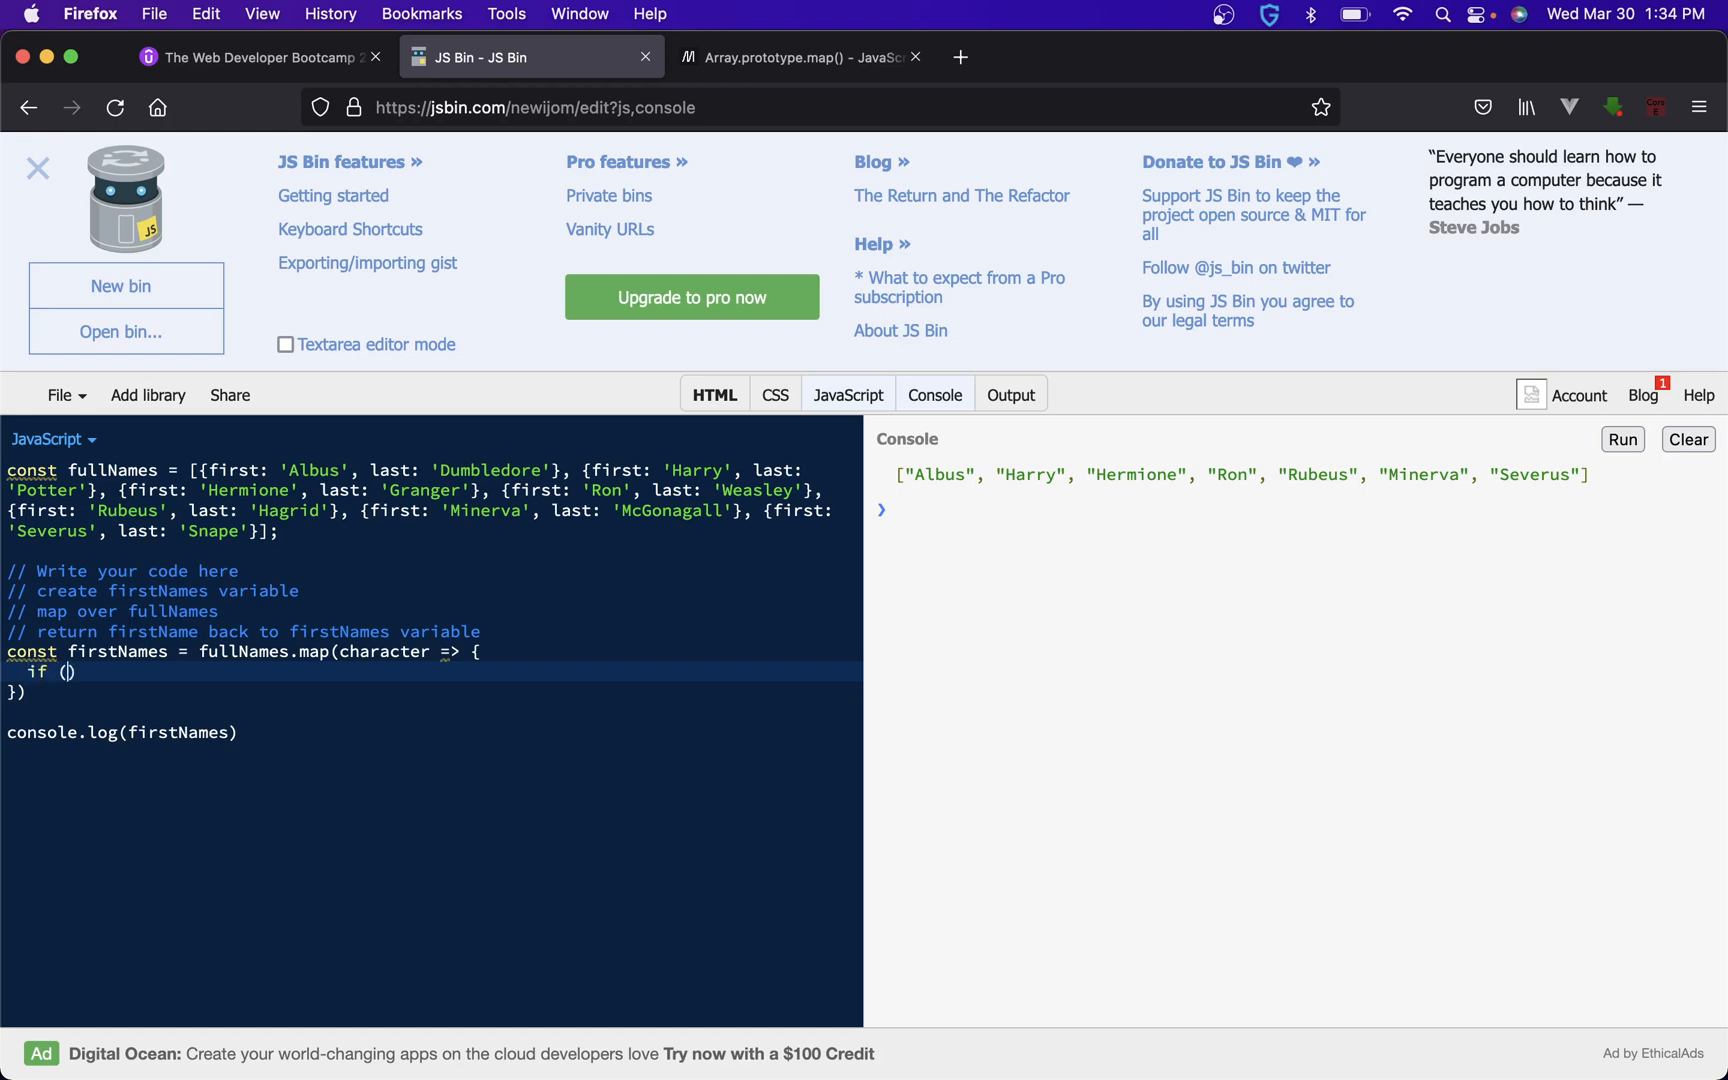
type("chare")
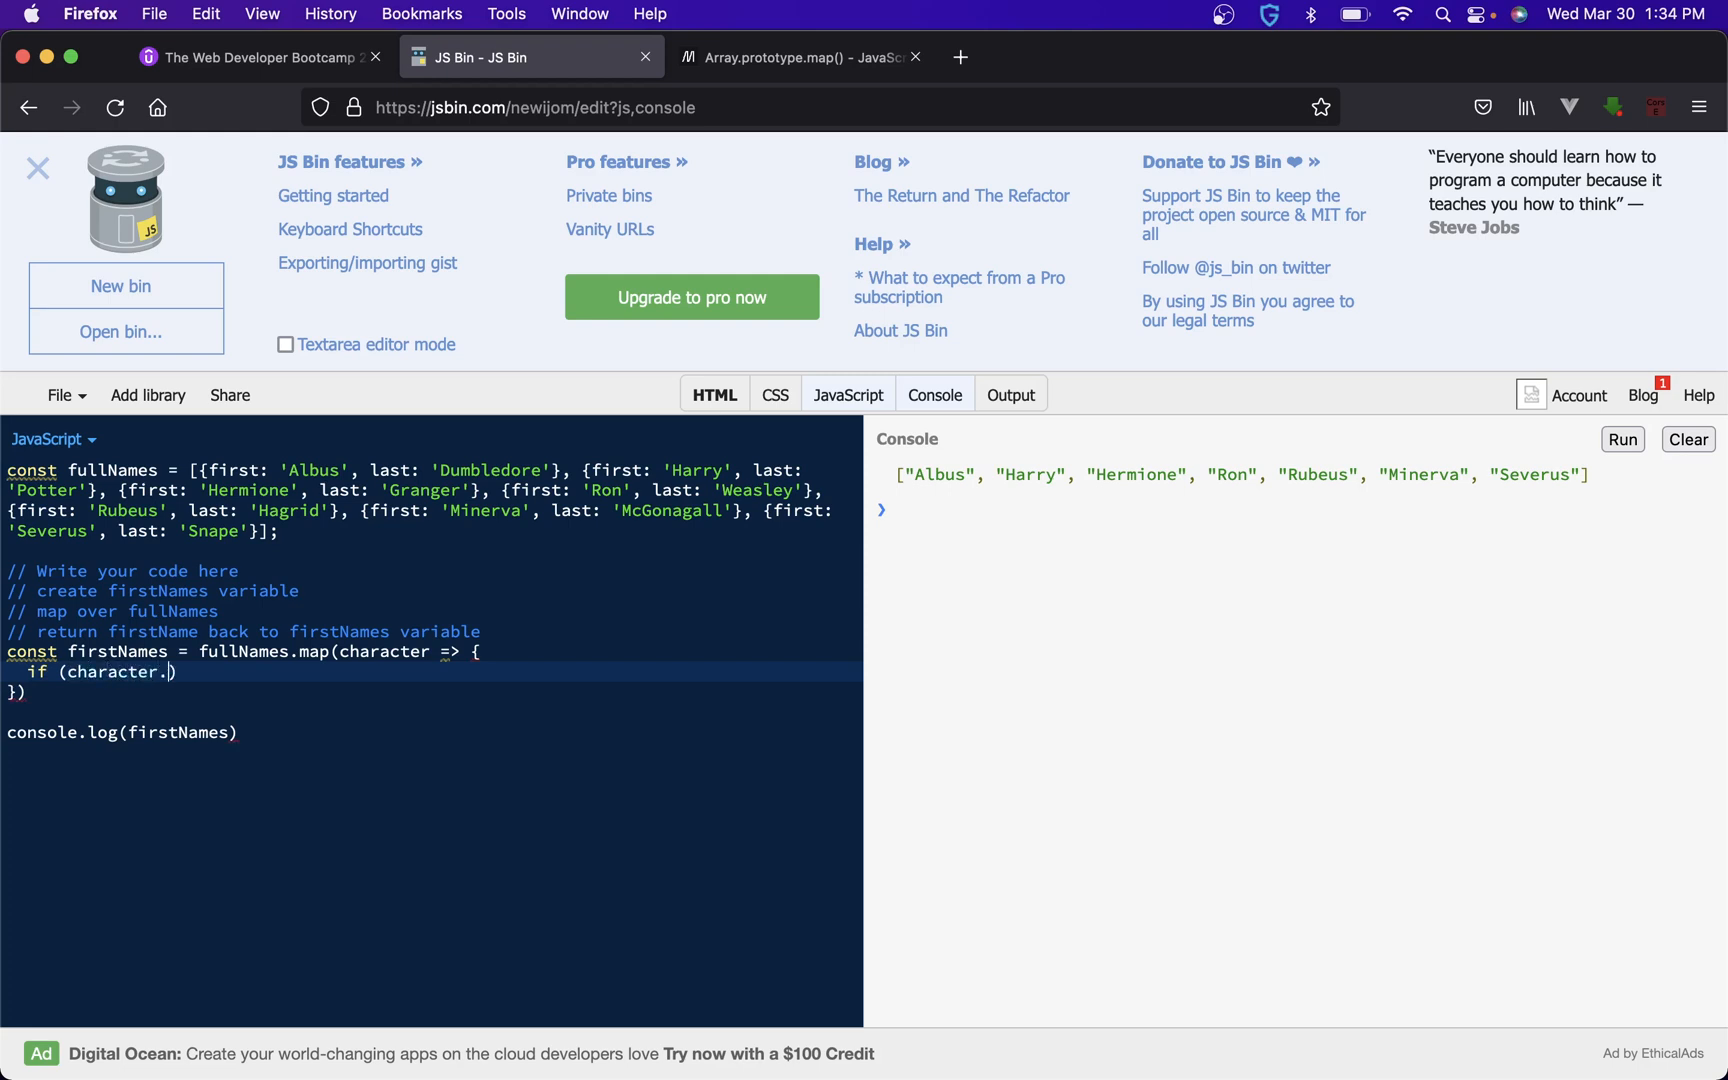
type("first.length < 4")
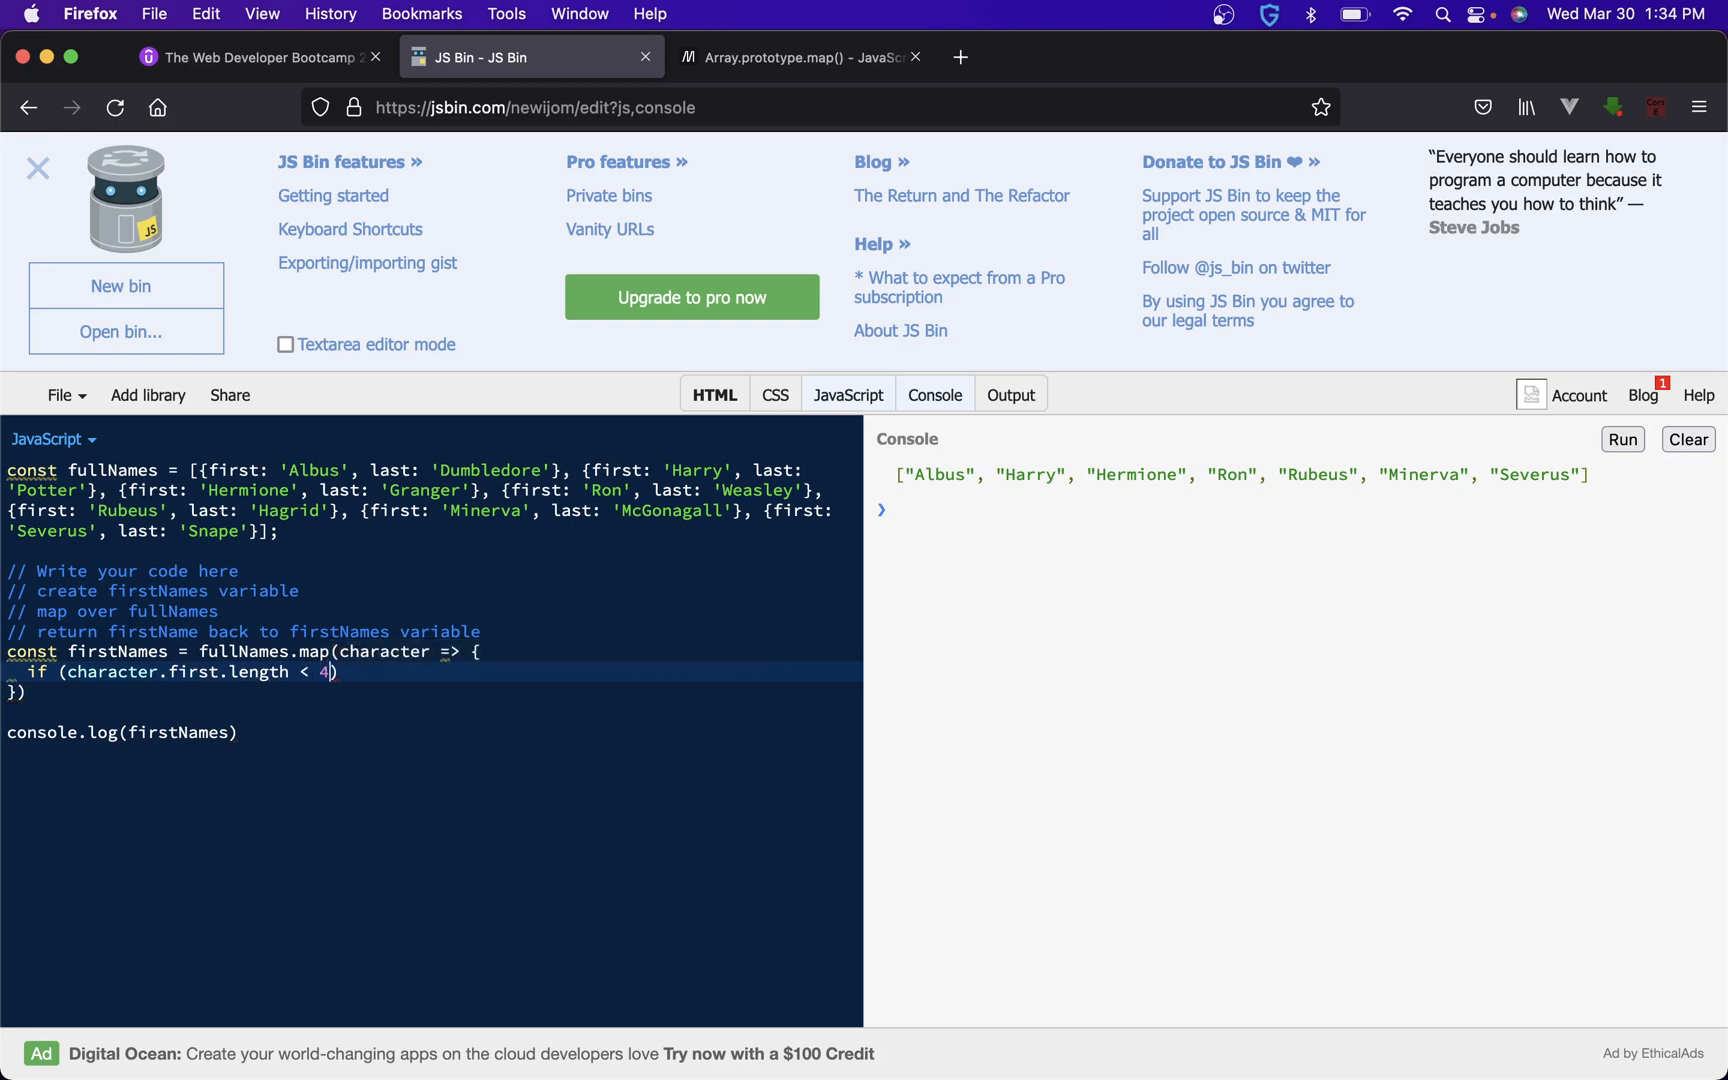
type("{")
type("return characgter.f")
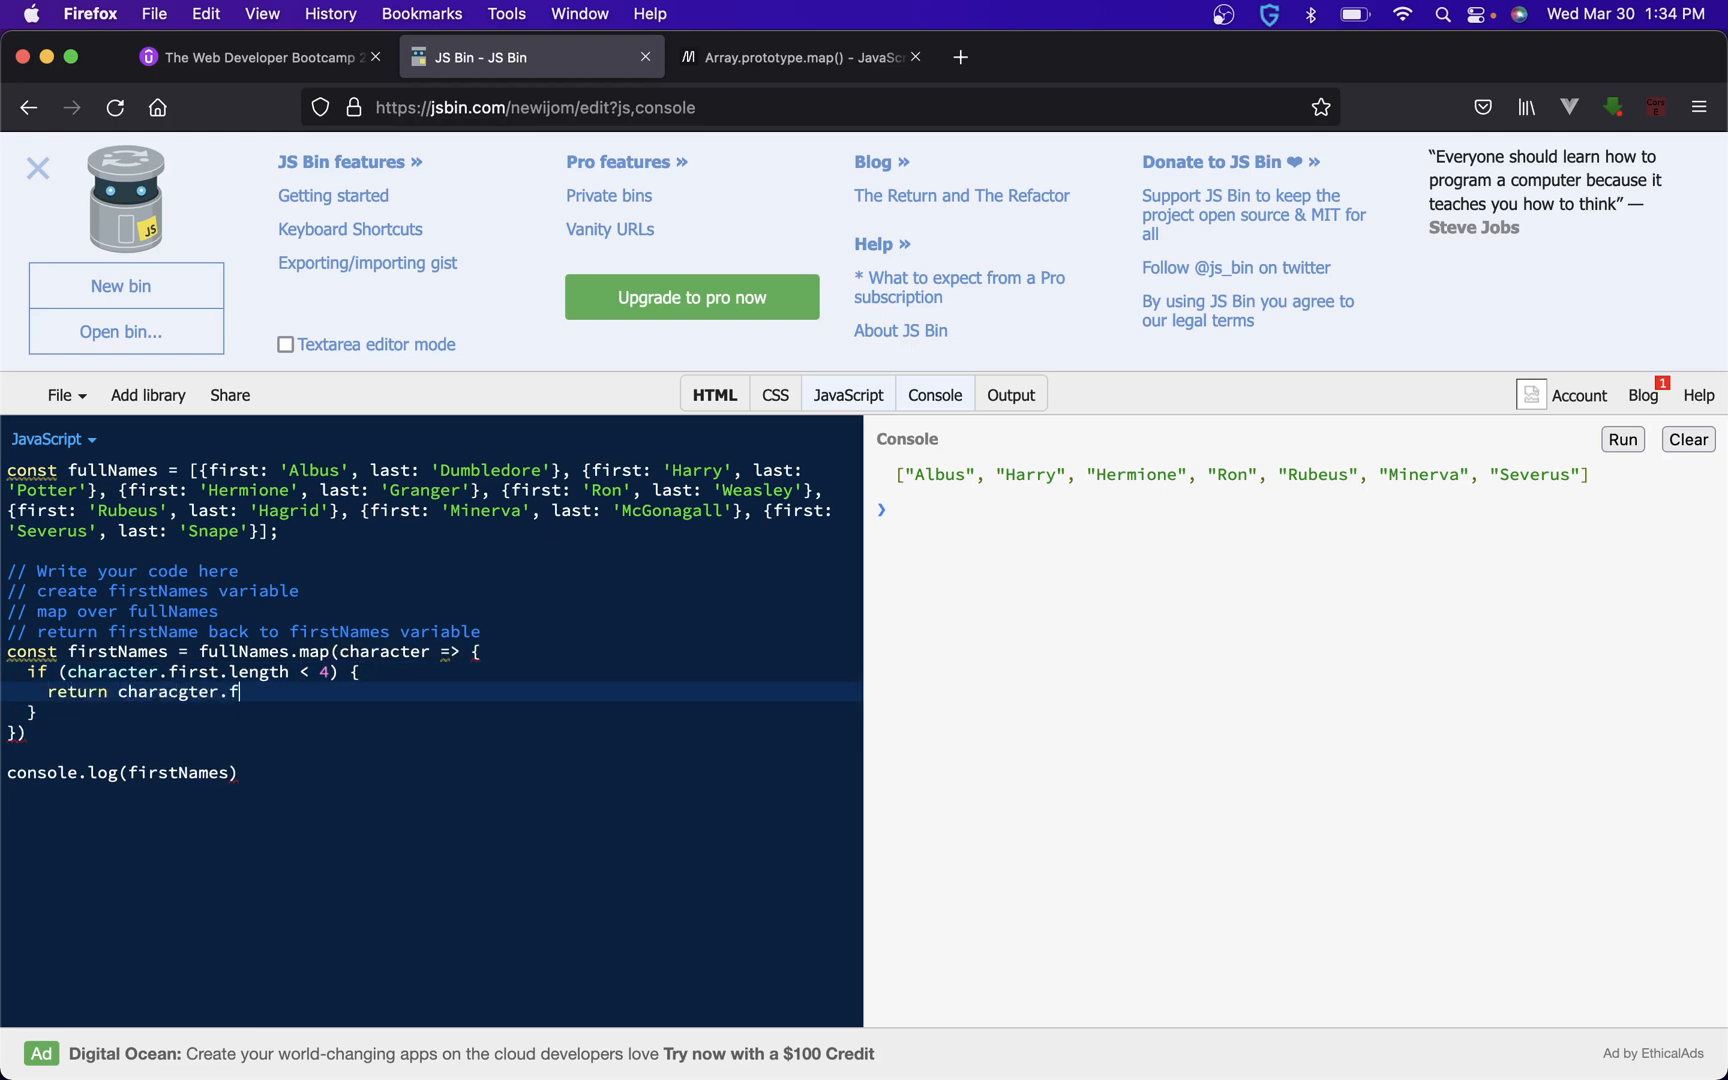
key("Backspace")
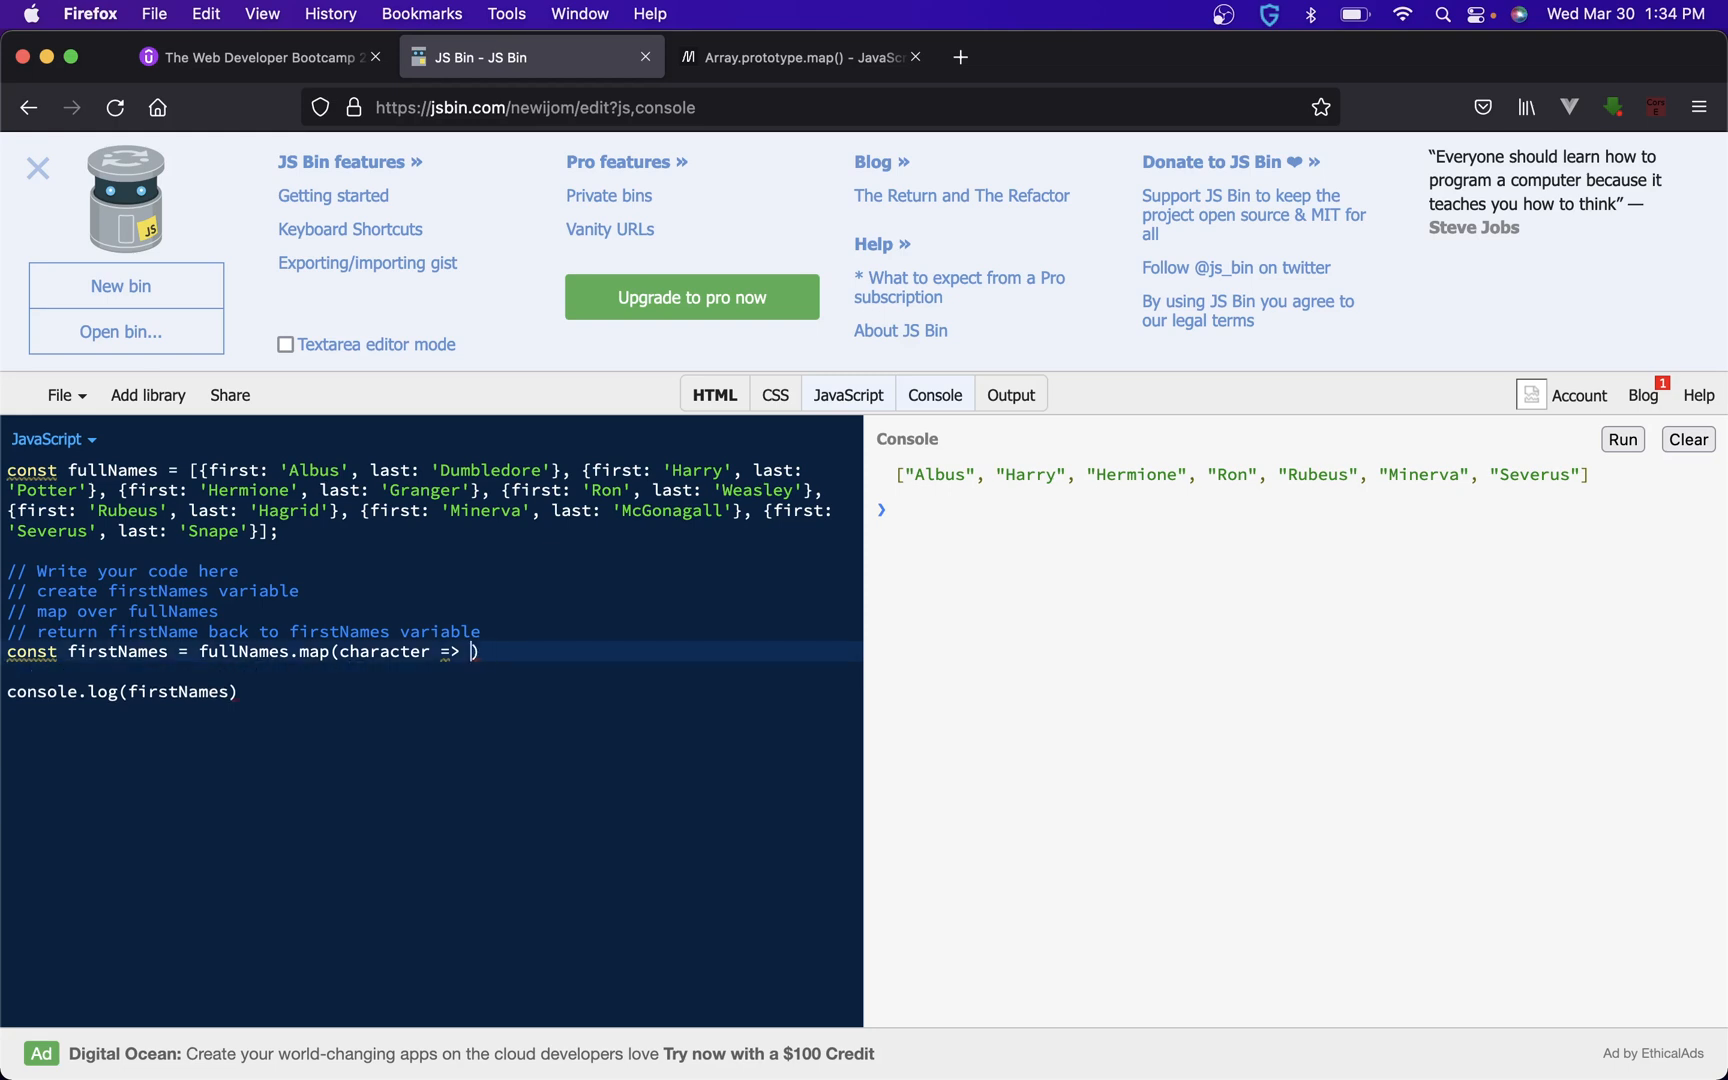
- Write the one-line implicit-return arrow character => character.first inside map()
type("characte")
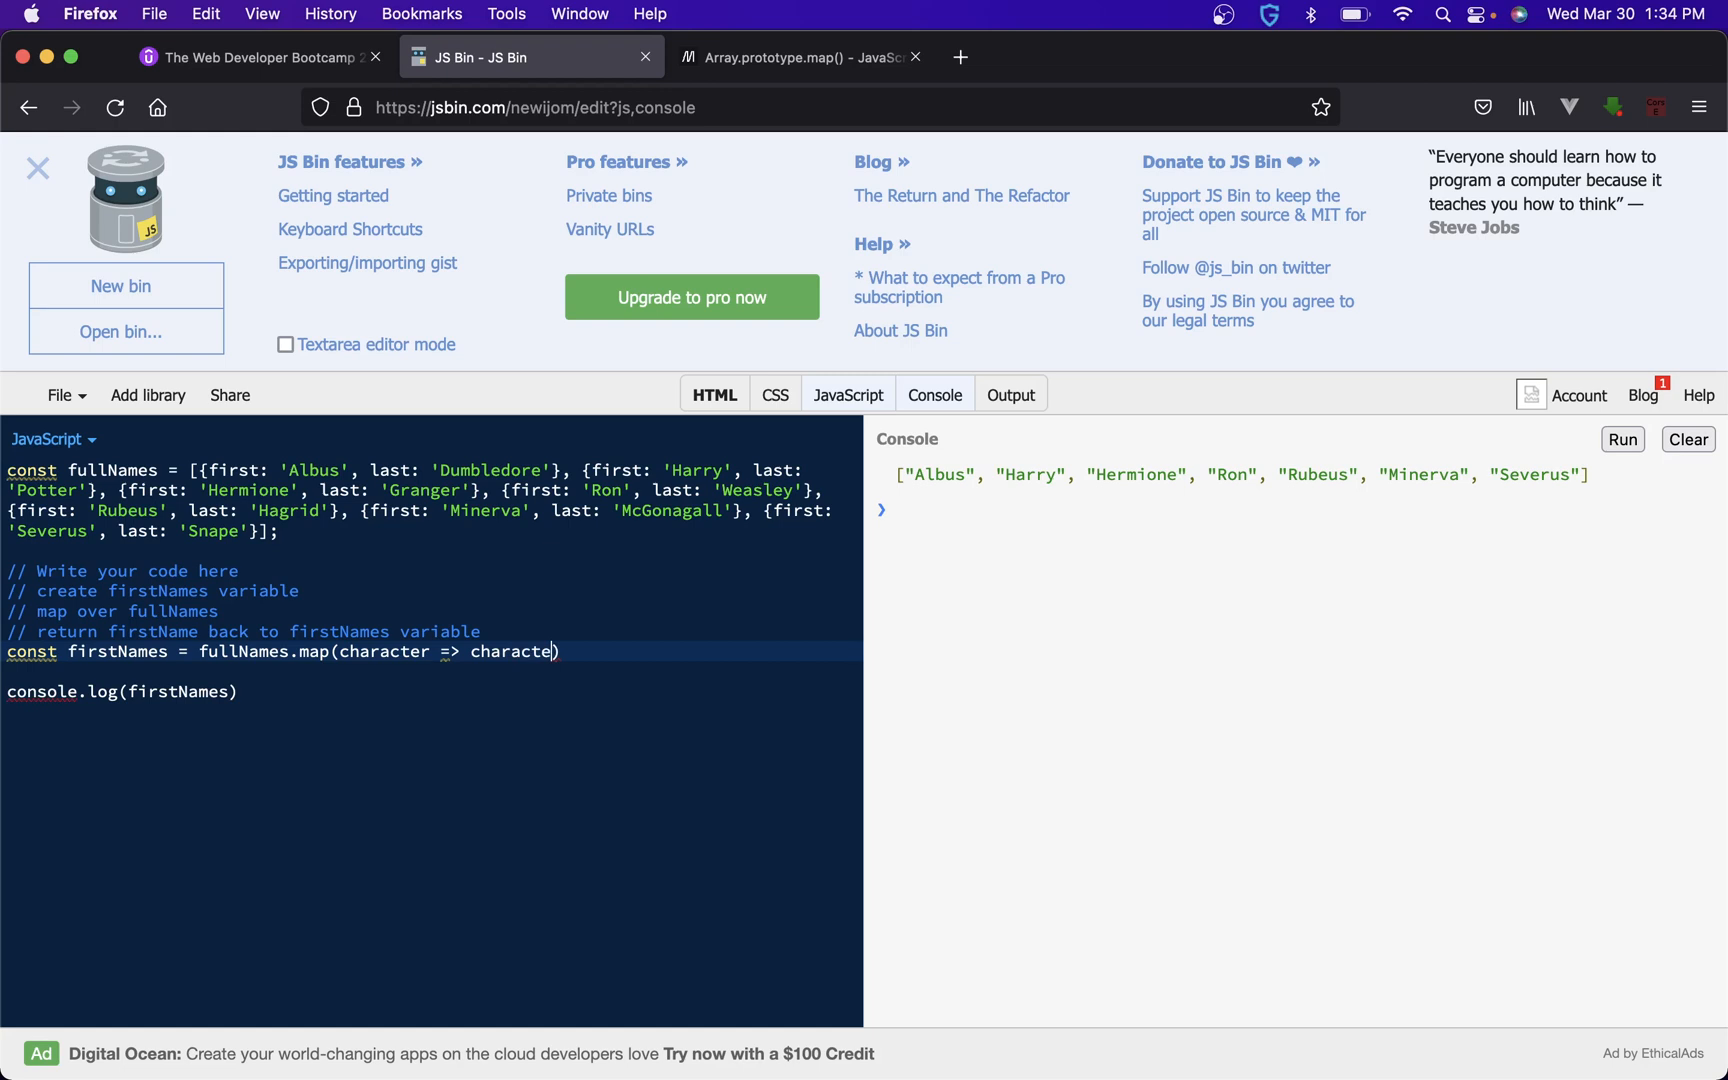
type(".first")
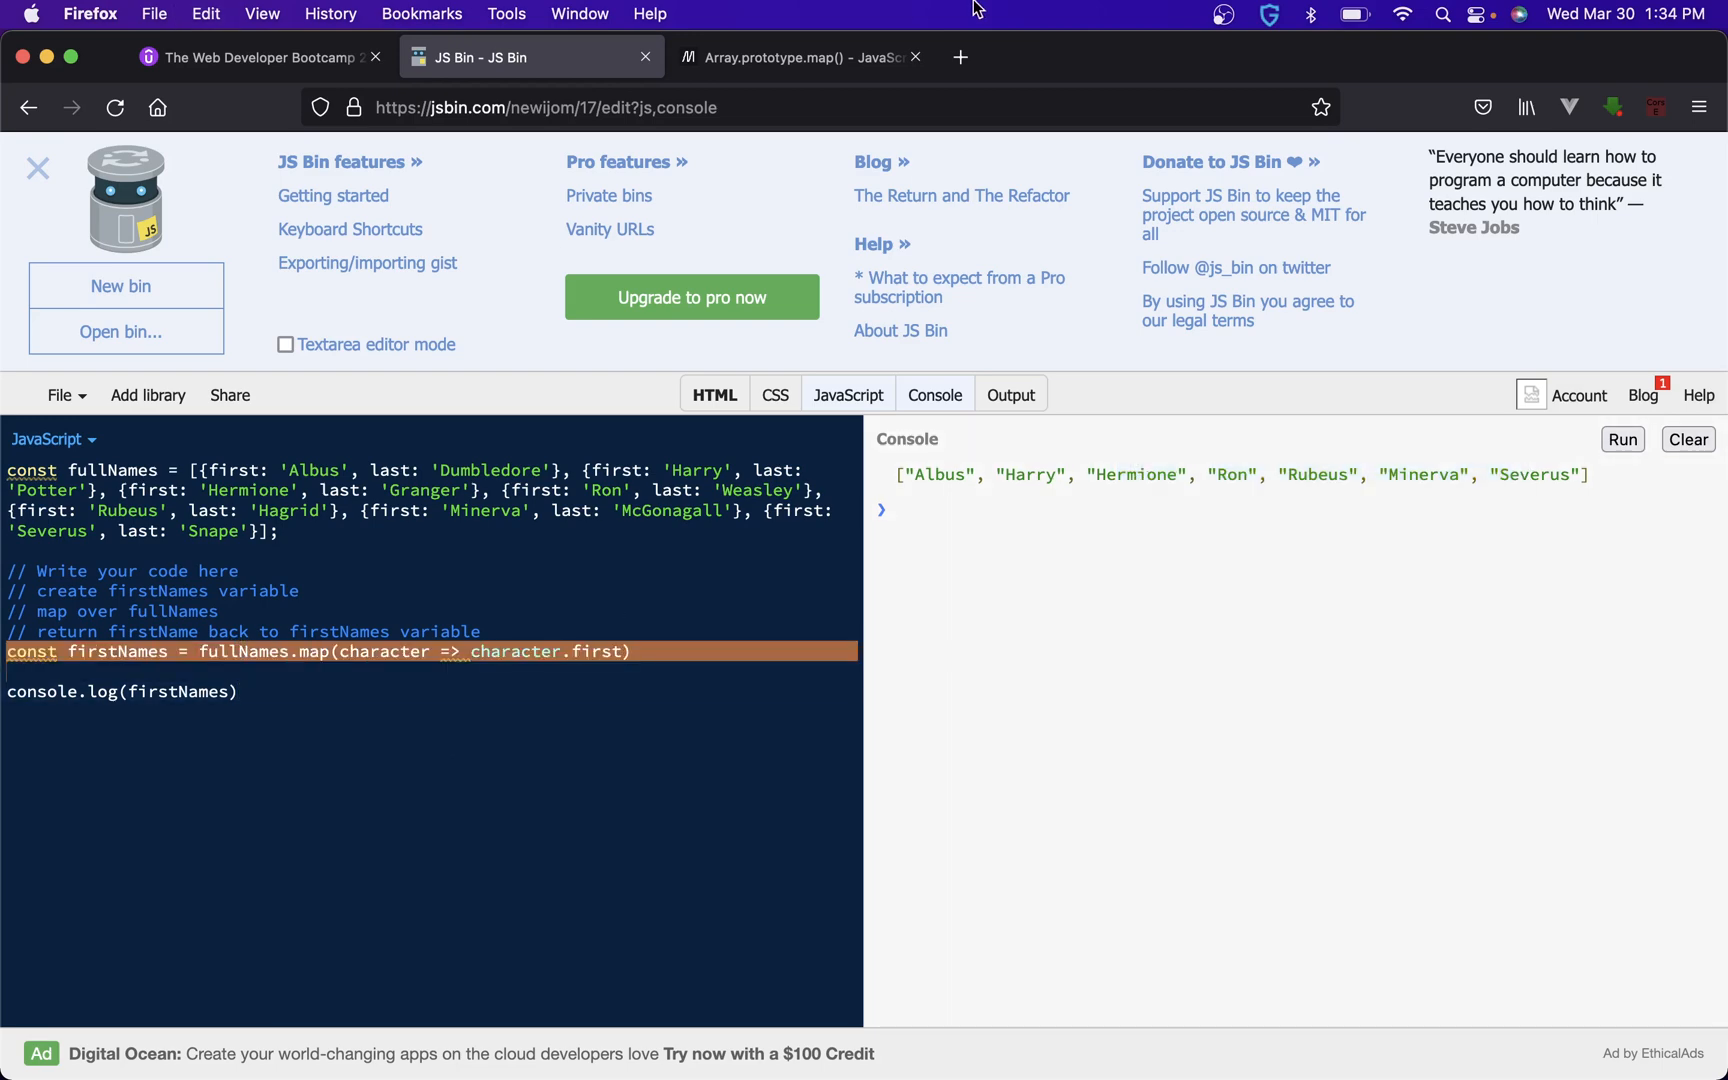
- Change MDN's map() demo to a block body explicitly returning x * 2, then return to JS Bin
left_click(800, 56)
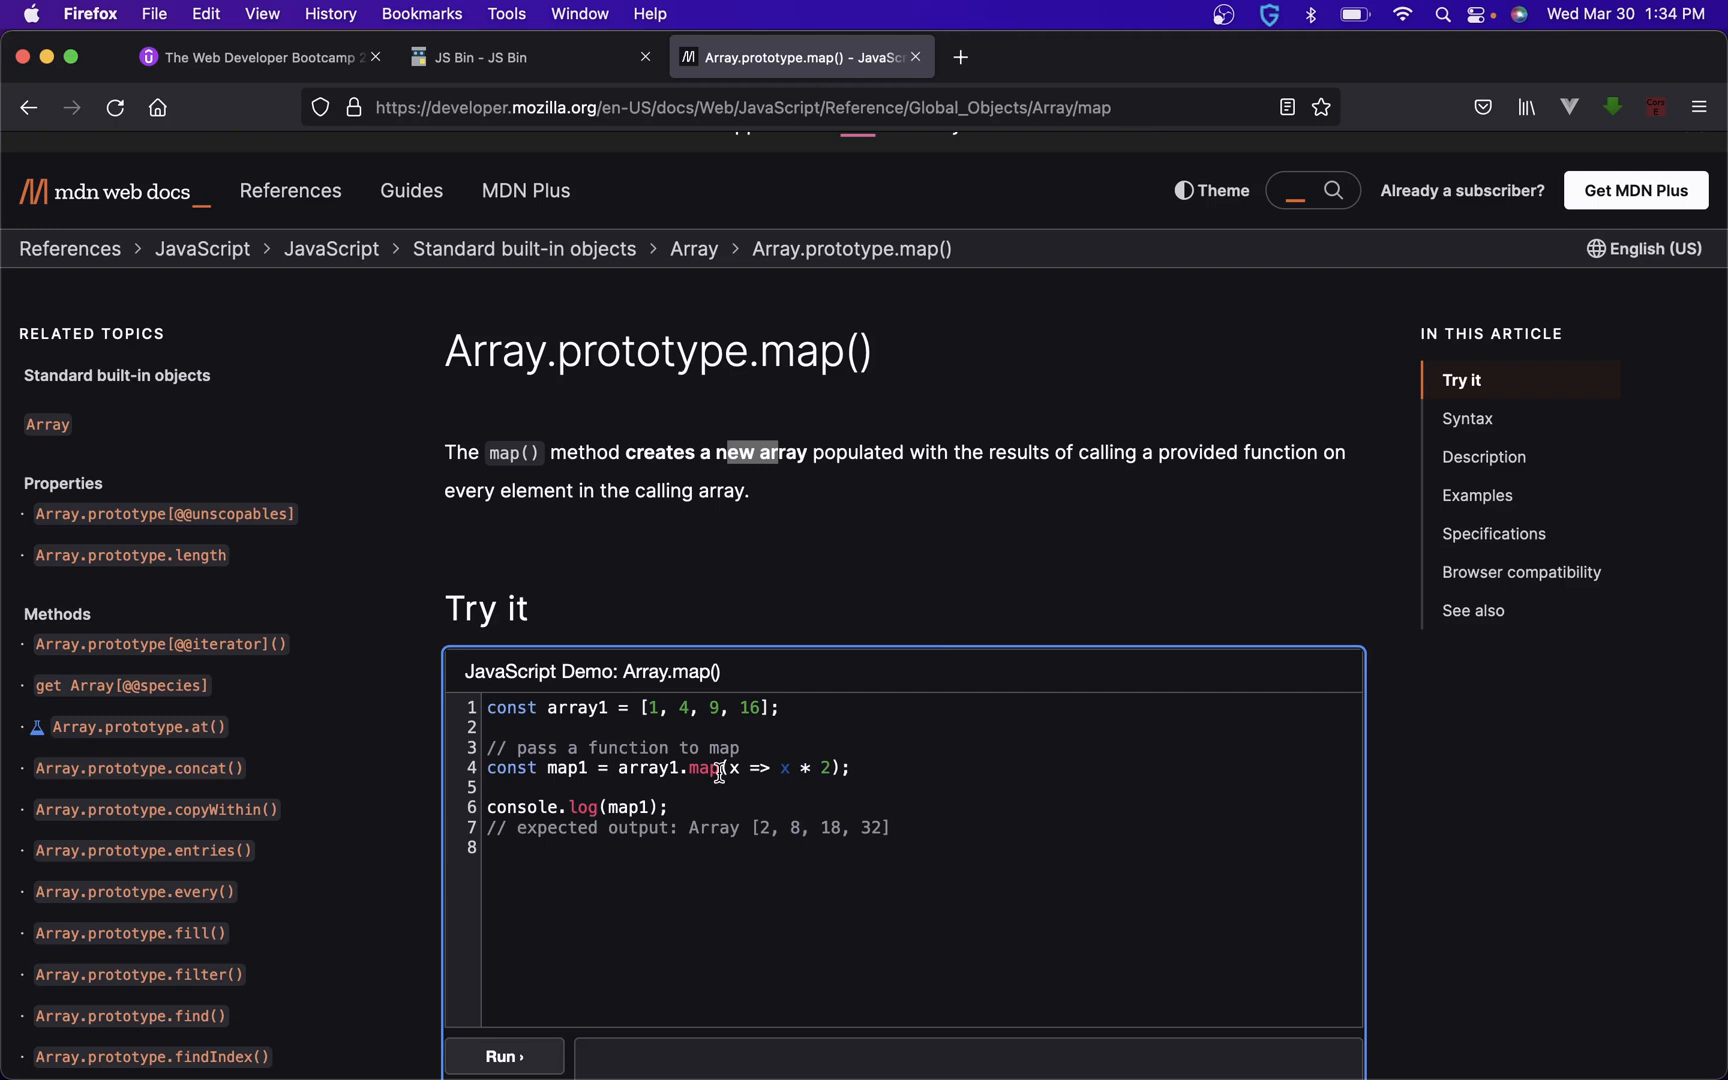
mouse_move(835, 768)
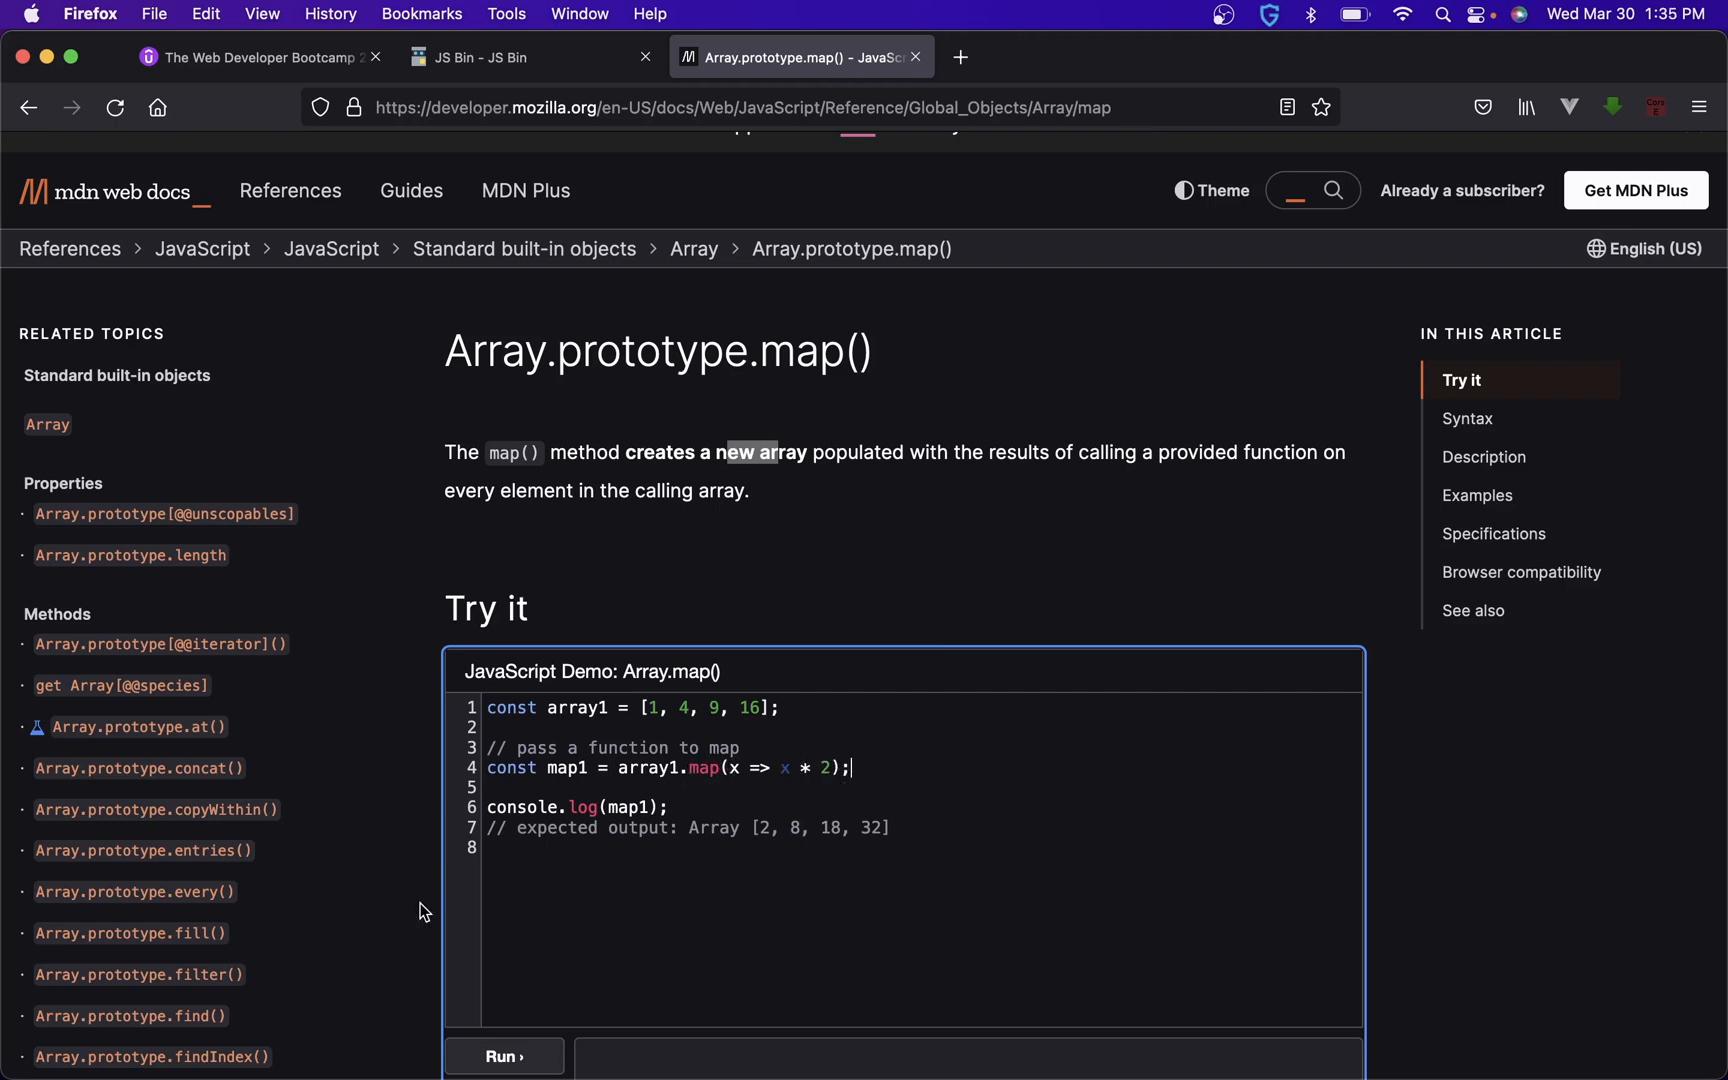
mouse_move(812, 767)
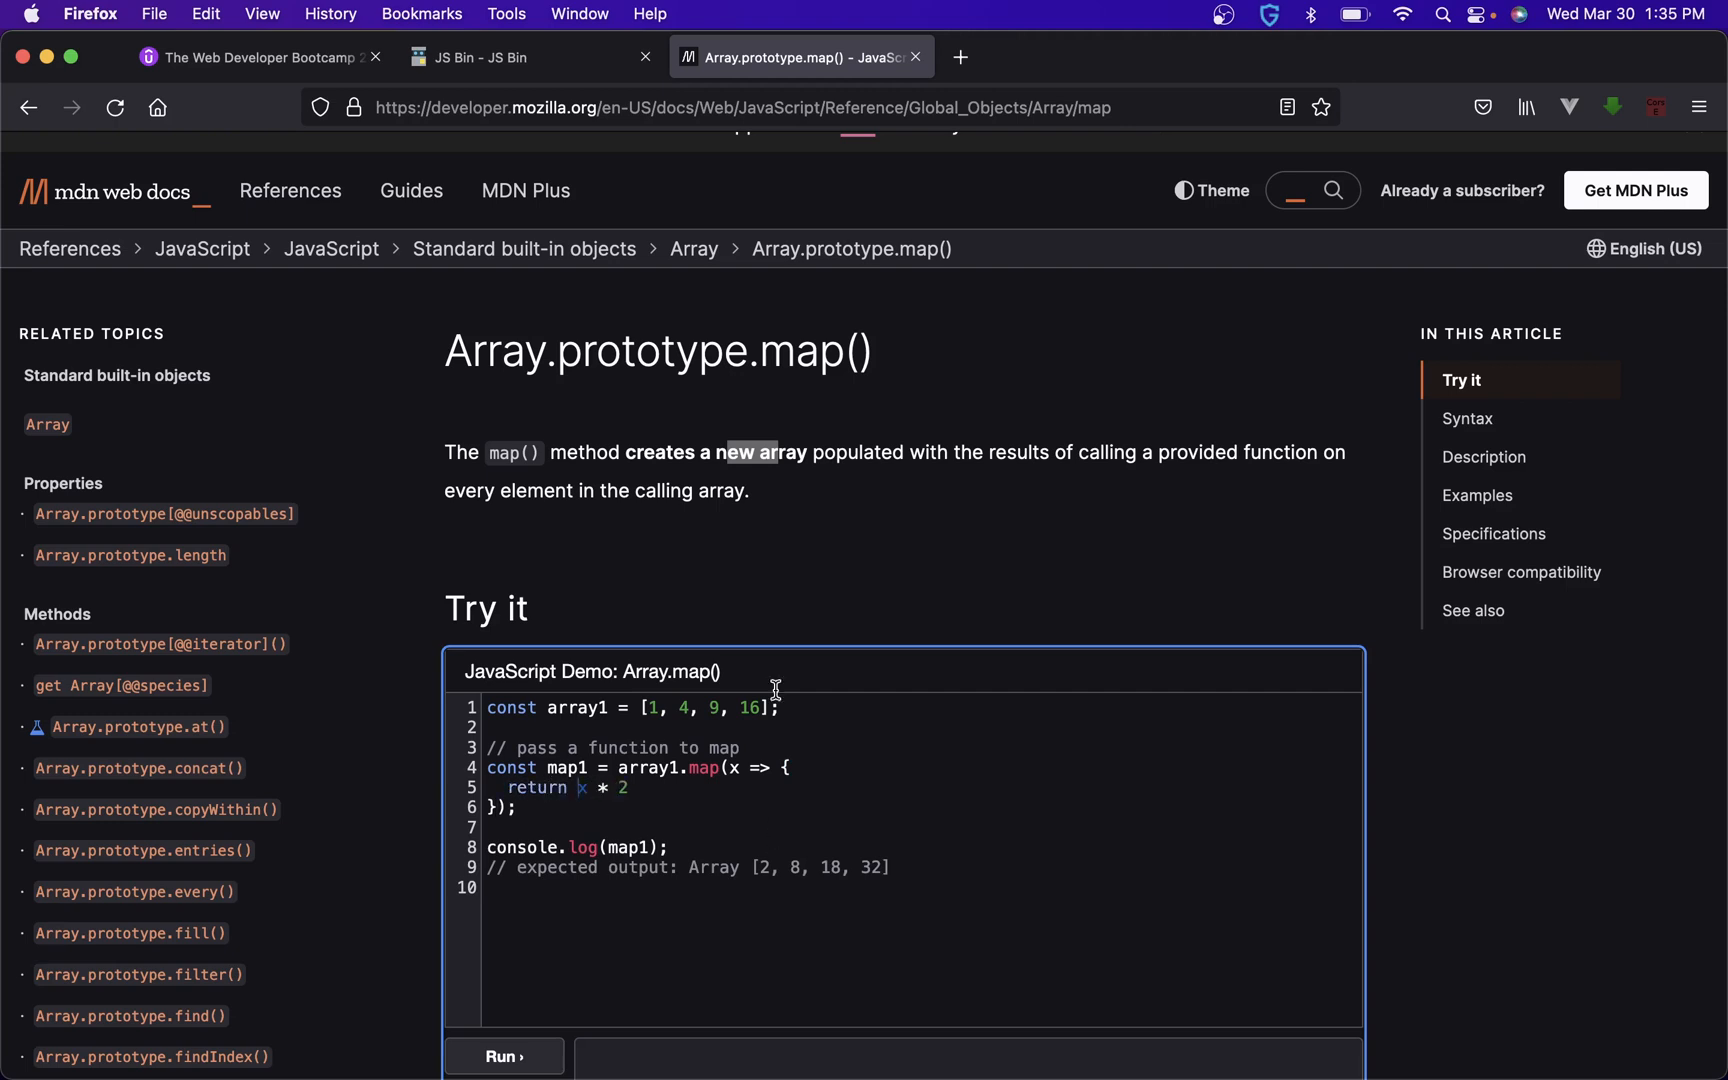
left_click(529, 56)
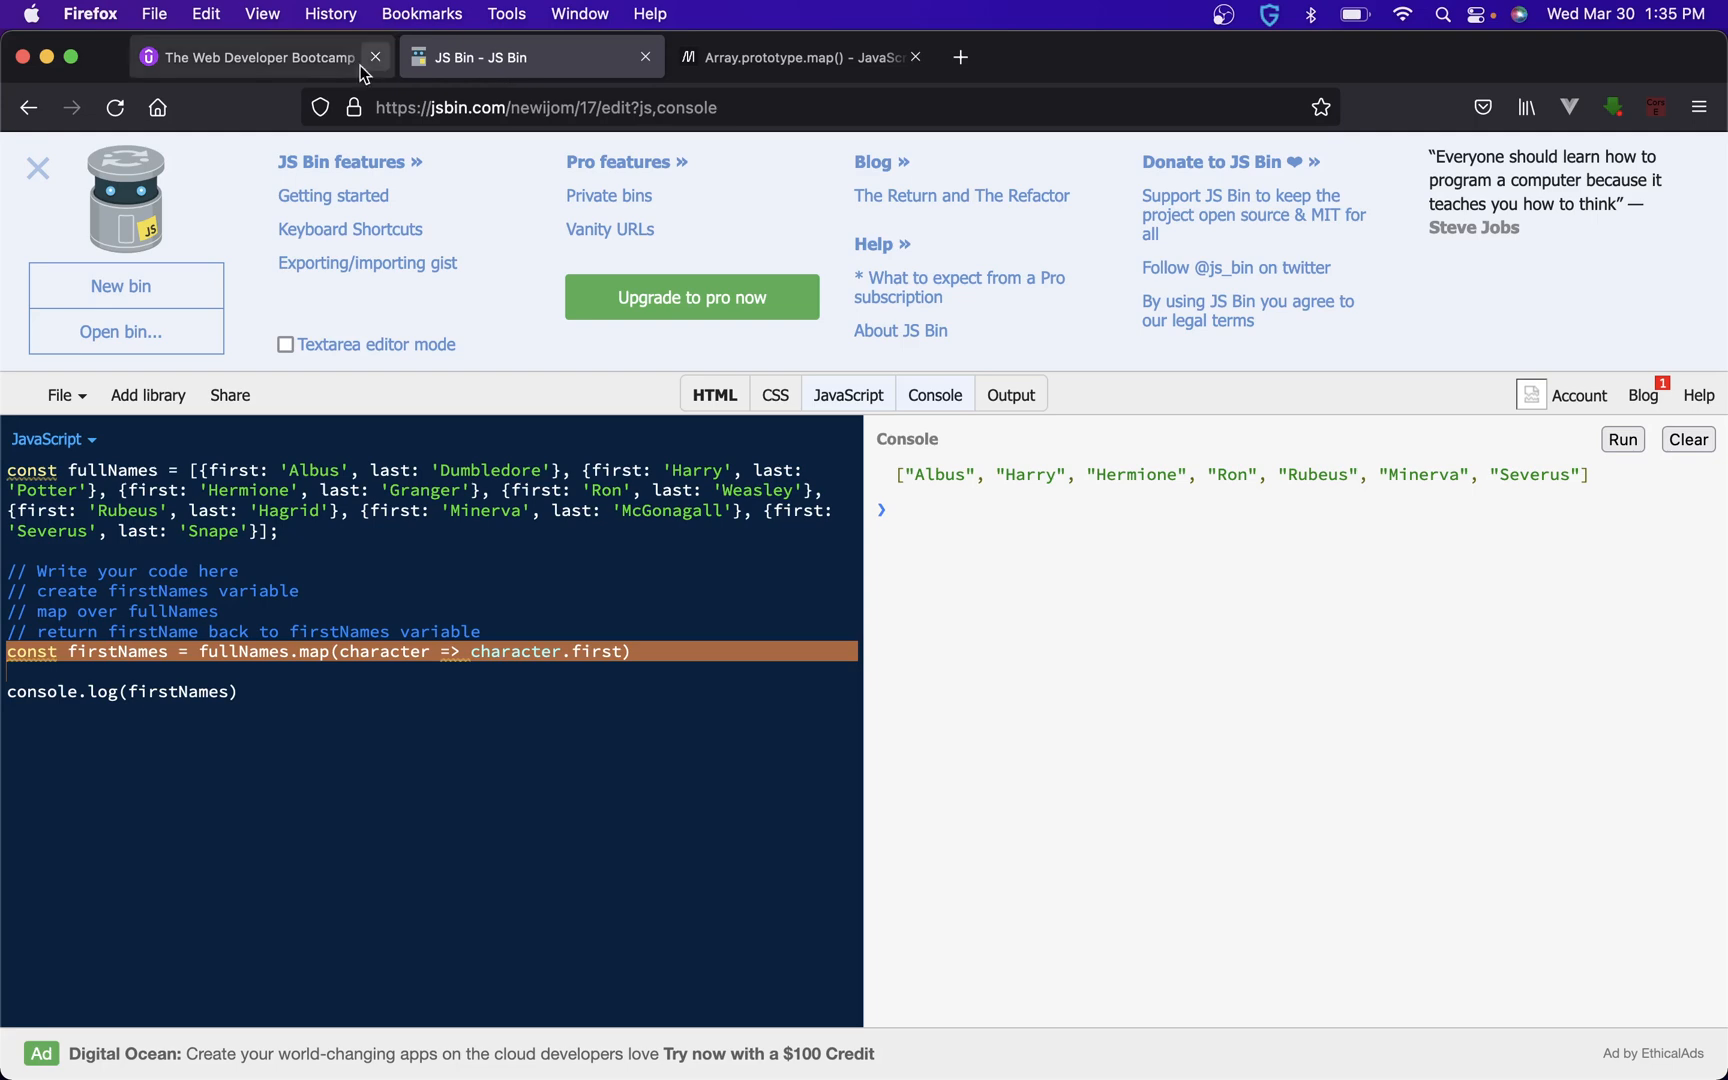
- Show Udemy's Map Practice exercise with its block-body solution marked correct
left_click(253, 56)
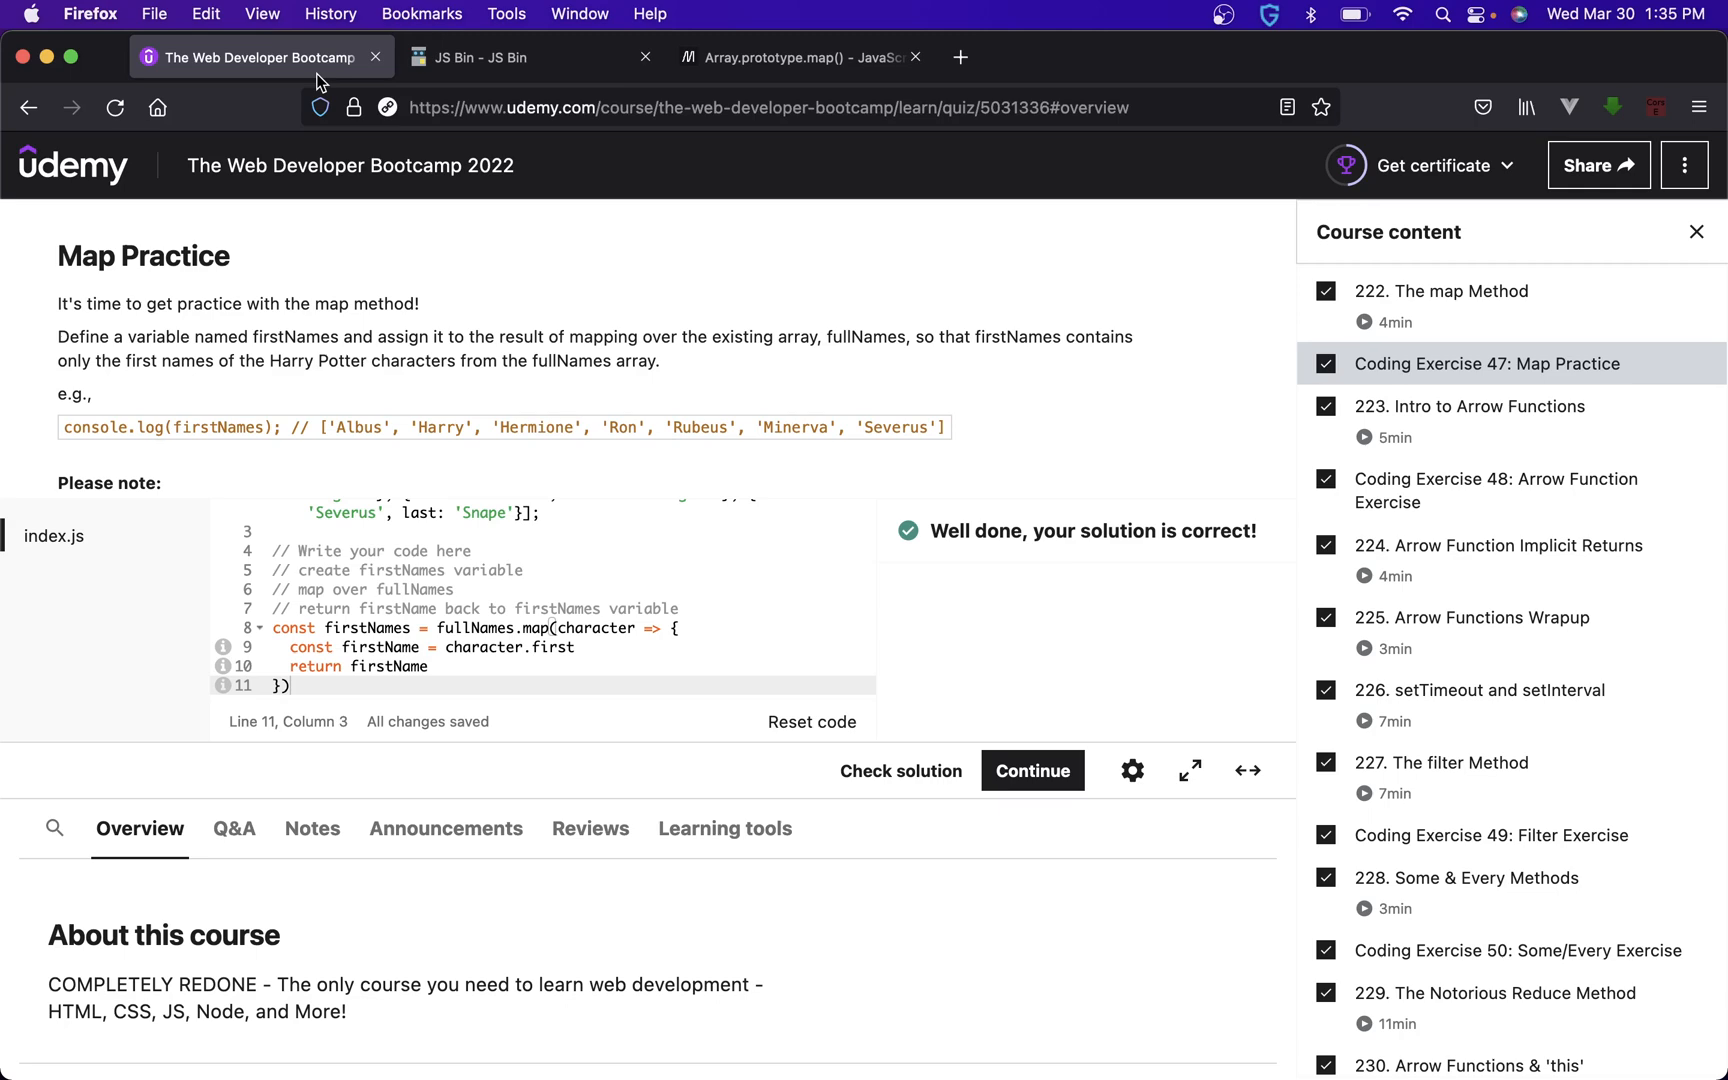
mouse_move(1189, 768)
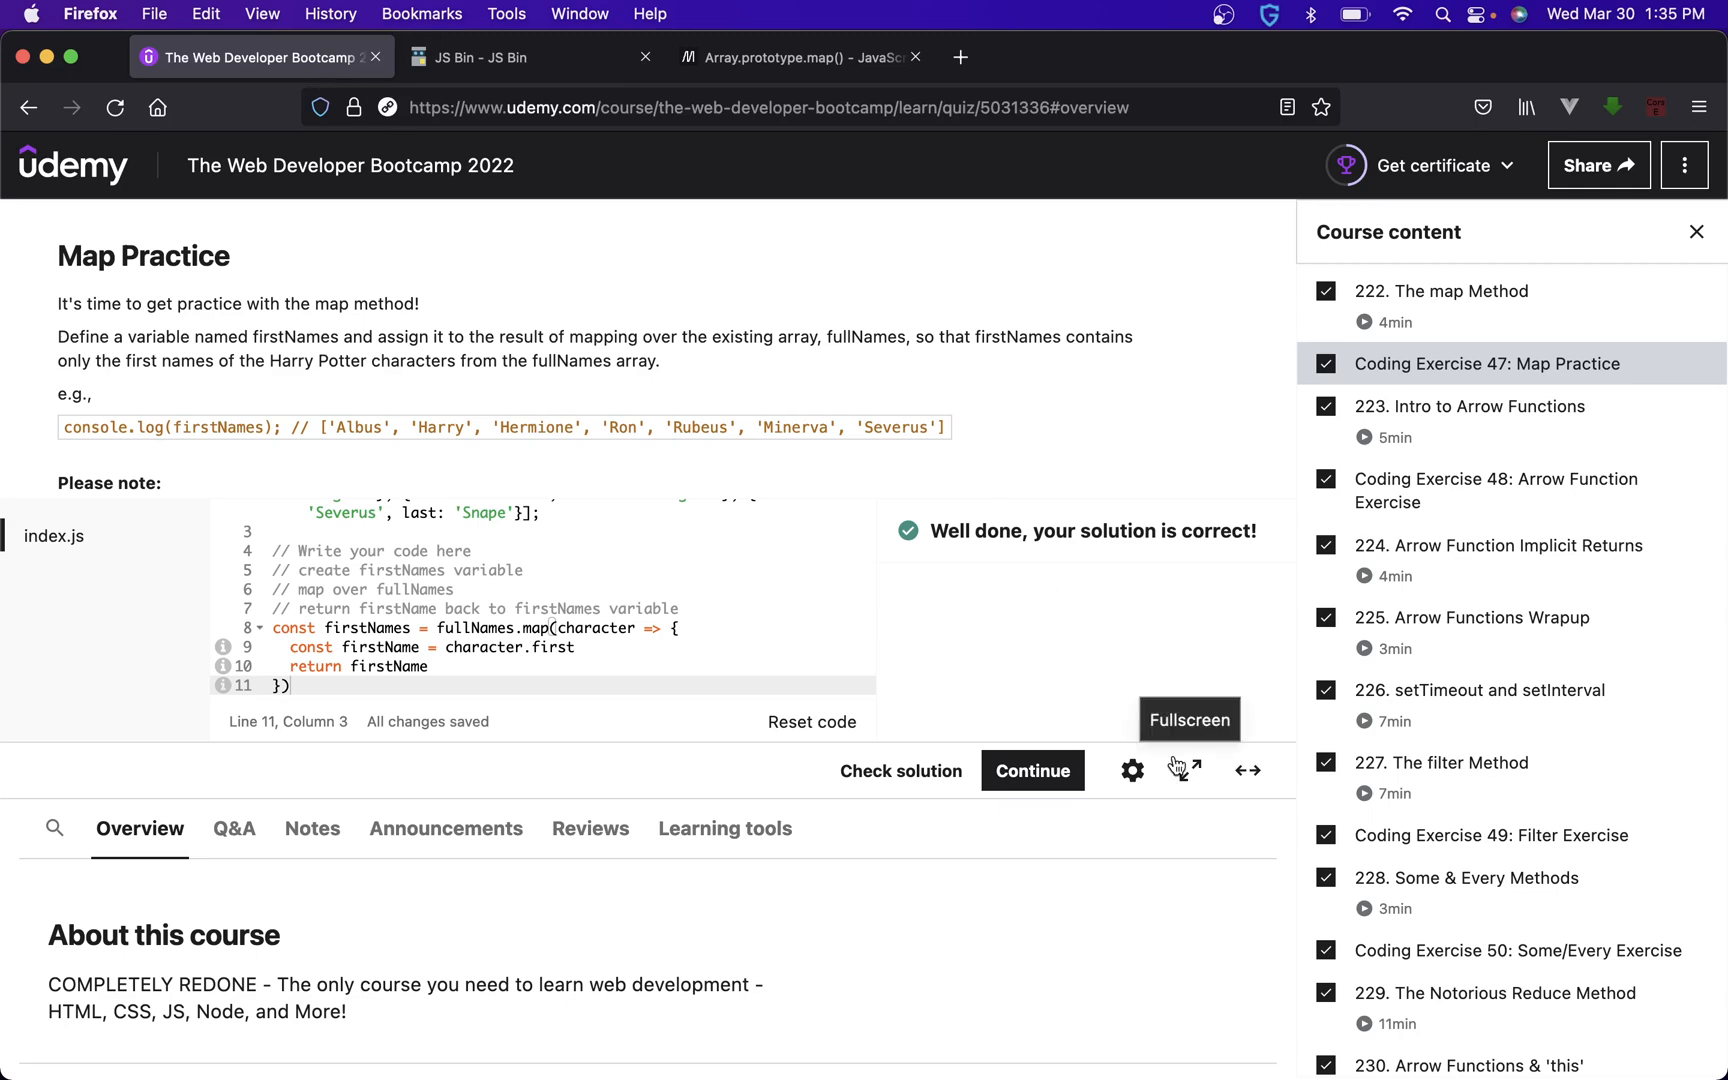